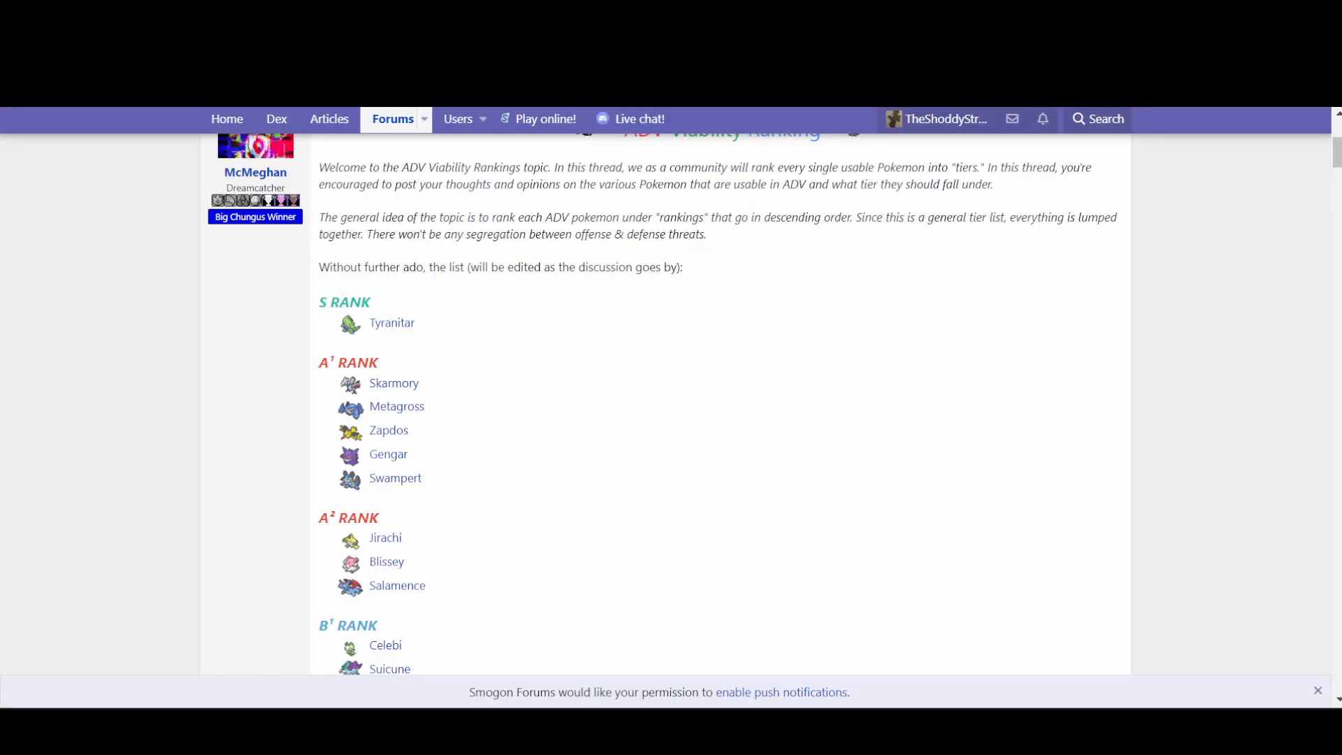
Scroll through the Gen 5 OU smogtours battle replay page
scroll("up", 3)
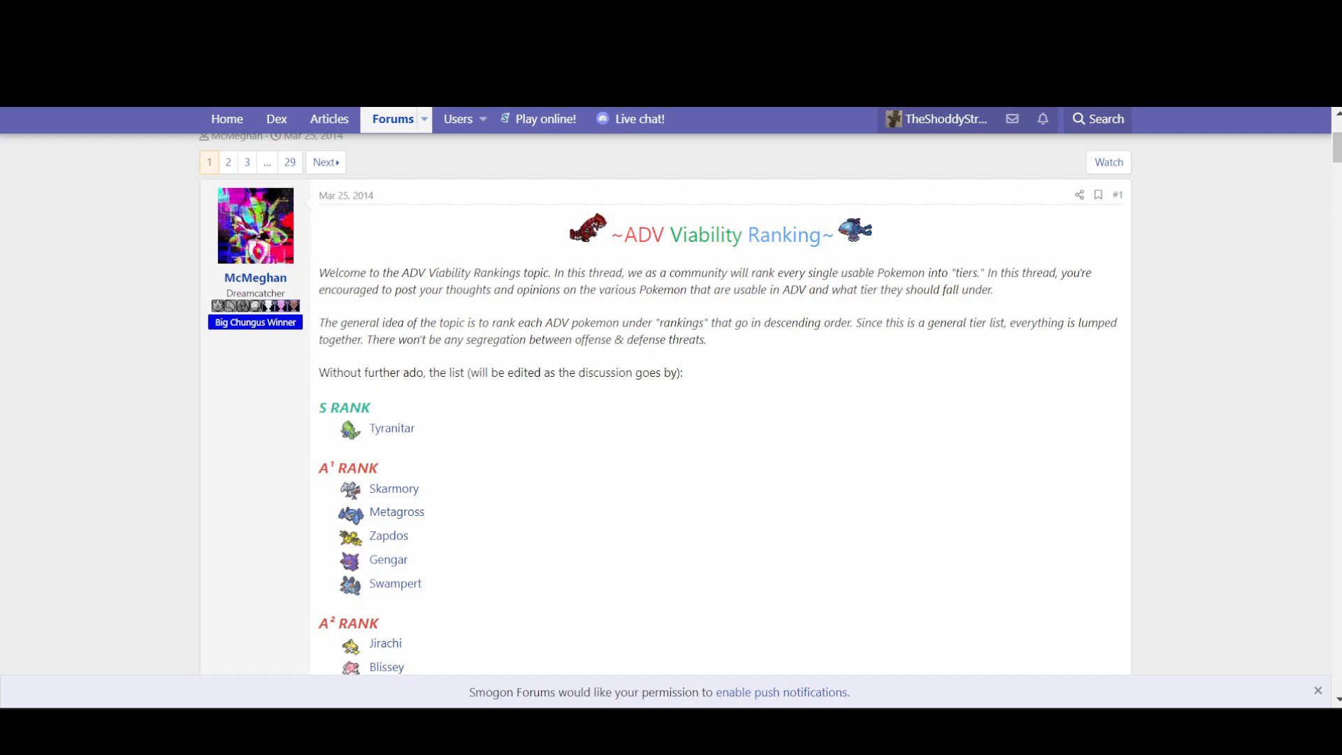
scroll("down", 3)
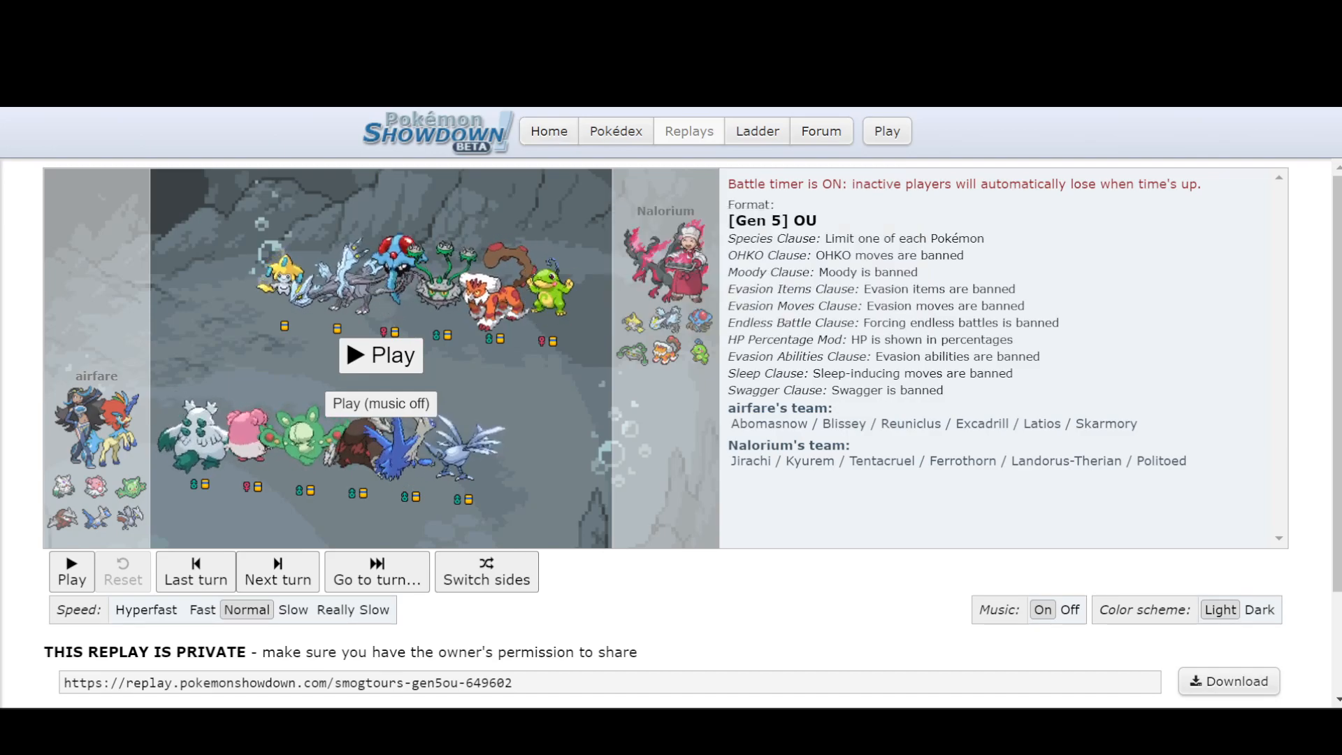
mouse_move(682, 353)
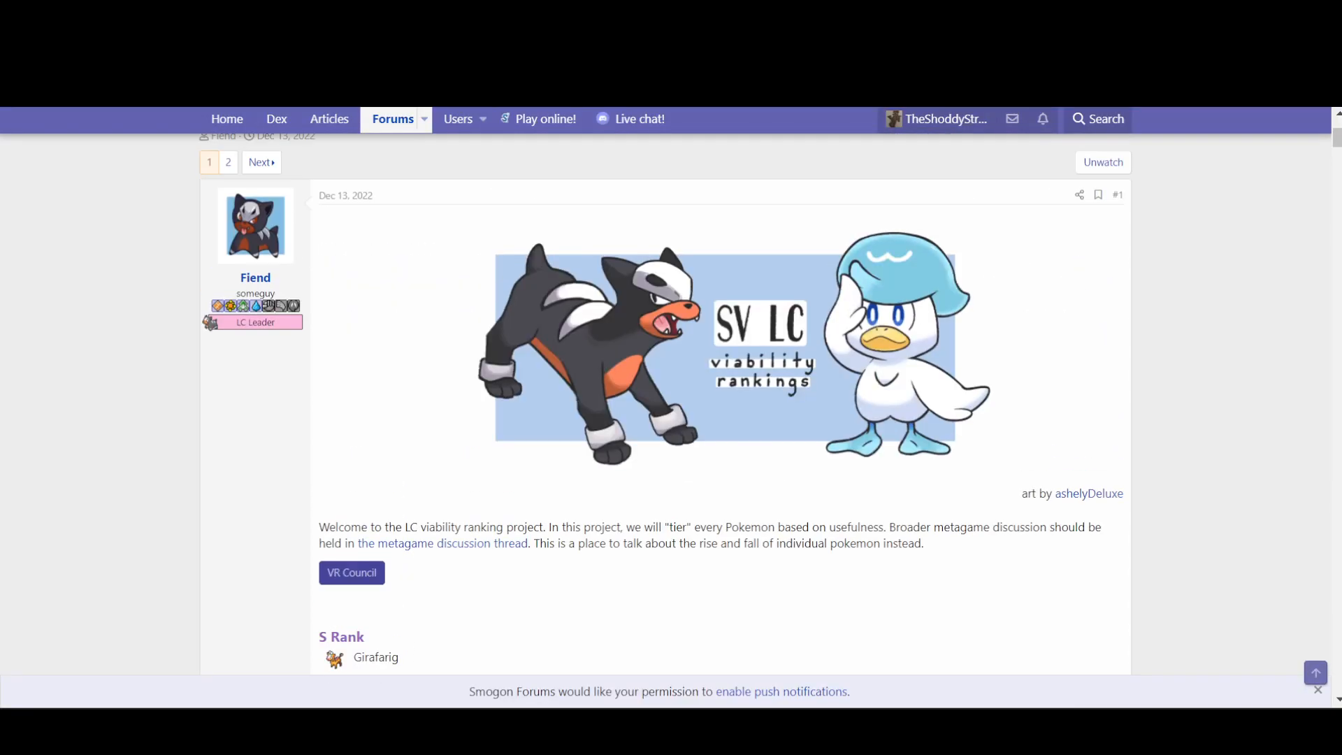
mouse_move(916, 376)
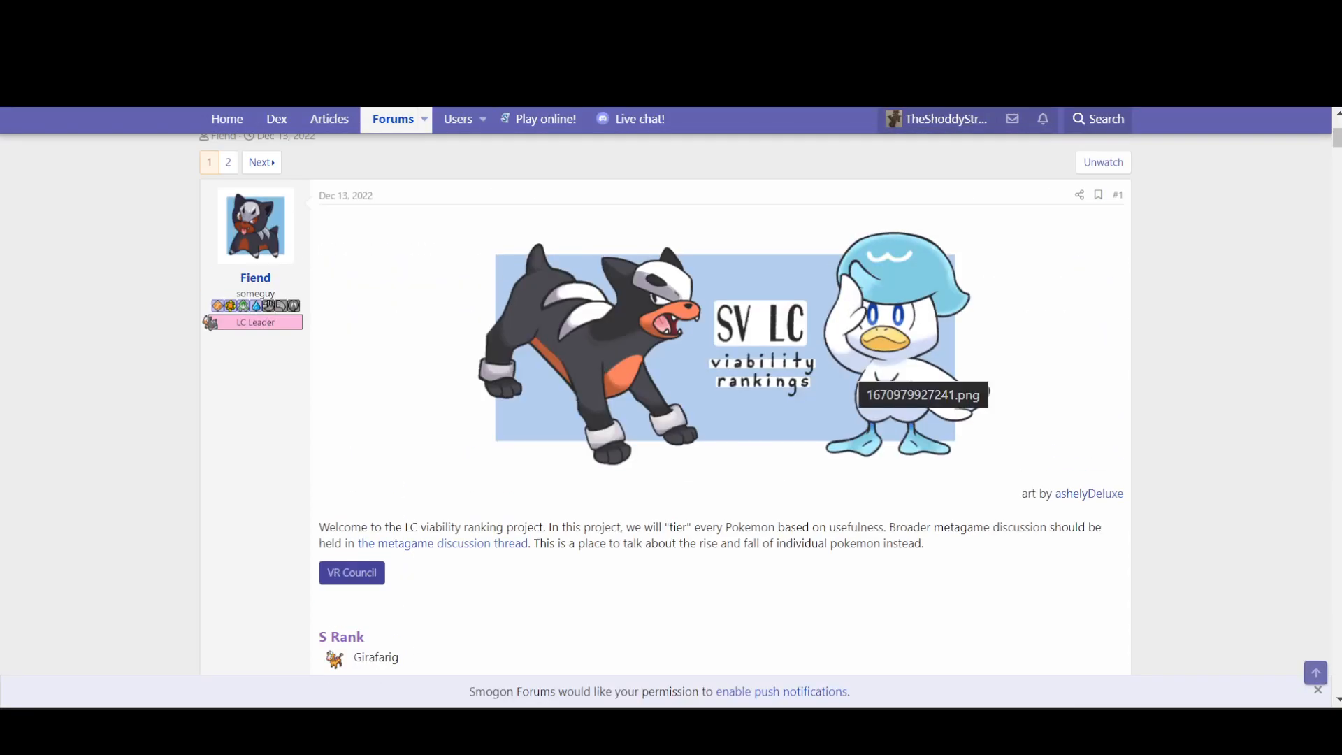
Scroll down through the SV LC and DPP LC Viability Rankings threads
scroll("down", 3)
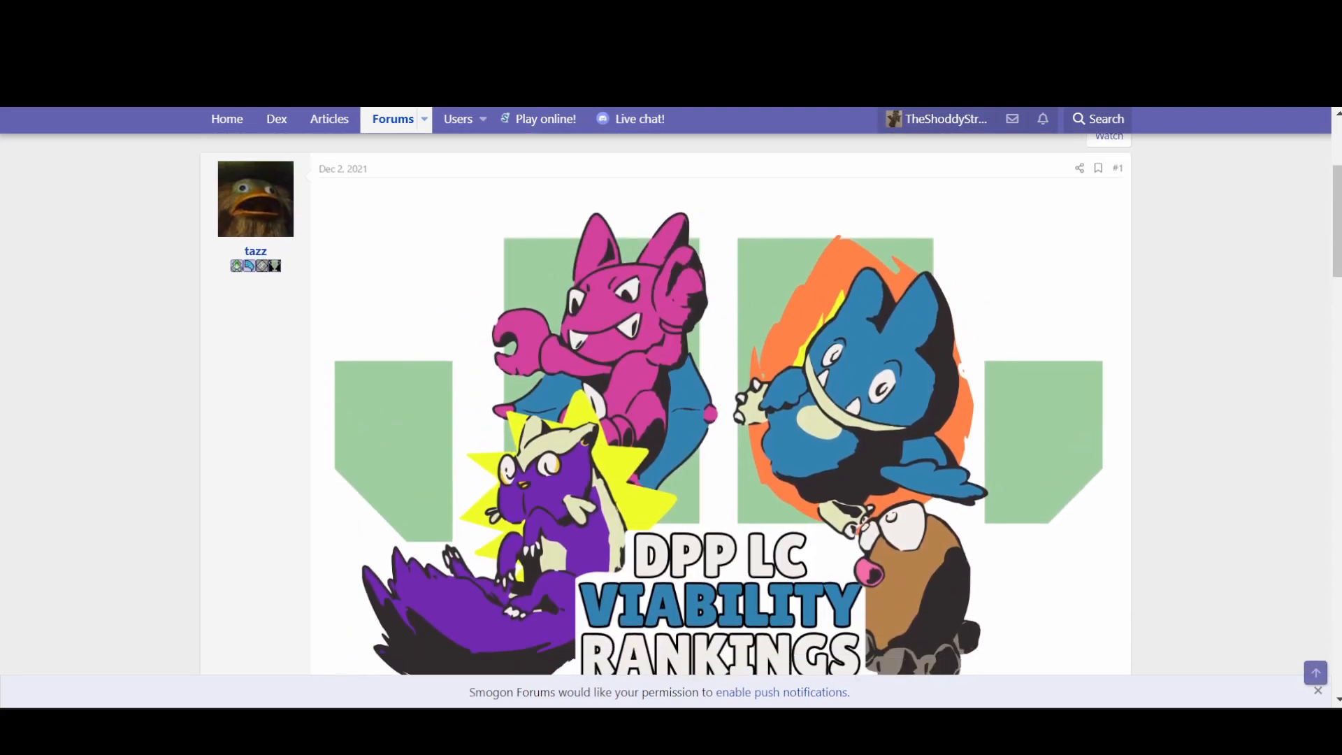
scroll("down", 3)
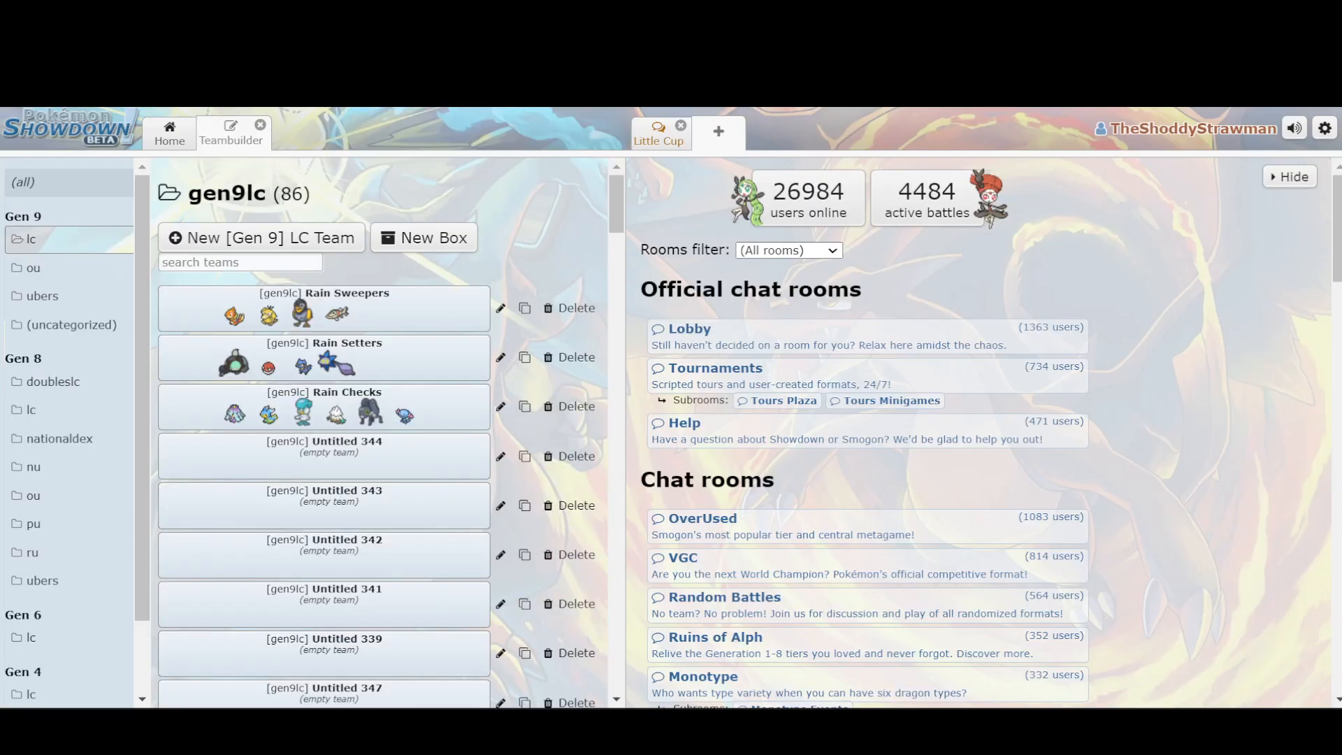
Open the Rain Sweepers team and view Buizel's Bulk Up, Wave Crash and level-5 Water Tera details
left_click(323, 300)
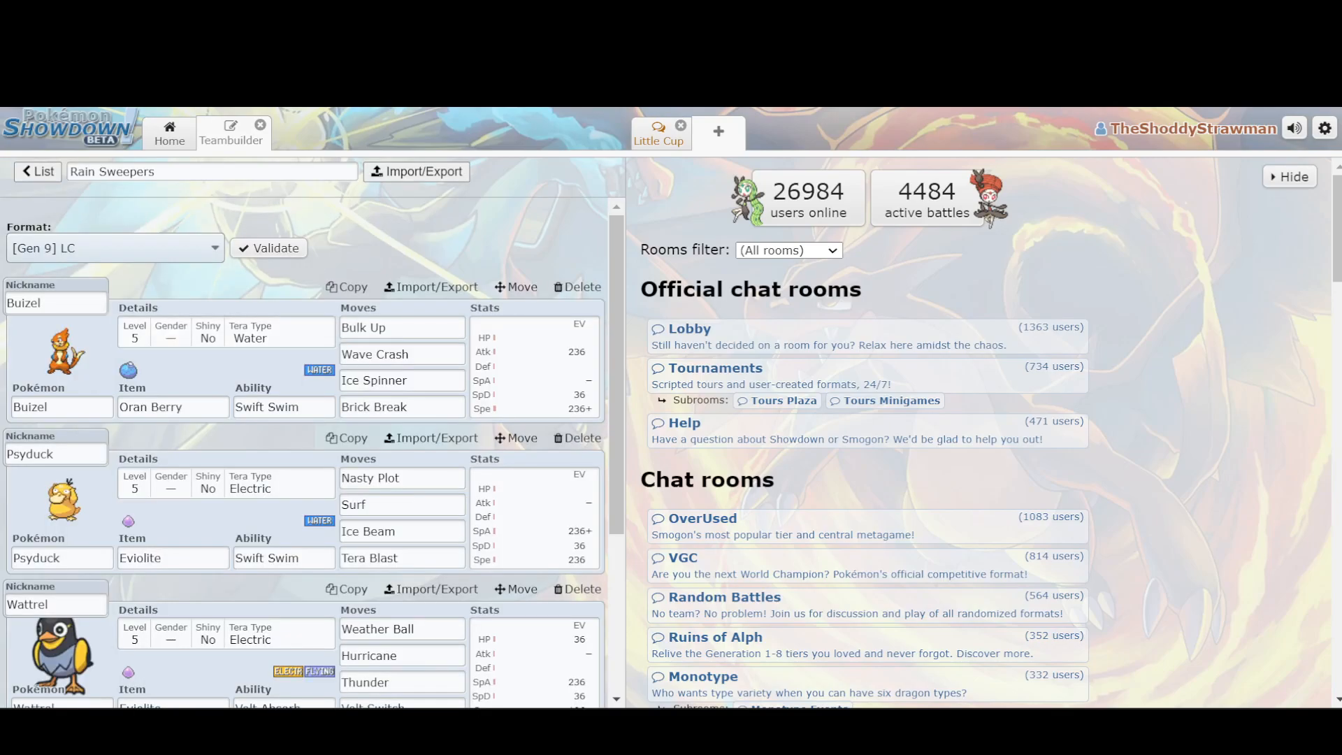
left_click(401, 327)
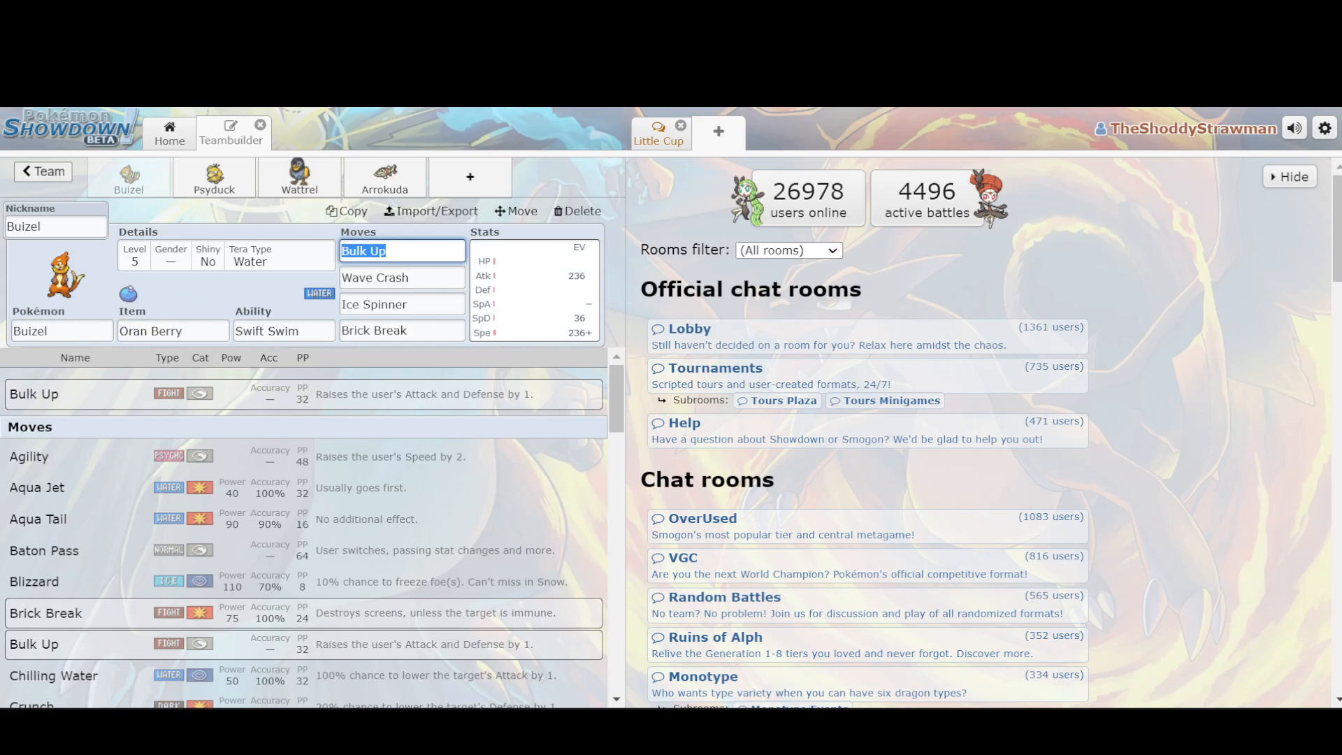
left_click(401, 277)
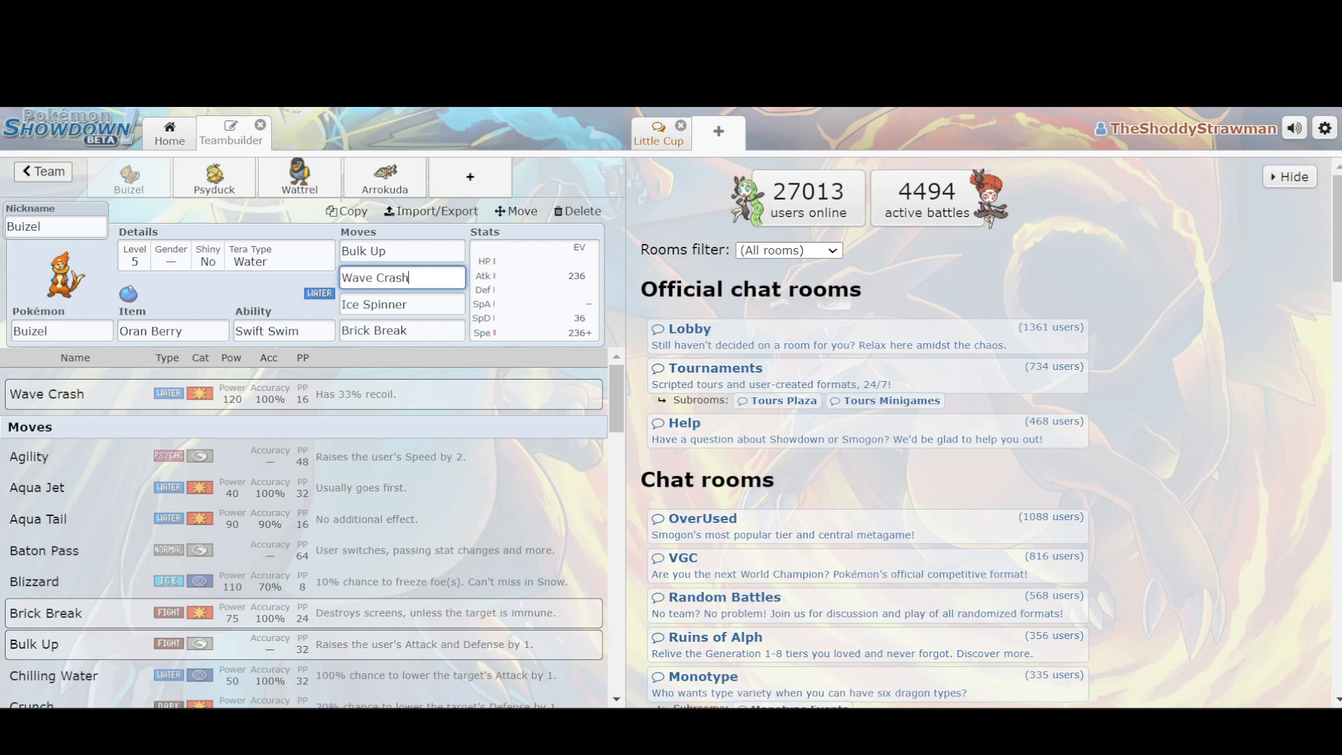
left_click(226, 255)
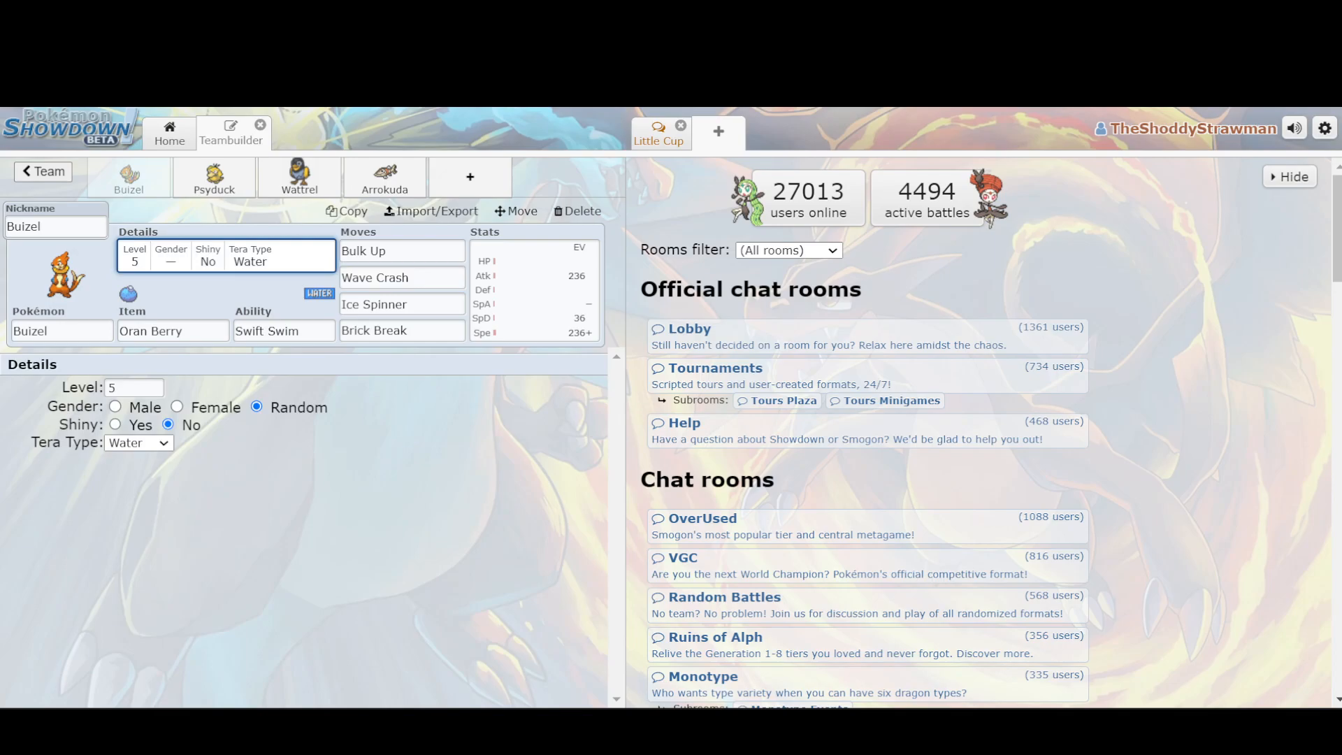
Review Buizel's Swift Swim ability and its Bulk Up, Wave Crash and Brick Break moves
left_click(402, 251)
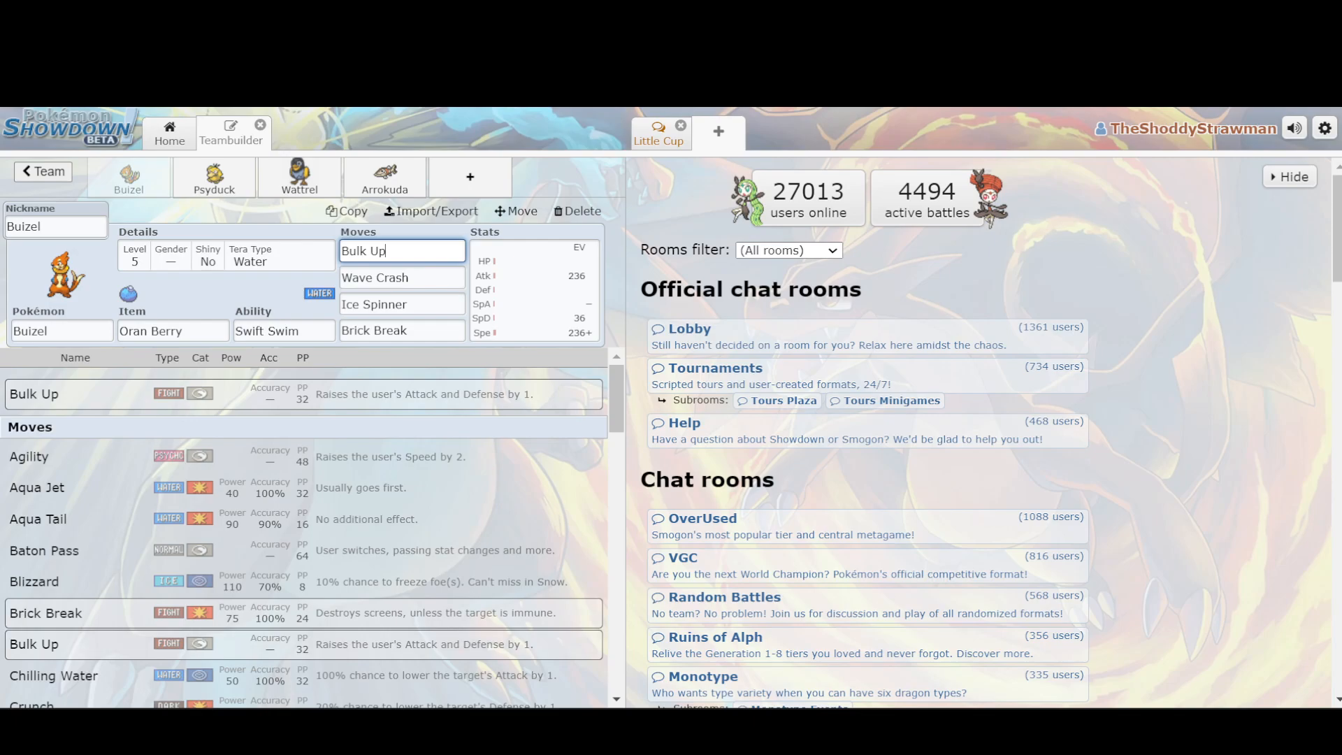
left_click(284, 330)
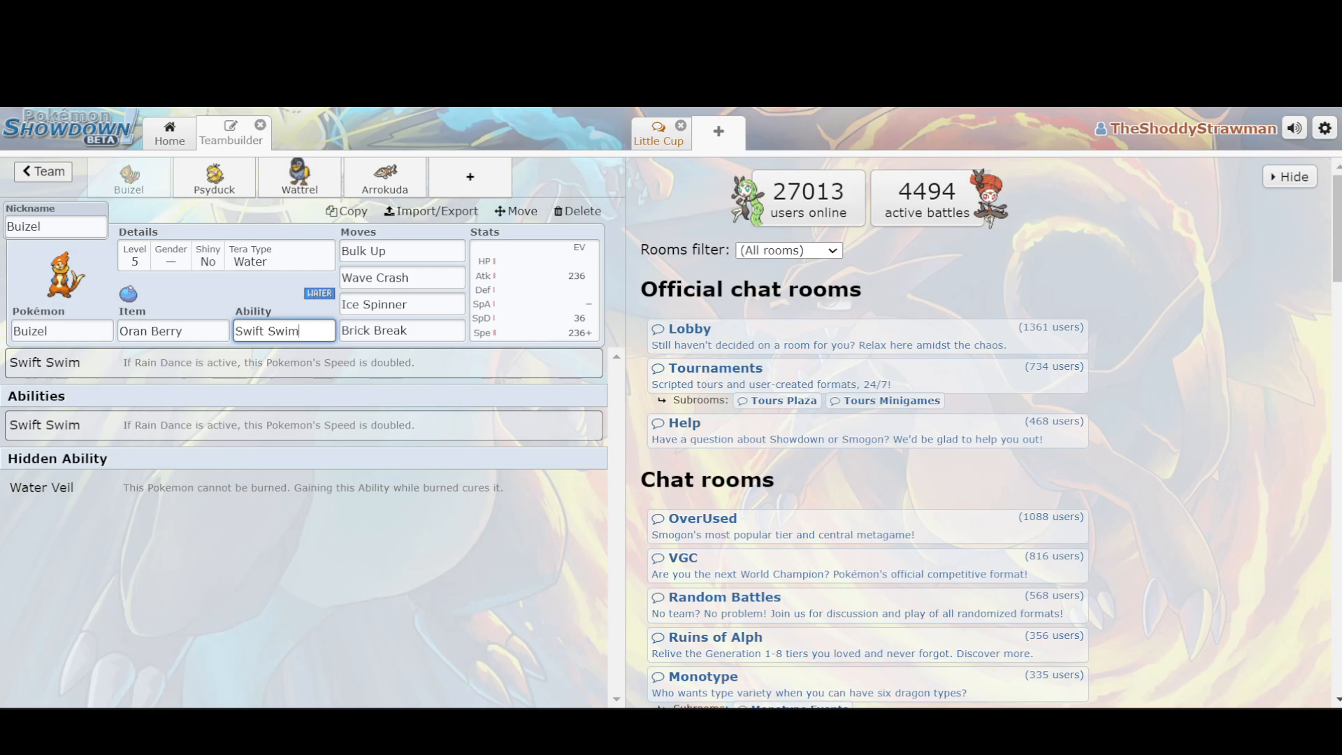
left_click(402, 251)
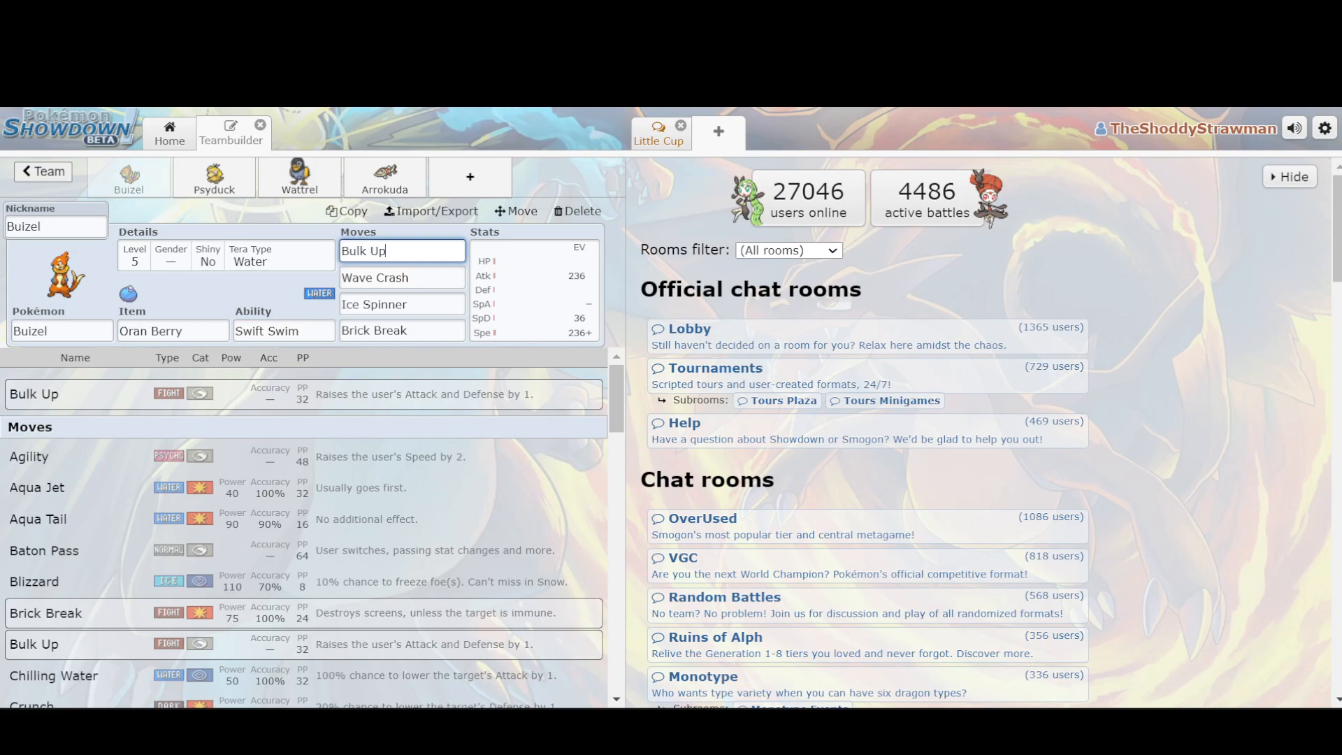
left_click(401, 277)
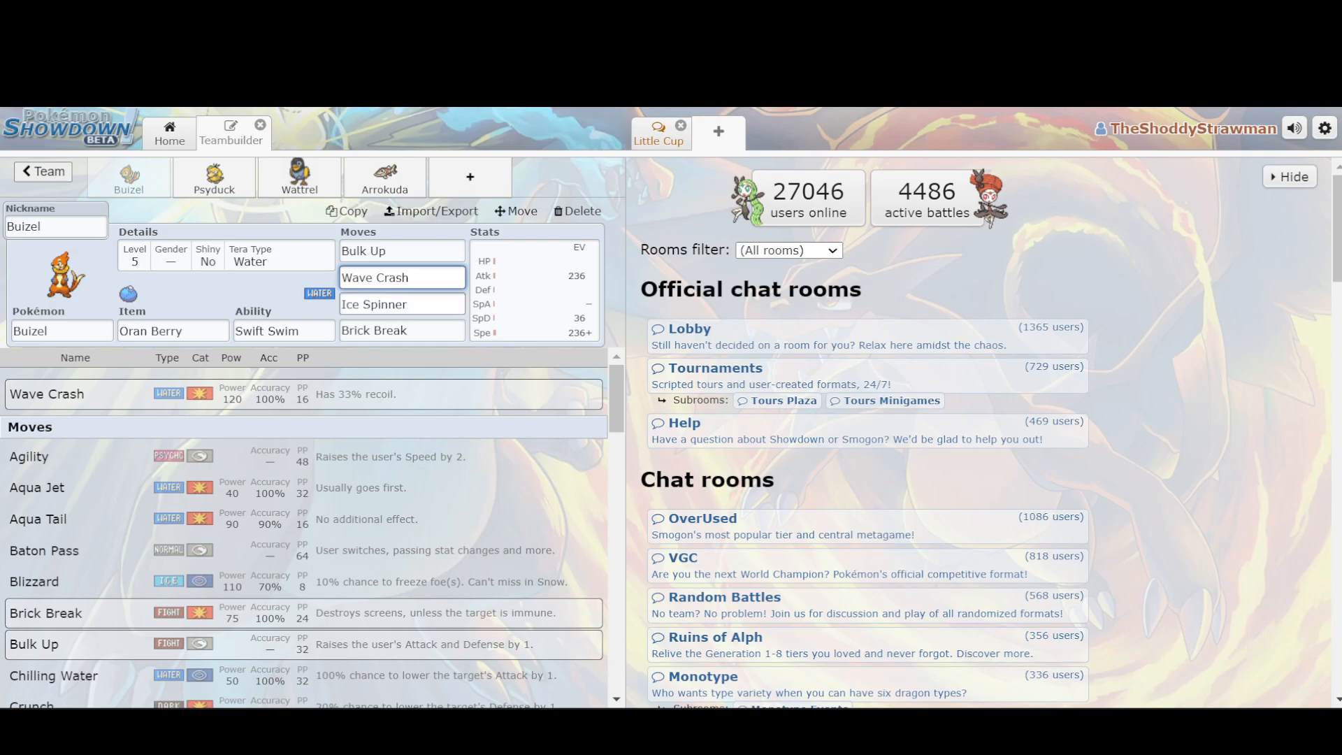
left_click(402, 330)
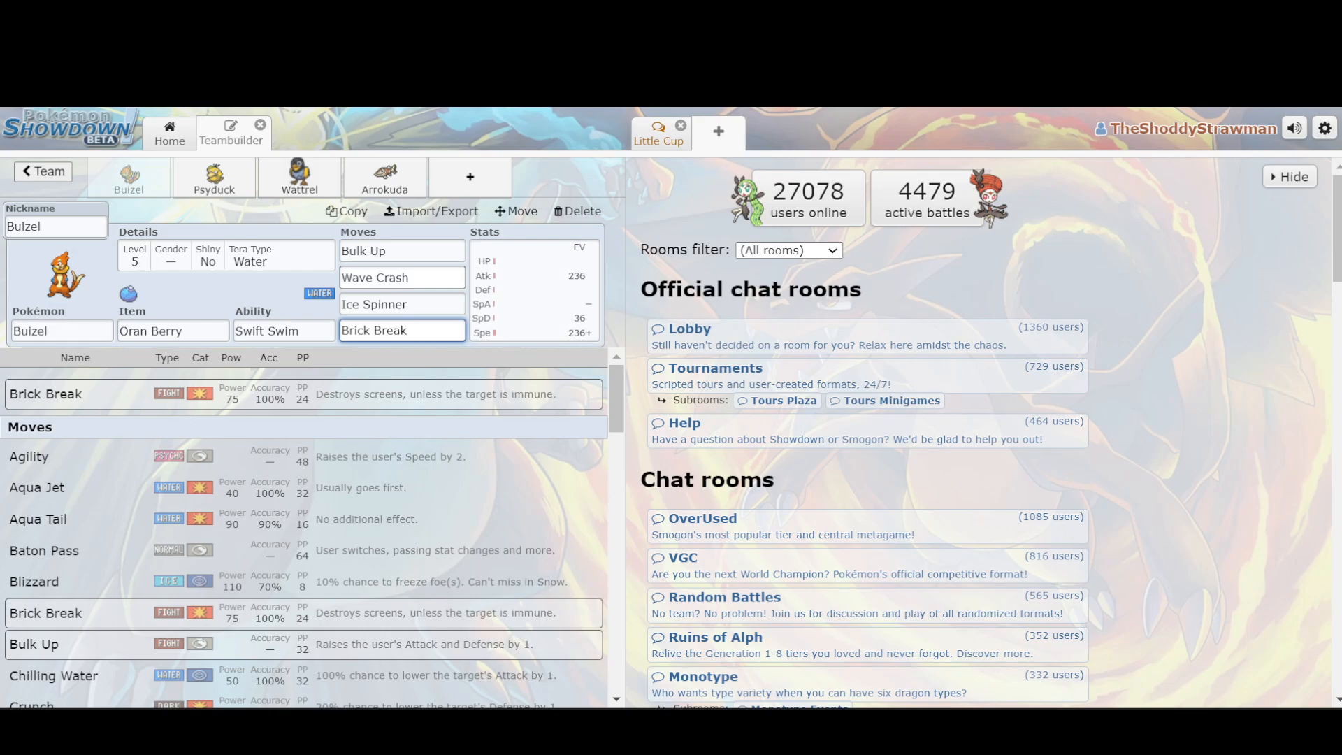
left_click(401, 330)
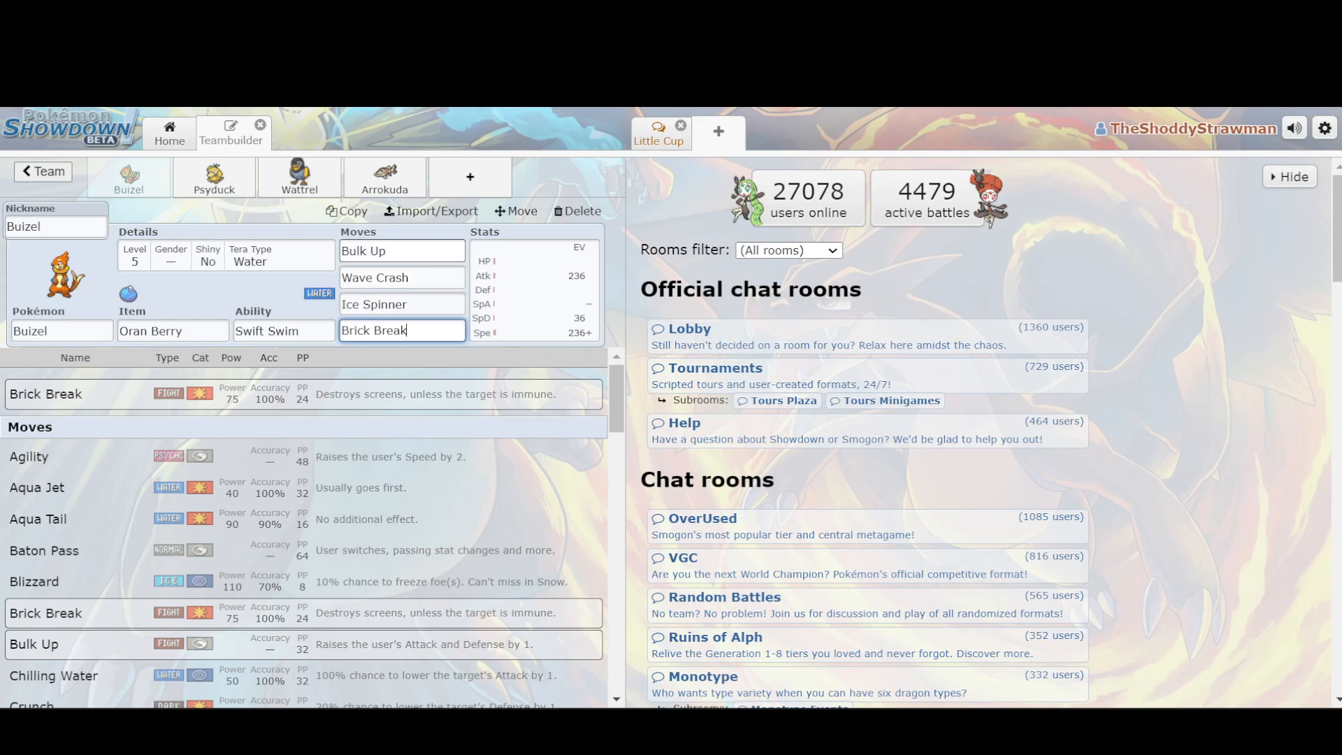
Check Psyduck's Nasty Plot and Eviolite, replace Tera Blast with Psychic, then move to Wattrel
left_click(213, 177)
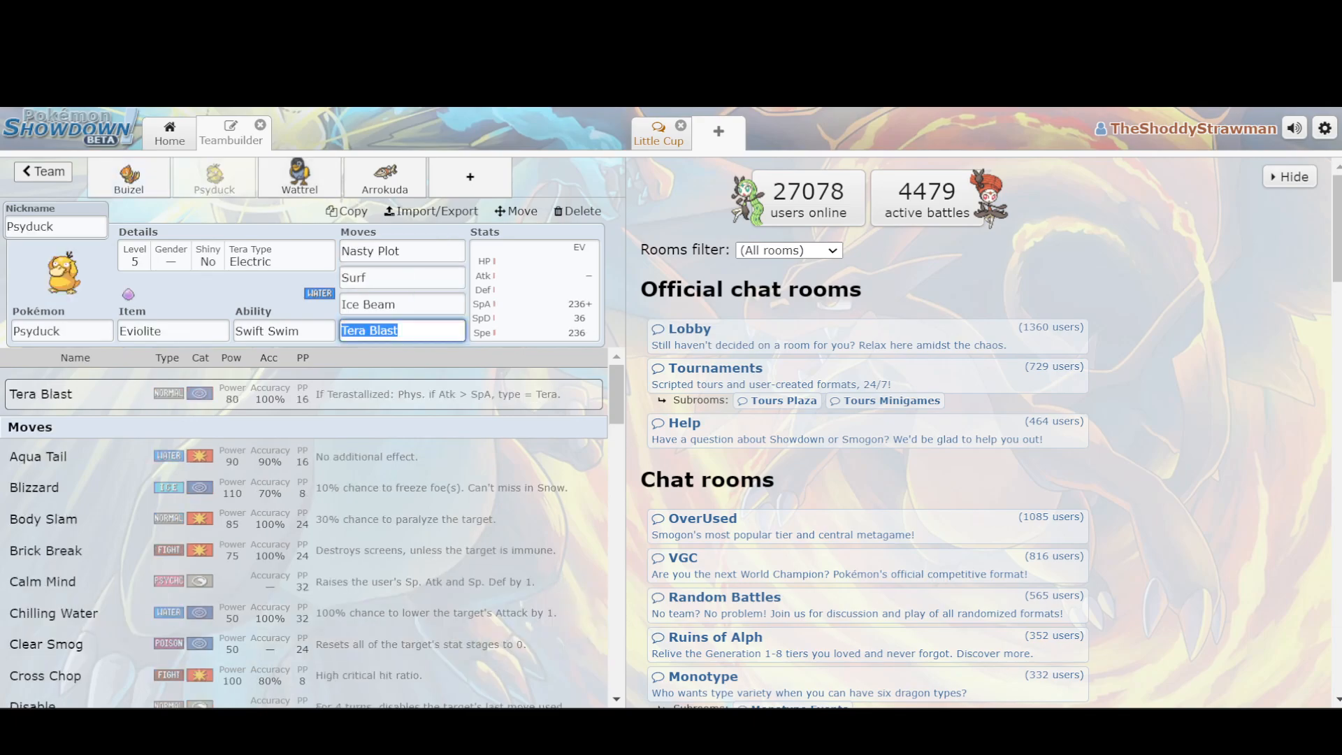
left_click(402, 250)
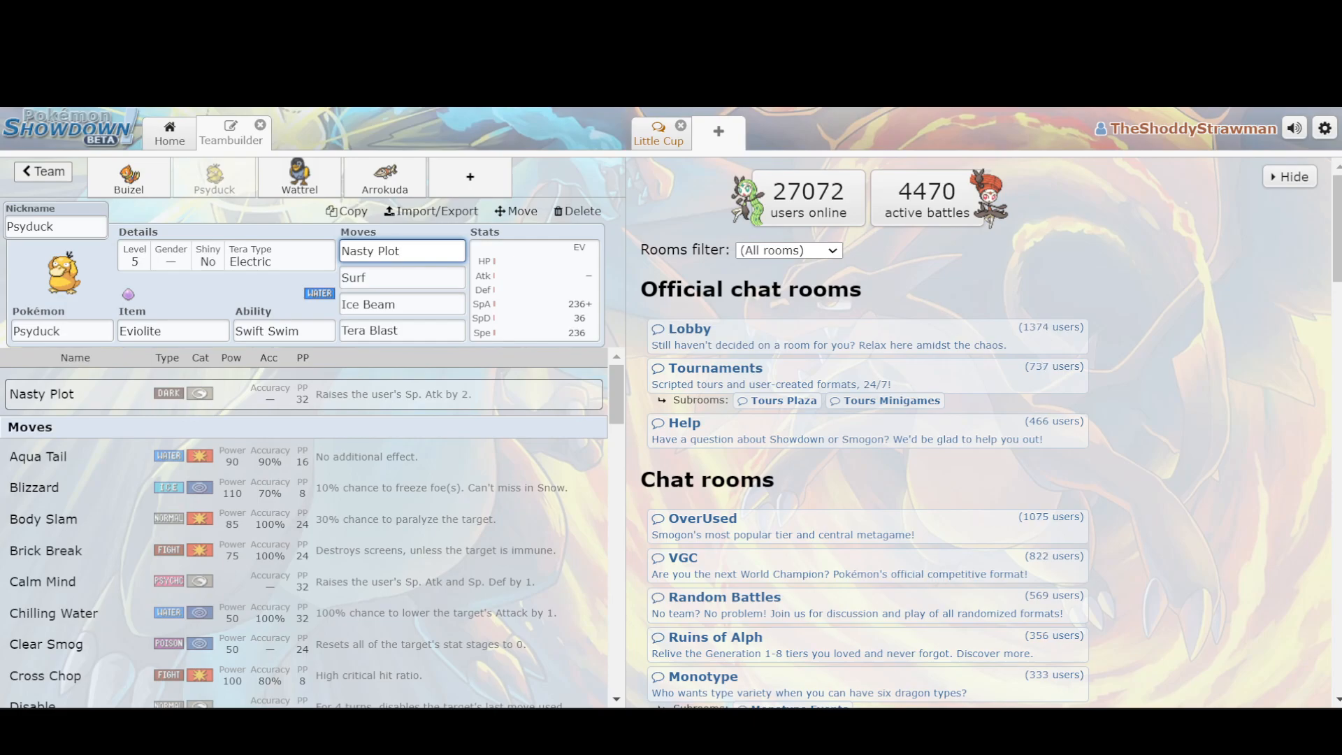
left_click(172, 330)
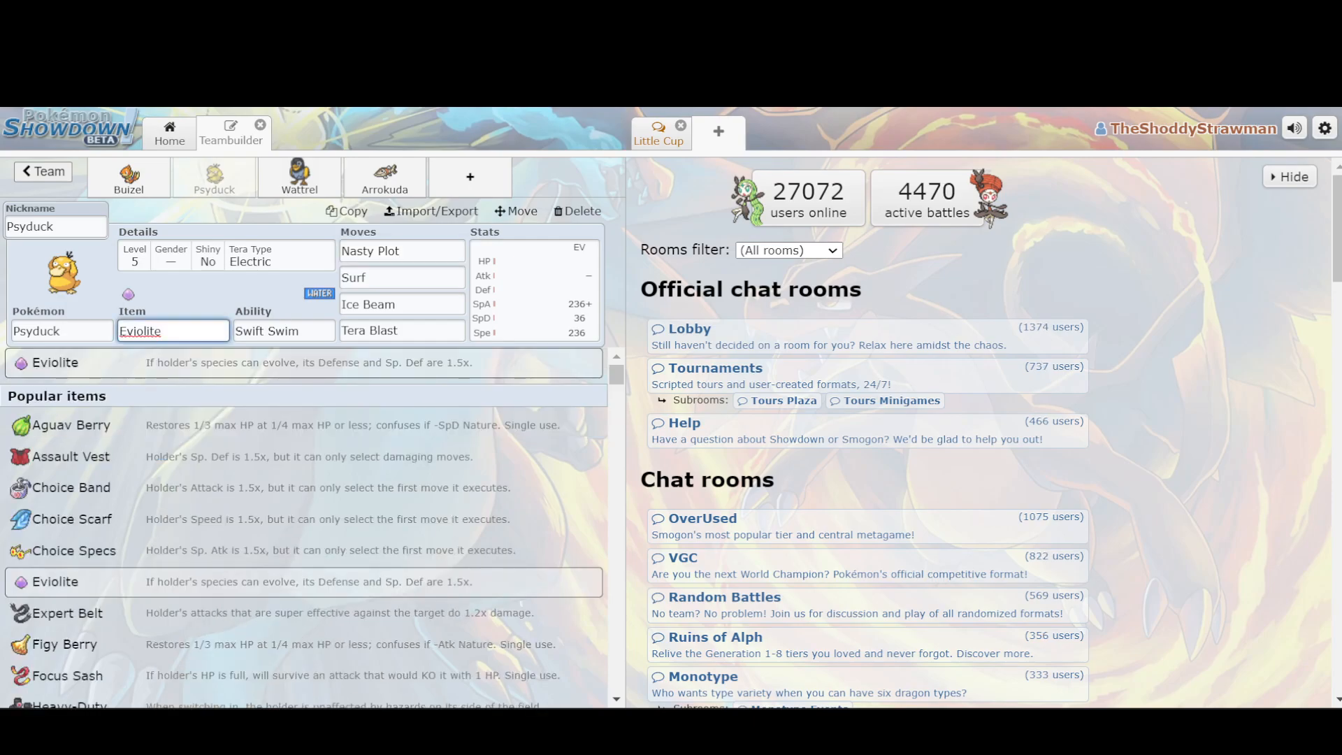
left_click(401, 303)
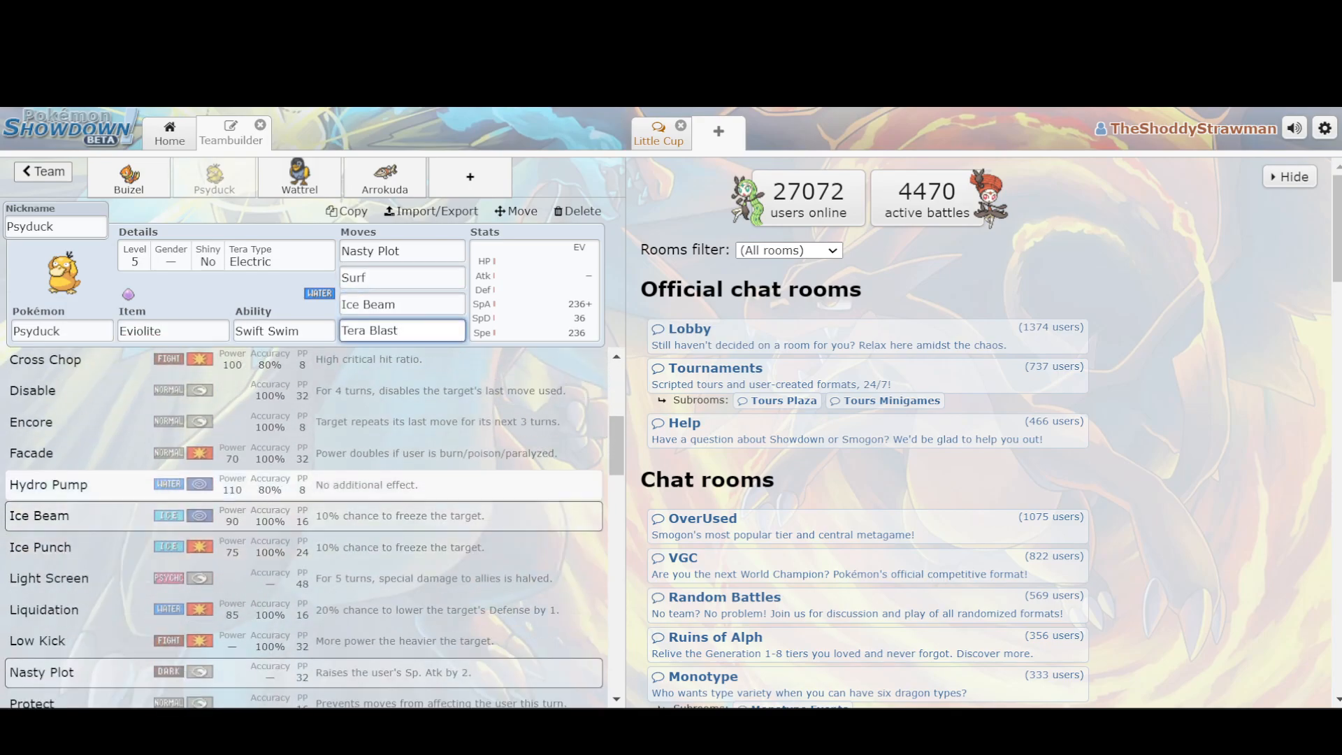
scroll("down", 3)
type("Psychic")
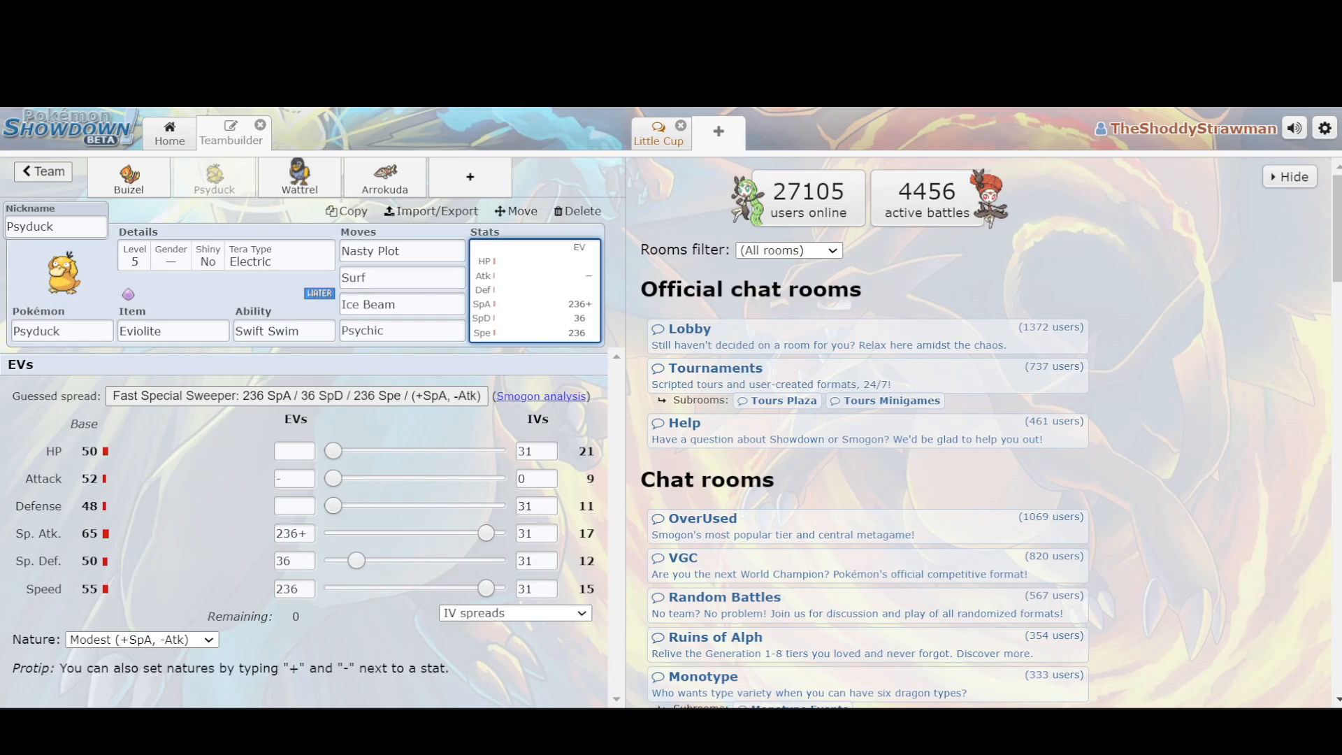
left_click(300, 177)
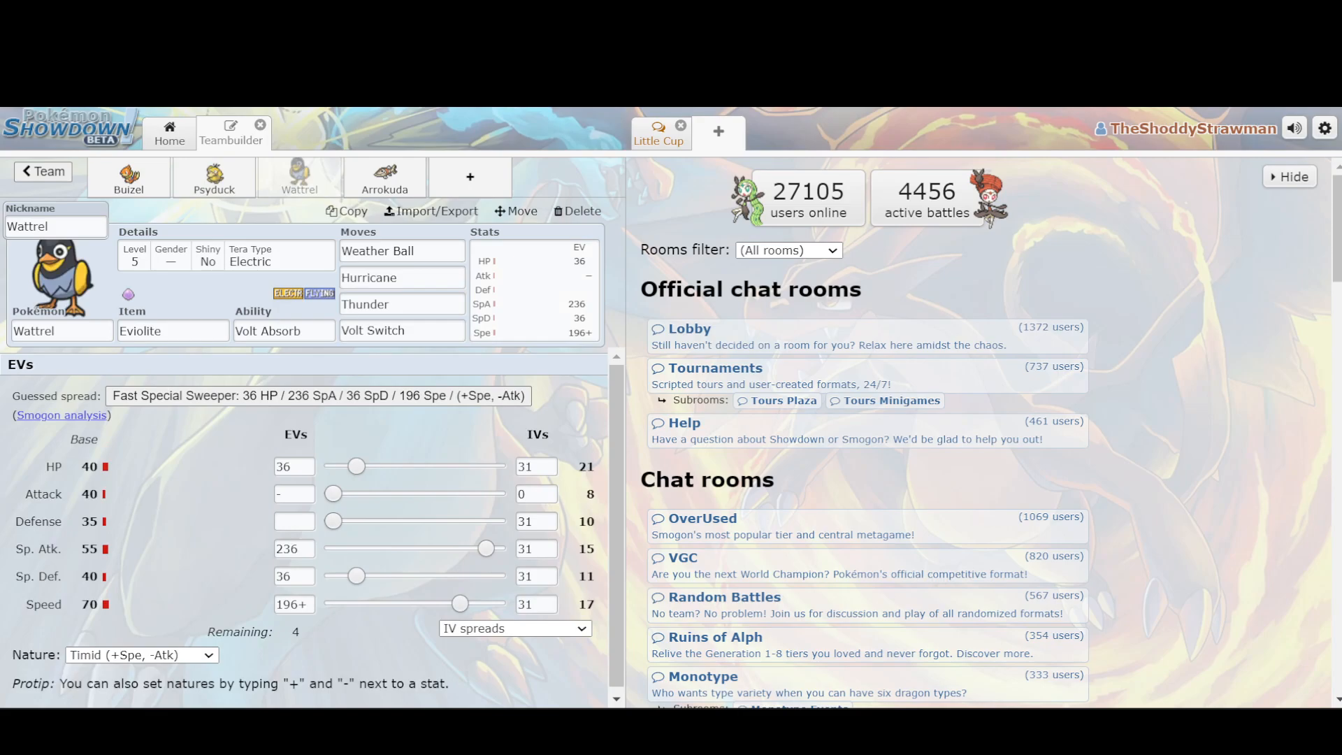
Check Wattrel's Volt Absorb ability and its Weather Ball, Hurricane and Thunder moves
left_click(284, 330)
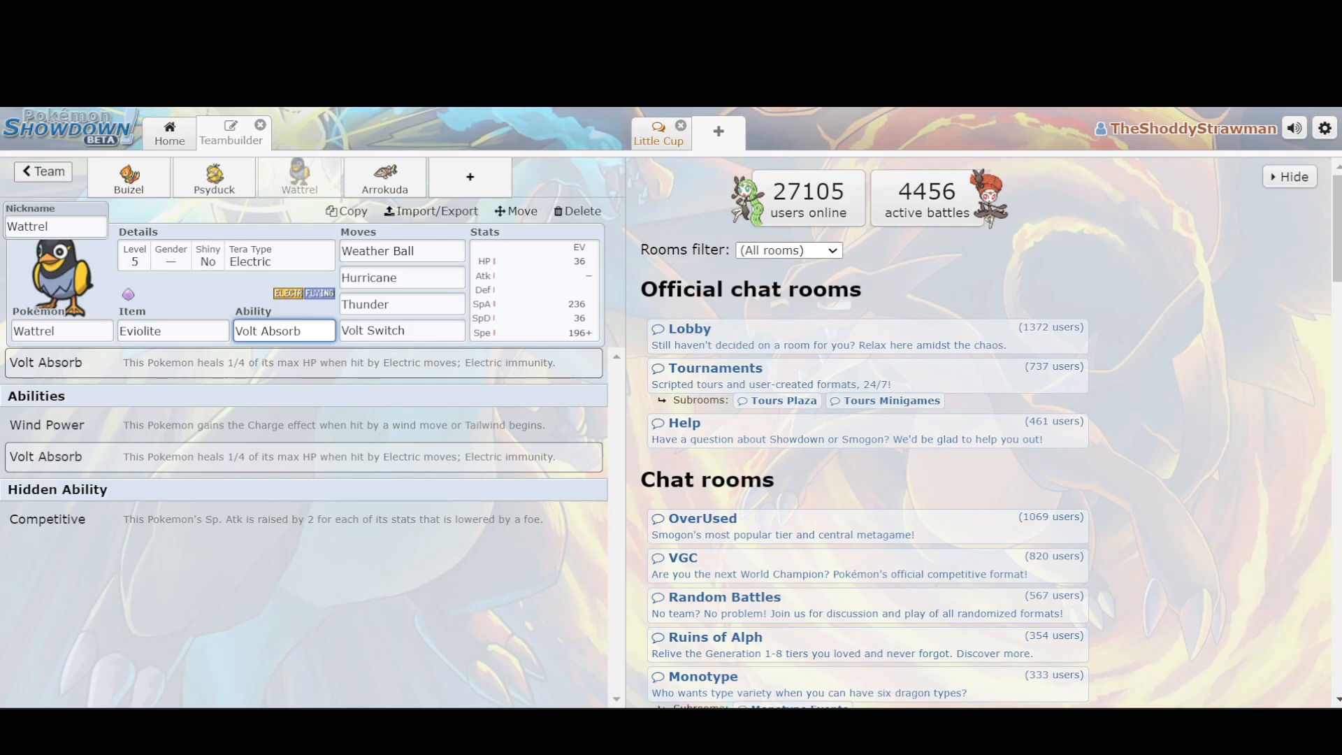
left_click(401, 250)
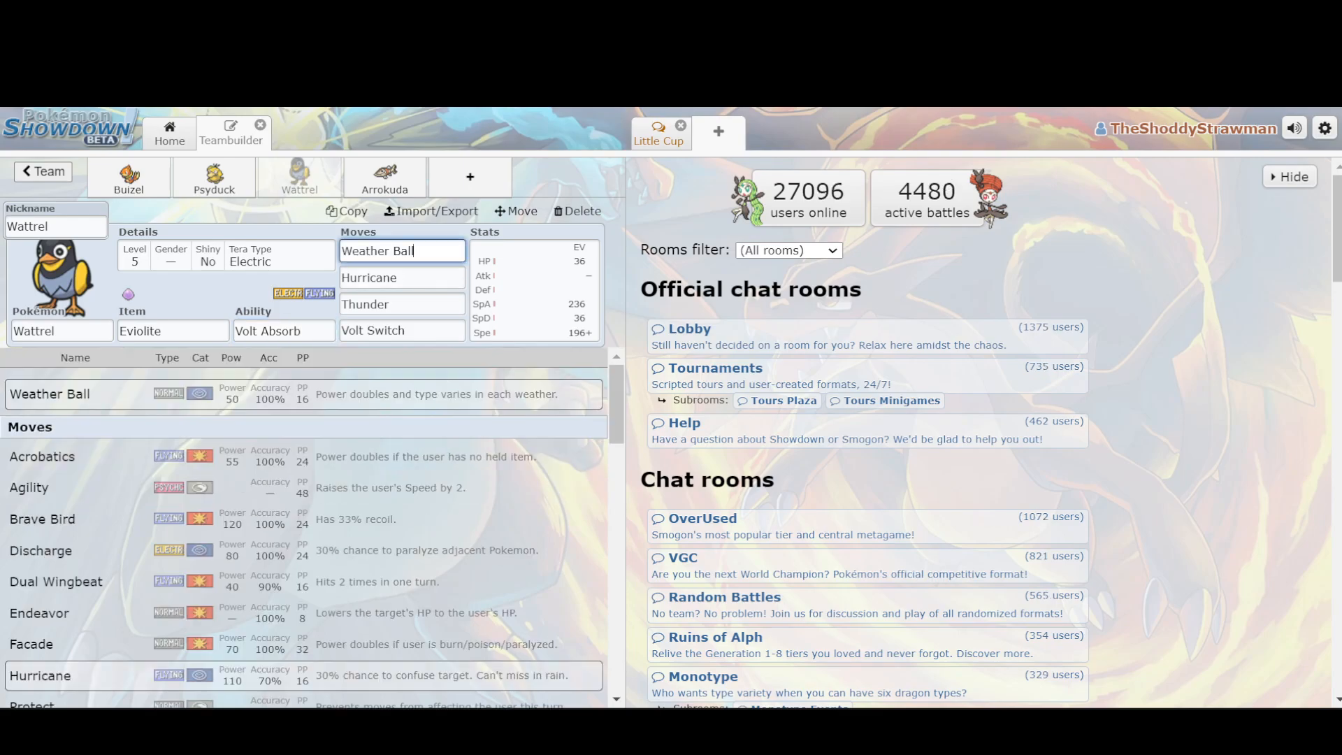
left_click(401, 277)
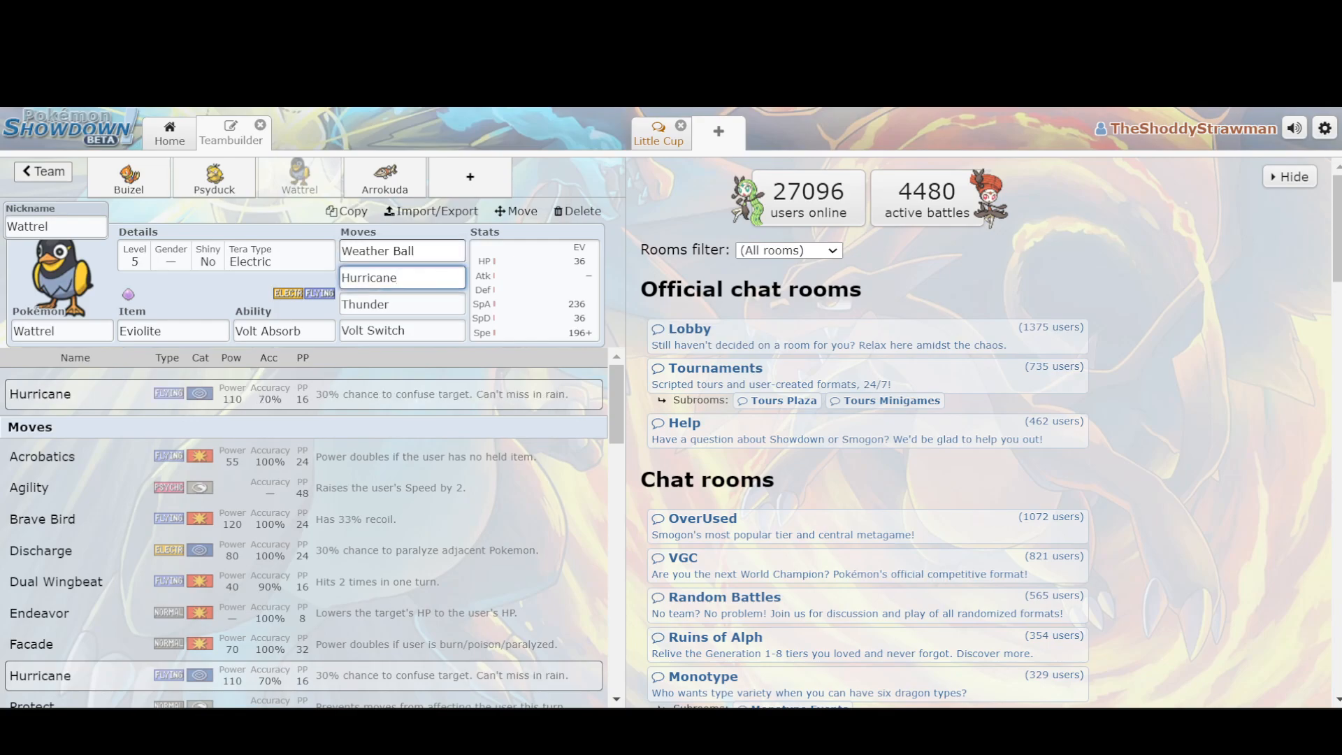
left_click(401, 304)
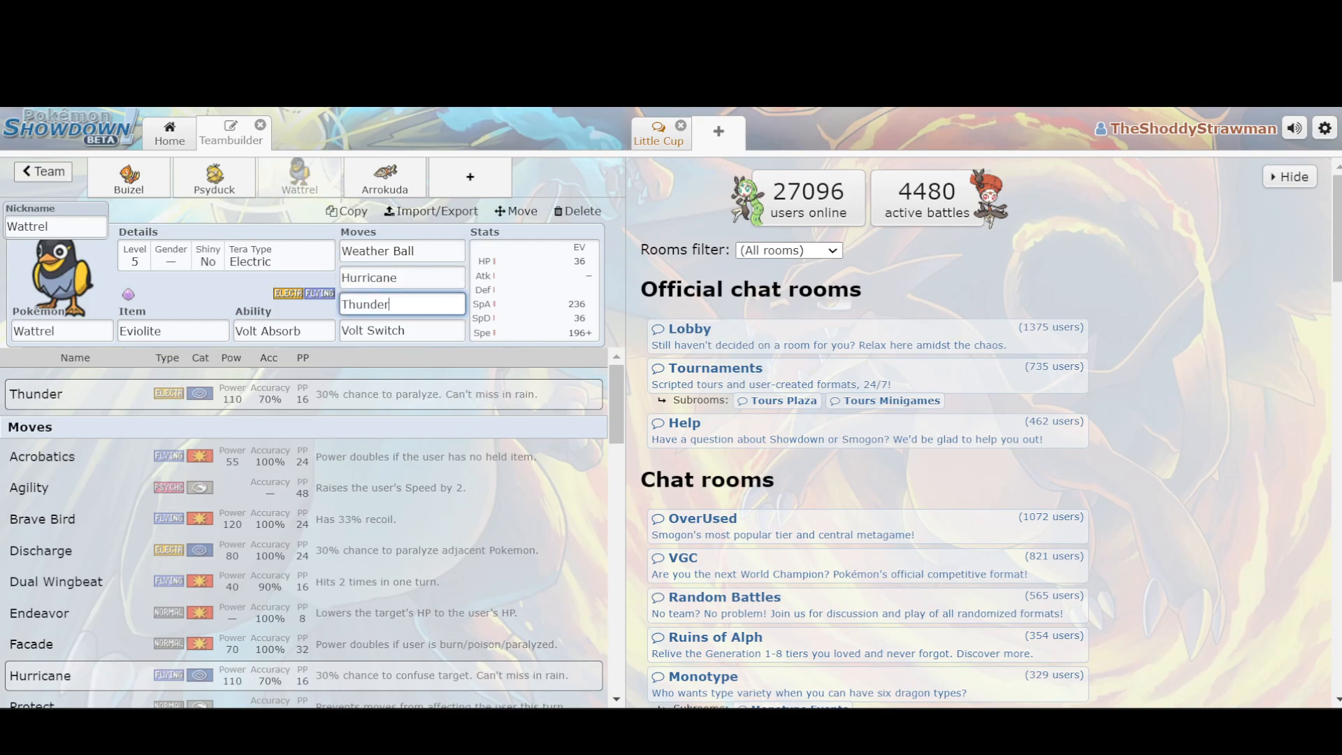
left_click(402, 277)
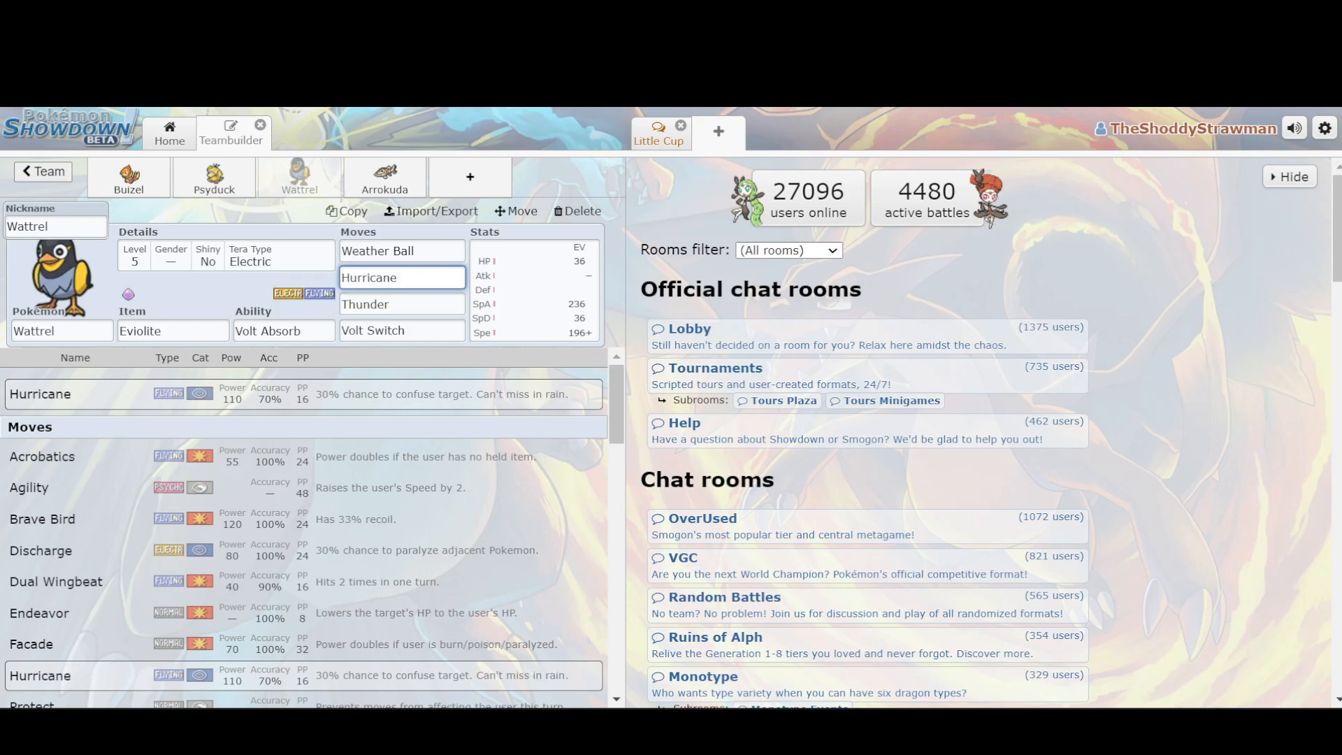
left_click(401, 303)
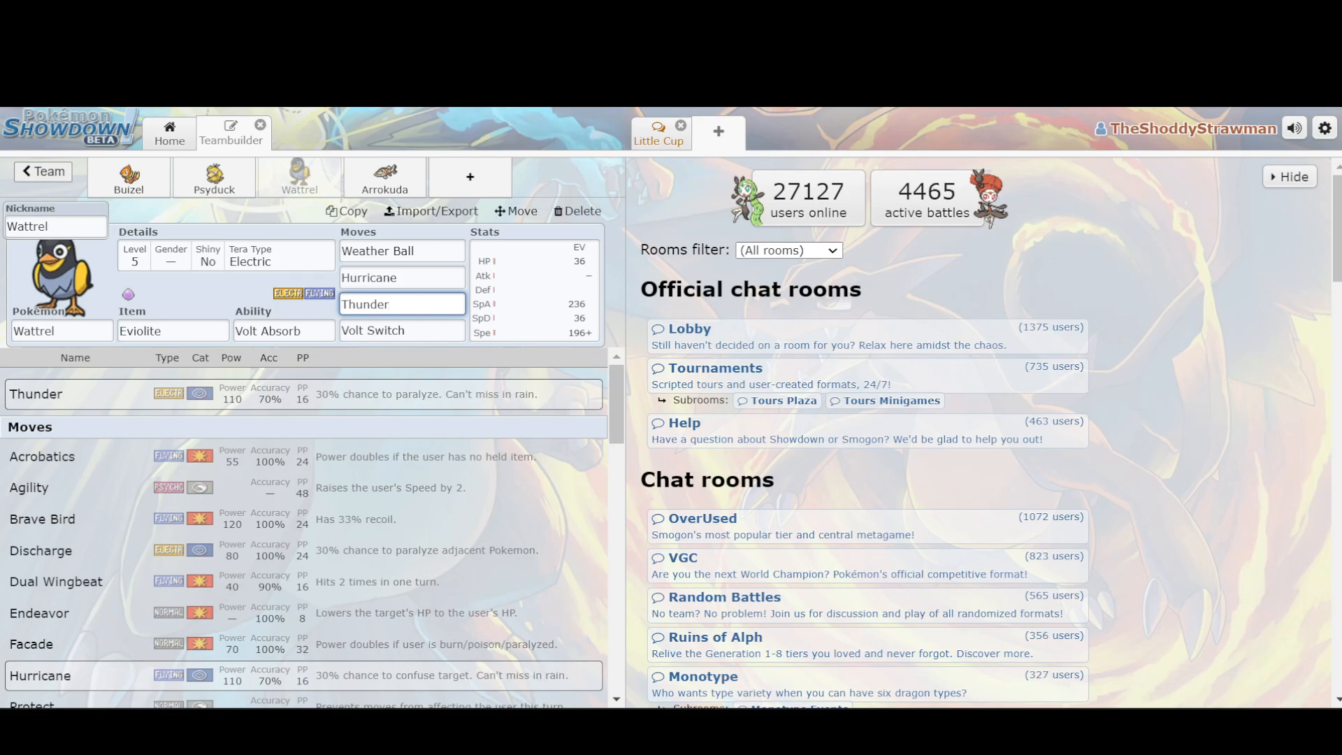
Recheck Weather Ball, Thunder and Volt Switch, then bring up Wattrel's EV and IV spread
left_click(401, 251)
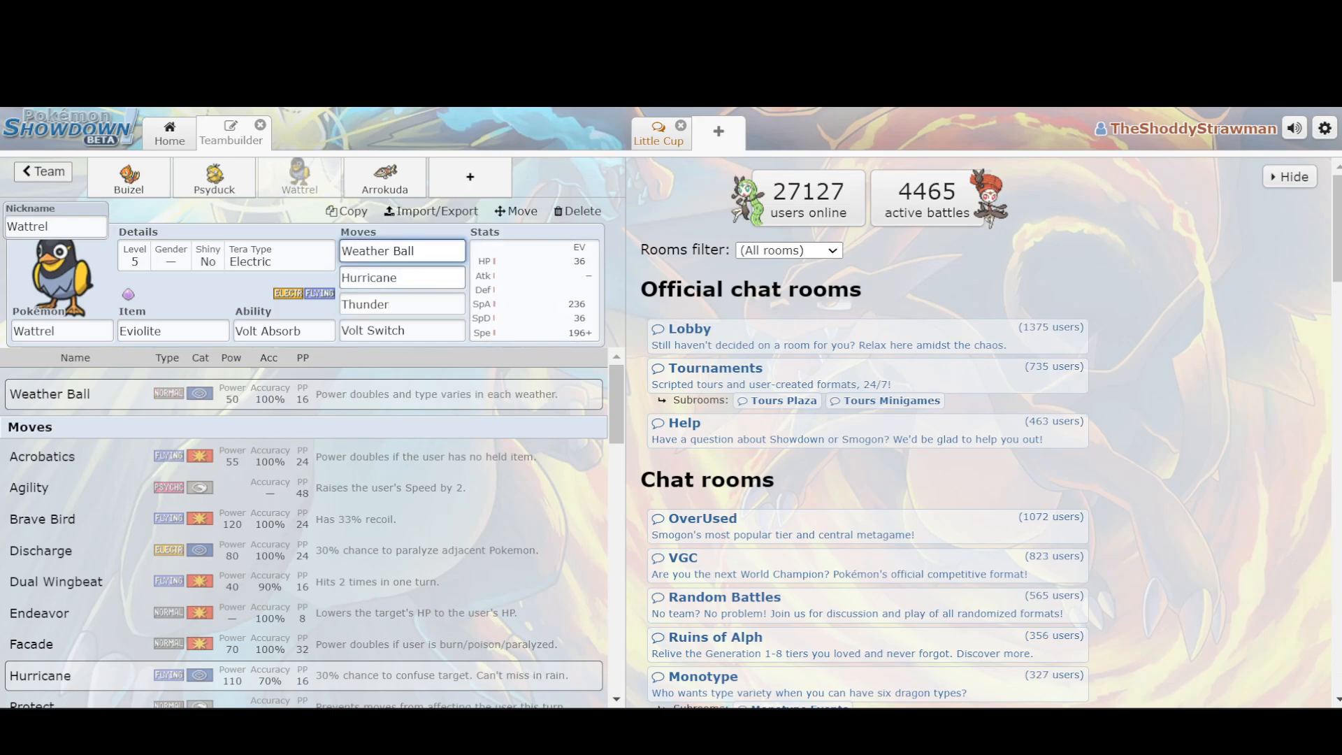
left_click(401, 304)
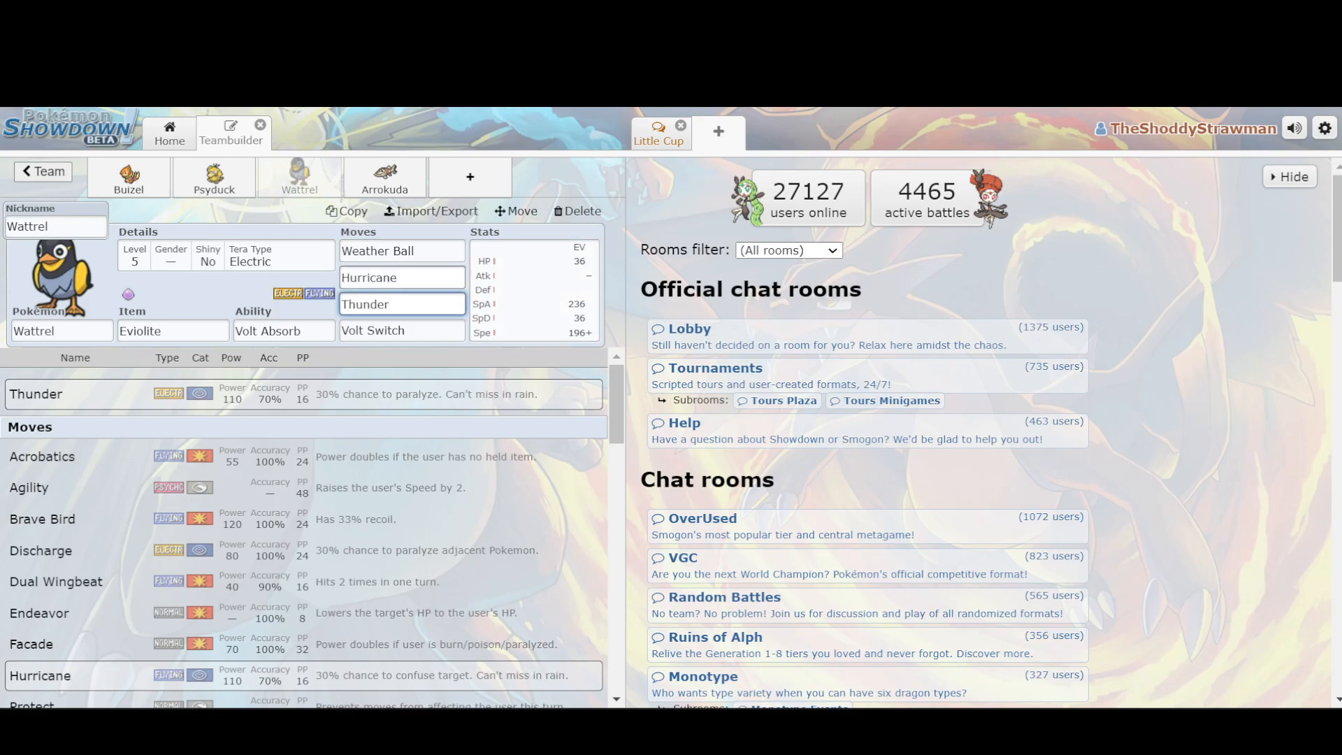
left_click(401, 330)
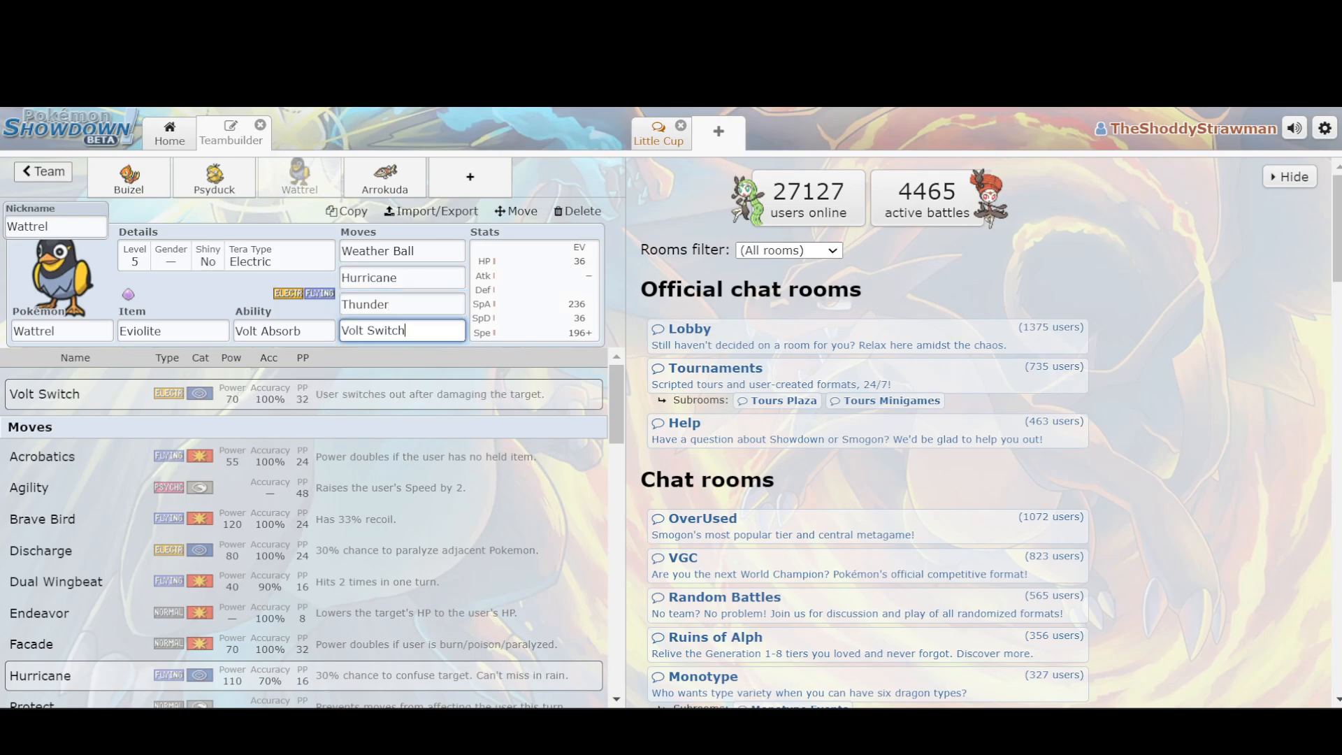
left_click(531, 295)
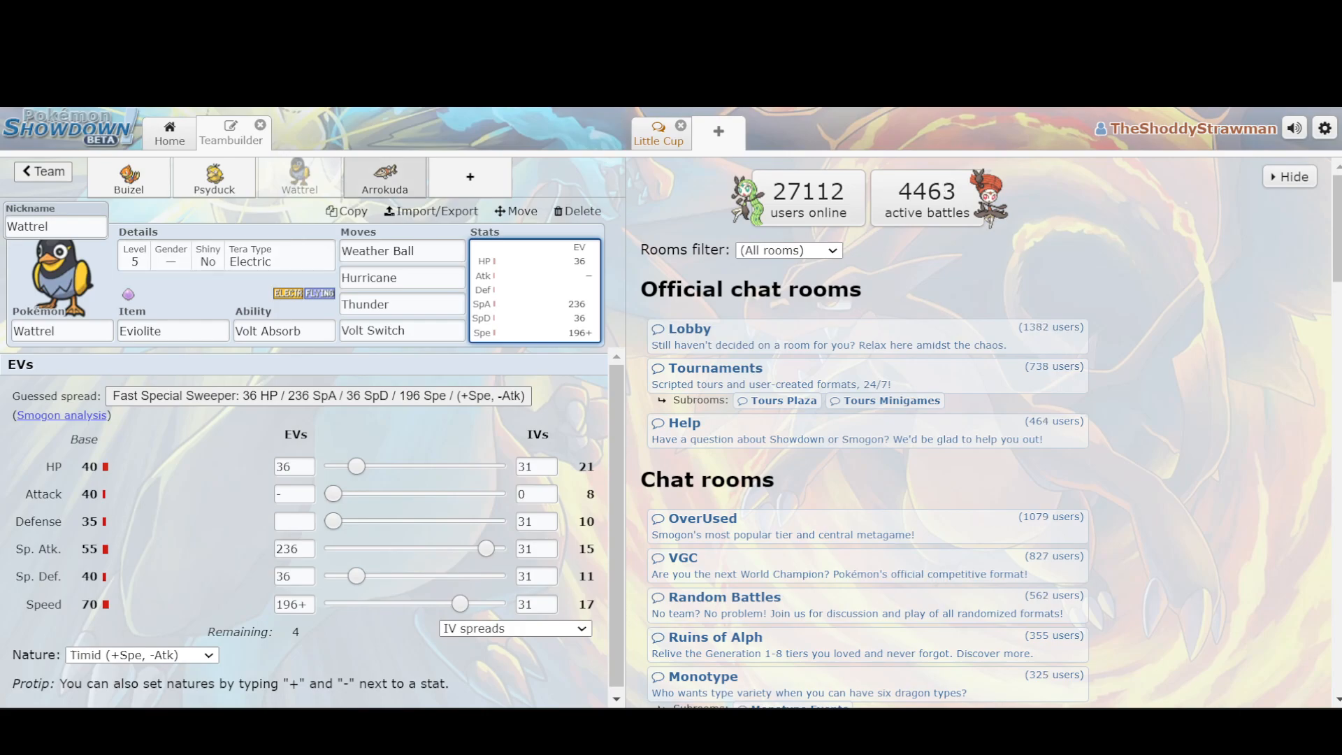
Compare Arrokuda's, Buizel's and Psyduck's spreads and check Arrokuda's Life Orb item
left_click(385, 177)
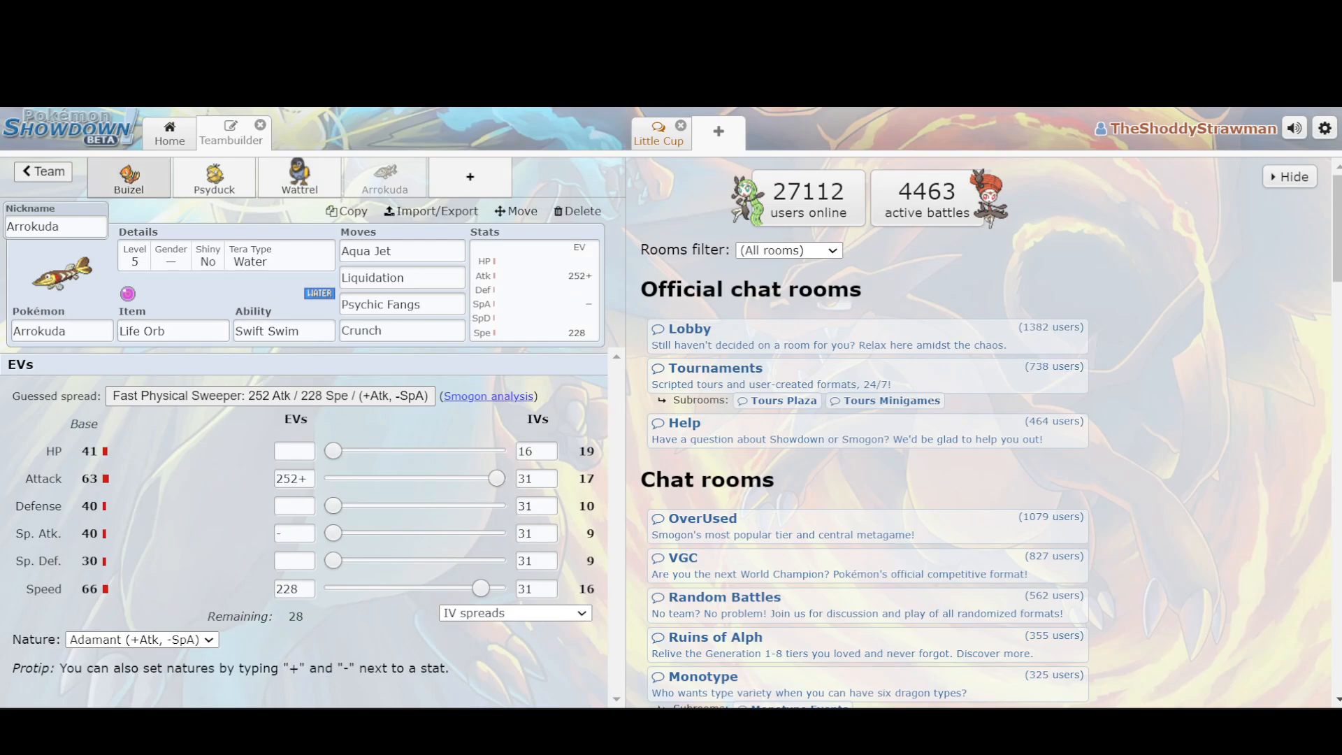
left_click(128, 178)
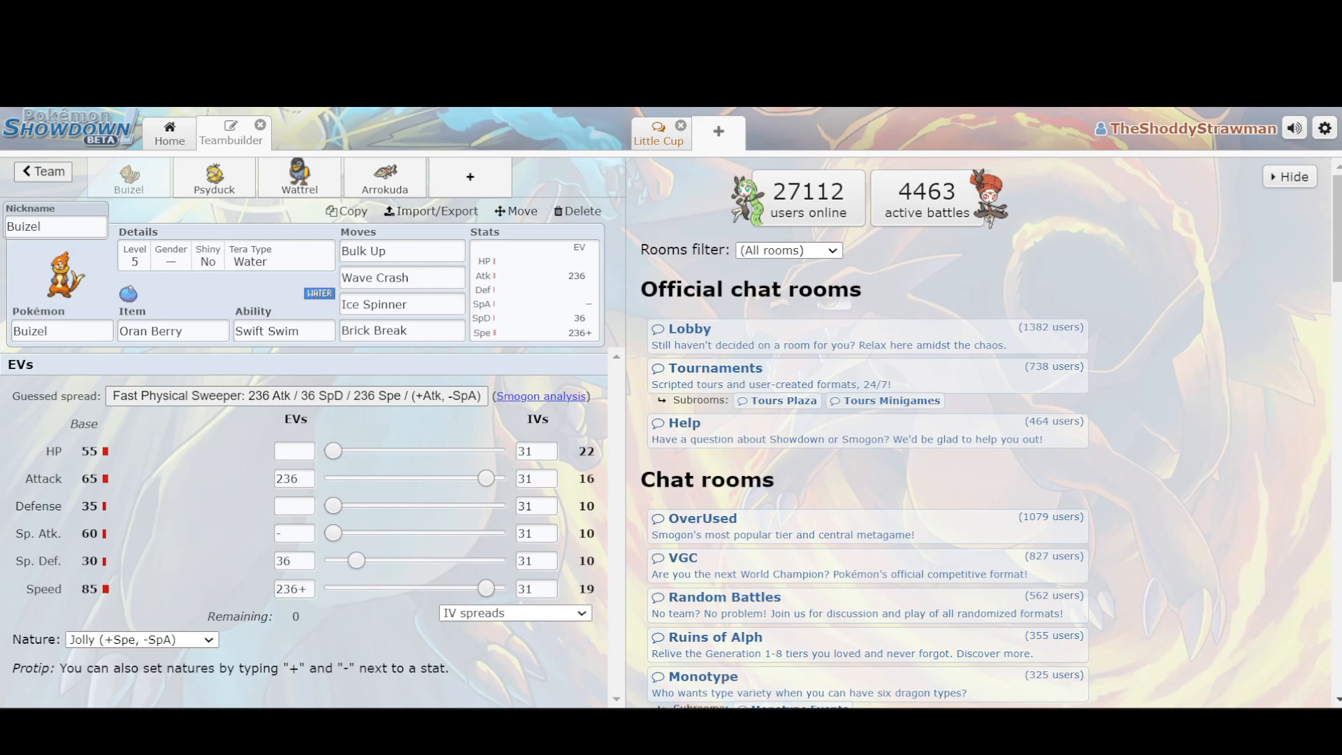
left_click(212, 178)
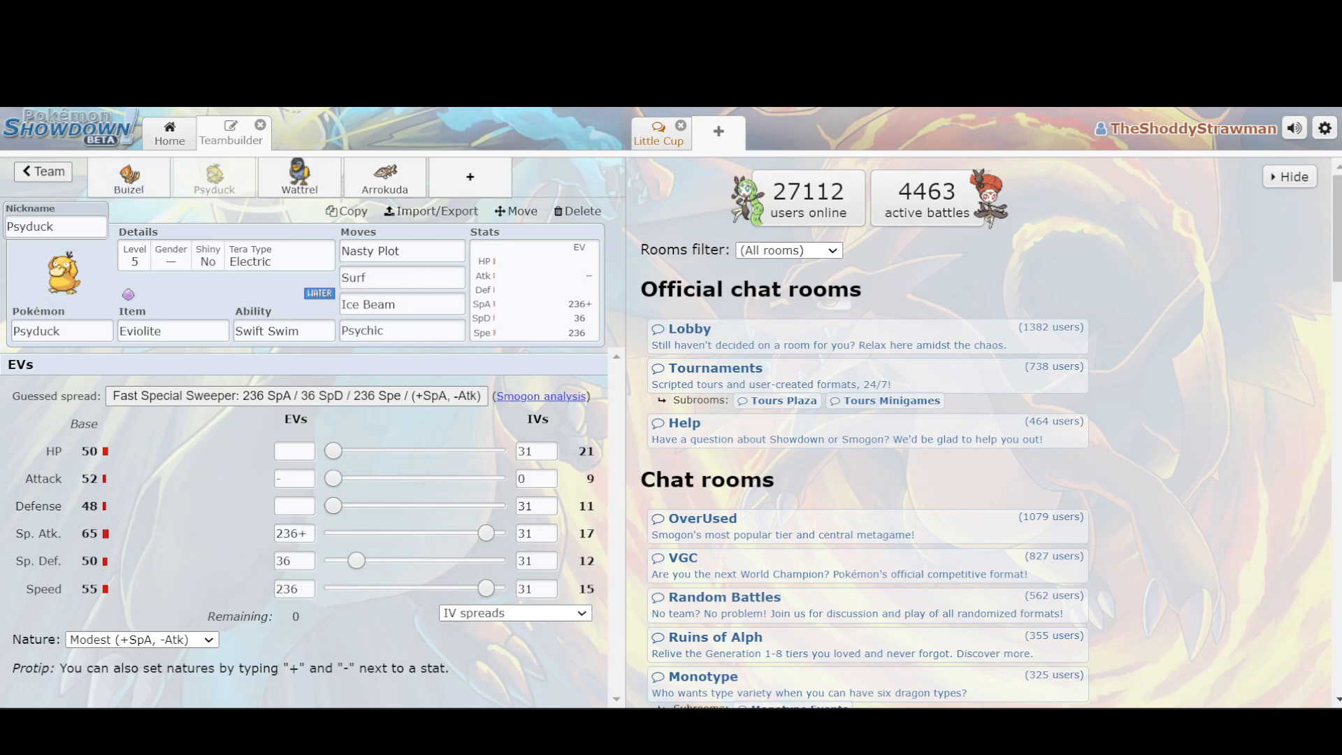
left_click(385, 178)
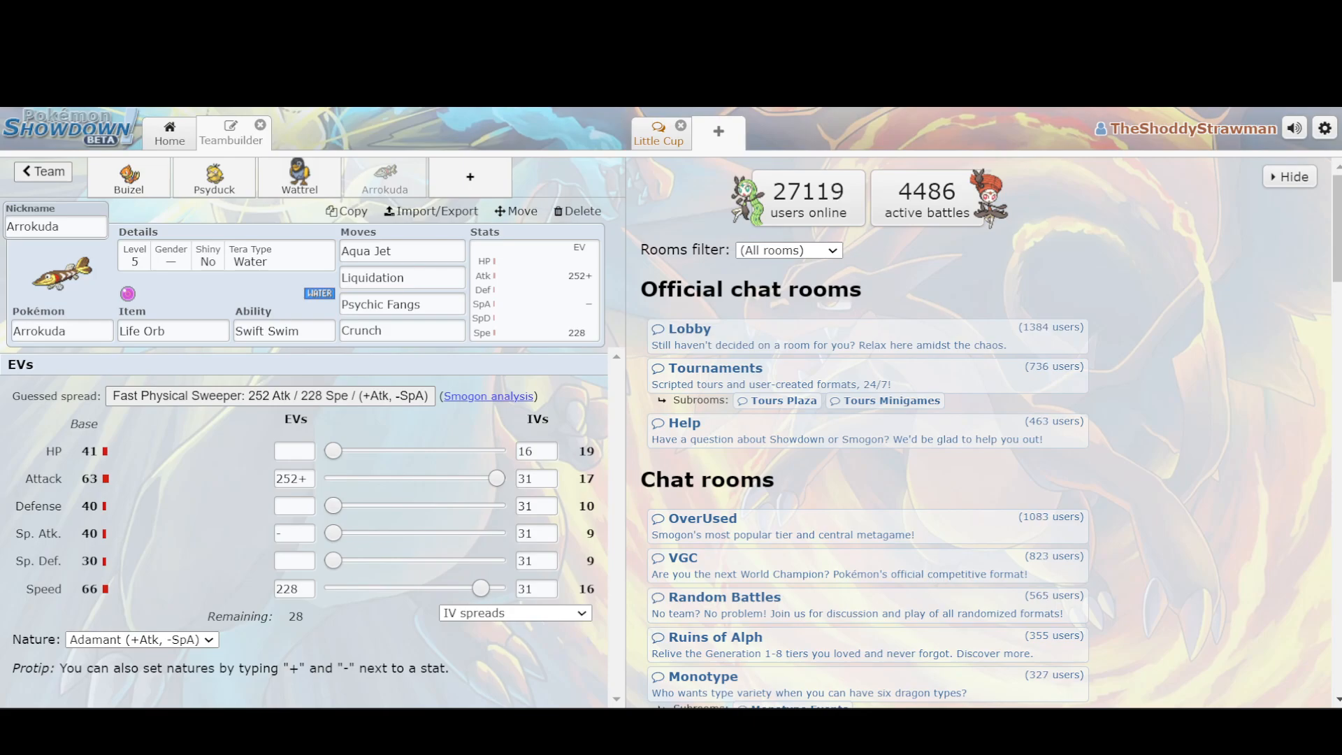
left_click(171, 331)
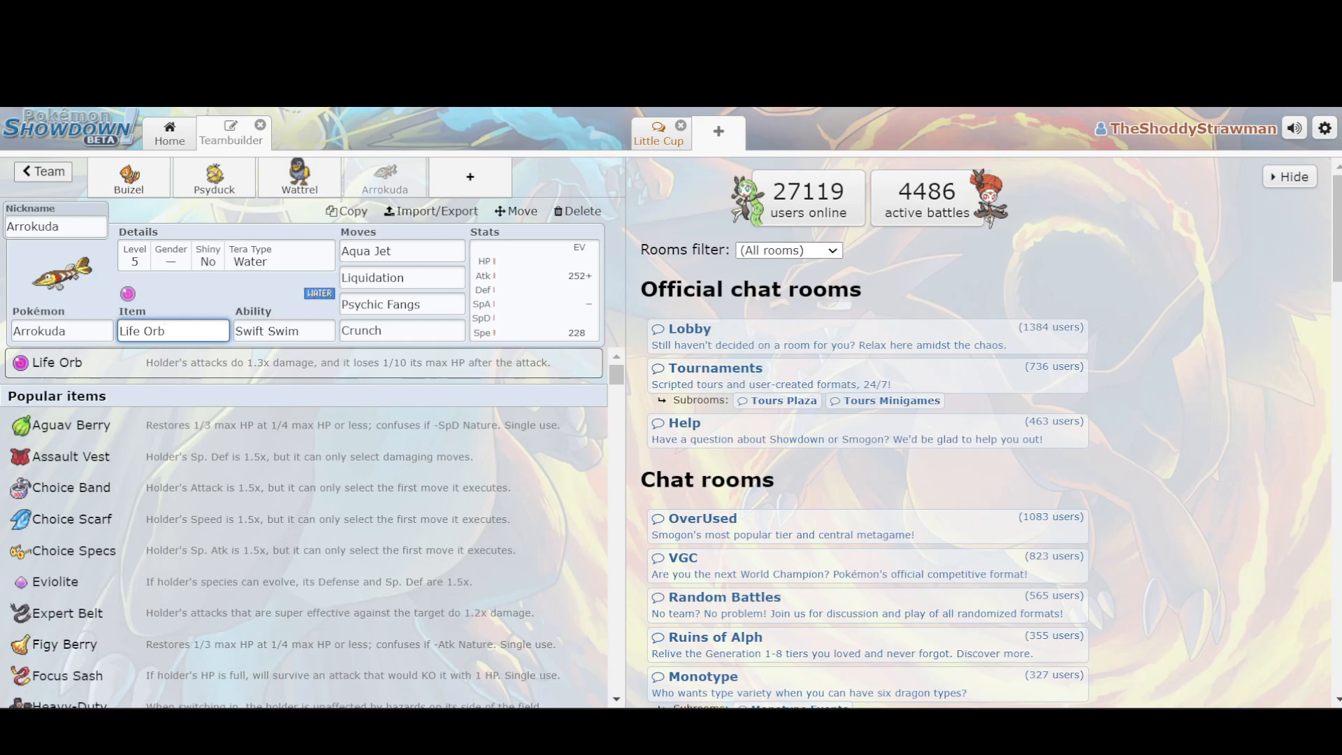
left_click(534, 291)
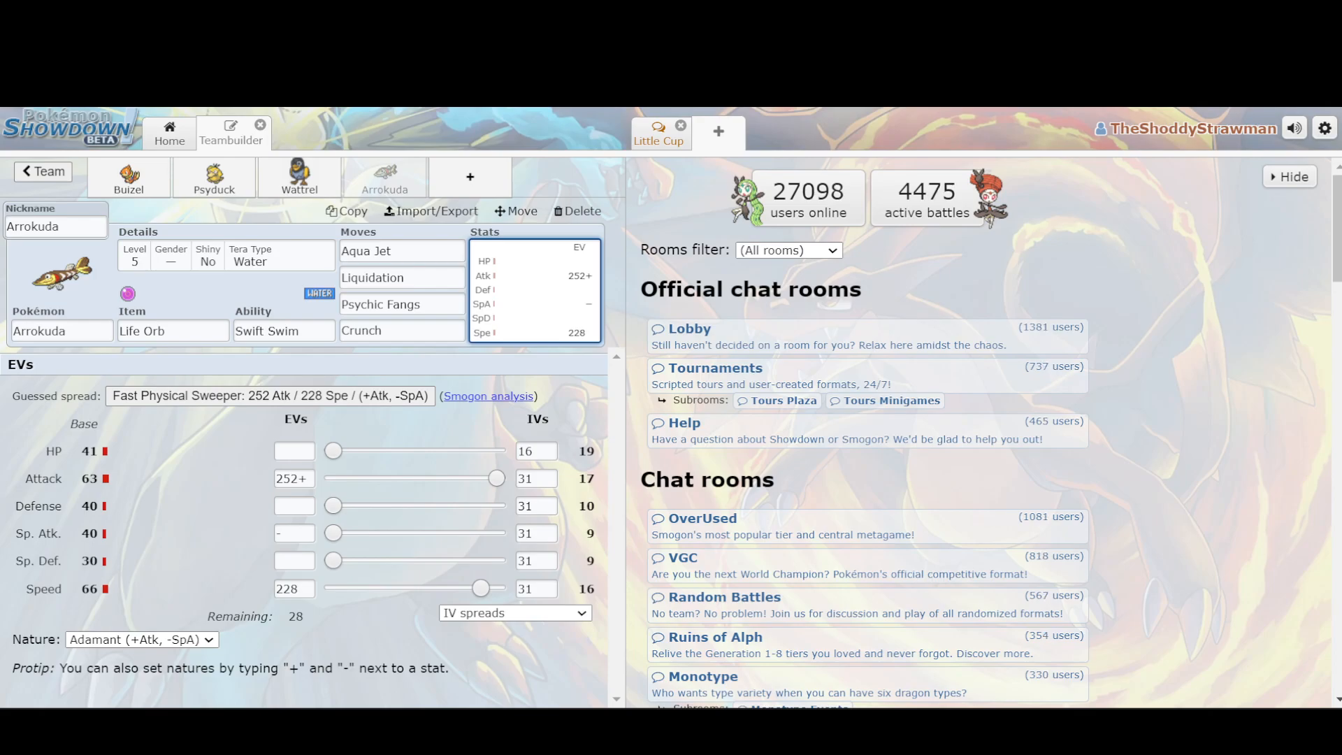
Review Arrokuda's Aqua Jet, Psychic Fangs and Crunch, pick its last move, and return to the team overview
left_click(402, 251)
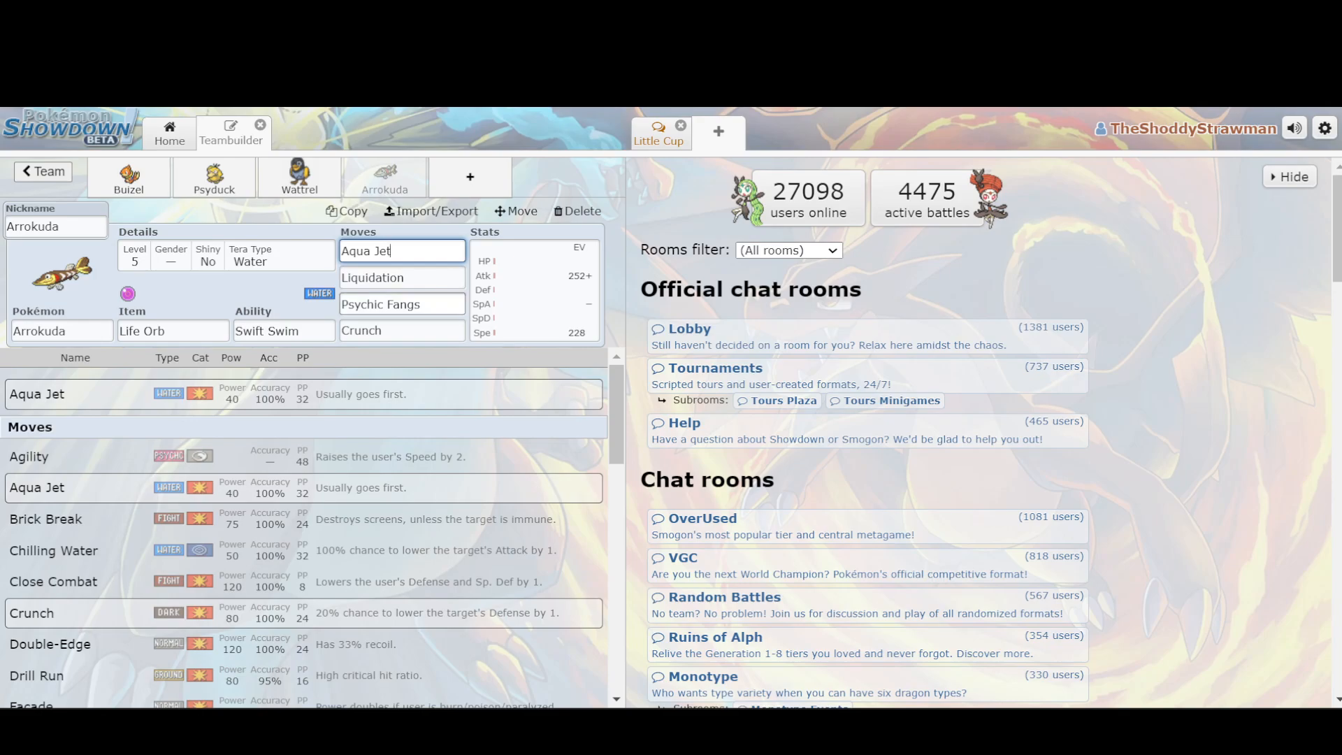
left_click(402, 303)
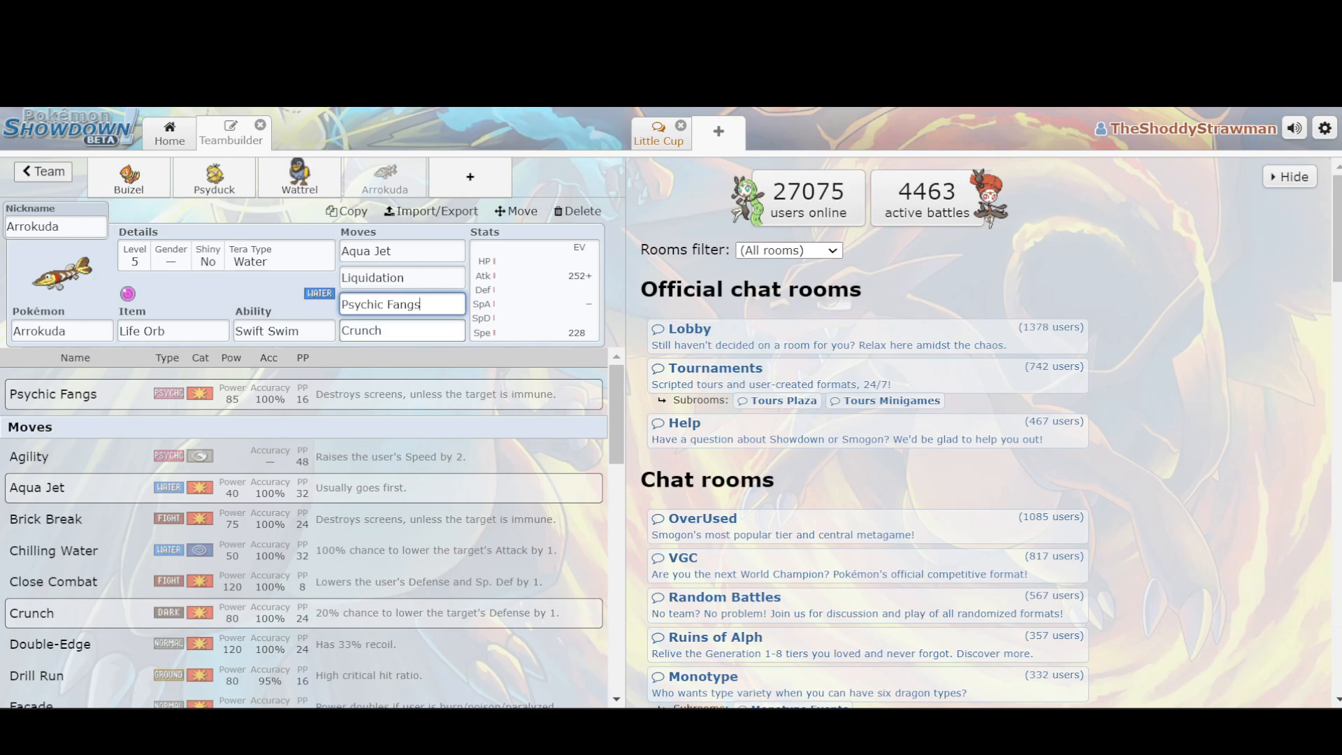
left_click(401, 330)
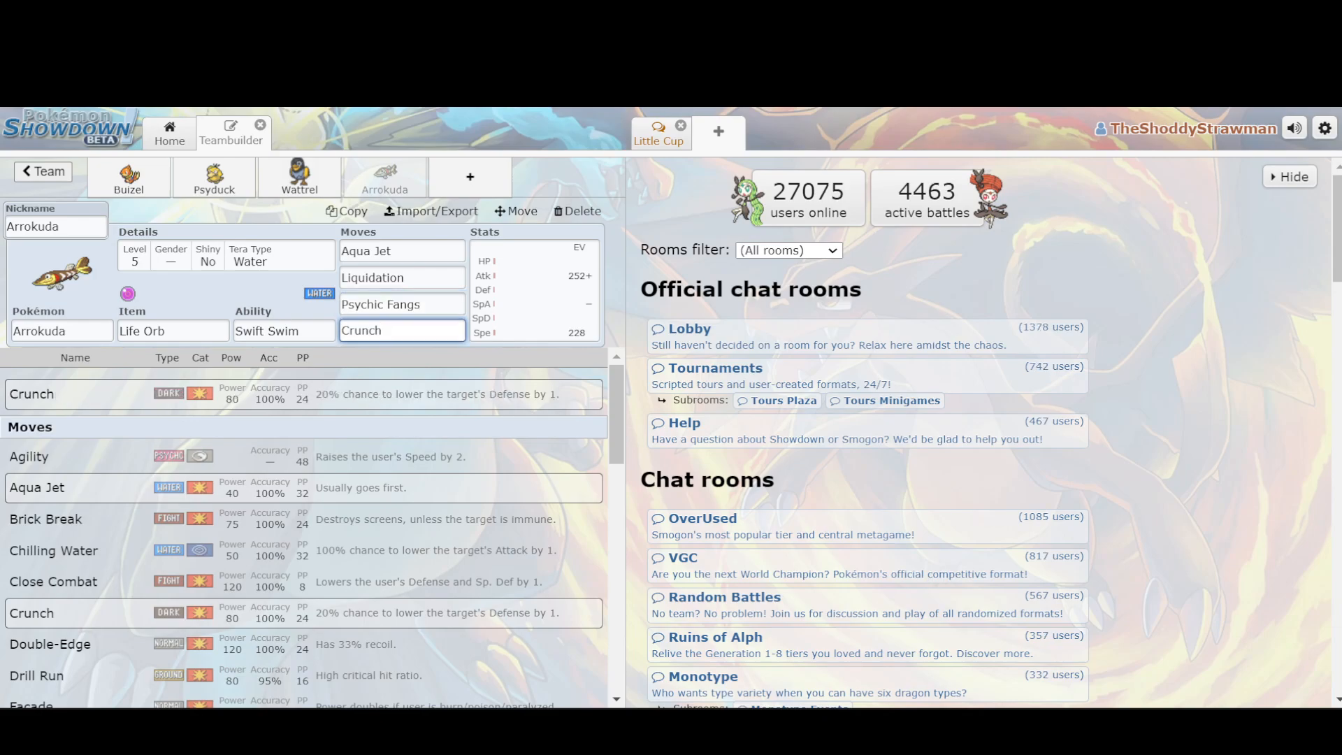
left_click(52, 581)
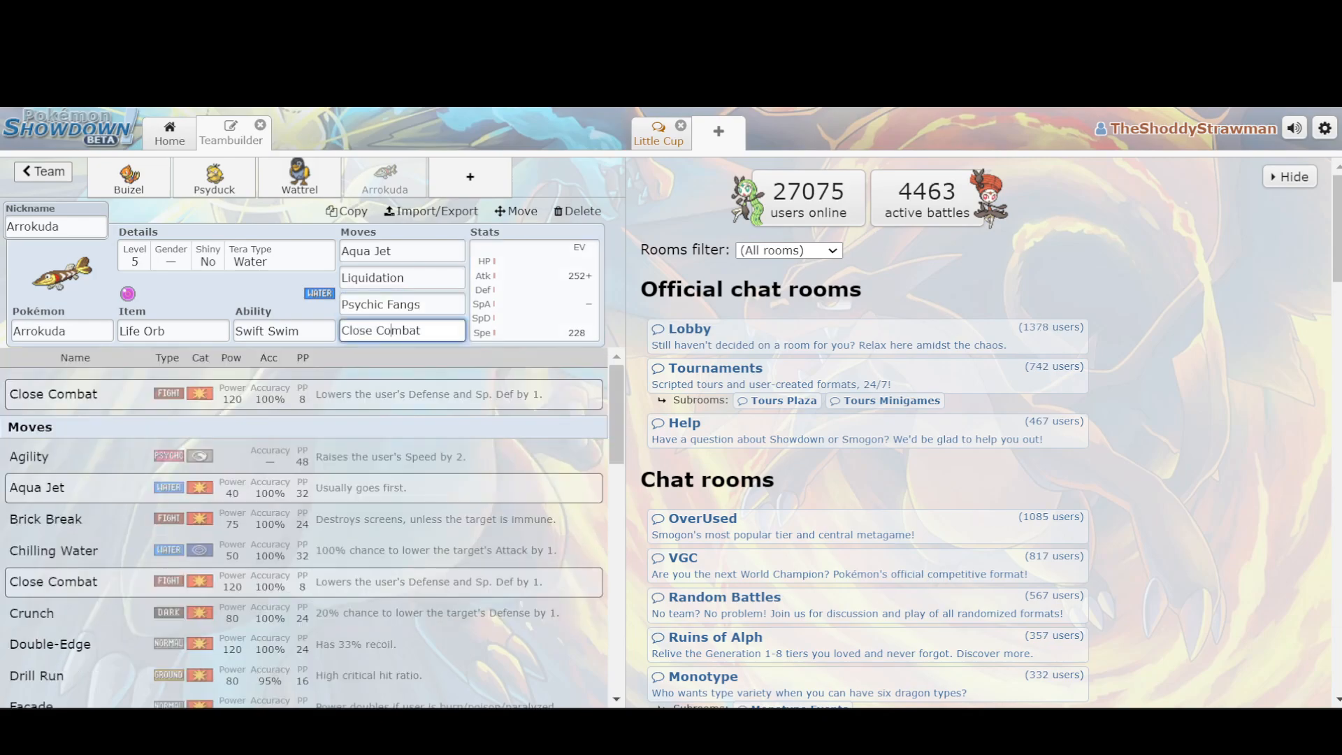
scroll("down", 3)
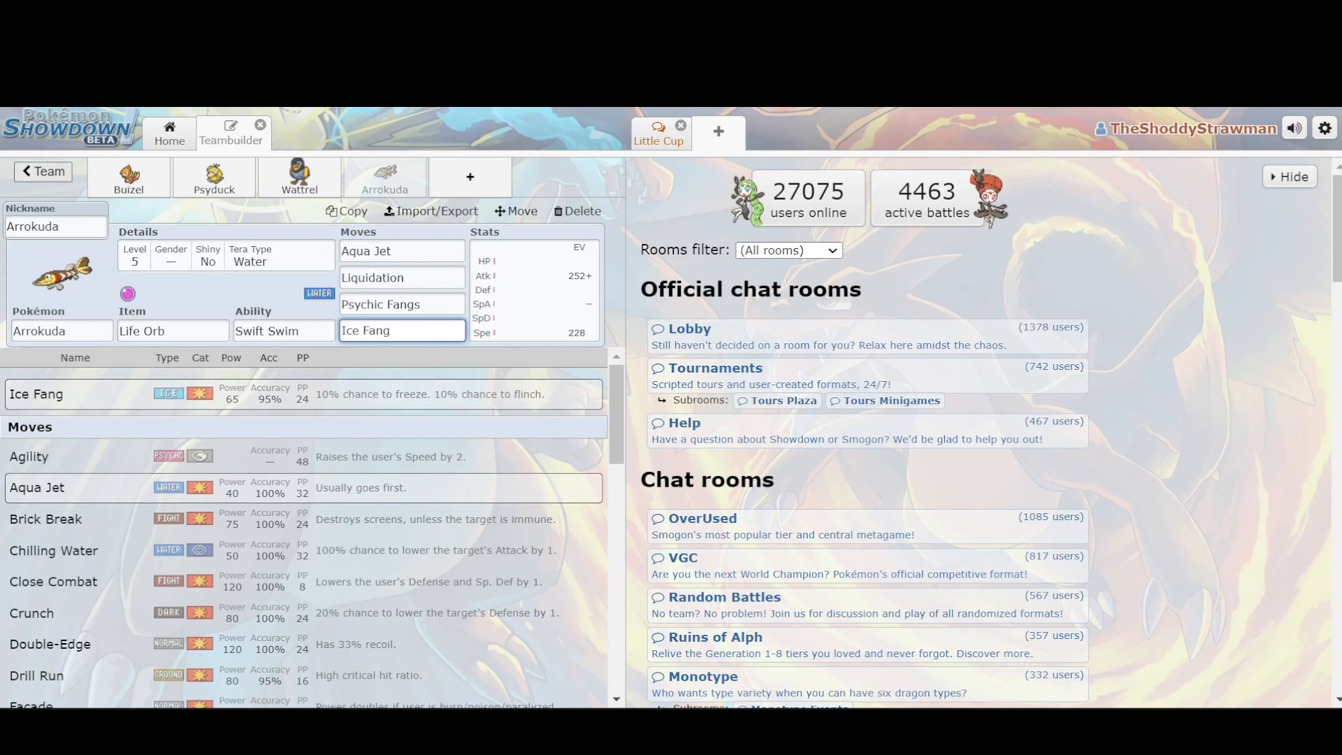
left_click(42, 170)
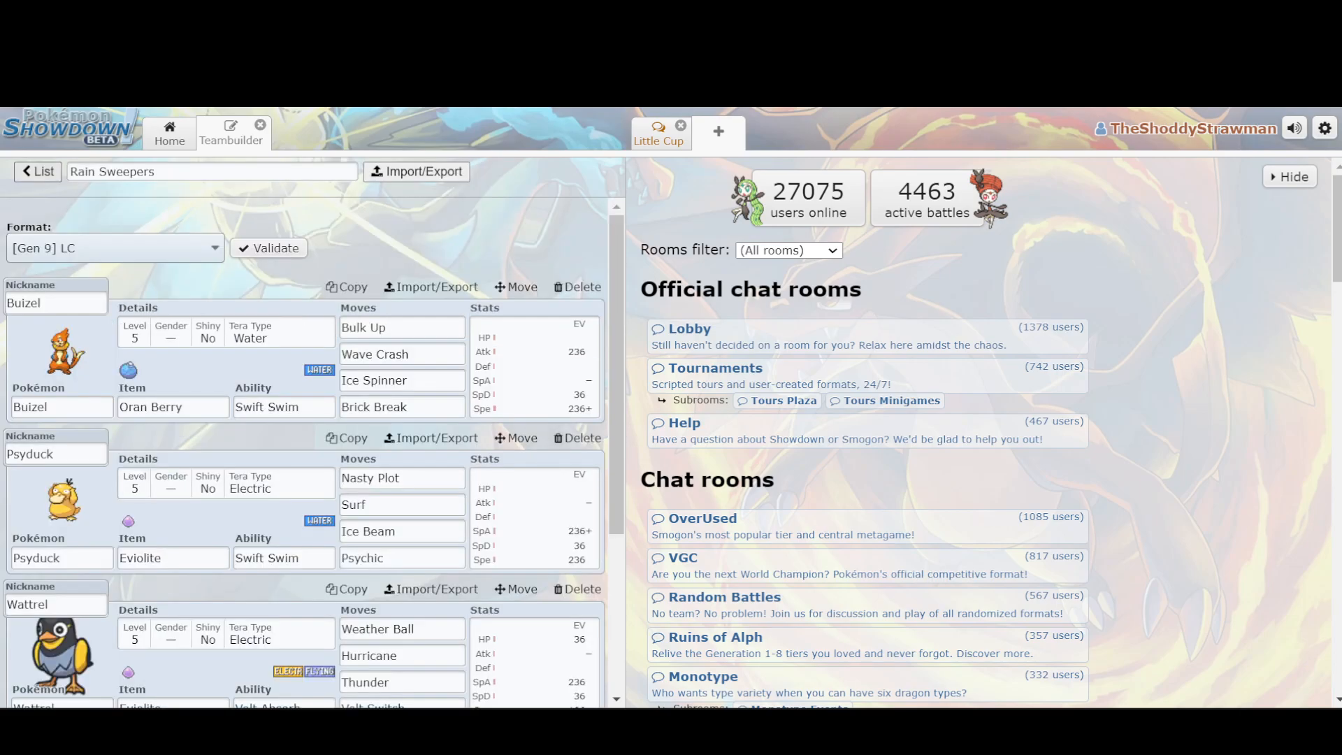
Open the Rain Setters team and view Shroodle's Knock Off and Prankster ability options
left_click(38, 170)
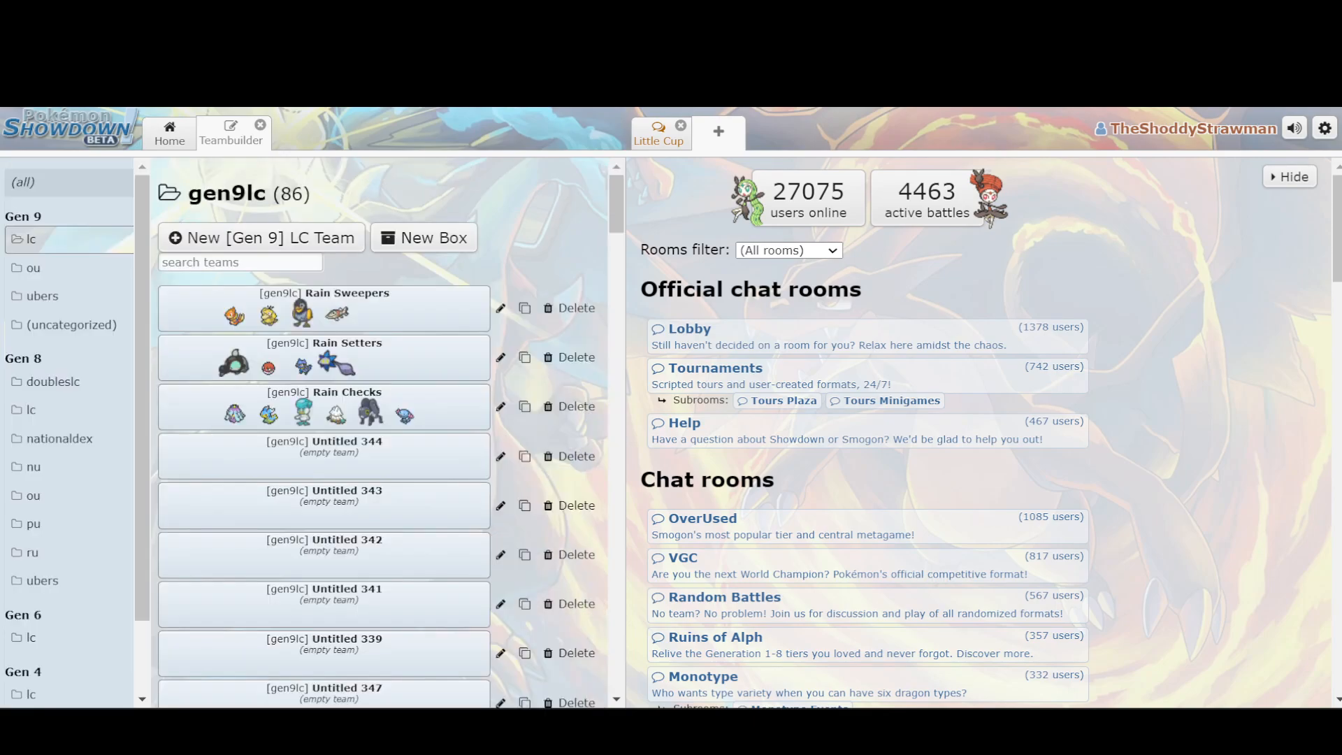
left_click(323, 357)
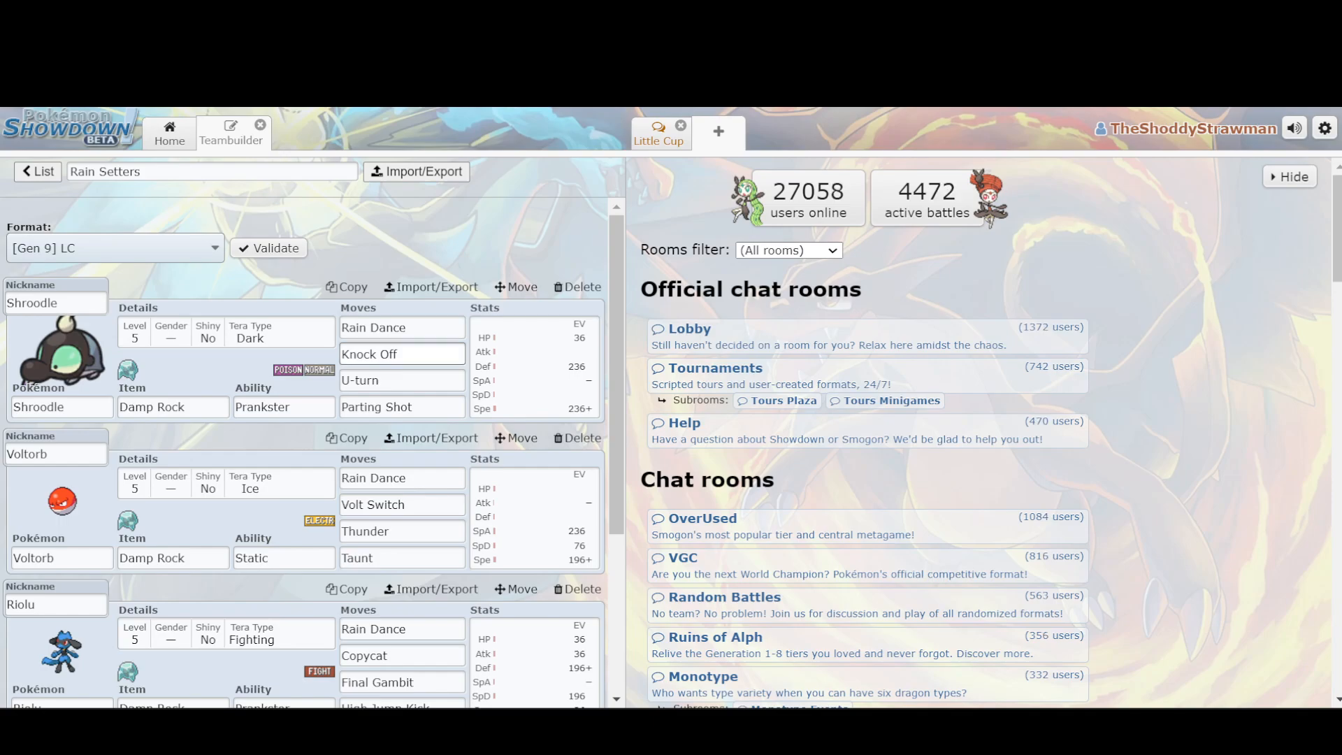
left_click(401, 354)
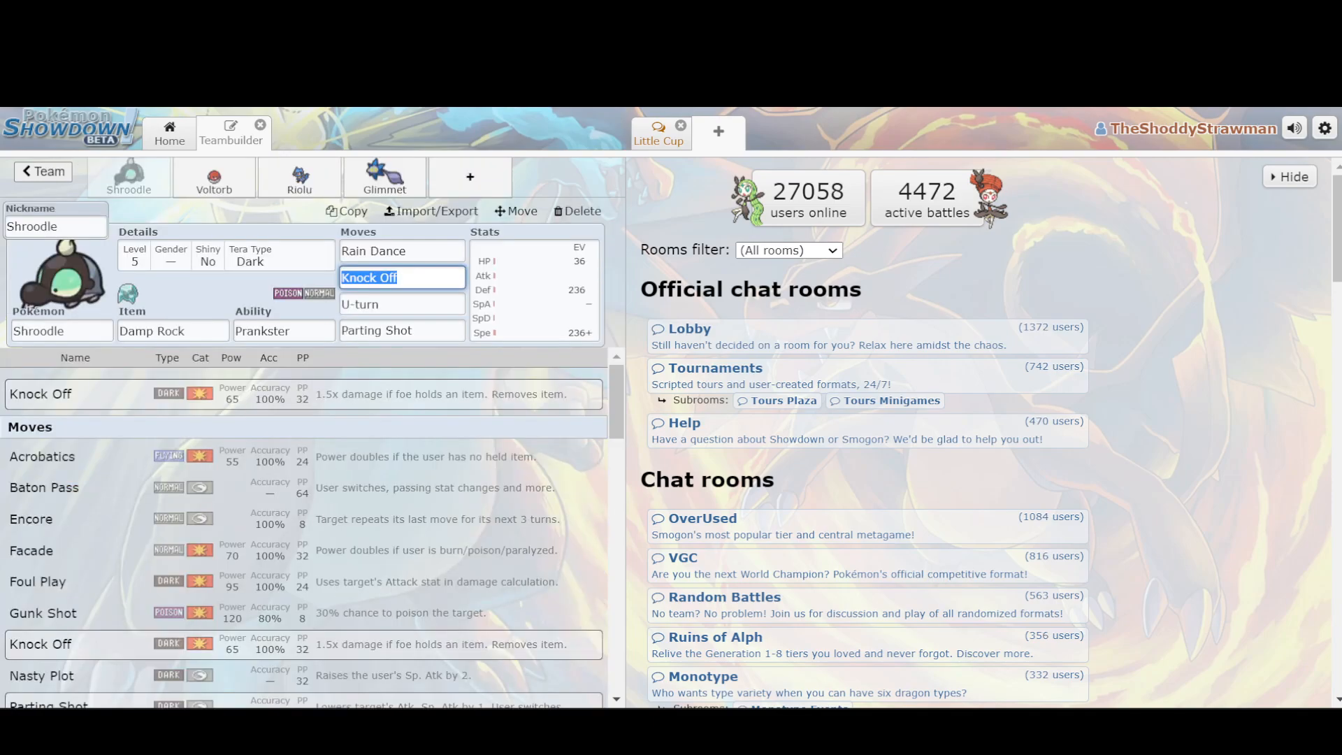
left_click(284, 330)
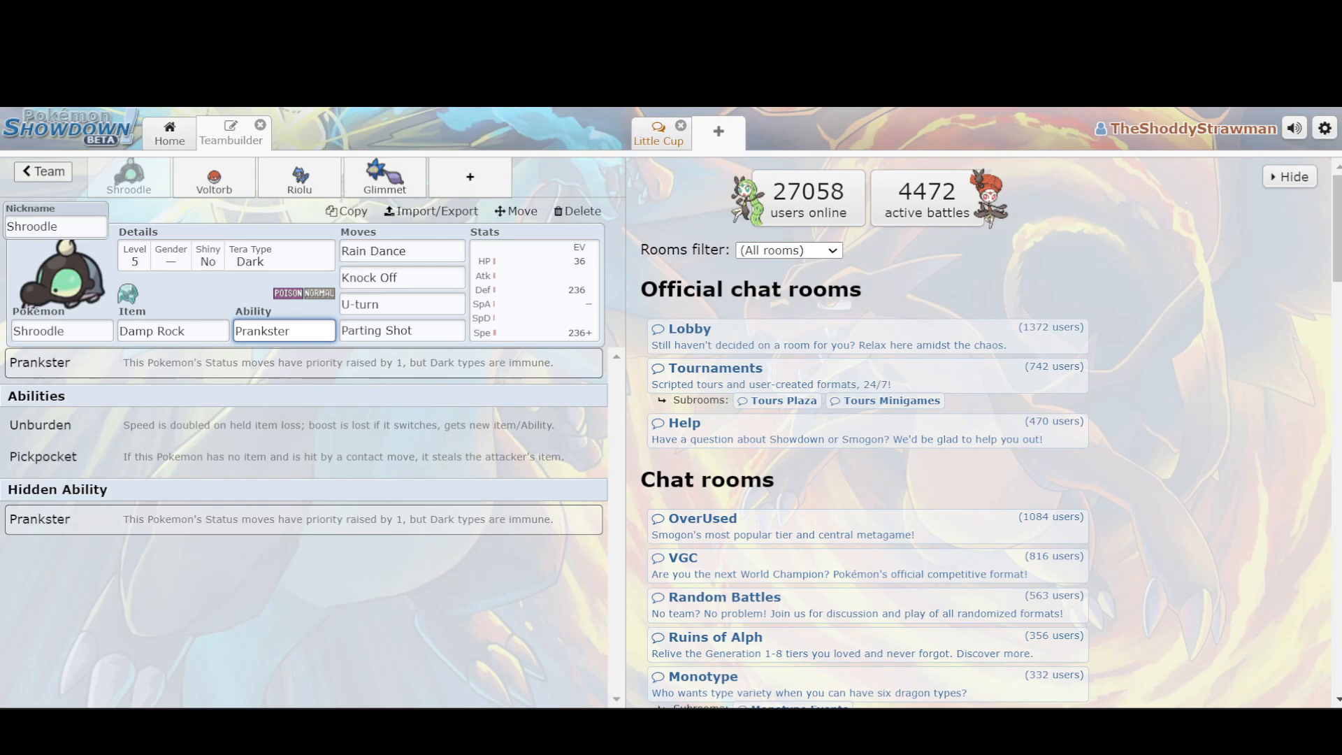
Review Shroodle's Rain Dance, Knock Off and Parting Shot moves
left_click(401, 250)
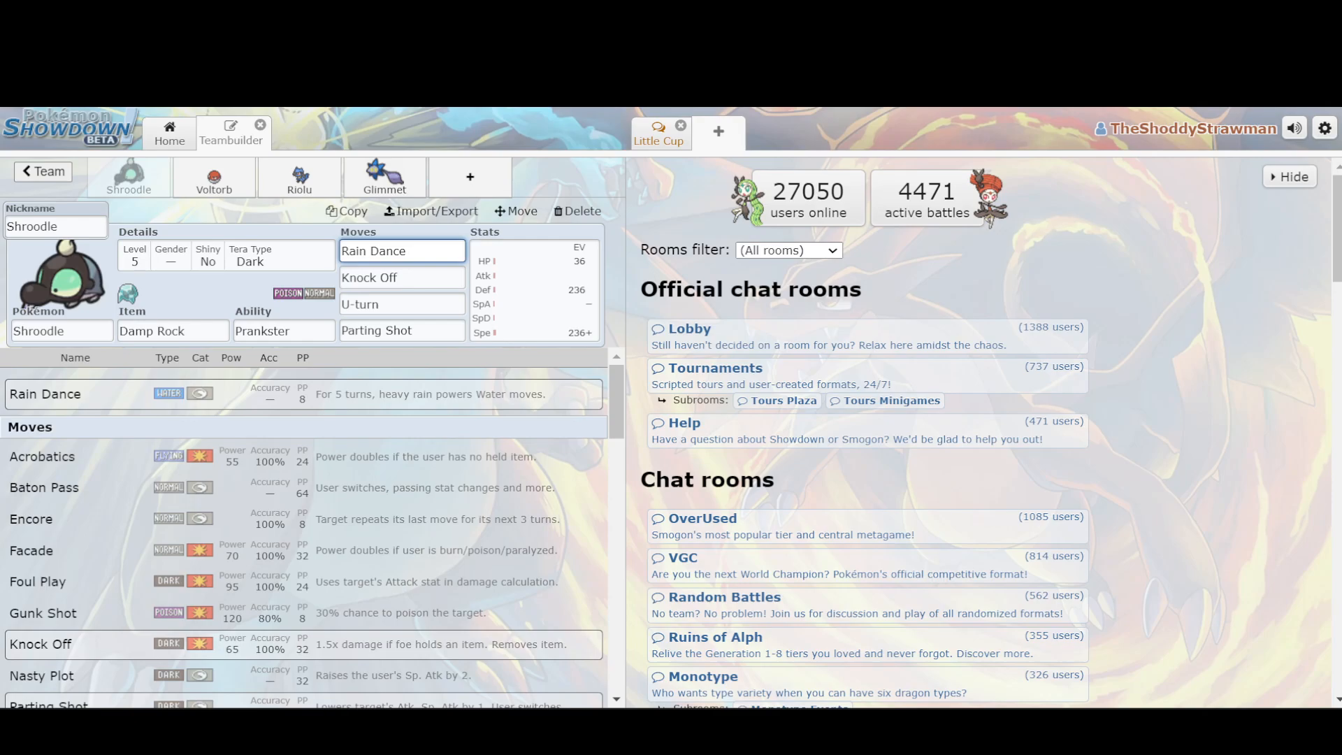
left_click(402, 277)
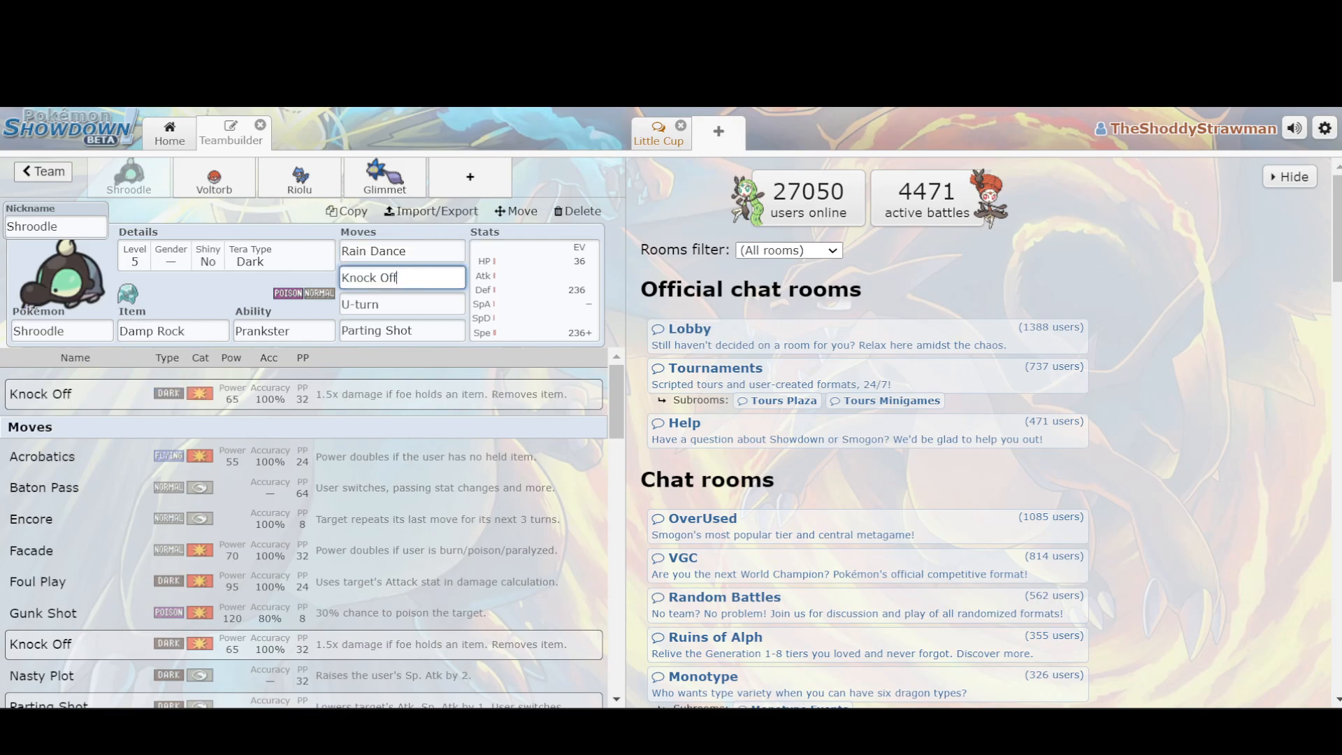
left_click(402, 330)
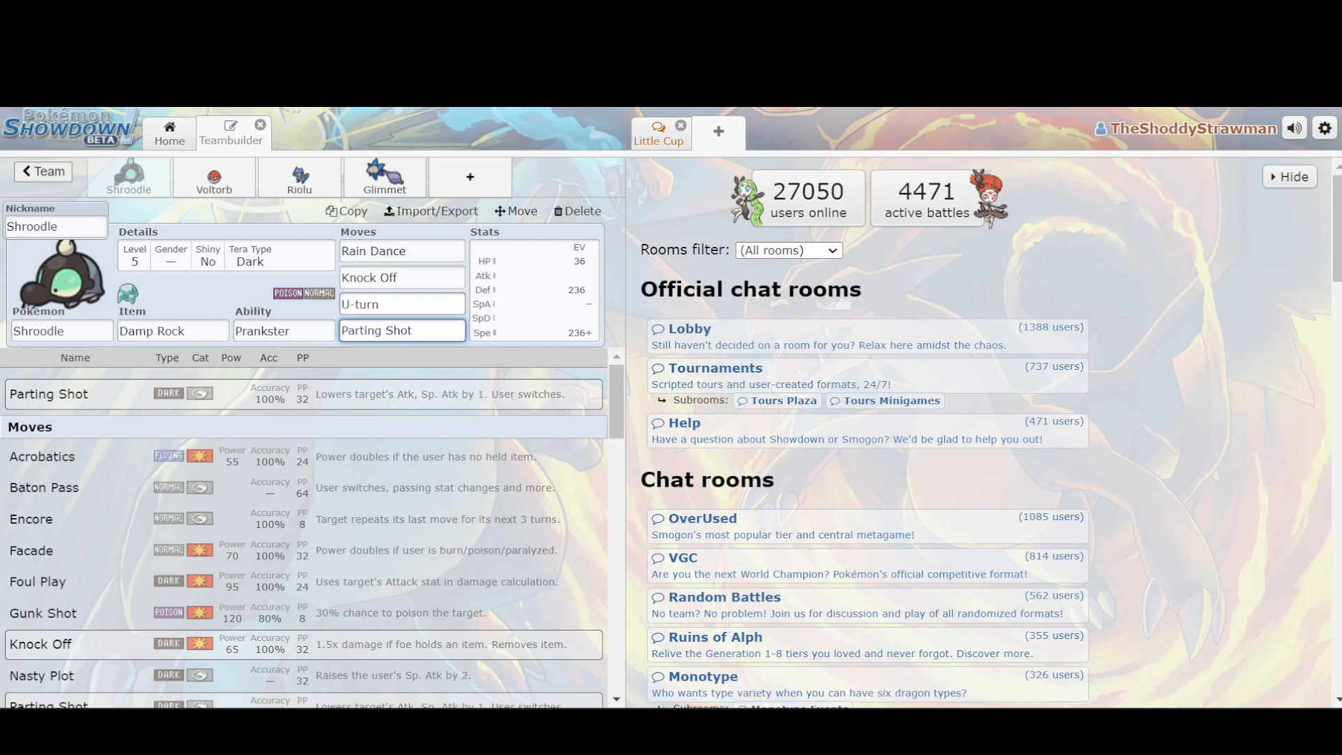
left_click(401, 277)
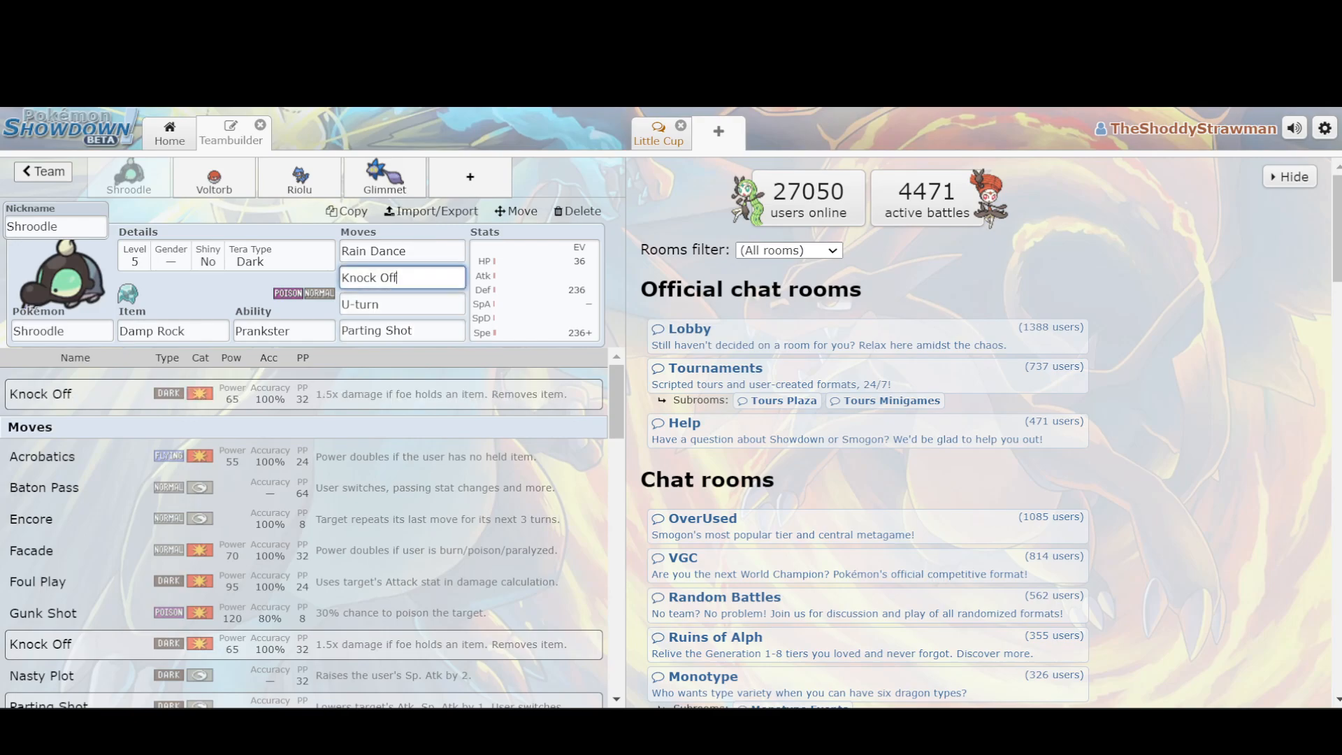
Check Glimmet's item and Shroodle's Damp Rock, then inspect Shroodle's Parting Shot and U-turn
left_click(383, 178)
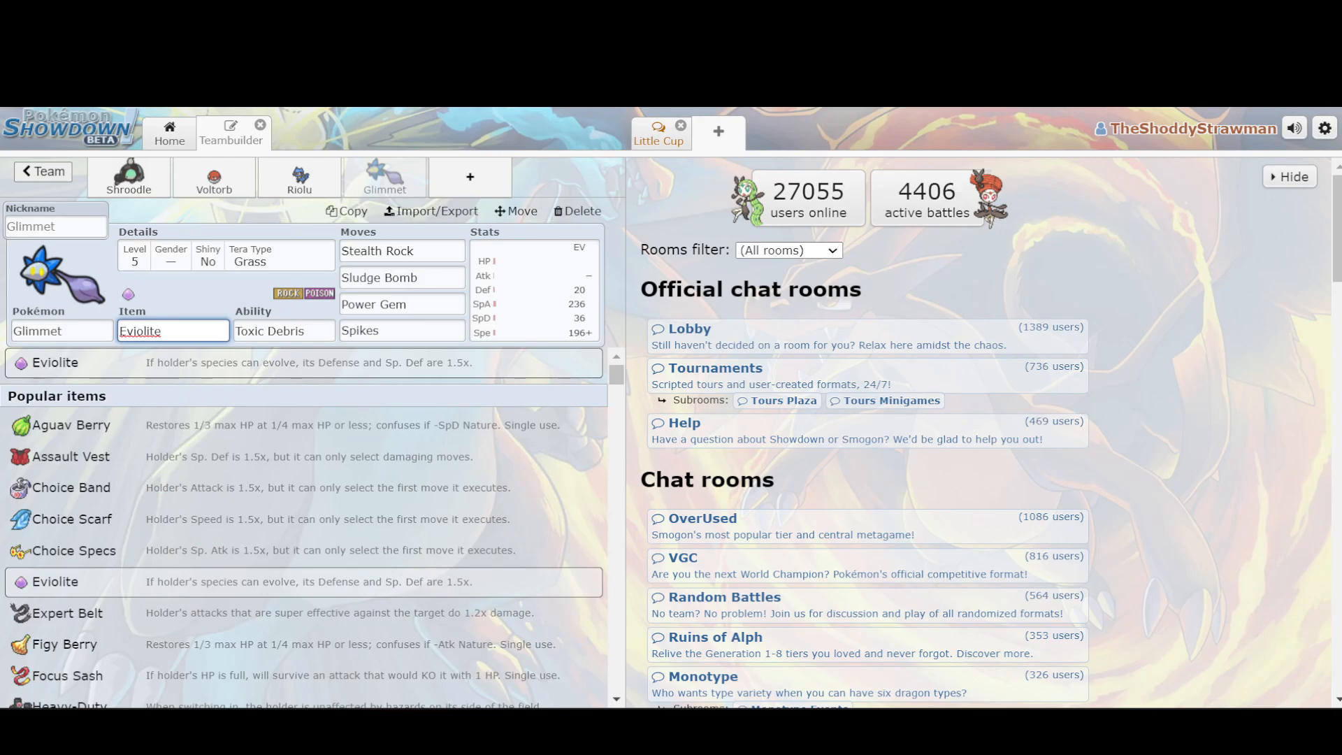
left_click(128, 178)
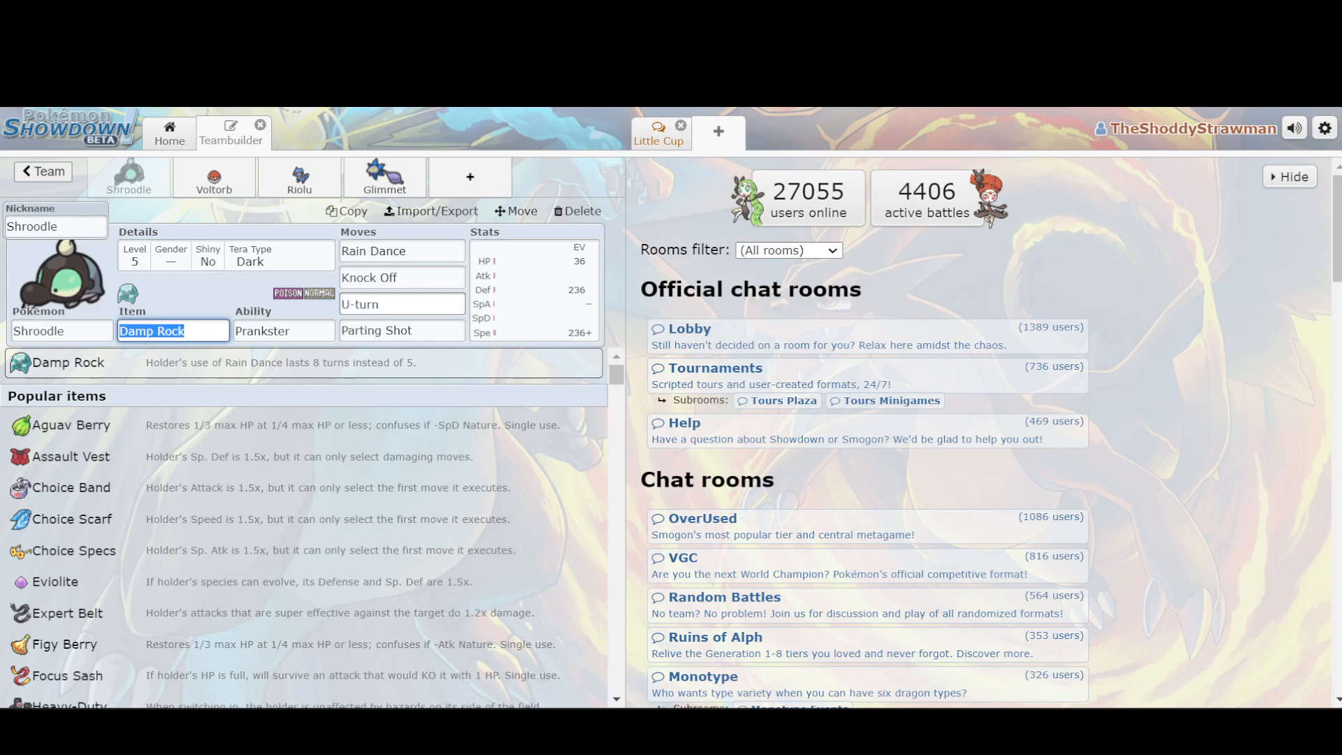
left_click(402, 330)
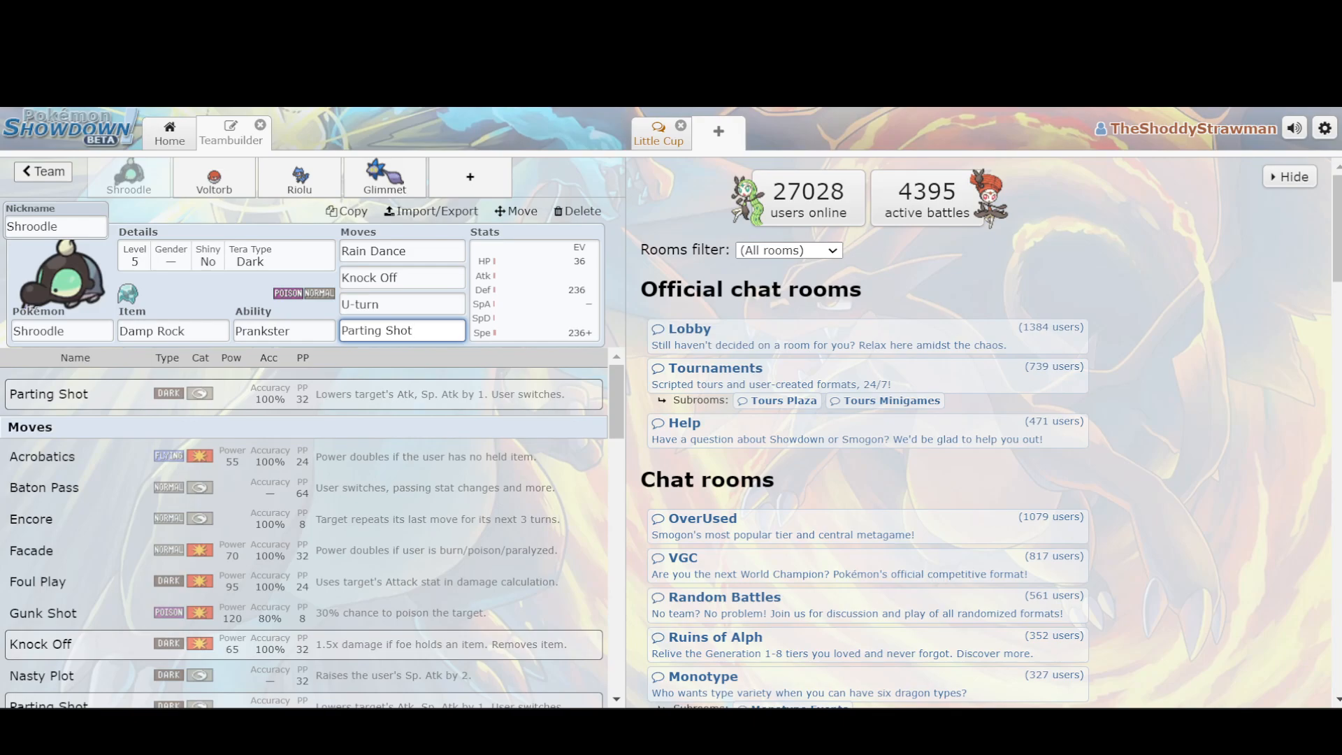
left_click(402, 330)
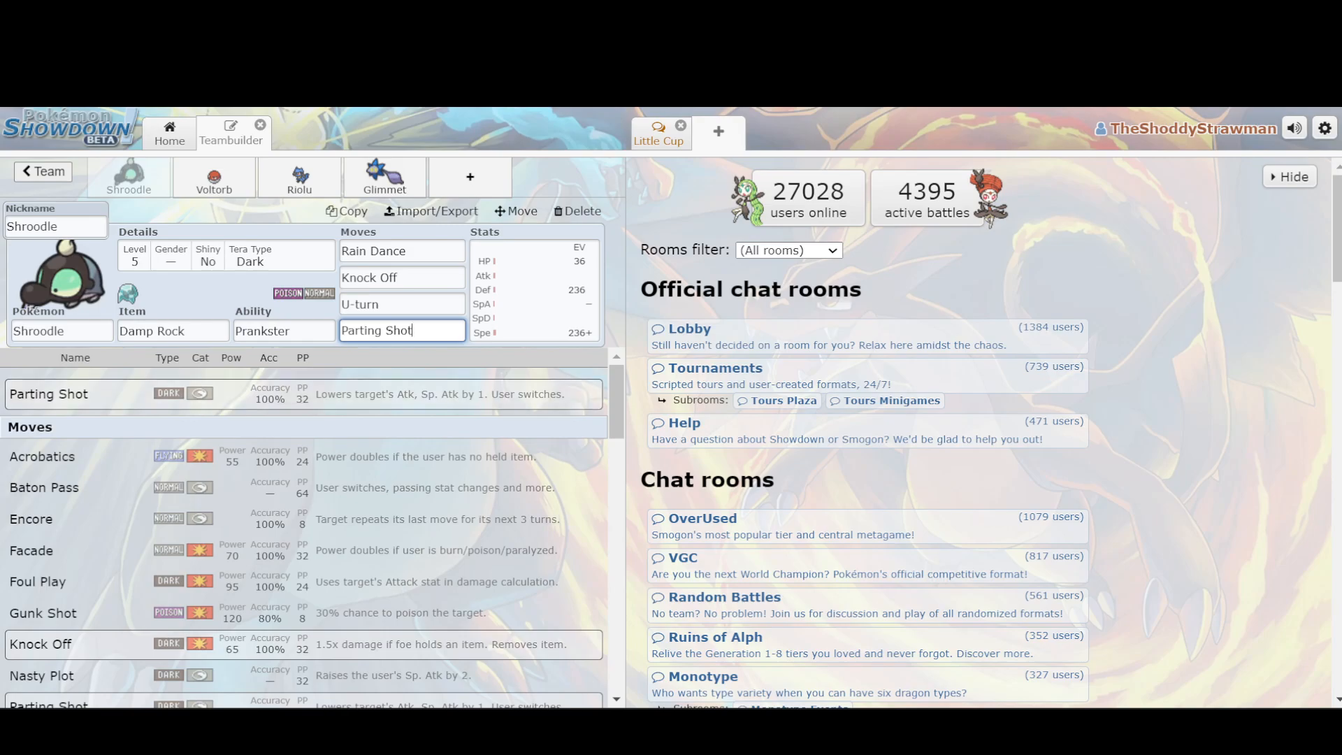
left_click(402, 304)
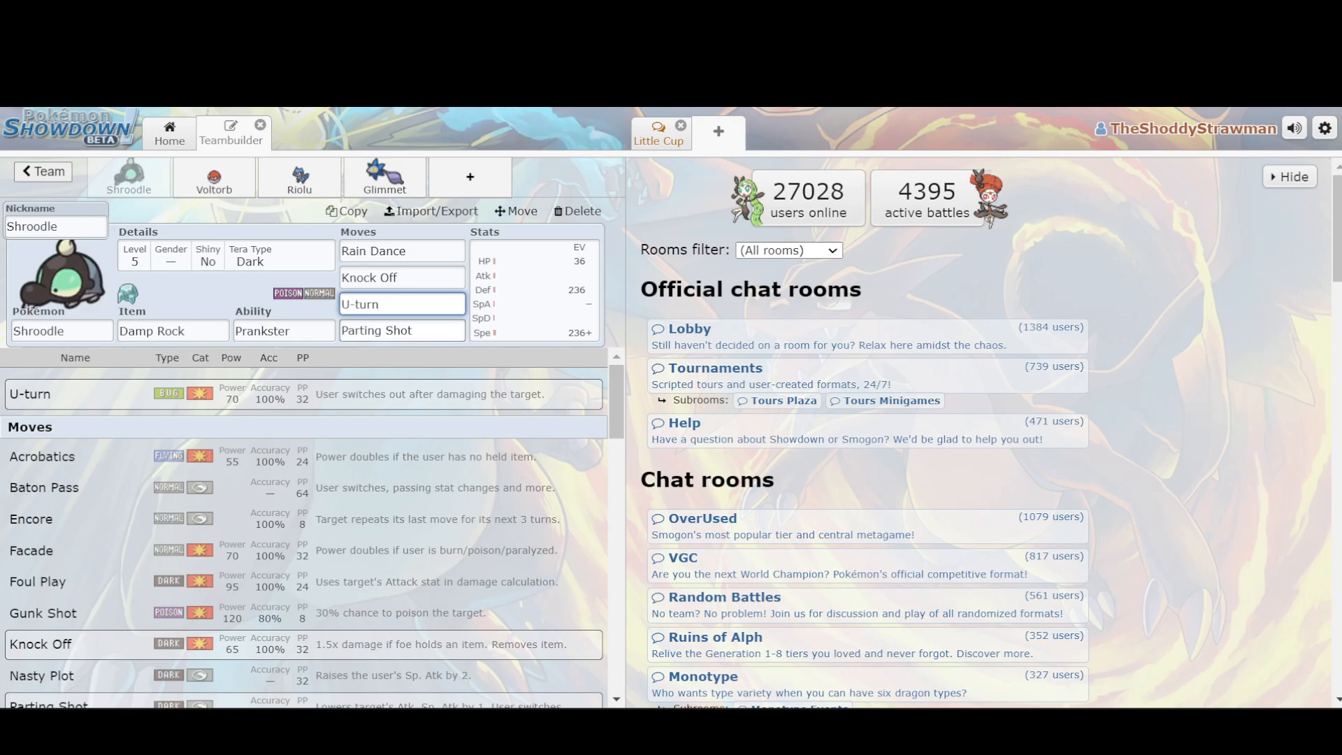
left_click(401, 330)
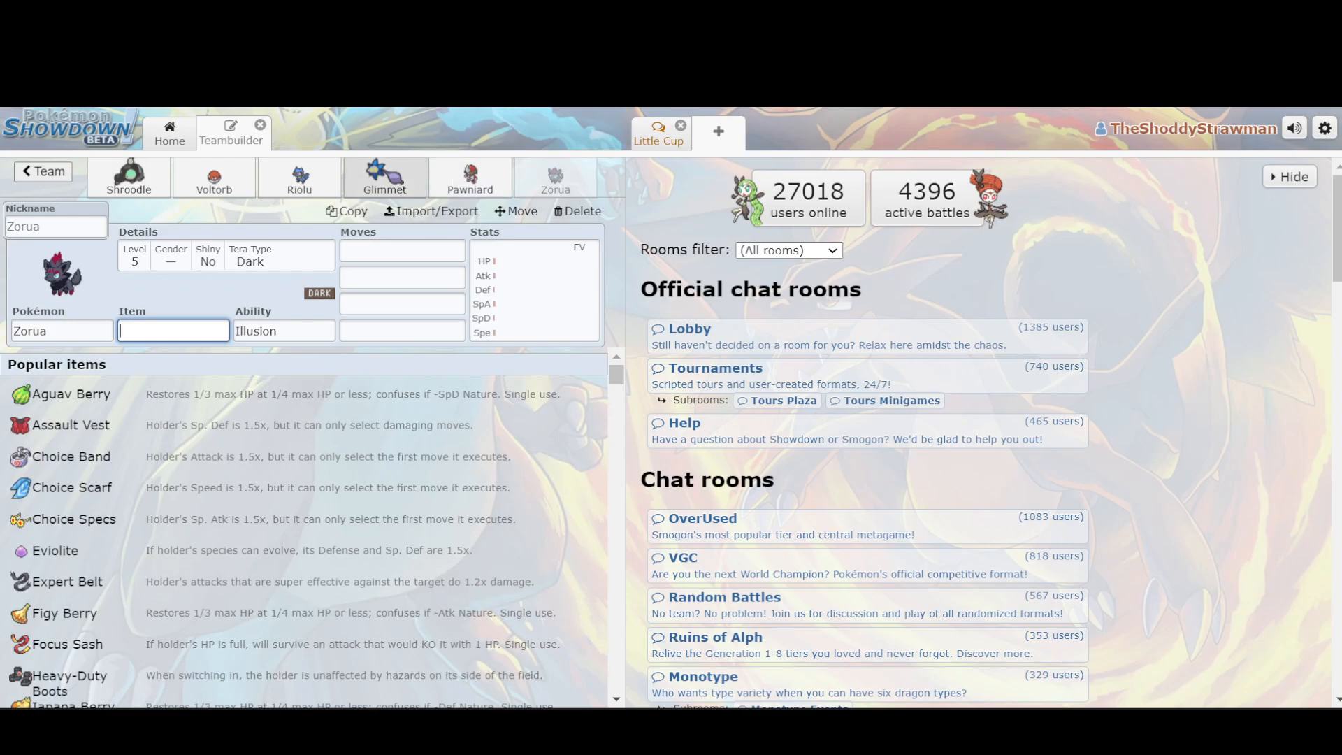
Recheck Shroodle's U-turn and Parting Shot moves, then move on to Glimmet's Eviolite set
left_click(129, 178)
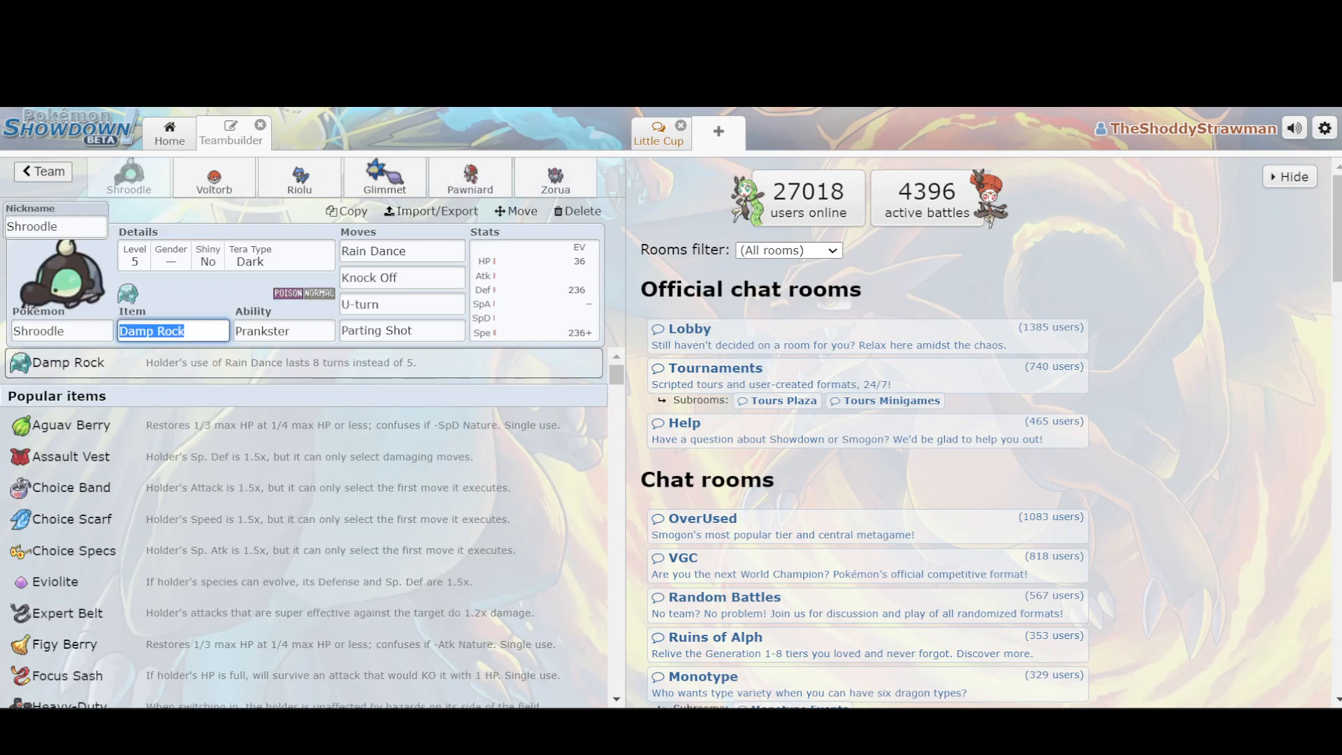
left_click(402, 303)
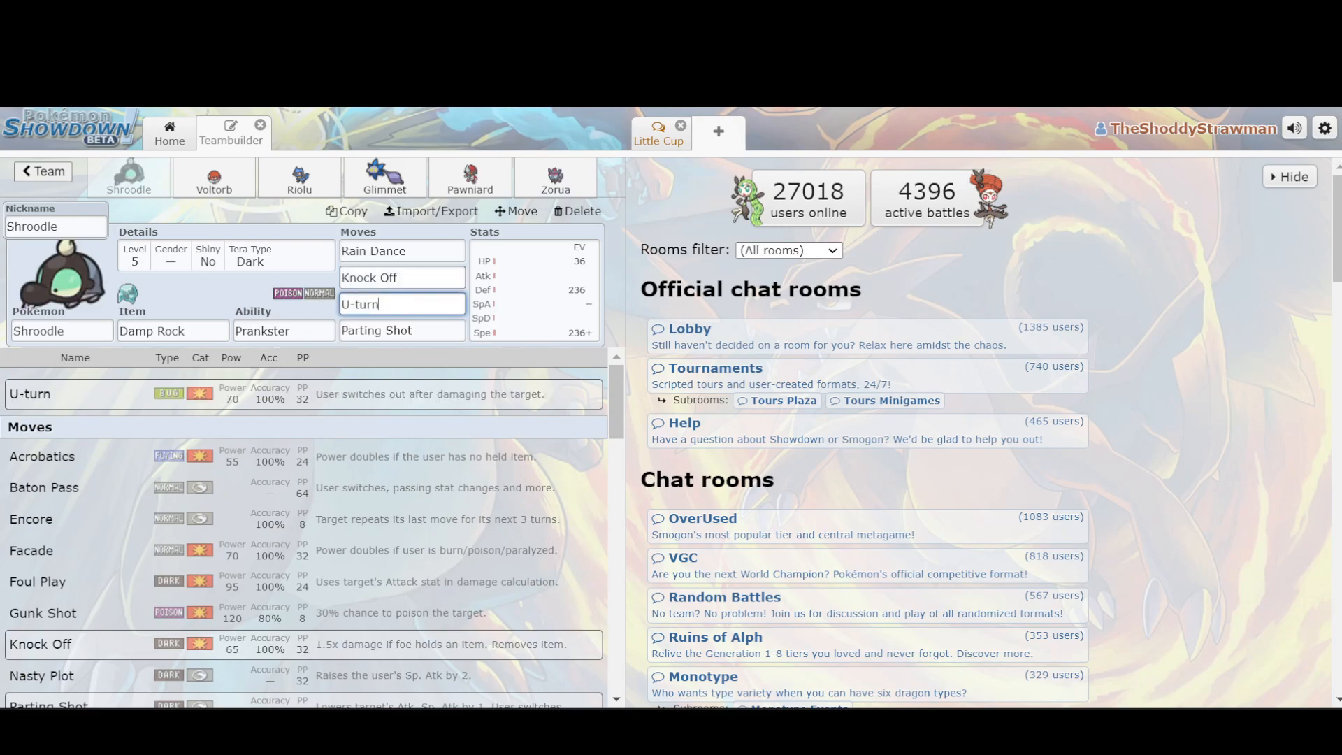
left_click(402, 330)
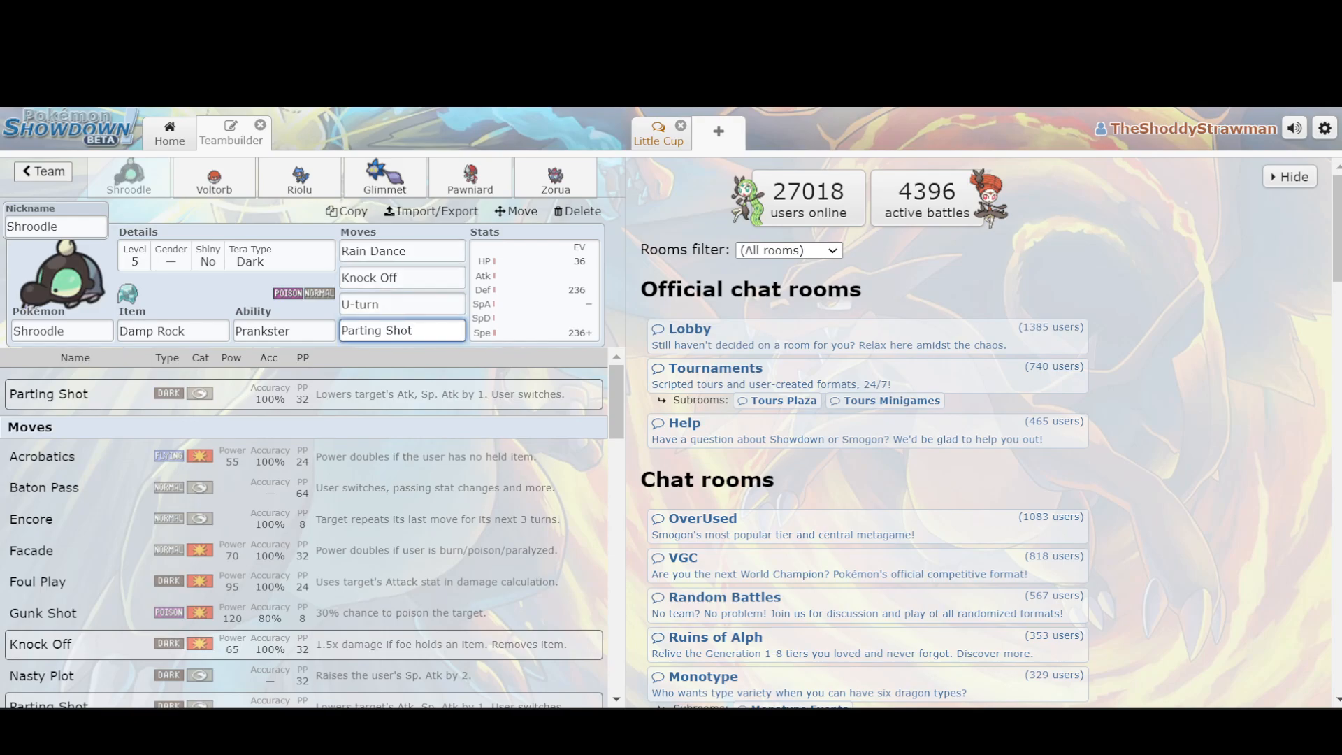
left_click(401, 330)
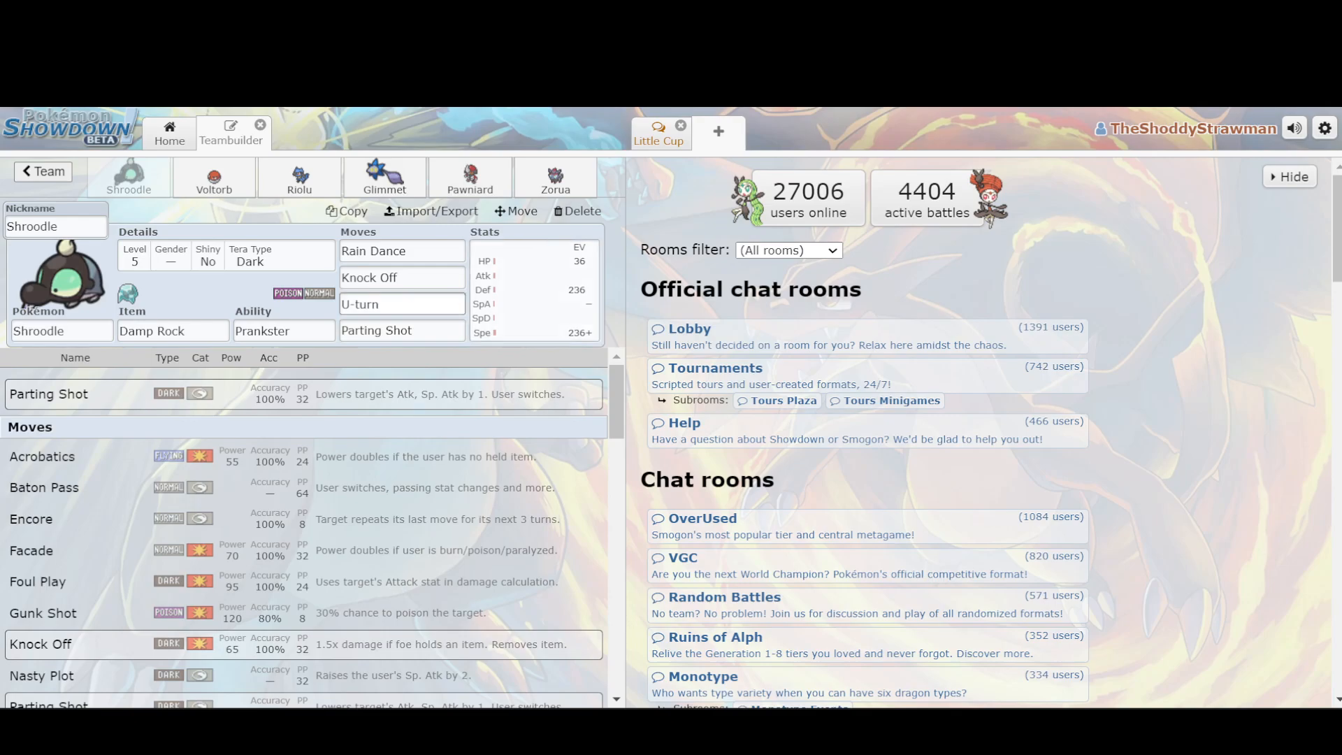
left_click(401, 330)
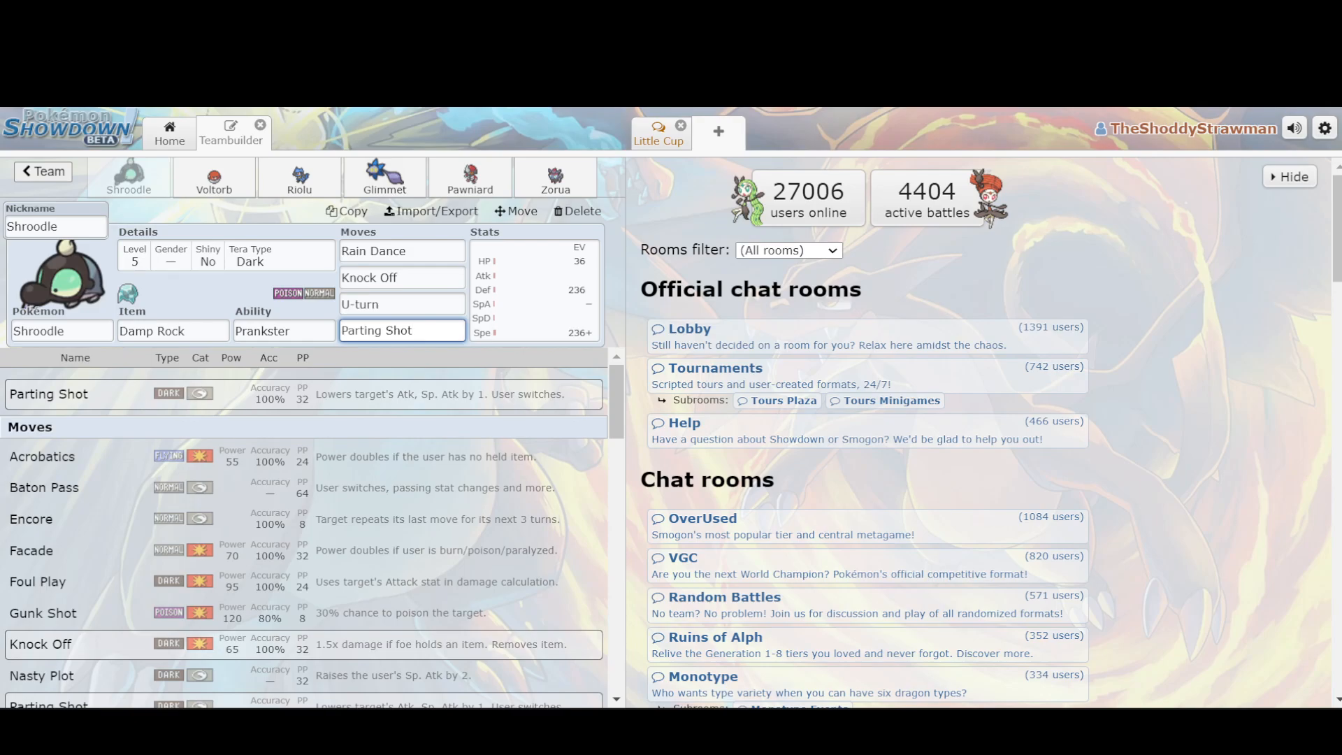
left_click(402, 330)
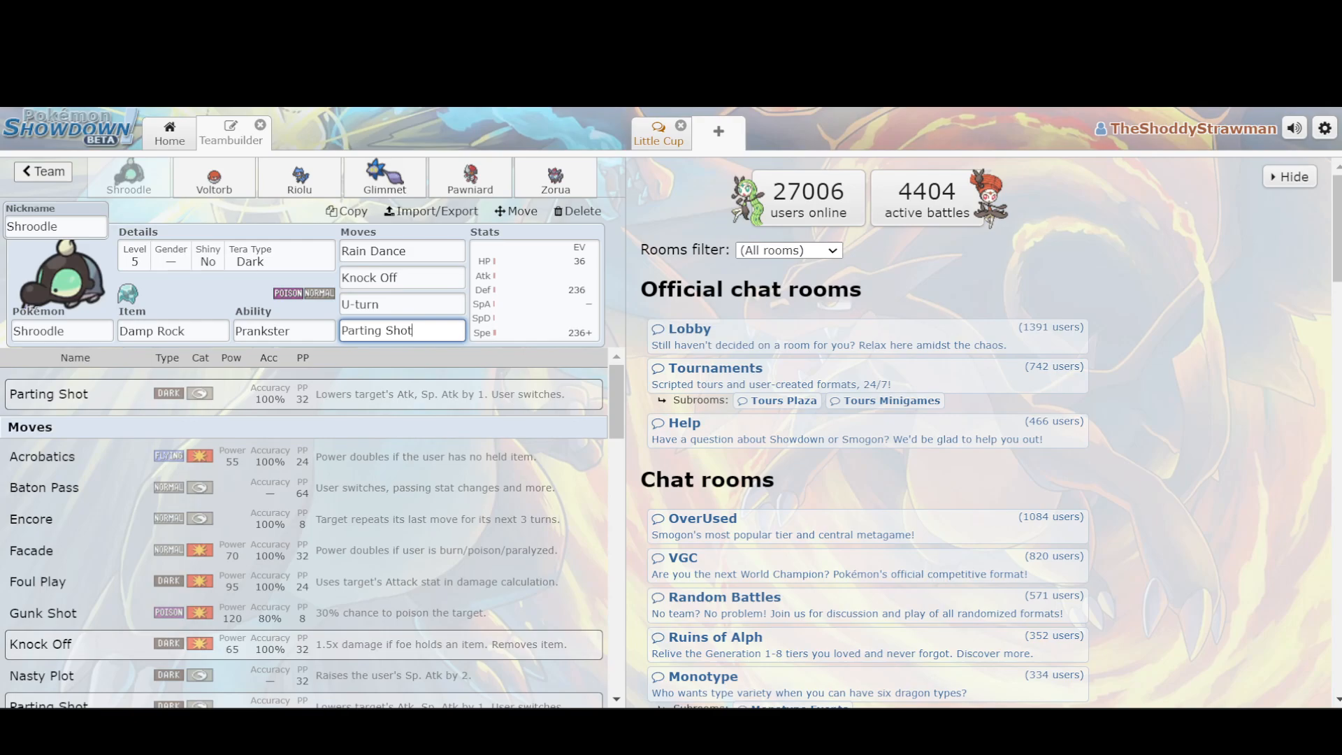
left_click(384, 178)
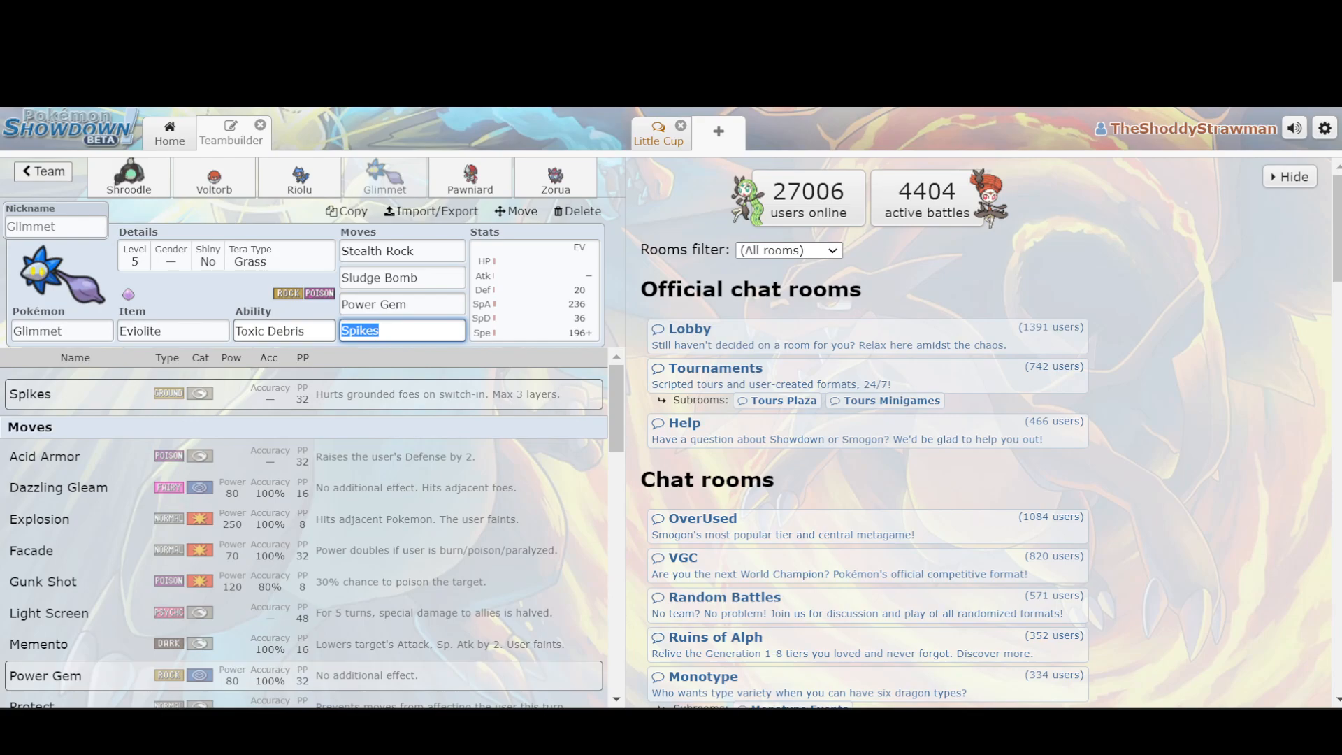
Check Glimmet's Toxic Debris, add Stunky and Mareanie in place of Pawniard and Zorua, returning to Shroodle
left_click(284, 330)
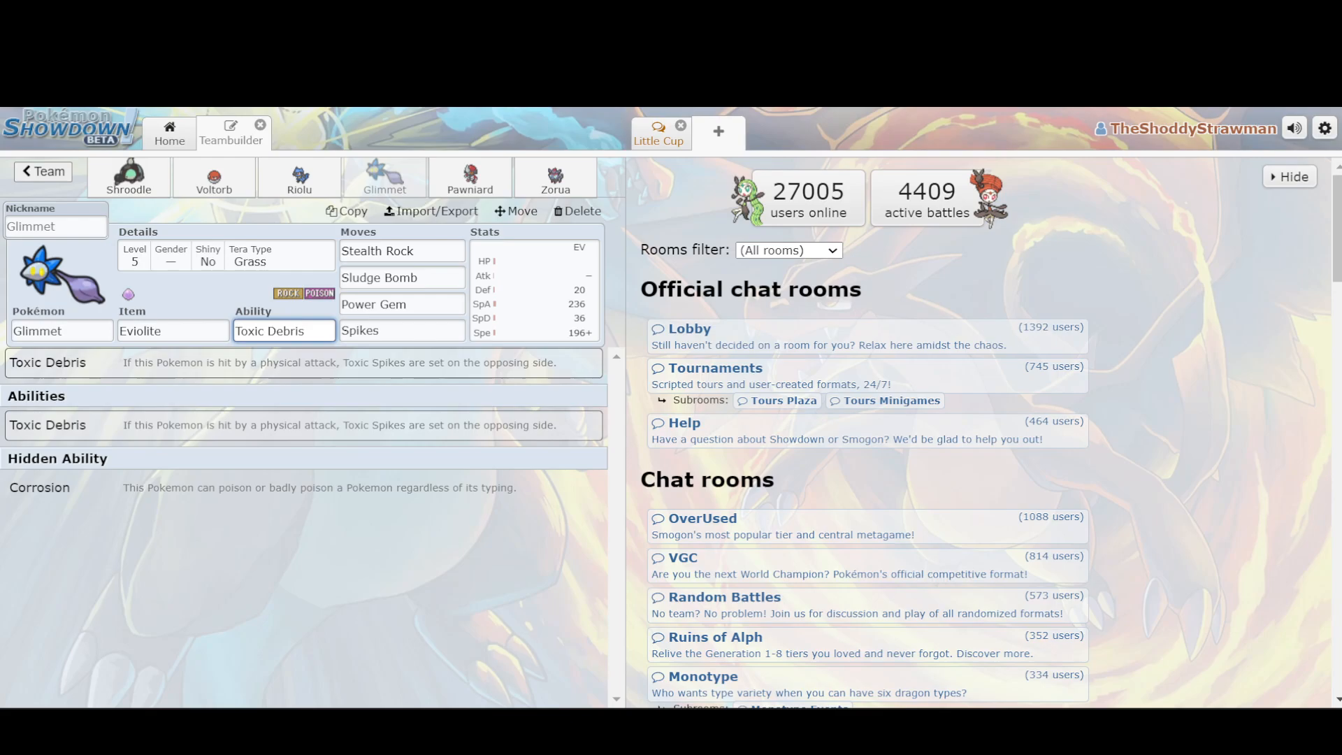
left_click(470, 177)
type("mare")
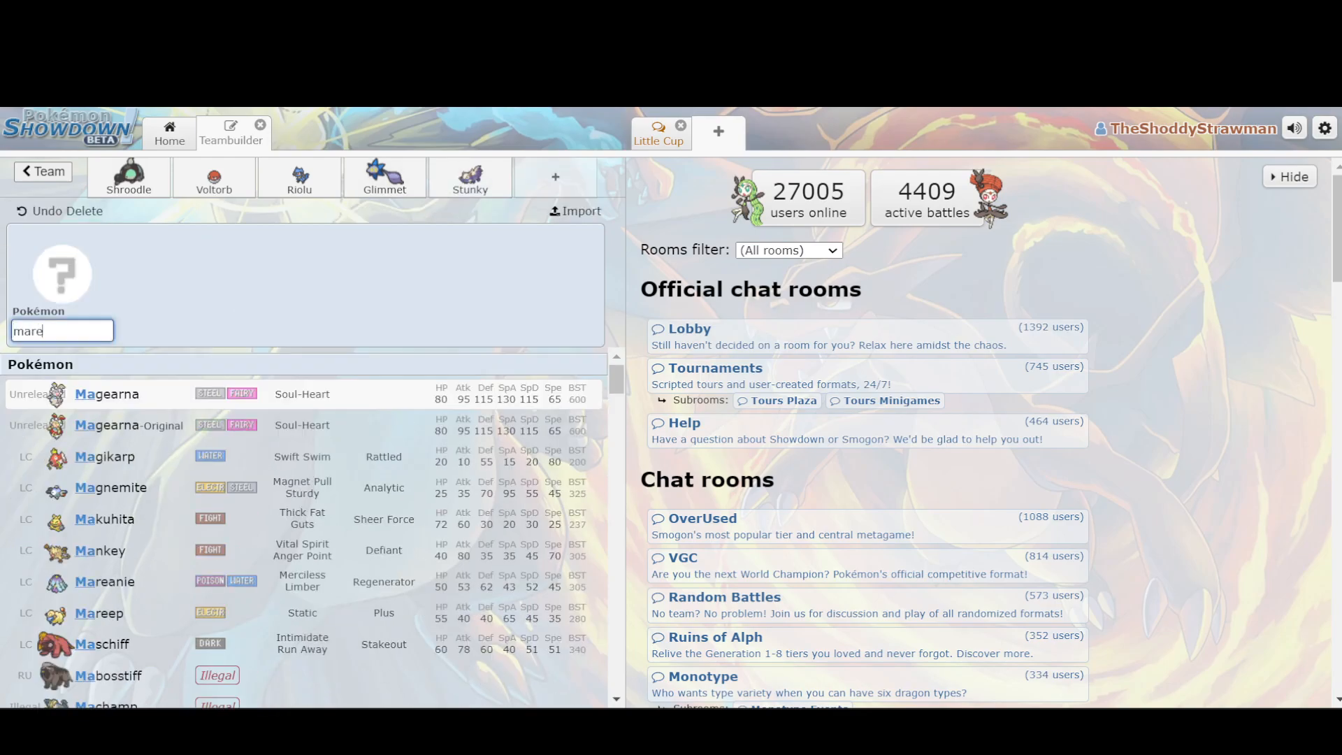
left_click(105, 582)
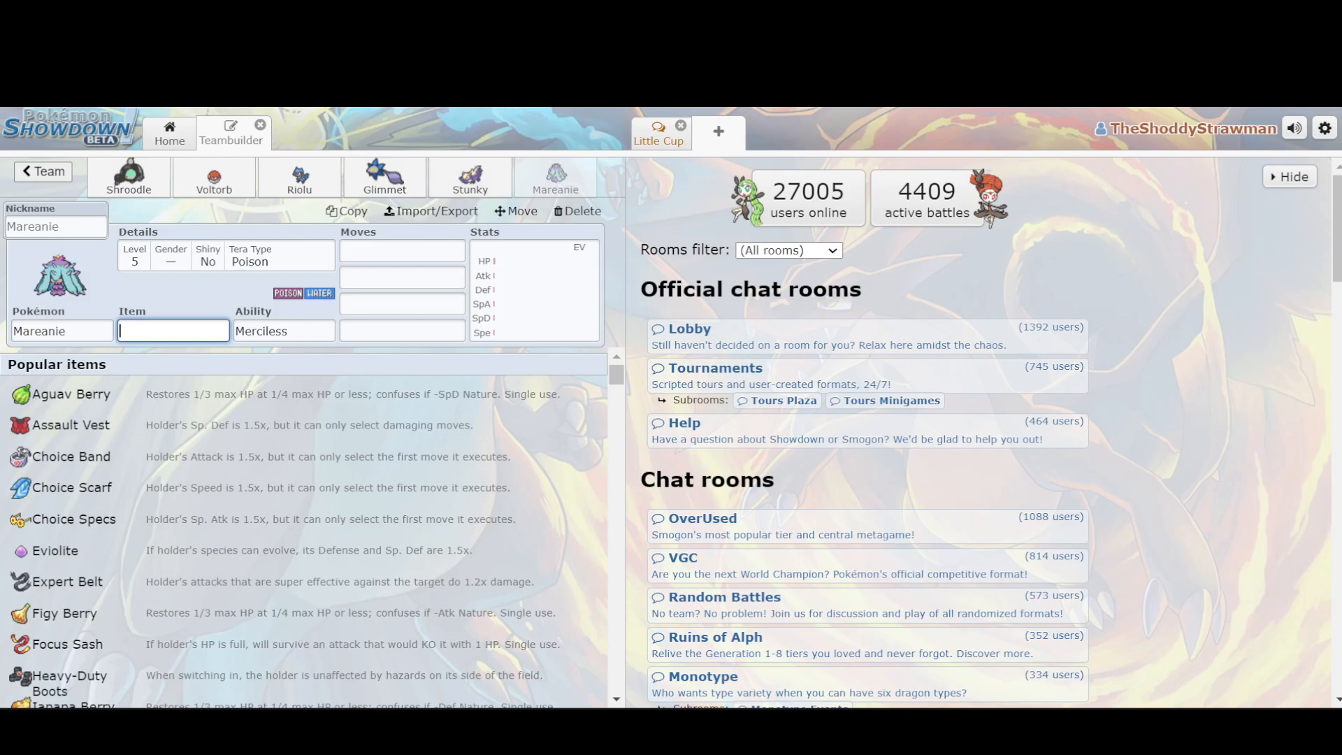
left_click(129, 177)
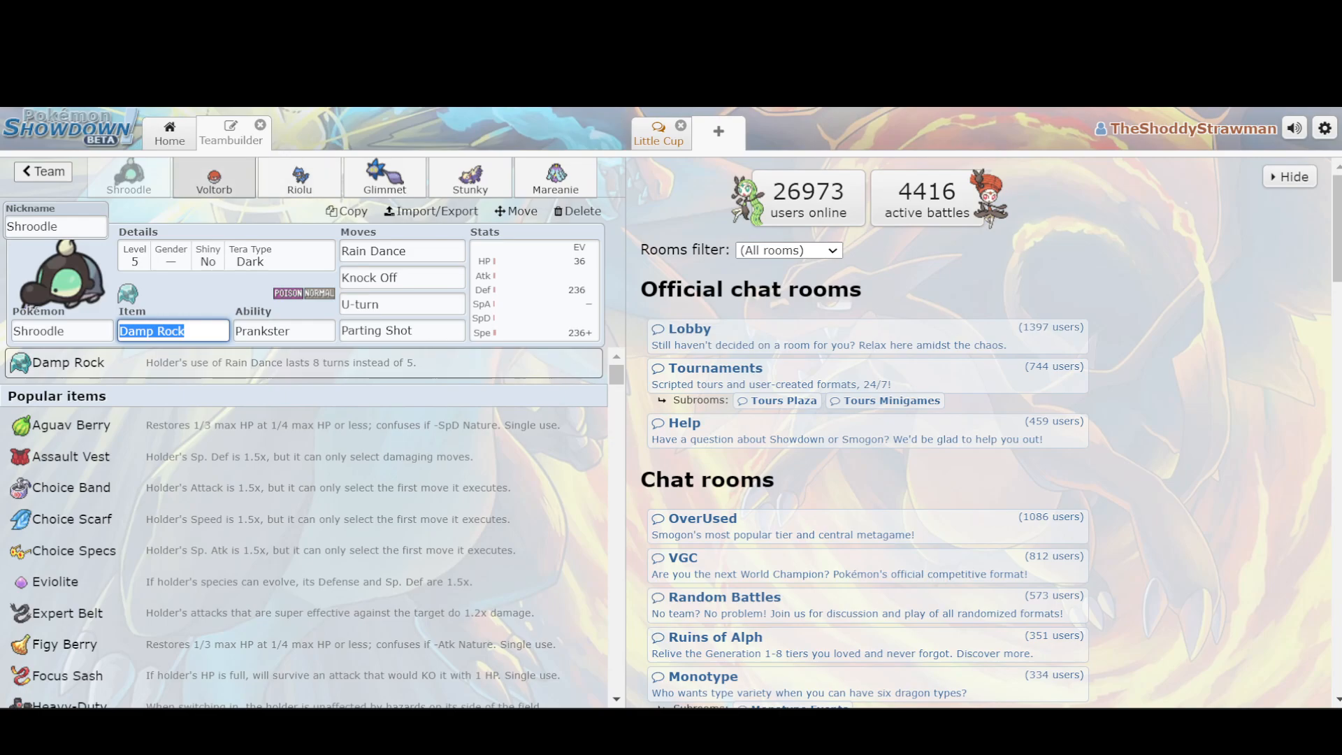
Review Voltorb's EV spread, Static ability, Rain Dance and Volt Switch
left_click(213, 178)
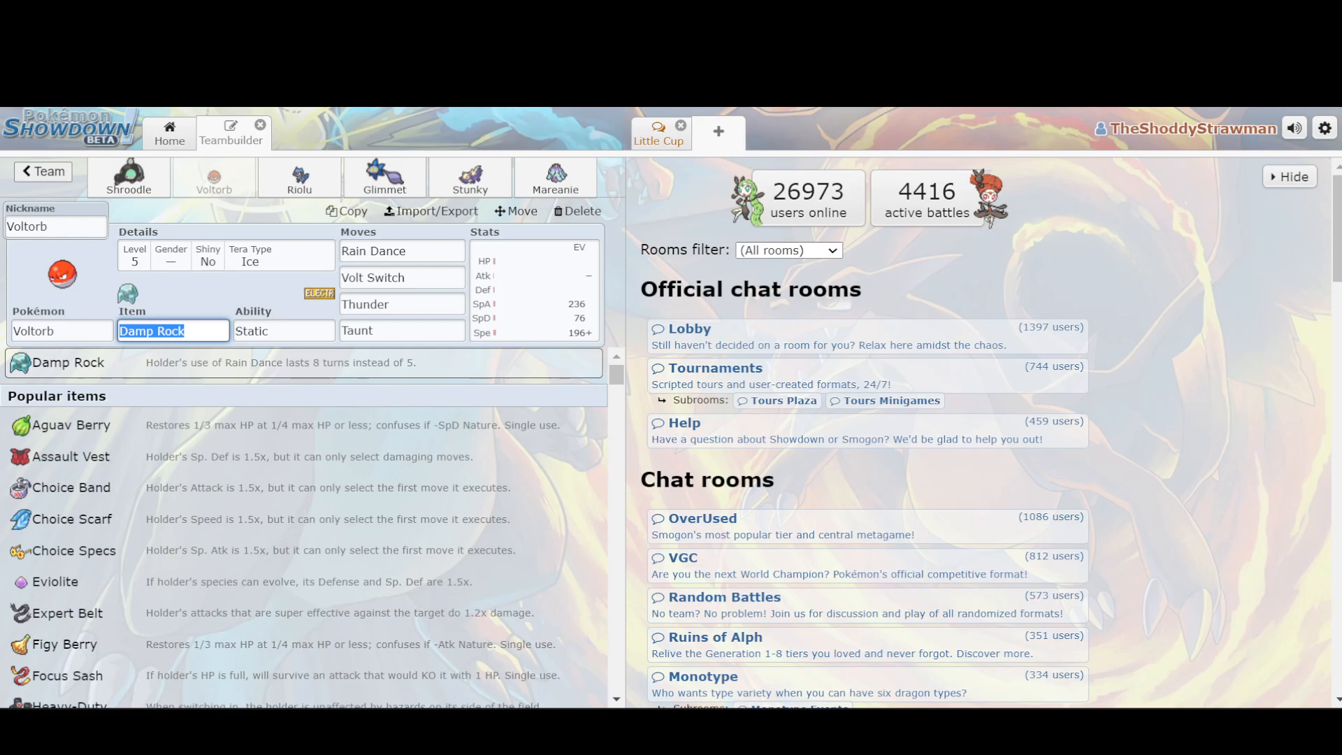
left_click(534, 291)
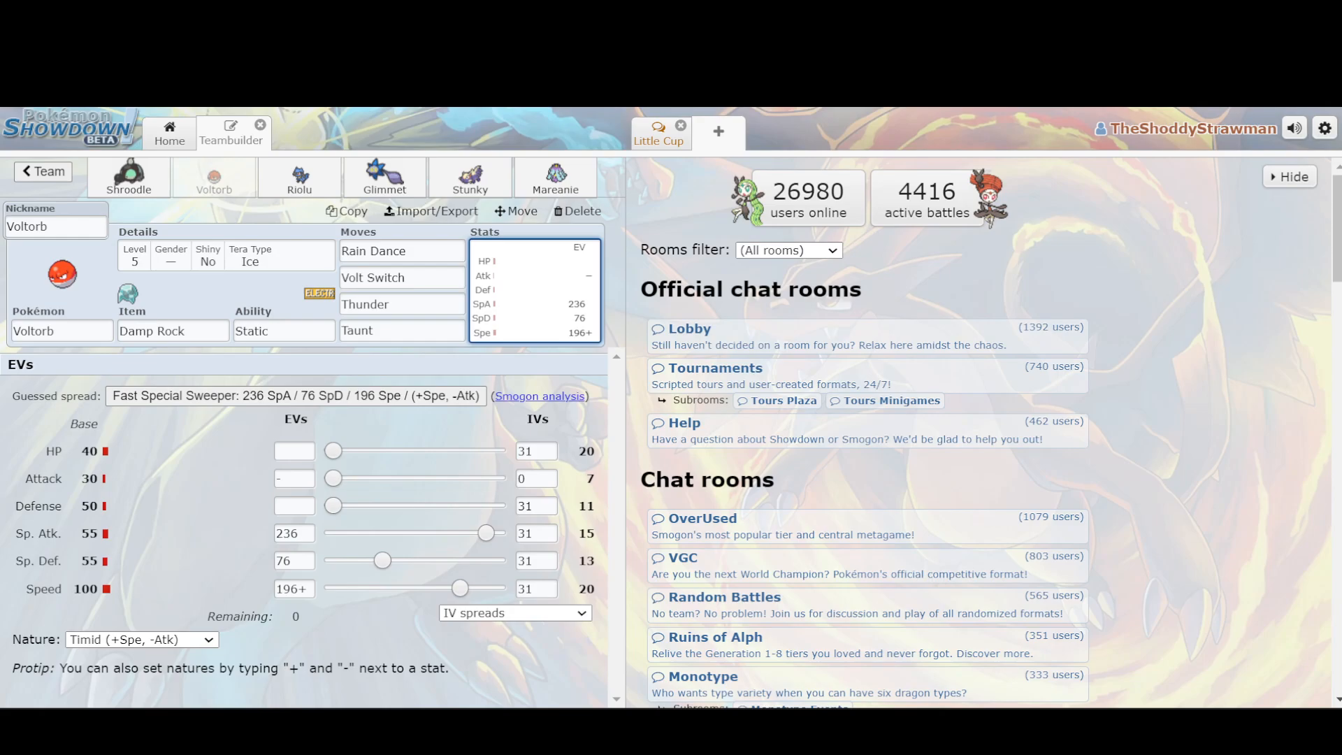
left_click(283, 330)
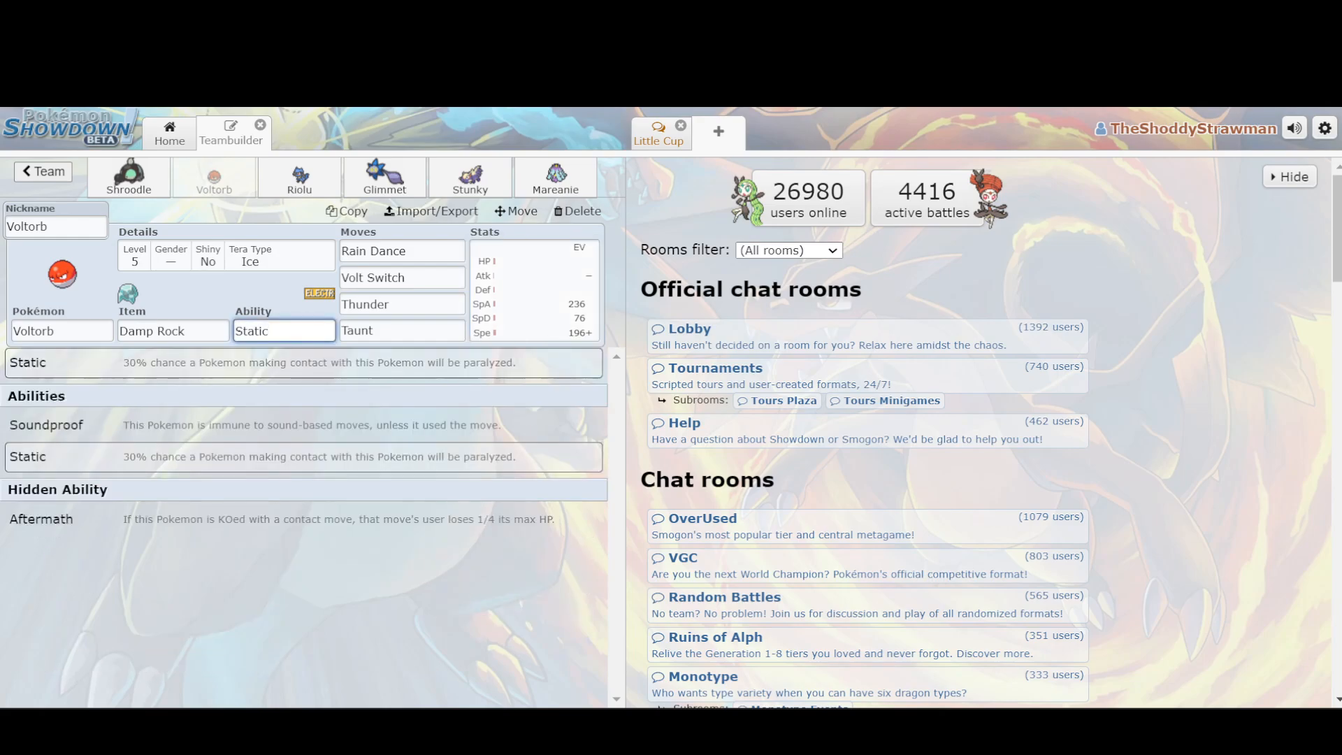
left_click(284, 330)
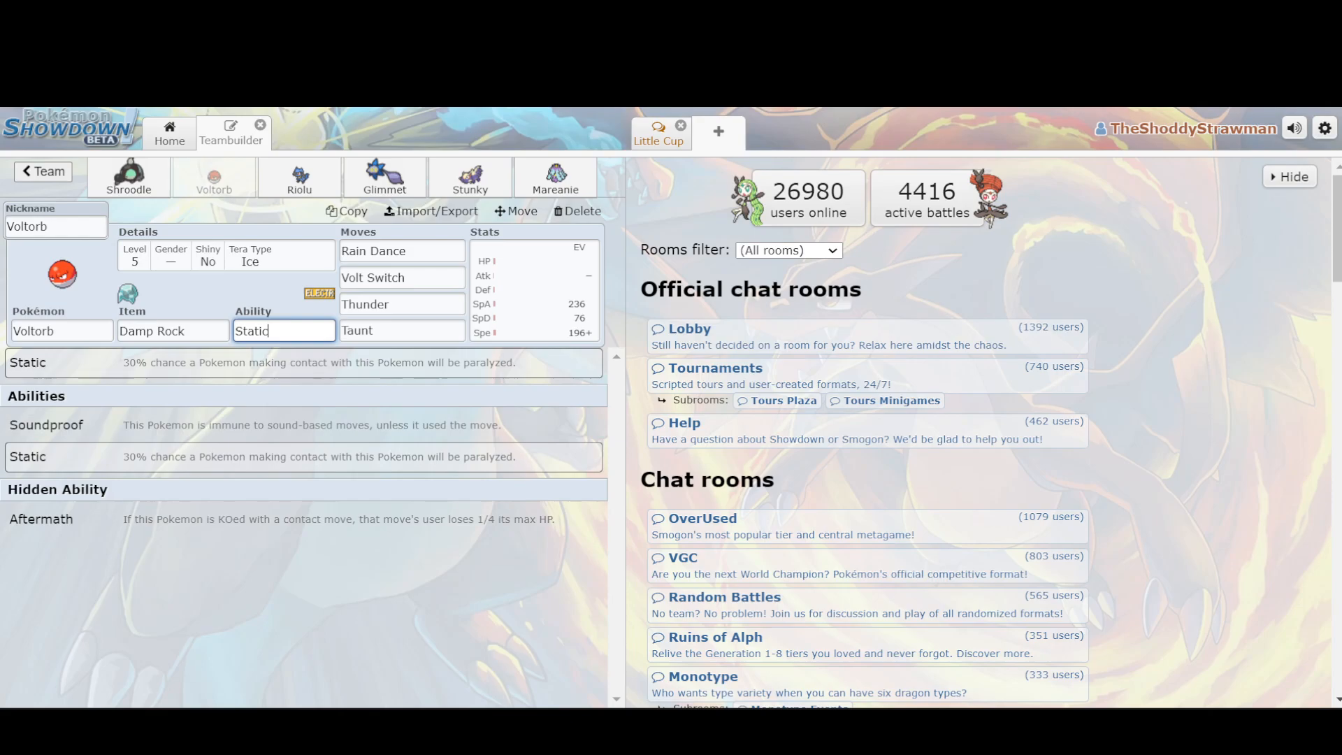
left_click(401, 250)
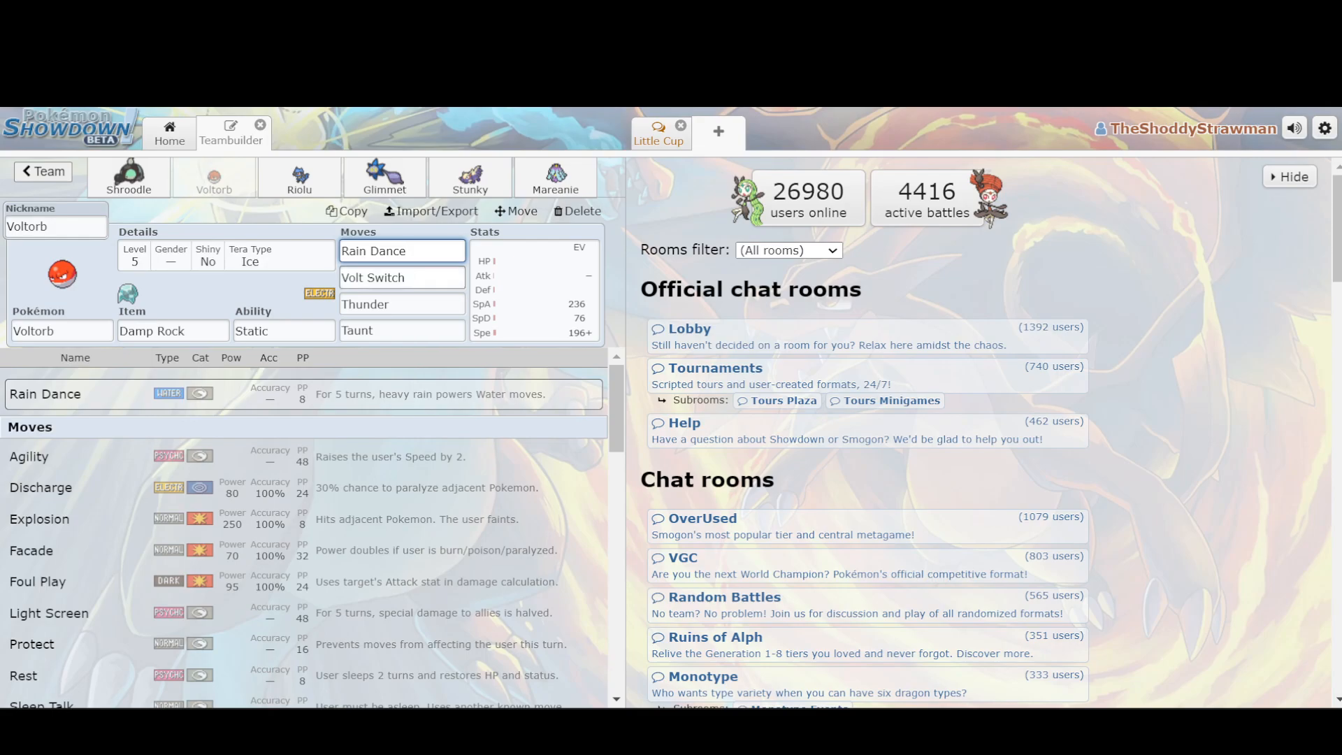
left_click(401, 277)
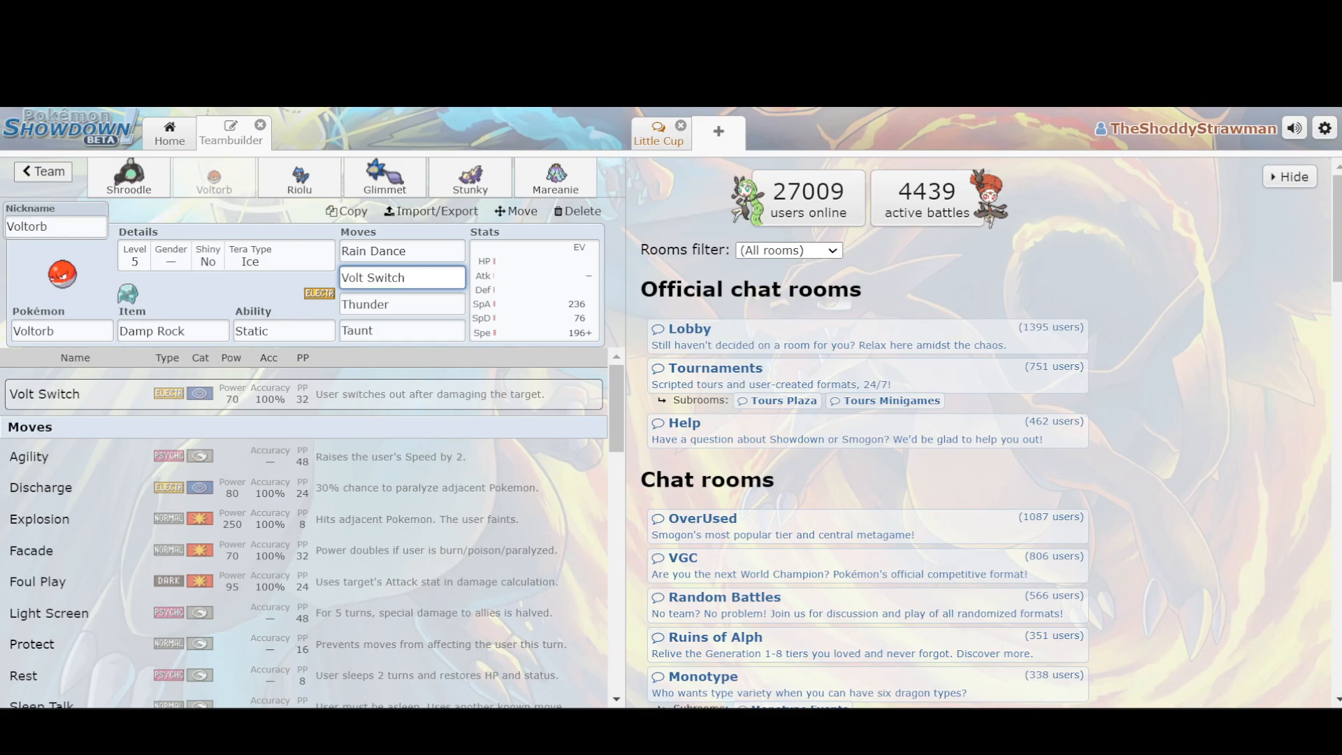
Replace Voltorb's Thunder with Tera Blast, glance at Glimmet, then move to Riolu's set
left_click(401, 303)
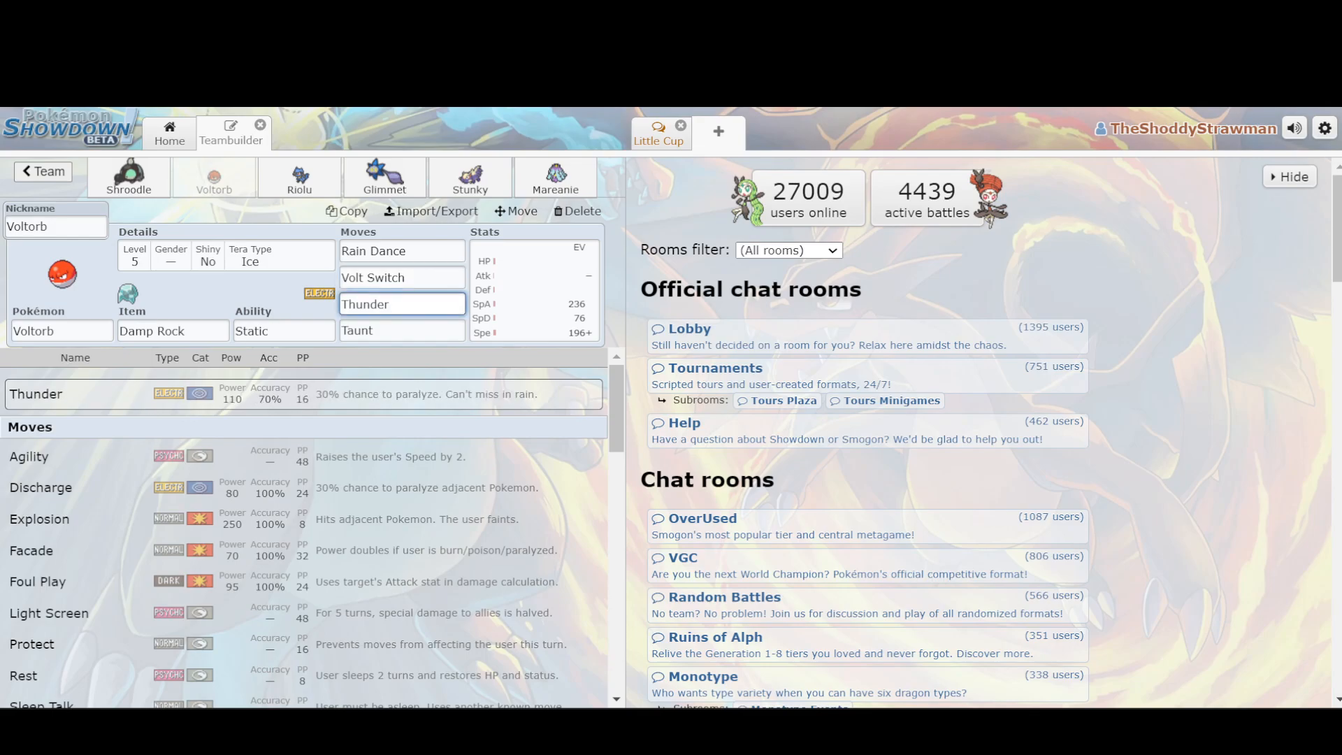
type("Tera Blast")
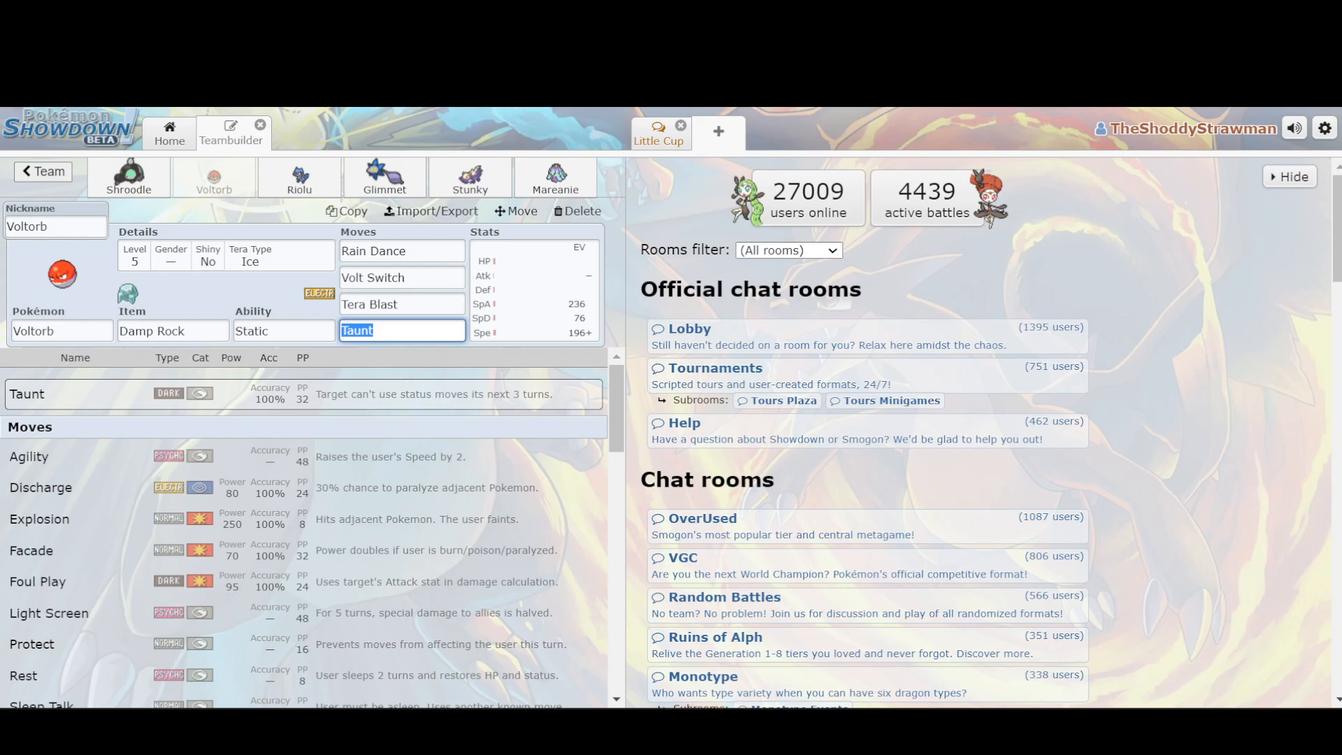
left_click(383, 177)
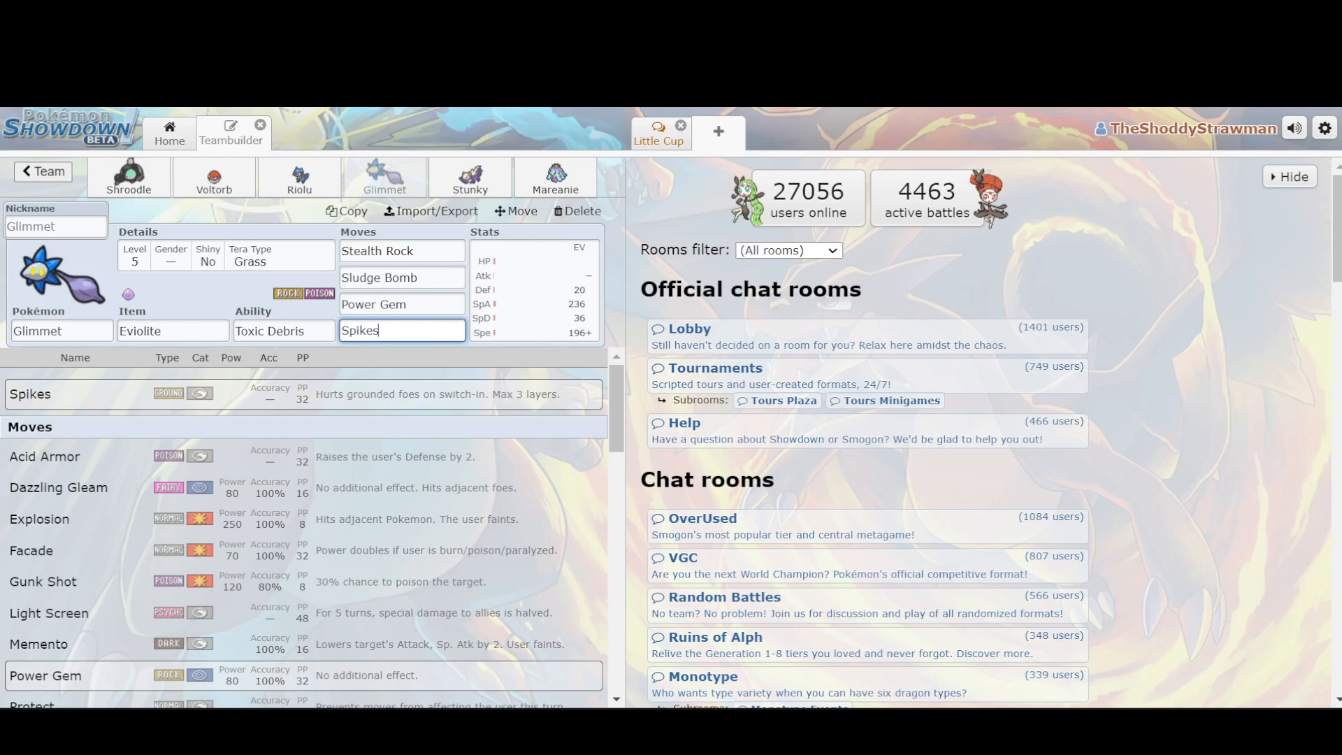
left_click(213, 177)
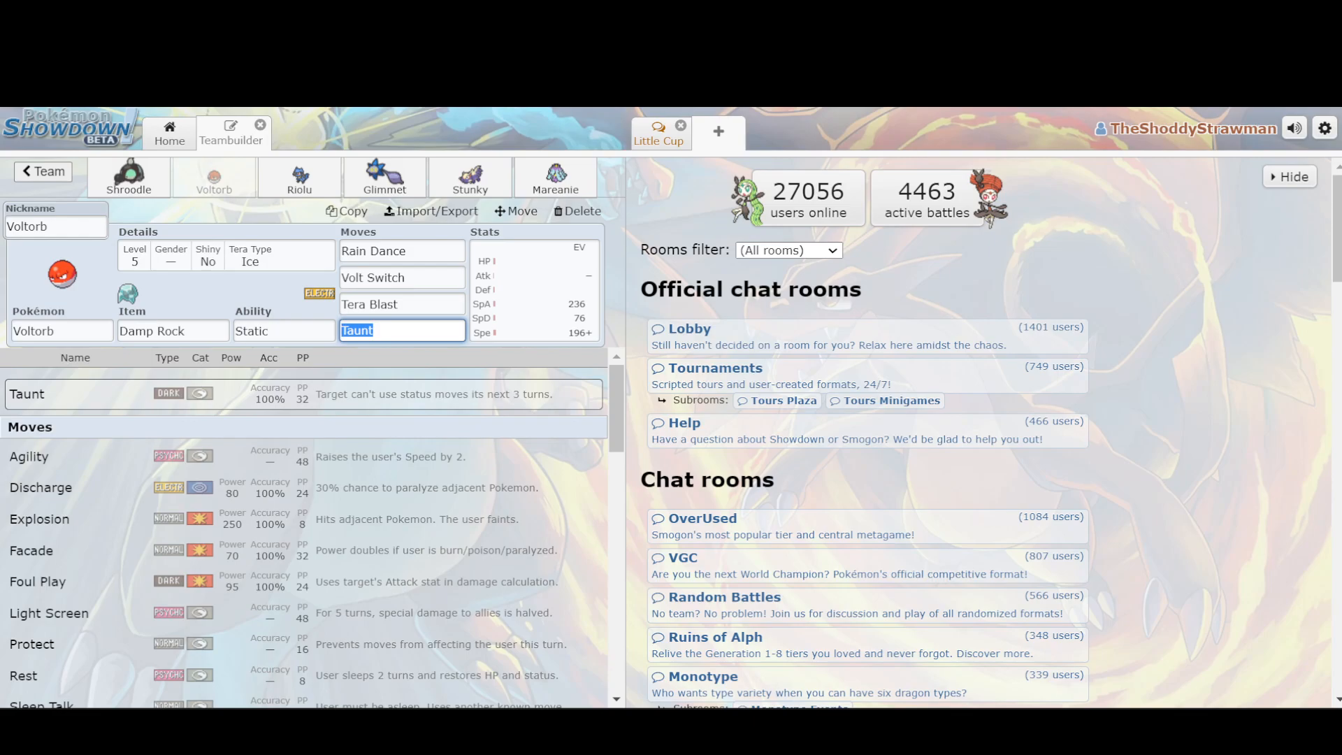
left_click(299, 178)
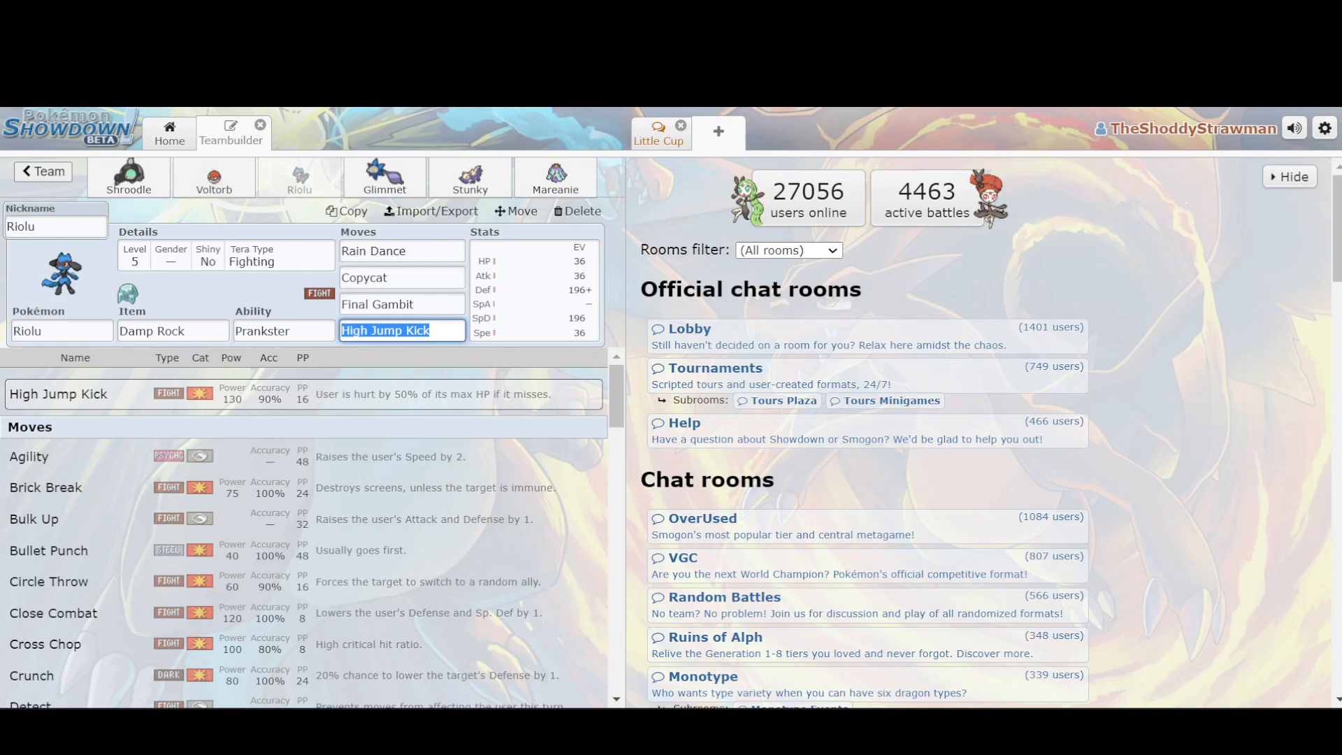
Check Riolu's Rain Dance and Copycat, then make Toxic Spikes Mareanie's fourth move
left_click(401, 250)
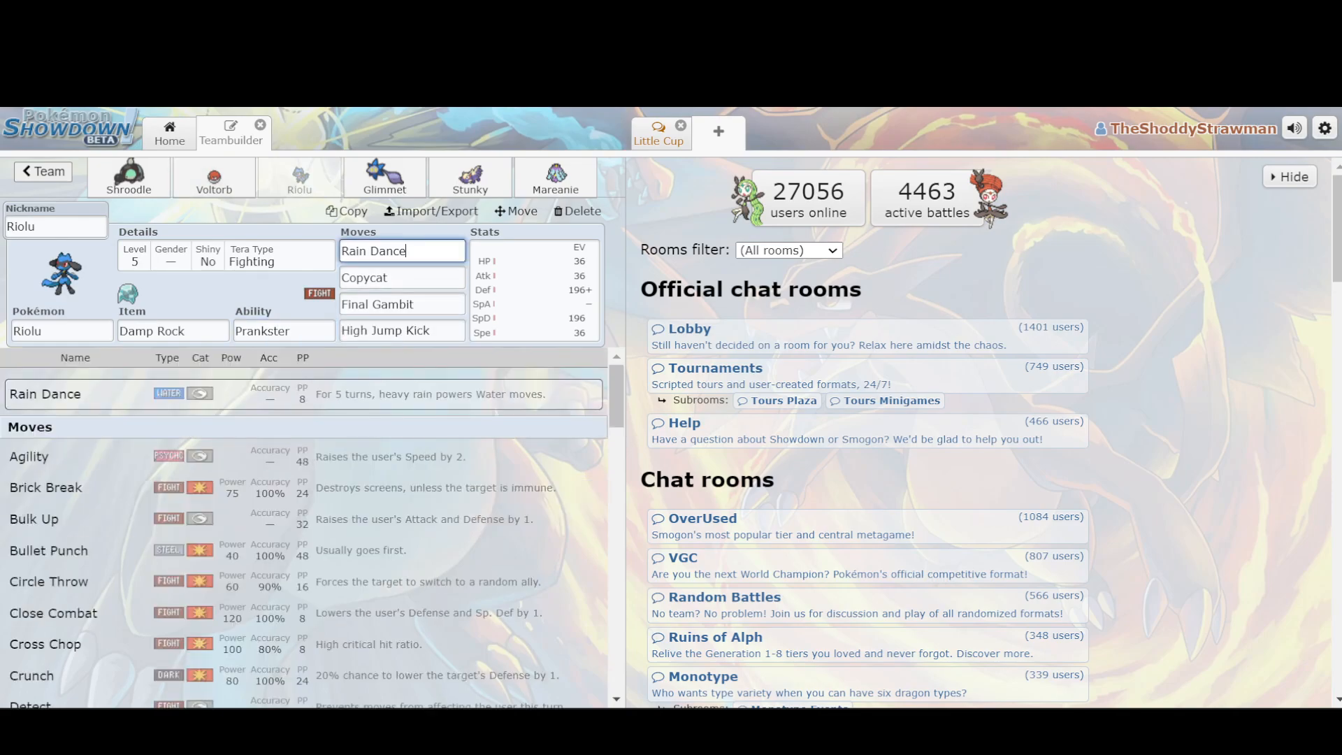
left_click(402, 277)
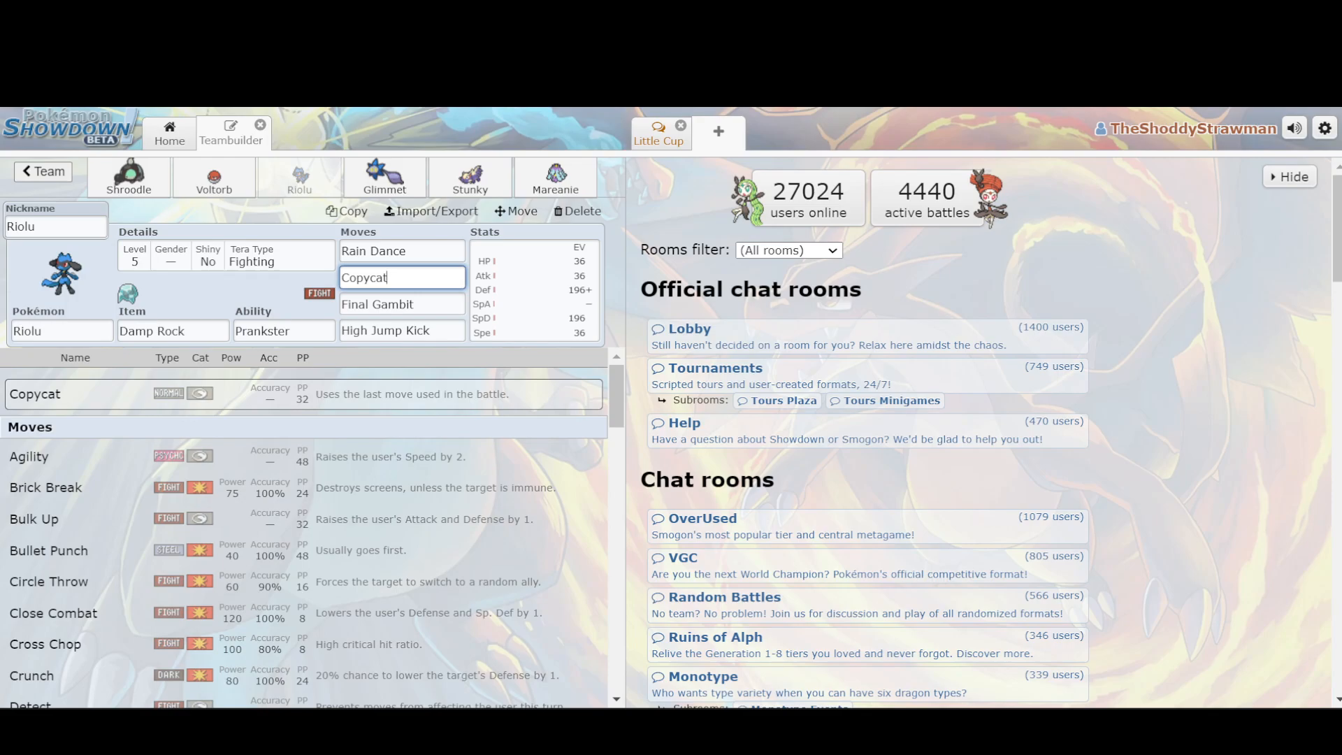
left_click(385, 177)
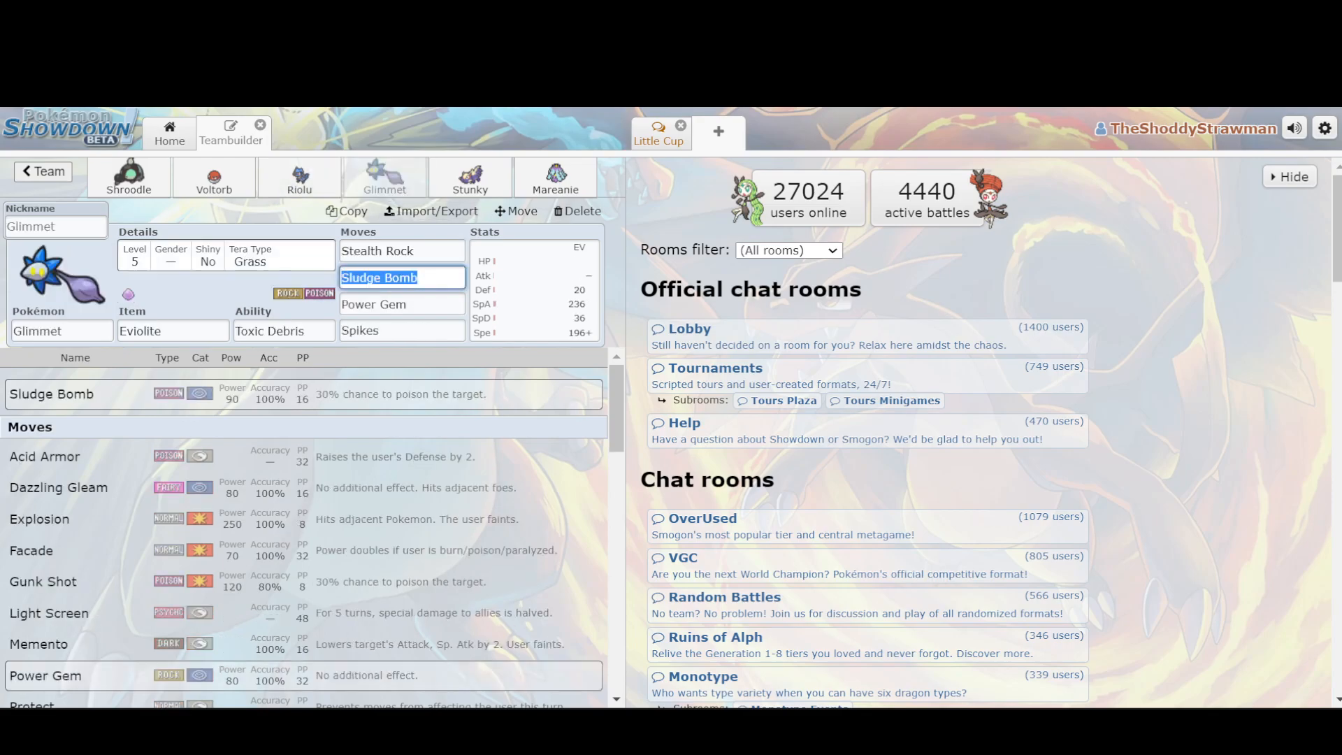
left_click(555, 181)
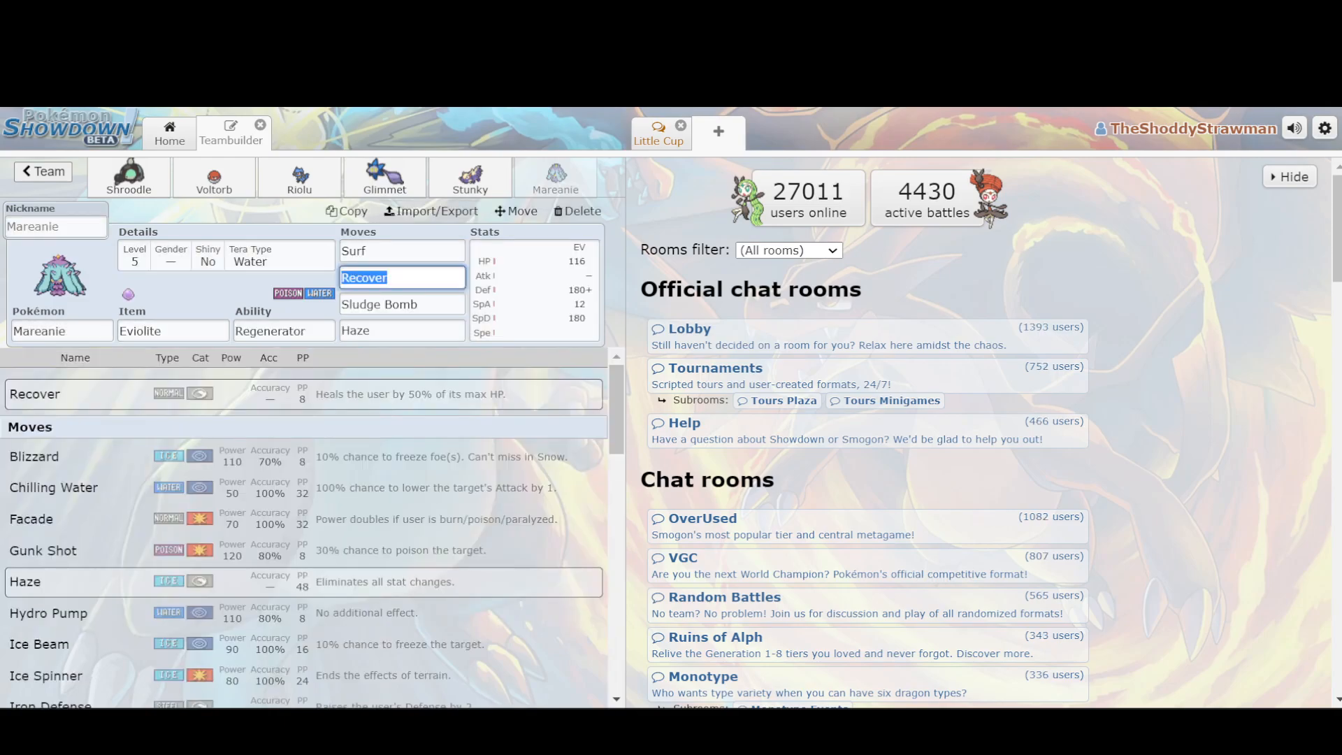
type("Toxic")
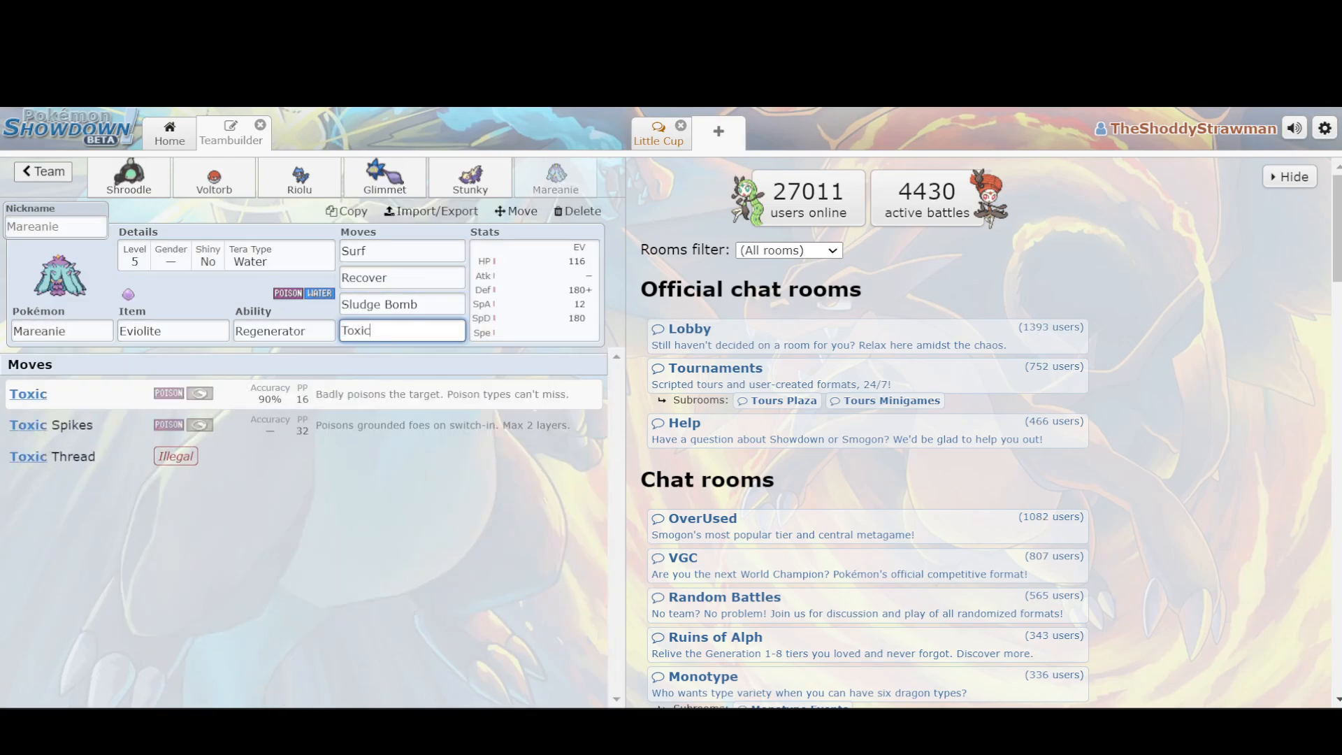
left_click(50, 425)
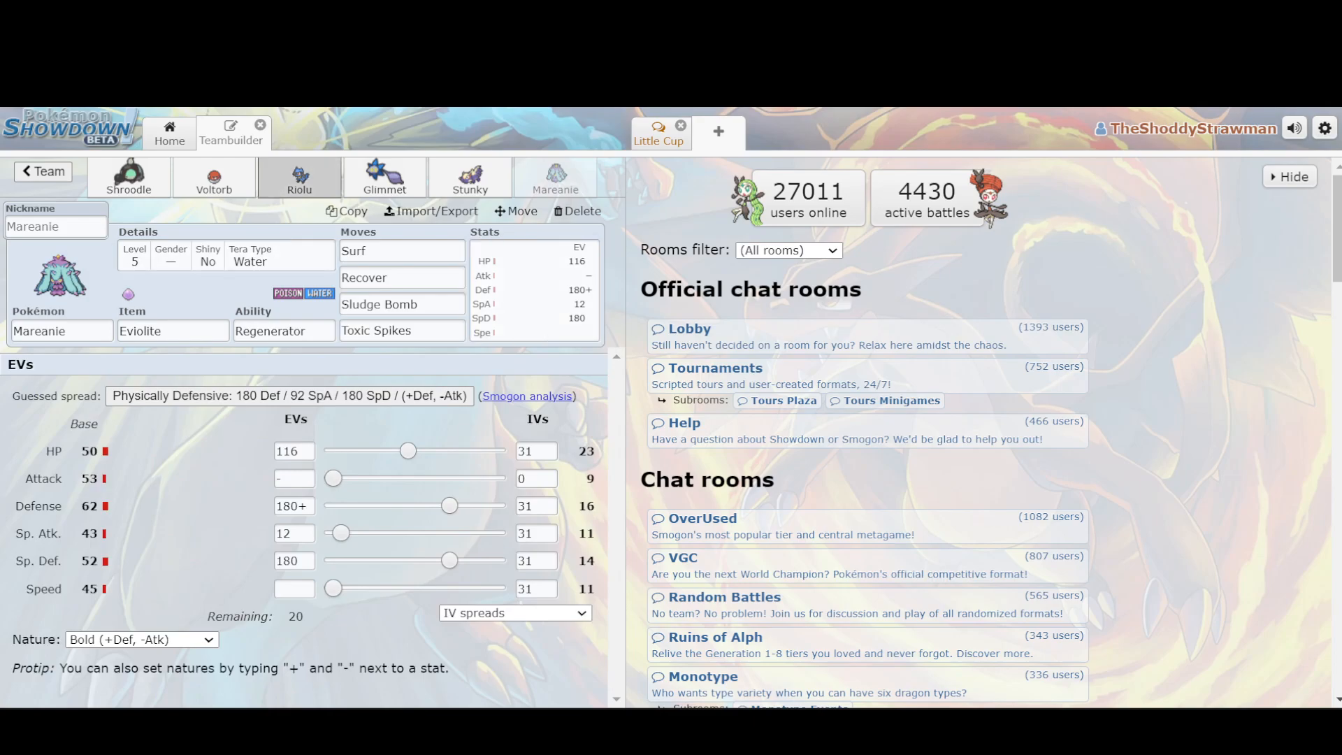
Review Riolu's Final Gambit, High Jump Kick and EV spread
left_click(300, 178)
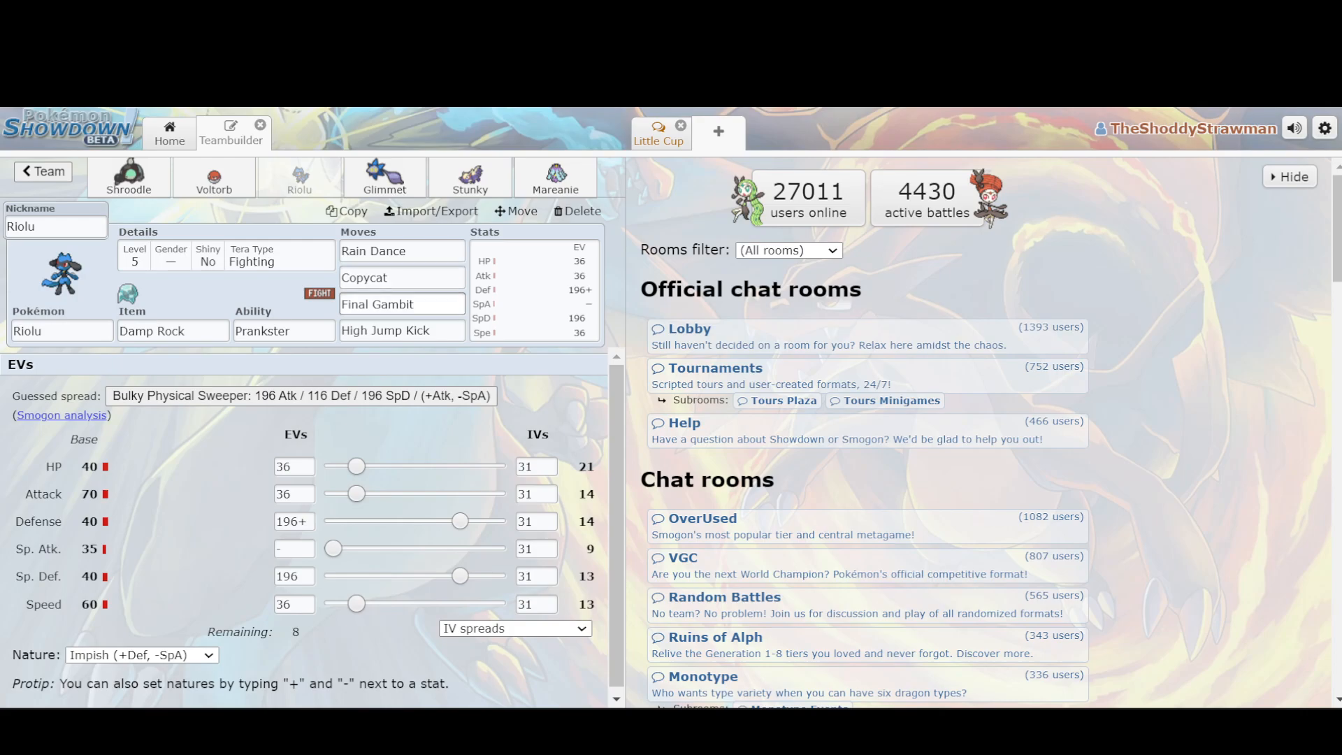
left_click(402, 305)
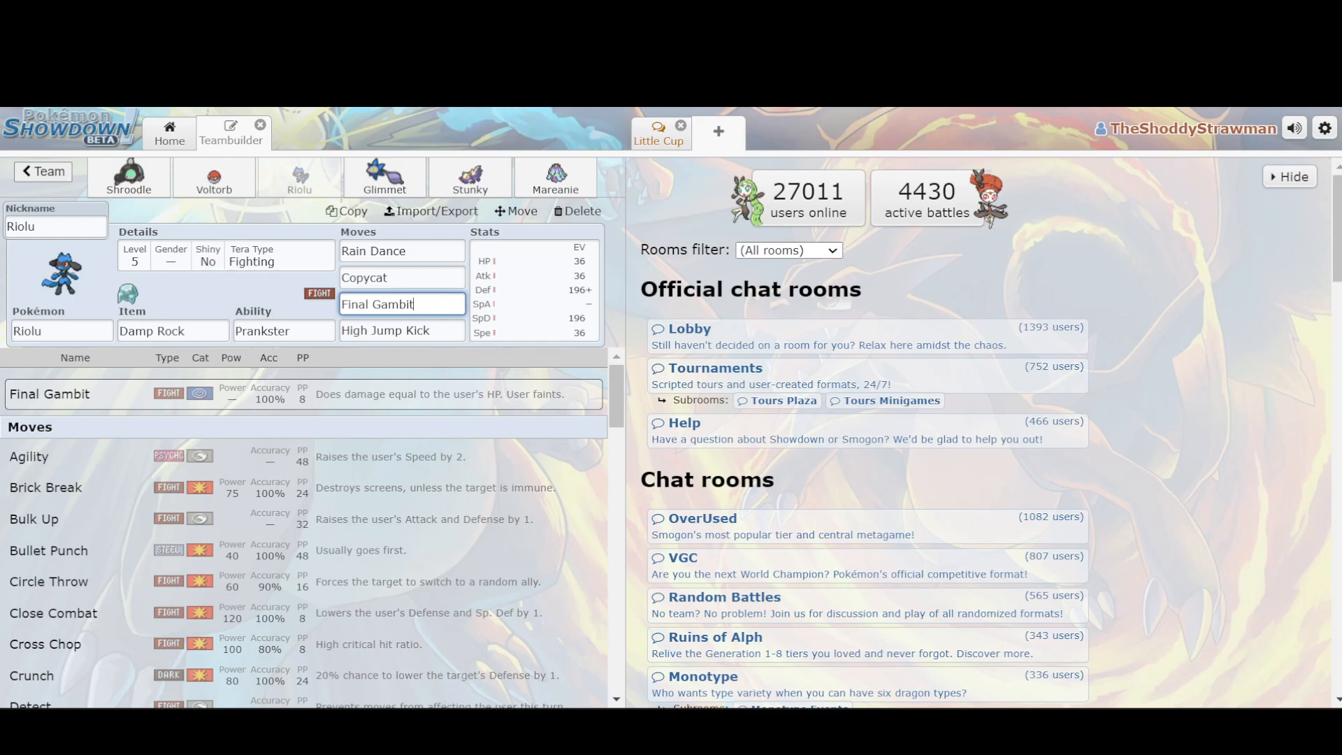
left_click(533, 291)
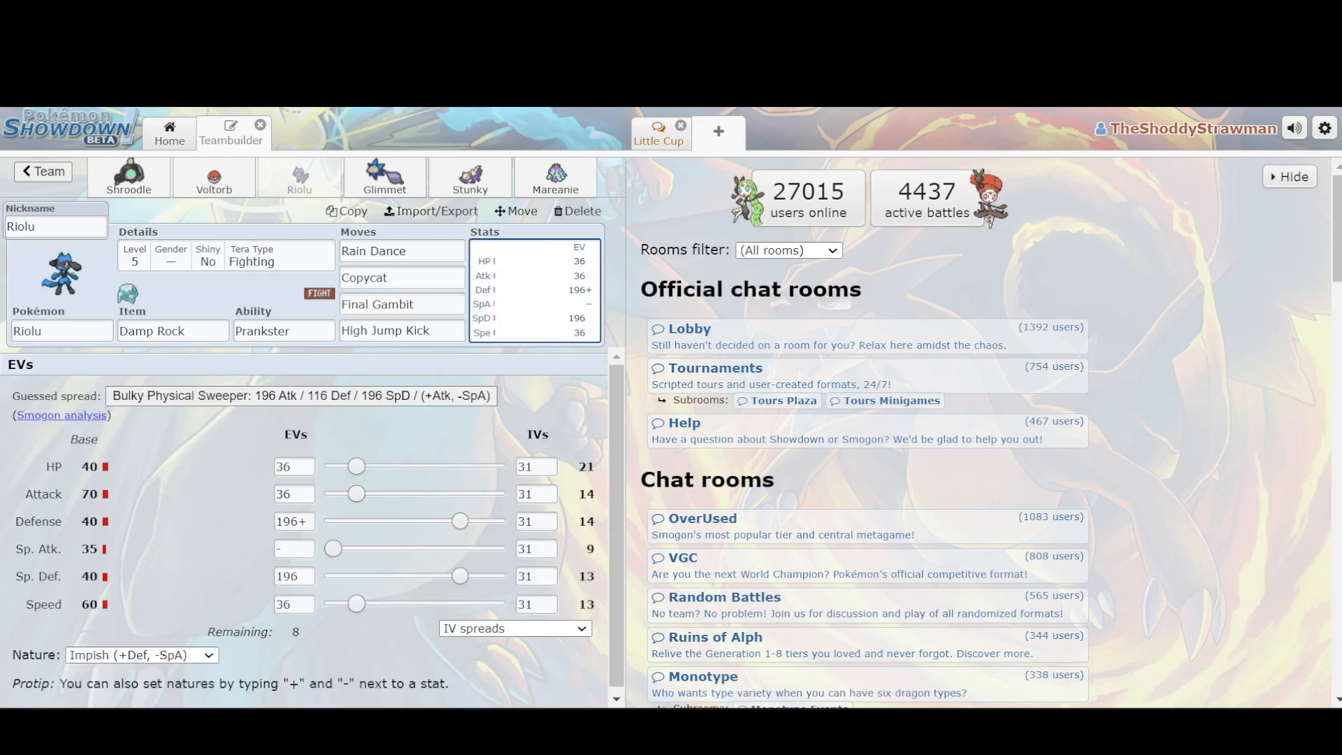
left_click(402, 303)
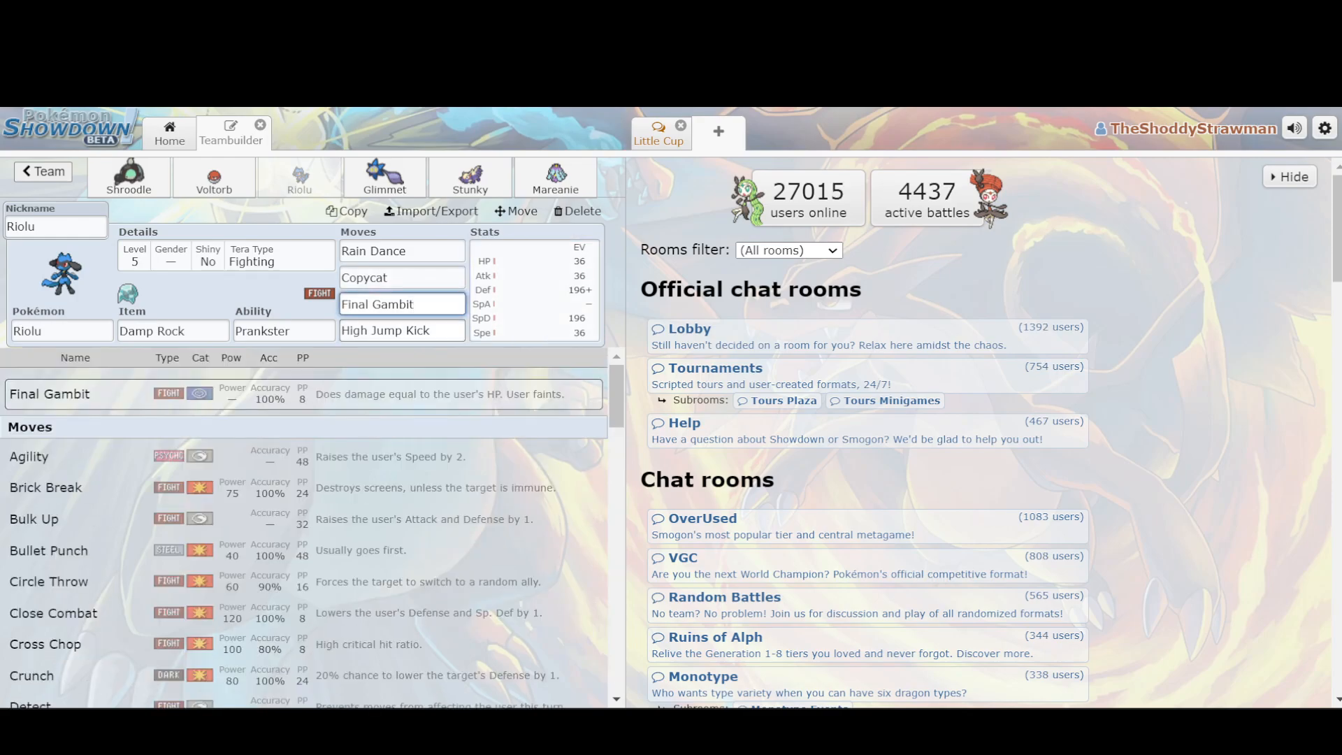
left_click(402, 330)
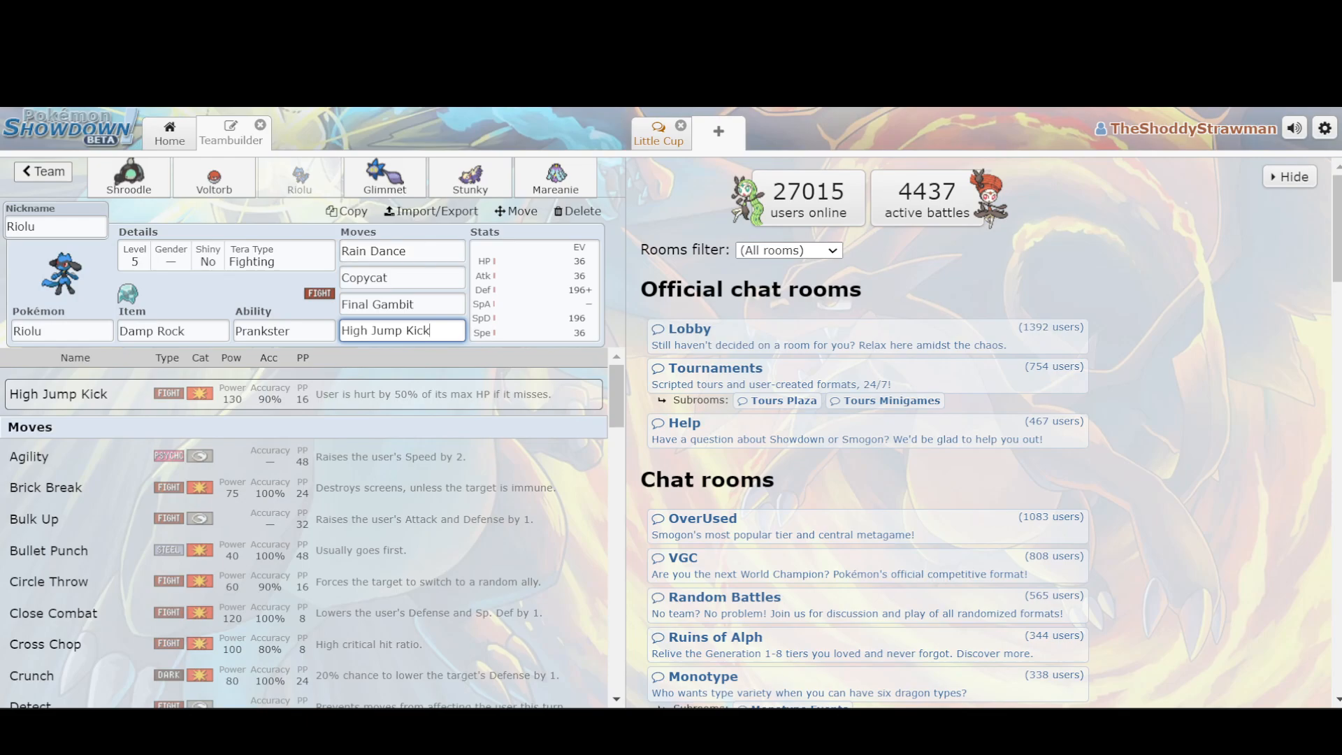
Glance at Shroodle and Voltorb, then open the Rain Checks team's Mareanie set
left_click(128, 177)
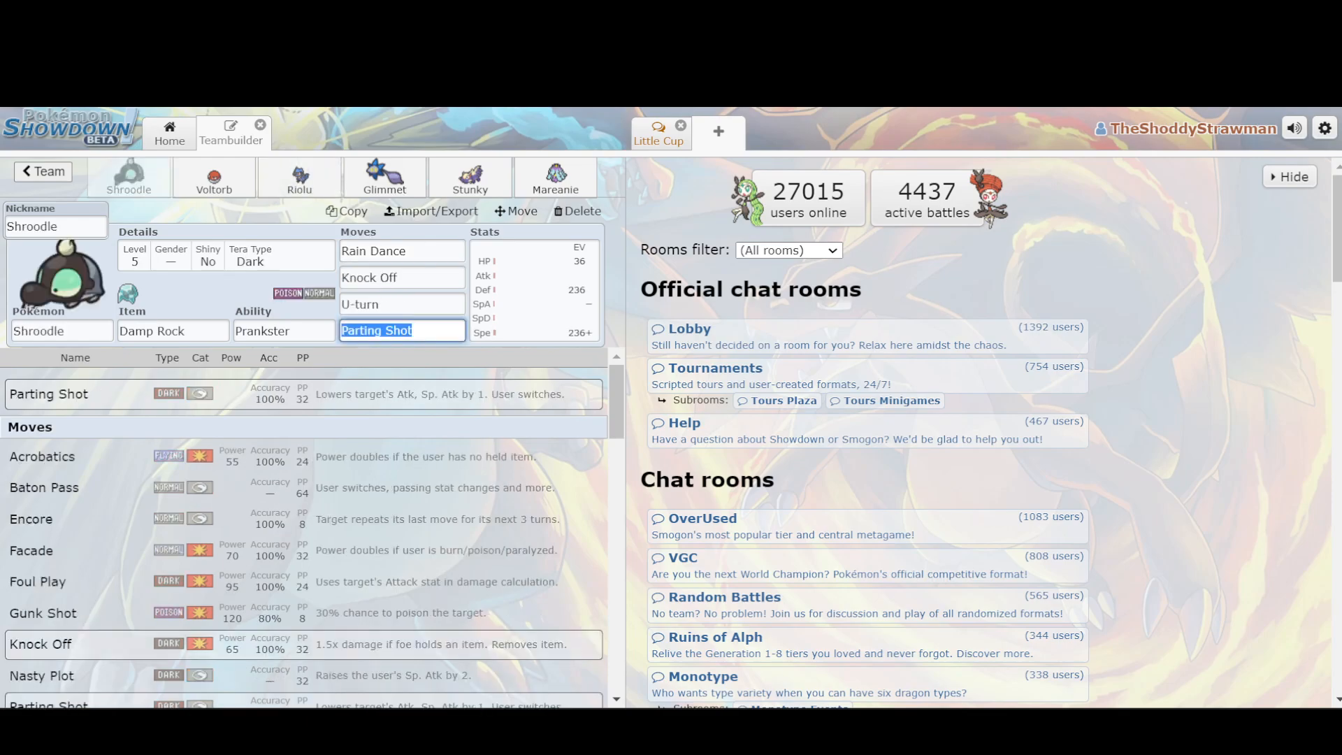
left_click(212, 185)
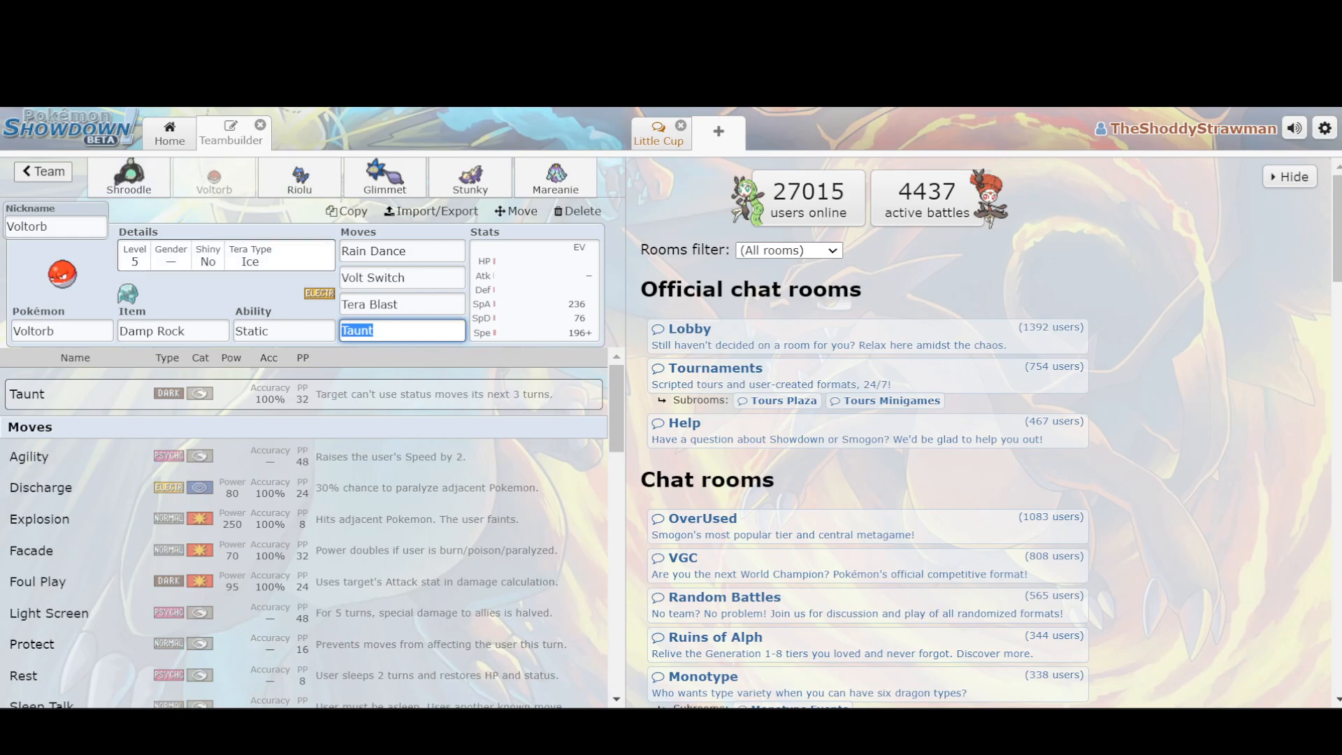
left_click(42, 171)
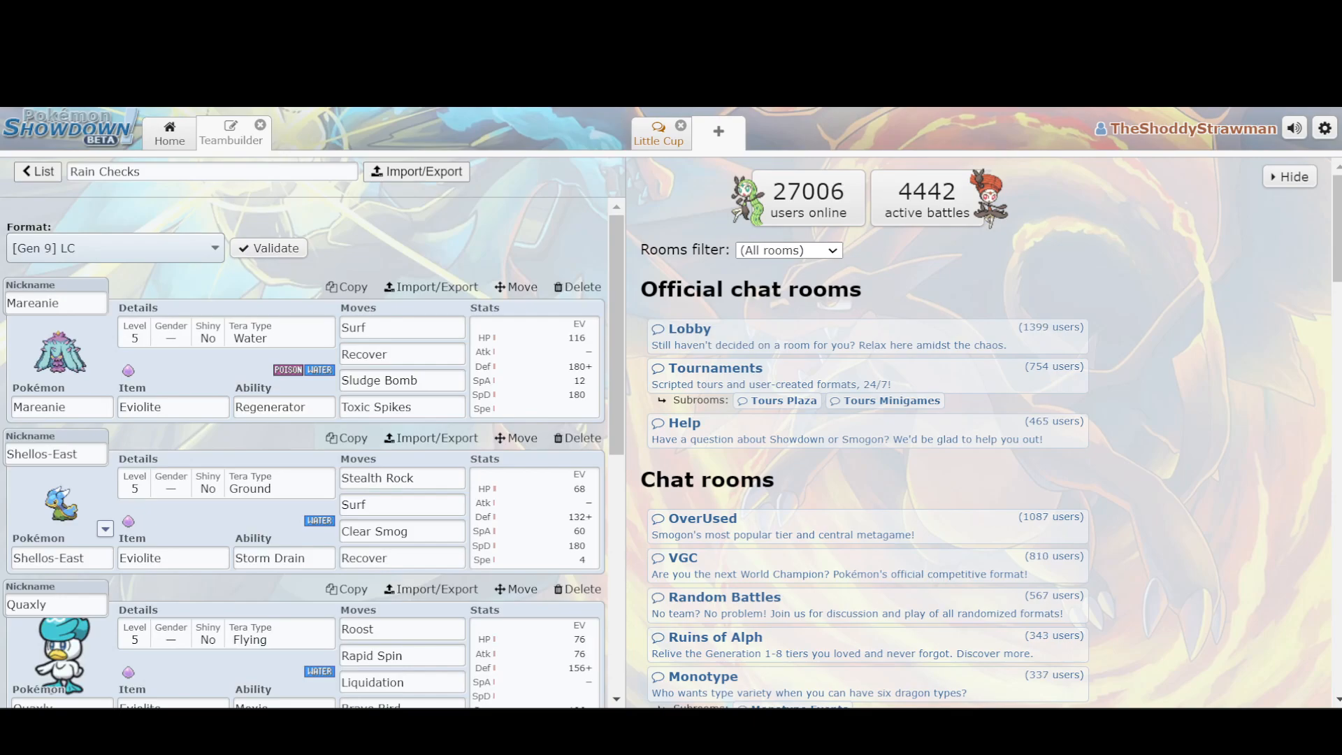
left_click(401, 407)
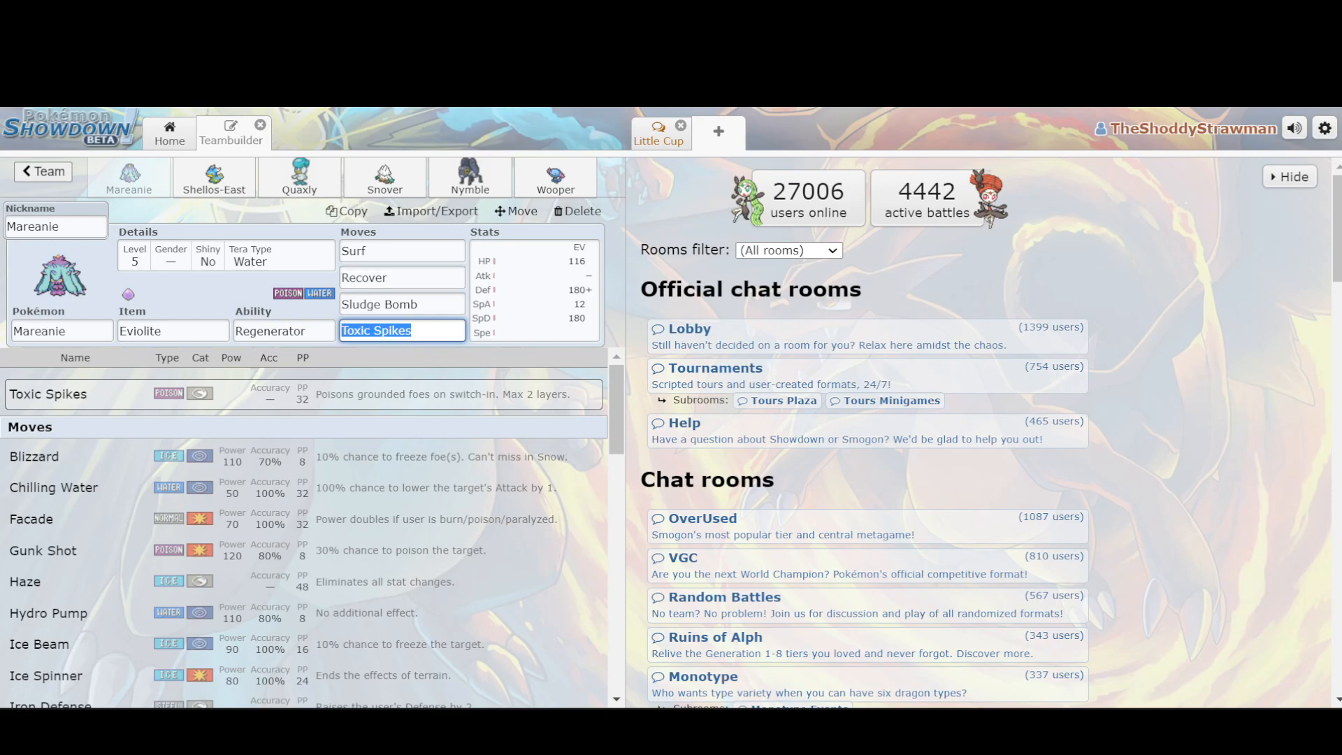
Check Mareanie's EVs and details, swap Toxic Spikes for Haze, then move to Shellos-East
left_click(533, 282)
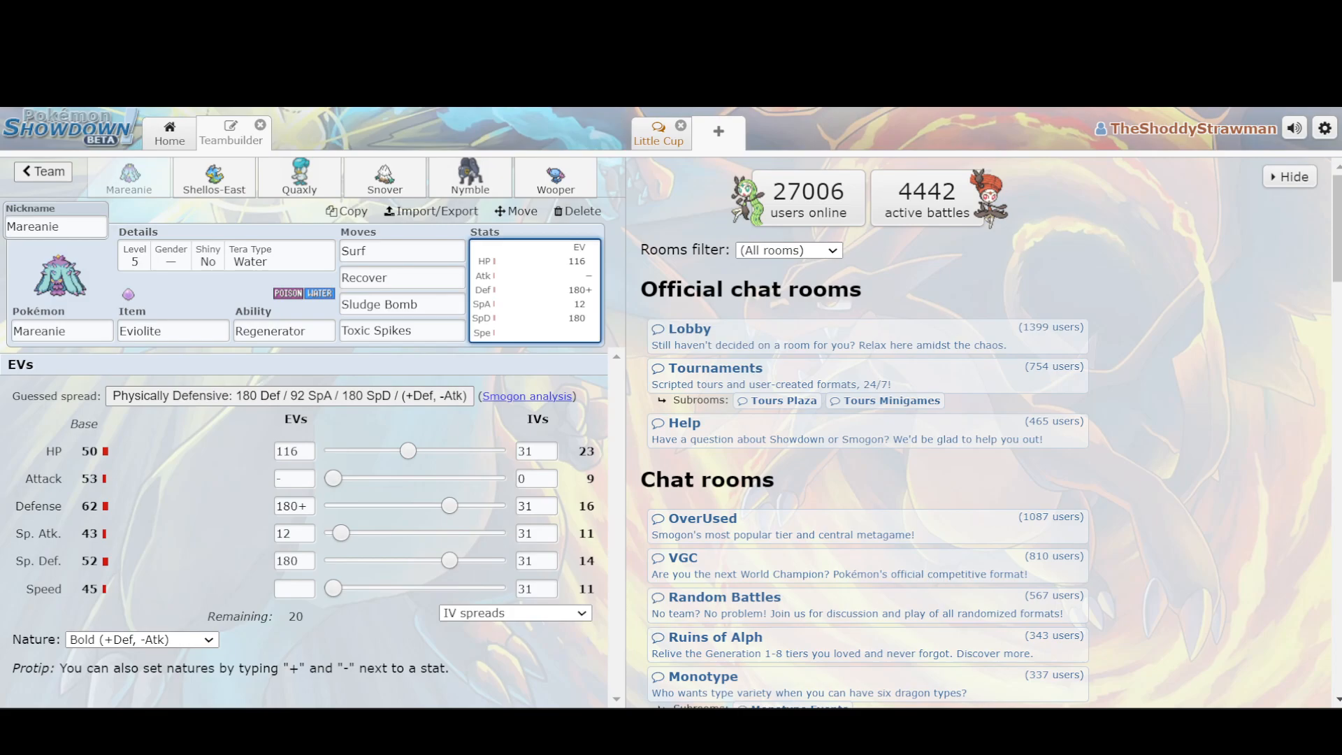
left_click(284, 330)
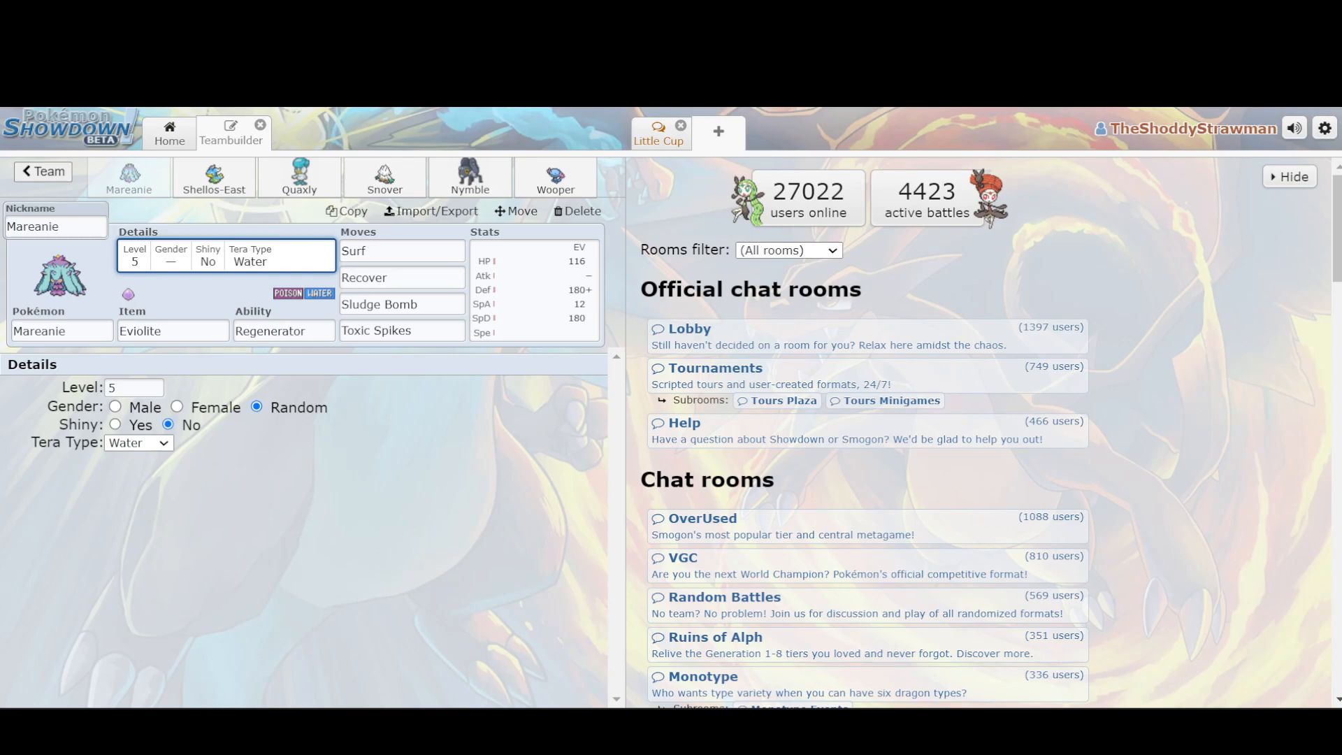
left_click(402, 330)
type("Haze")
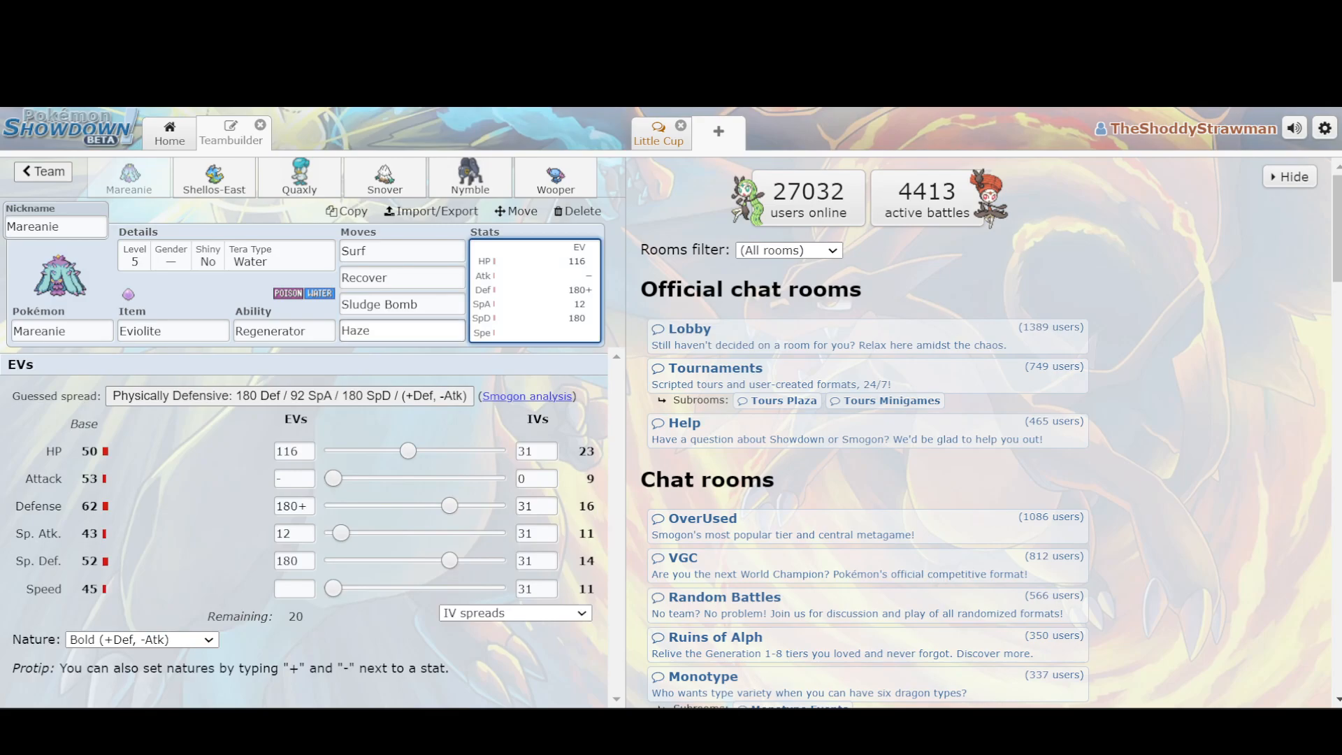
left_click(401, 331)
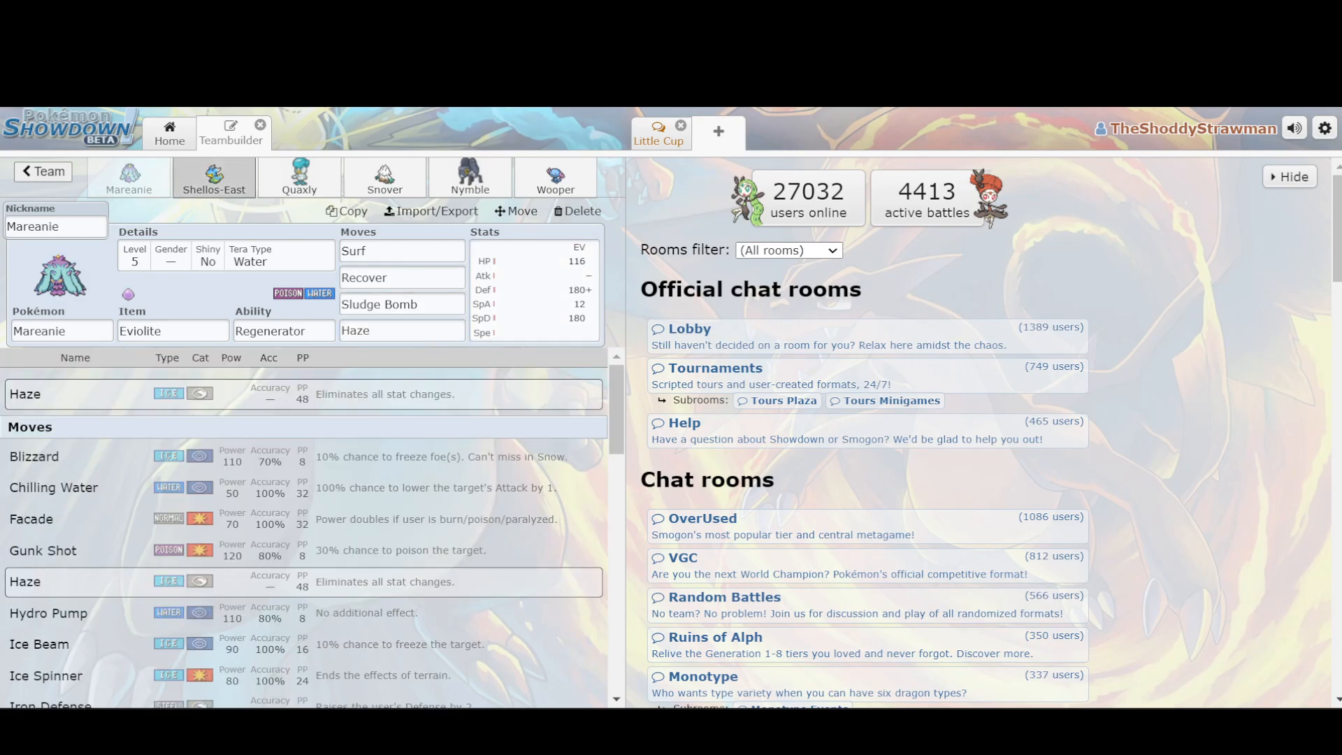
left_click(213, 178)
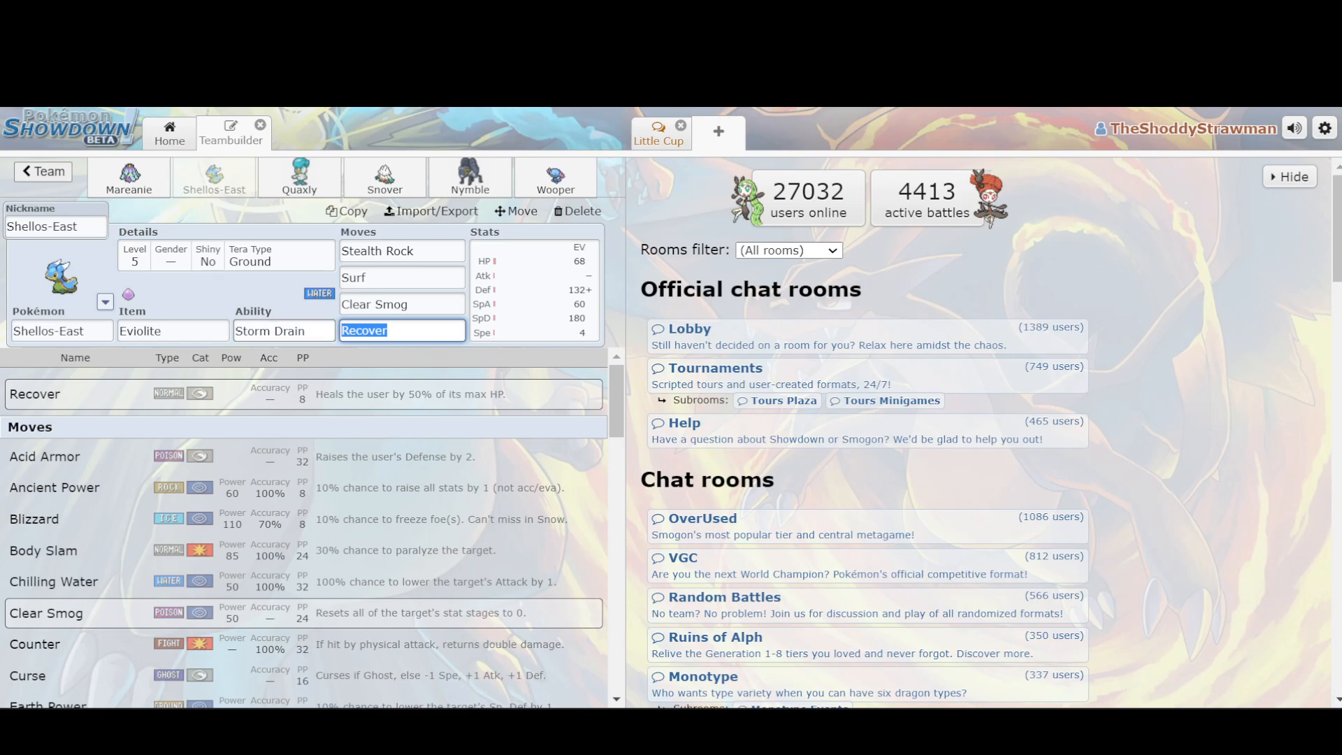
left_click(284, 330)
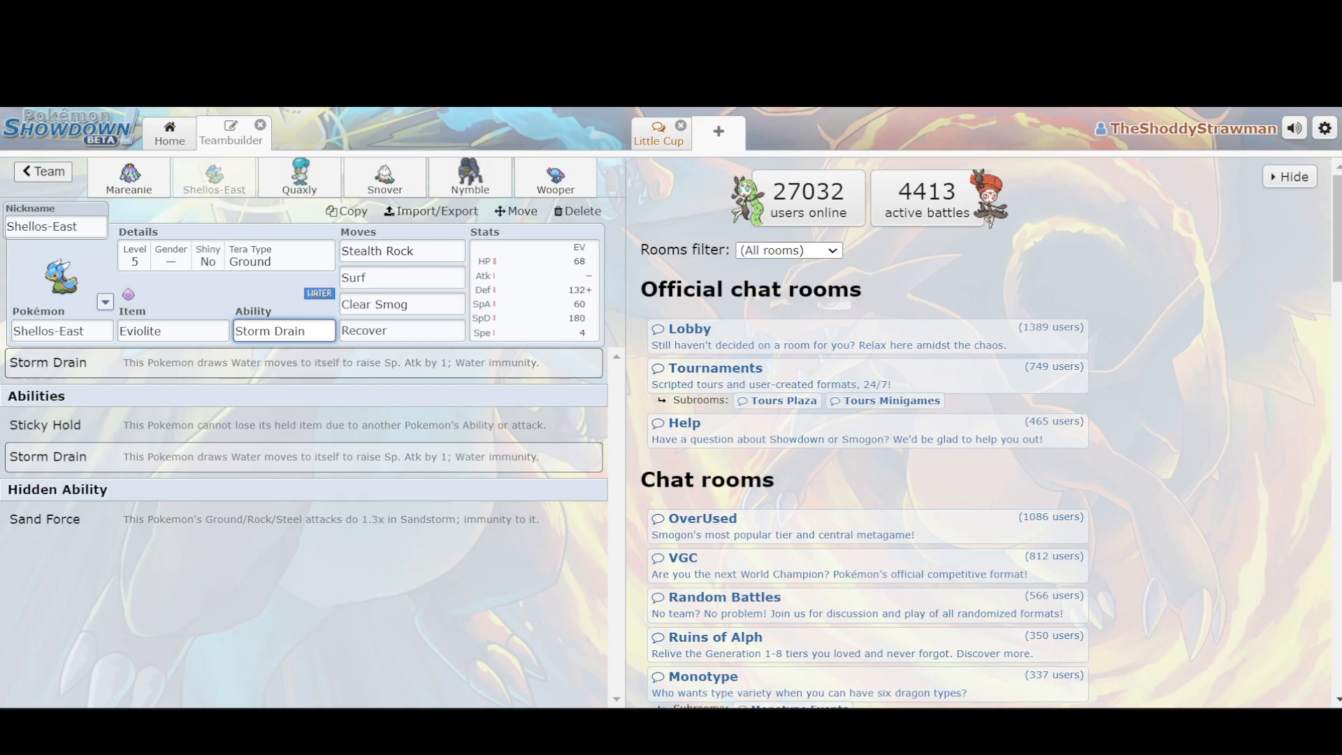
left_click(401, 330)
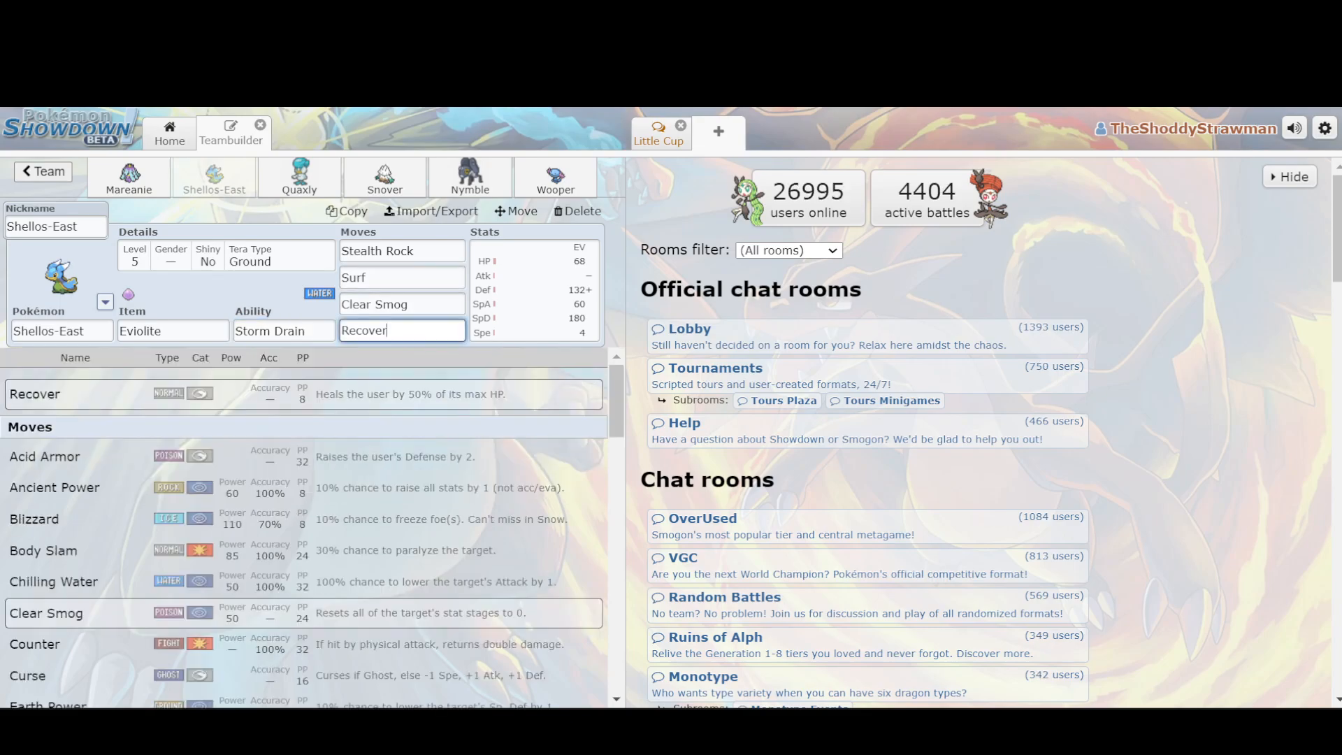
left_click(402, 251)
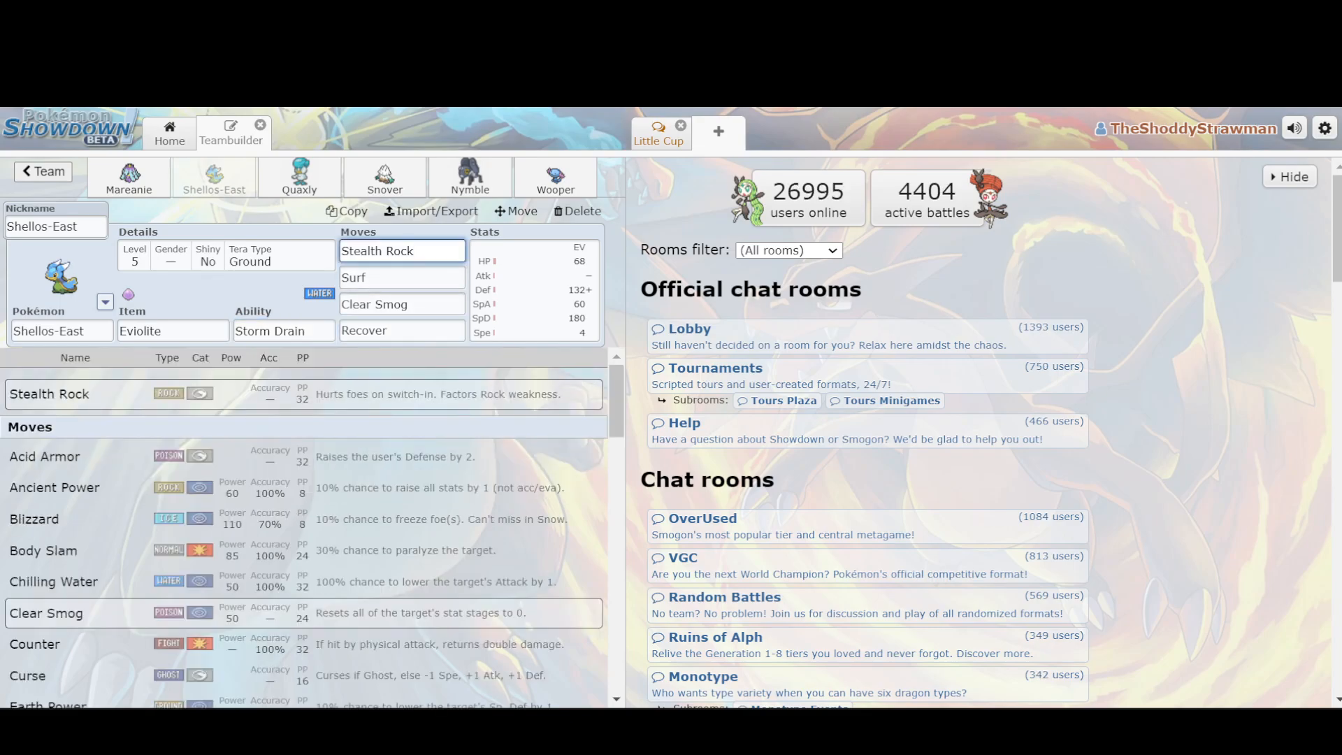
left_click(401, 303)
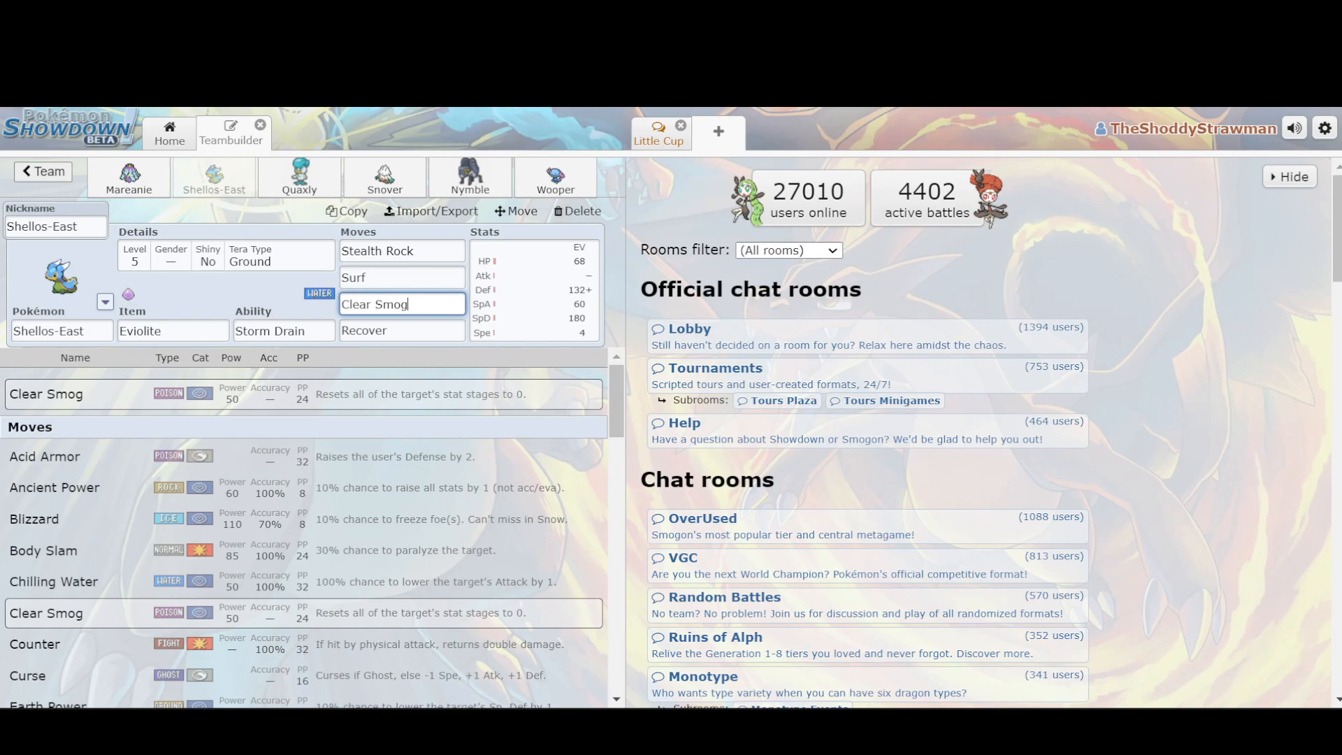
left_click(129, 178)
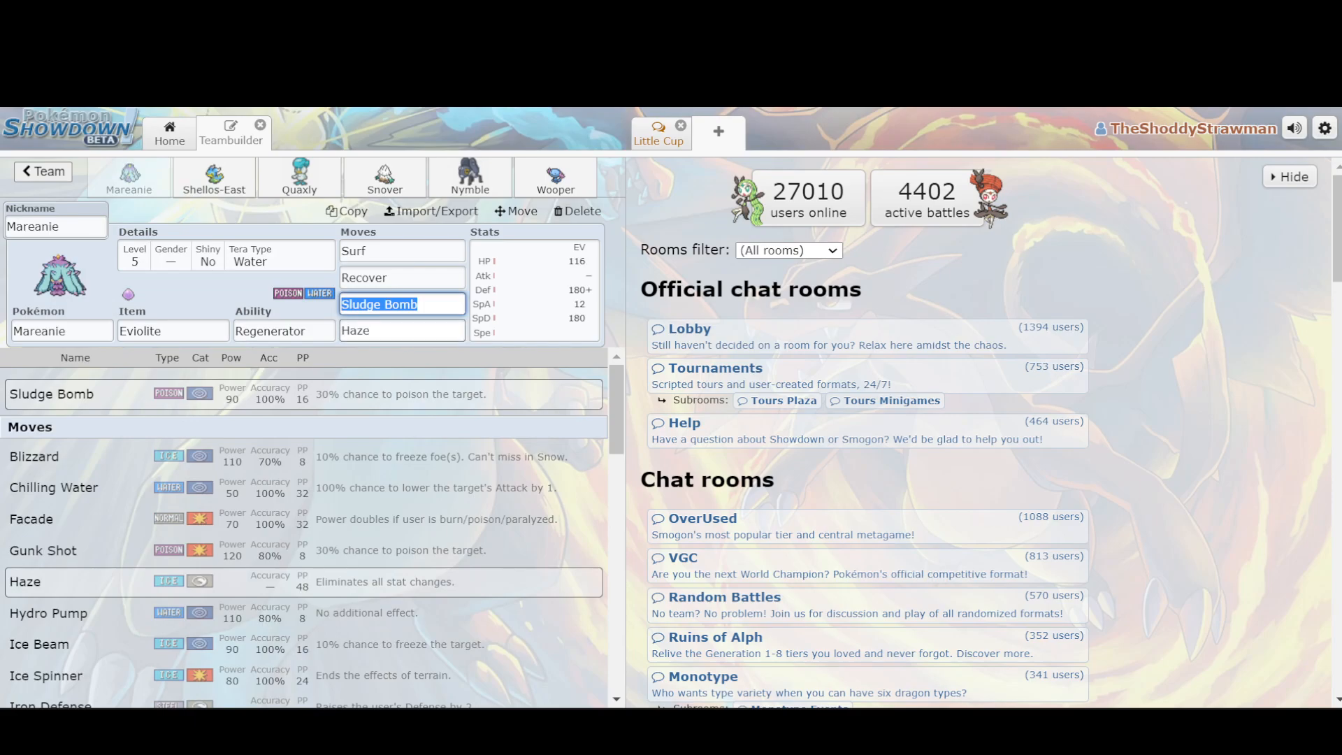
left_click(284, 330)
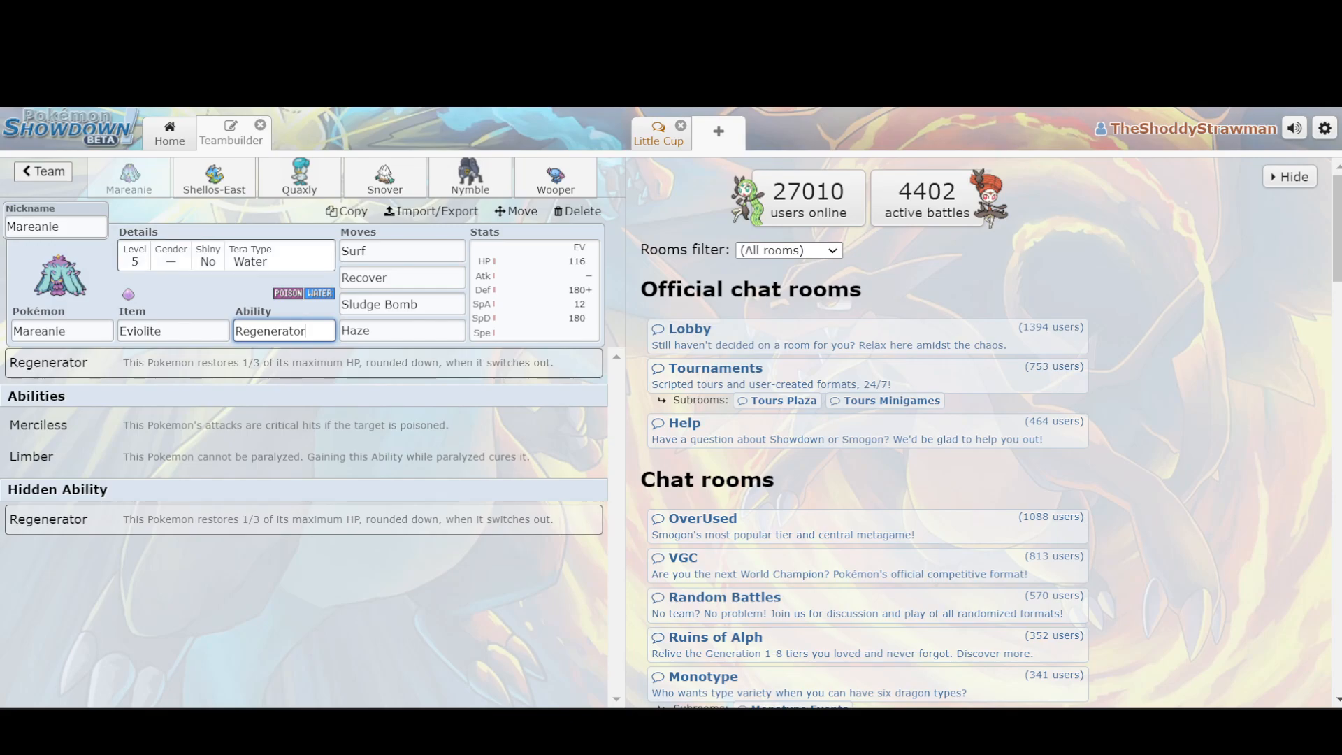
left_click(401, 303)
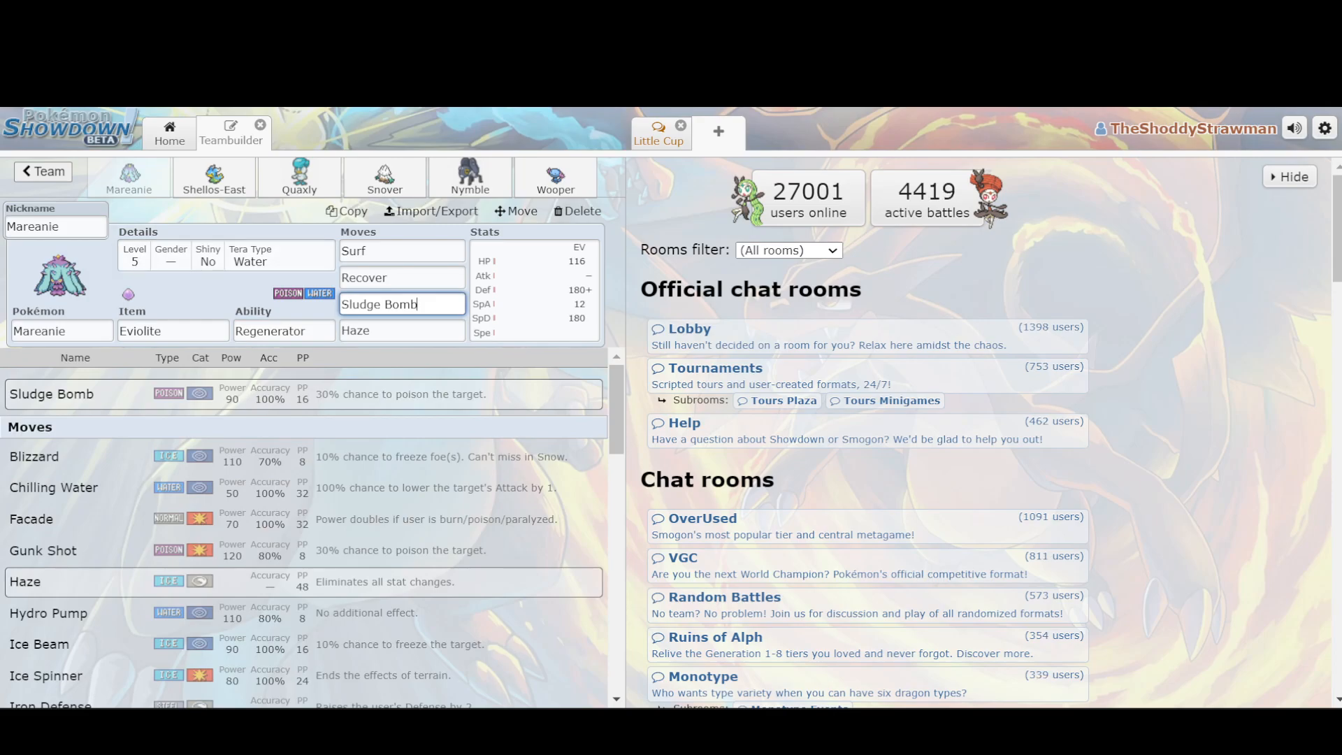
left_click(214, 180)
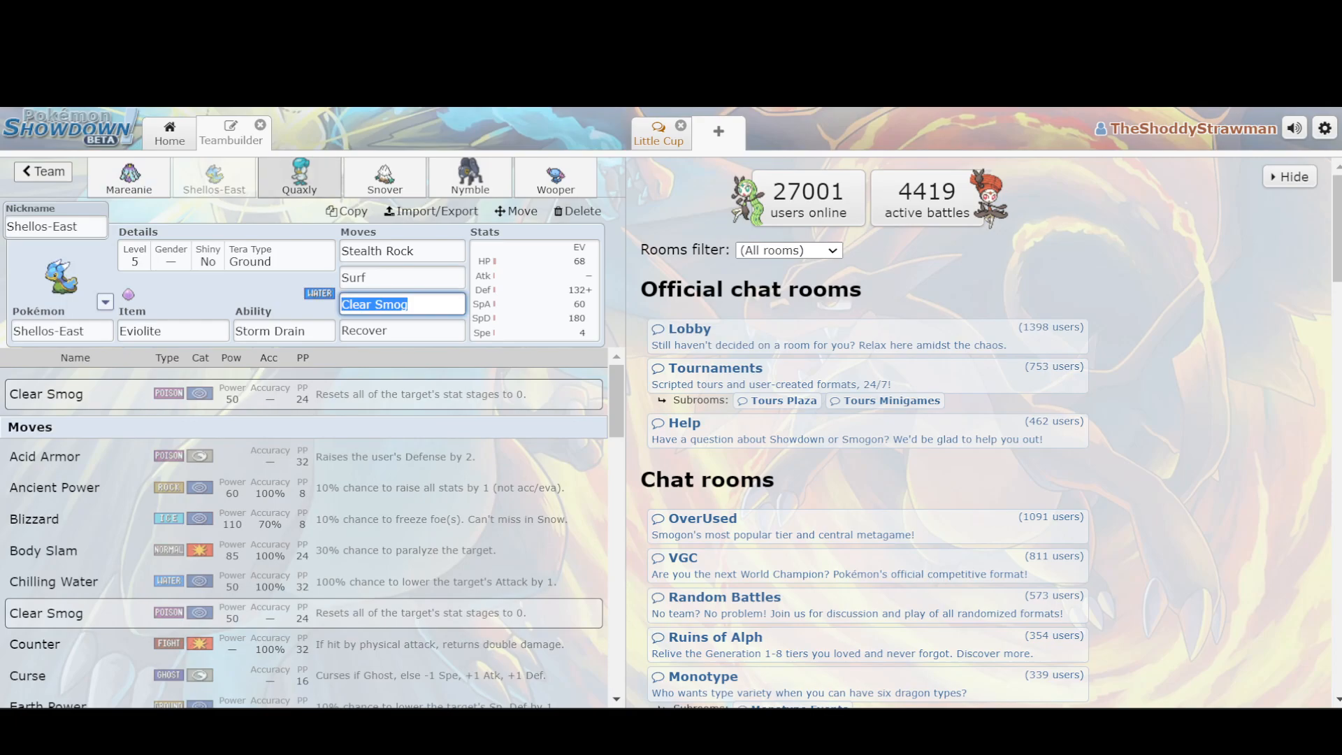
Review Quaxly's Moxie, Rapid Spin and Roost slots, then go to the Smogon tier list
left_click(299, 178)
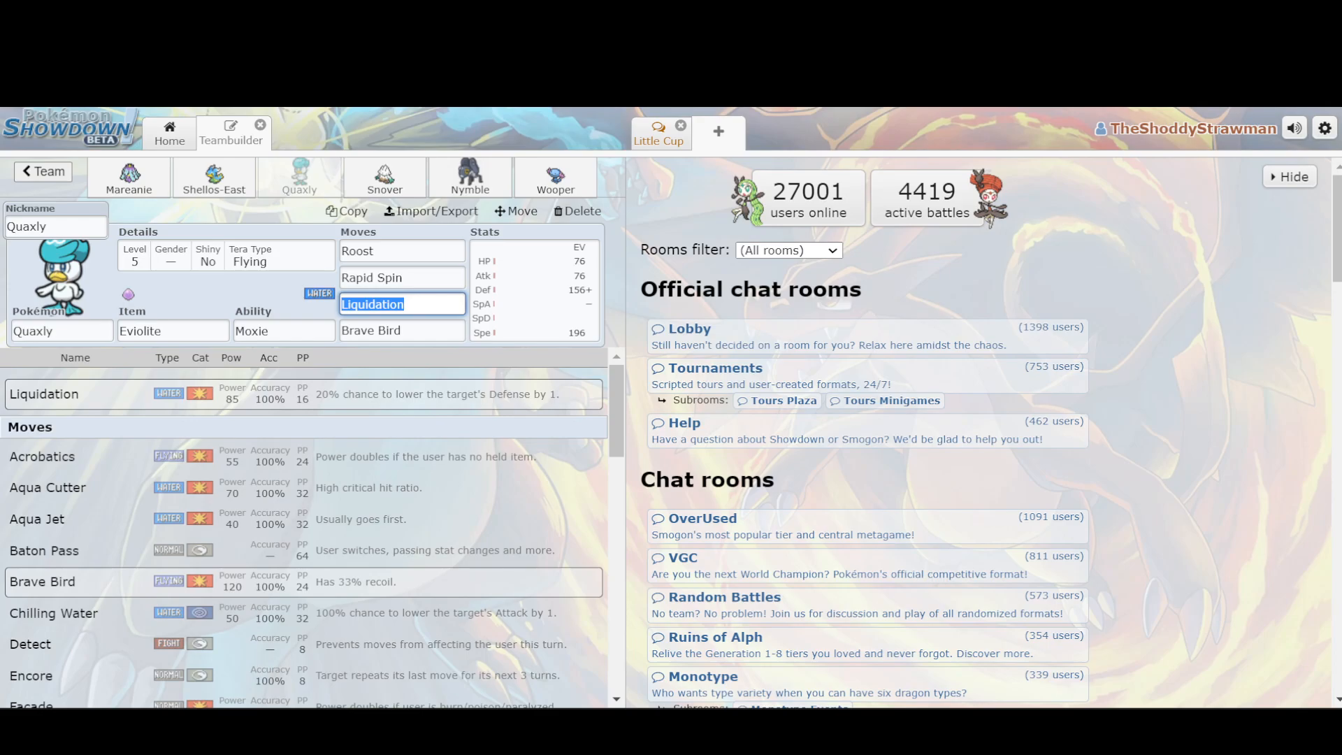
left_click(402, 277)
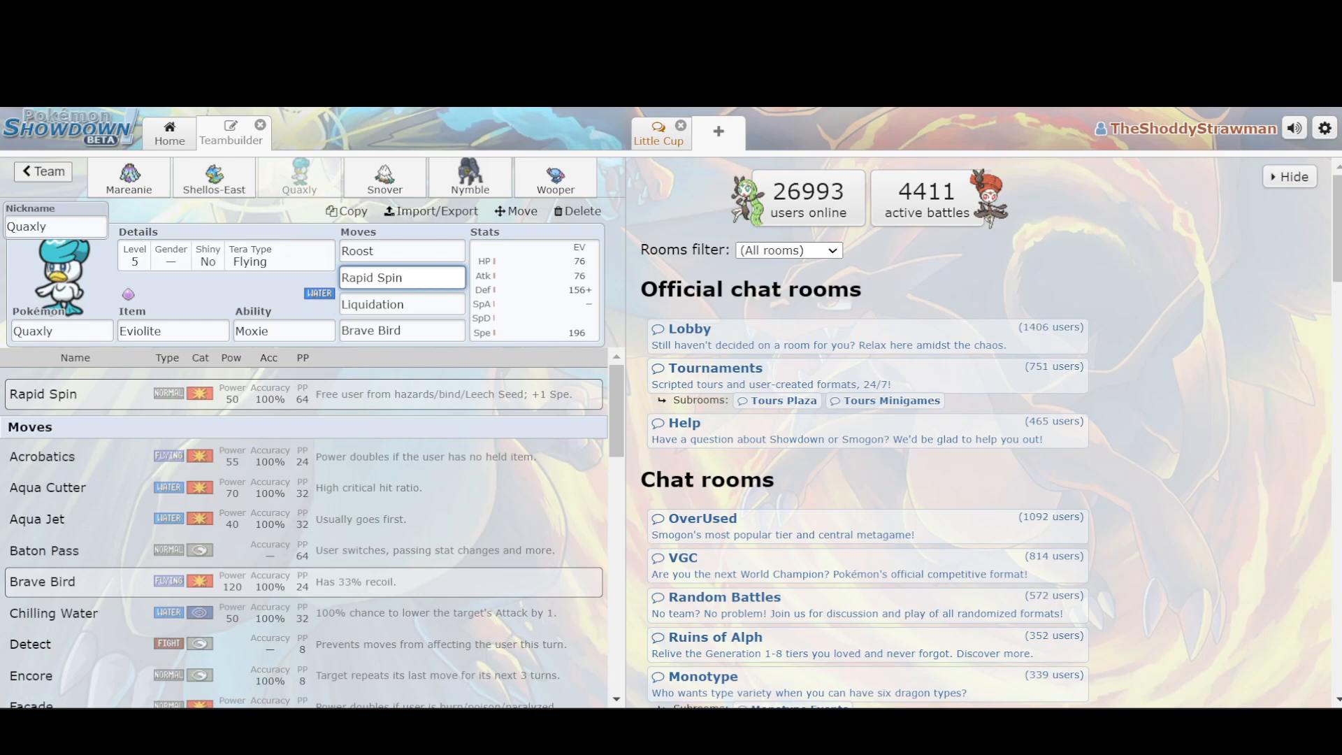
left_click(403, 277)
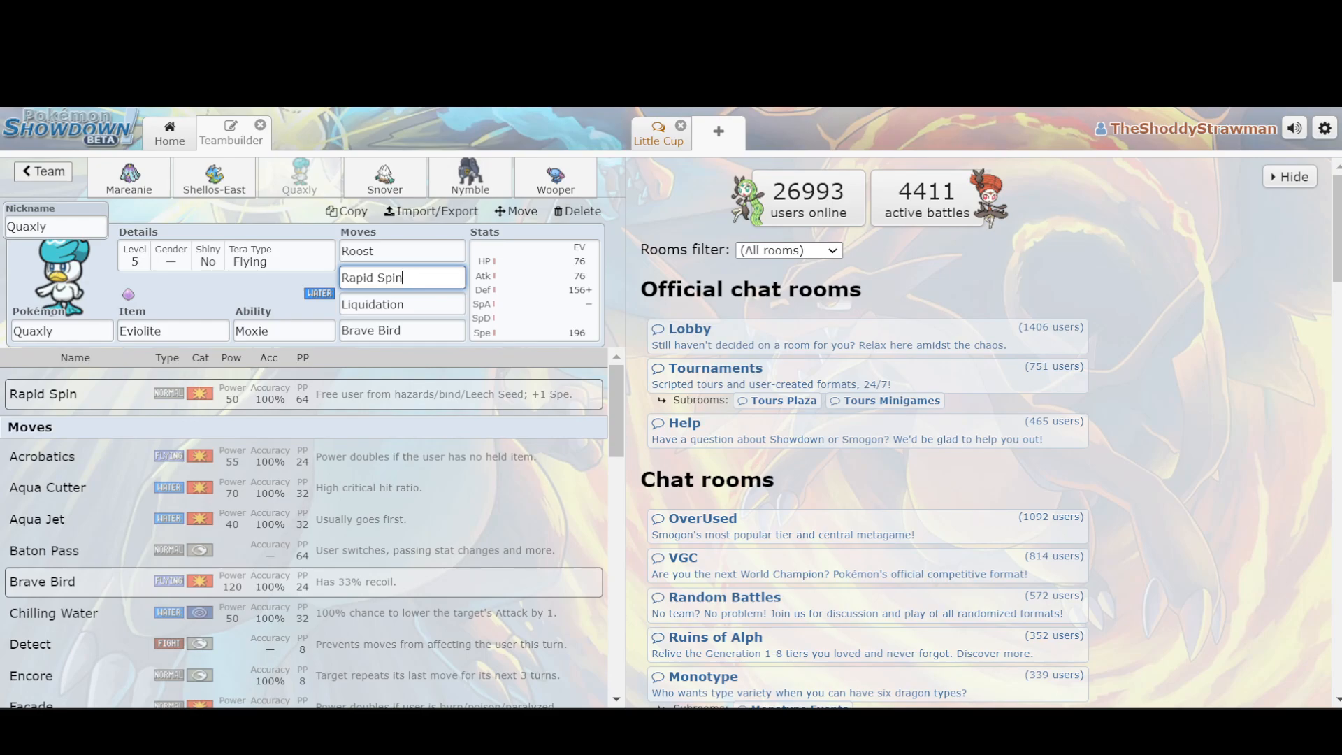
left_click(284, 330)
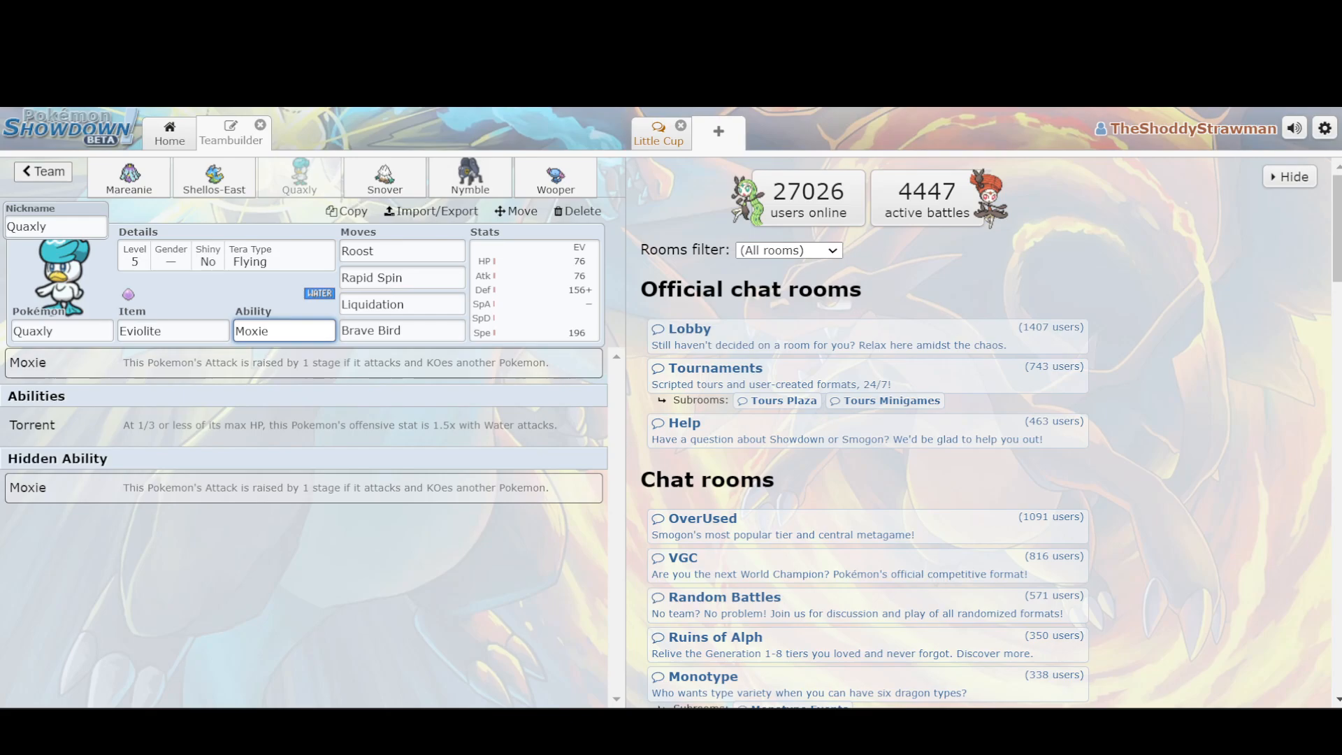
left_click(401, 251)
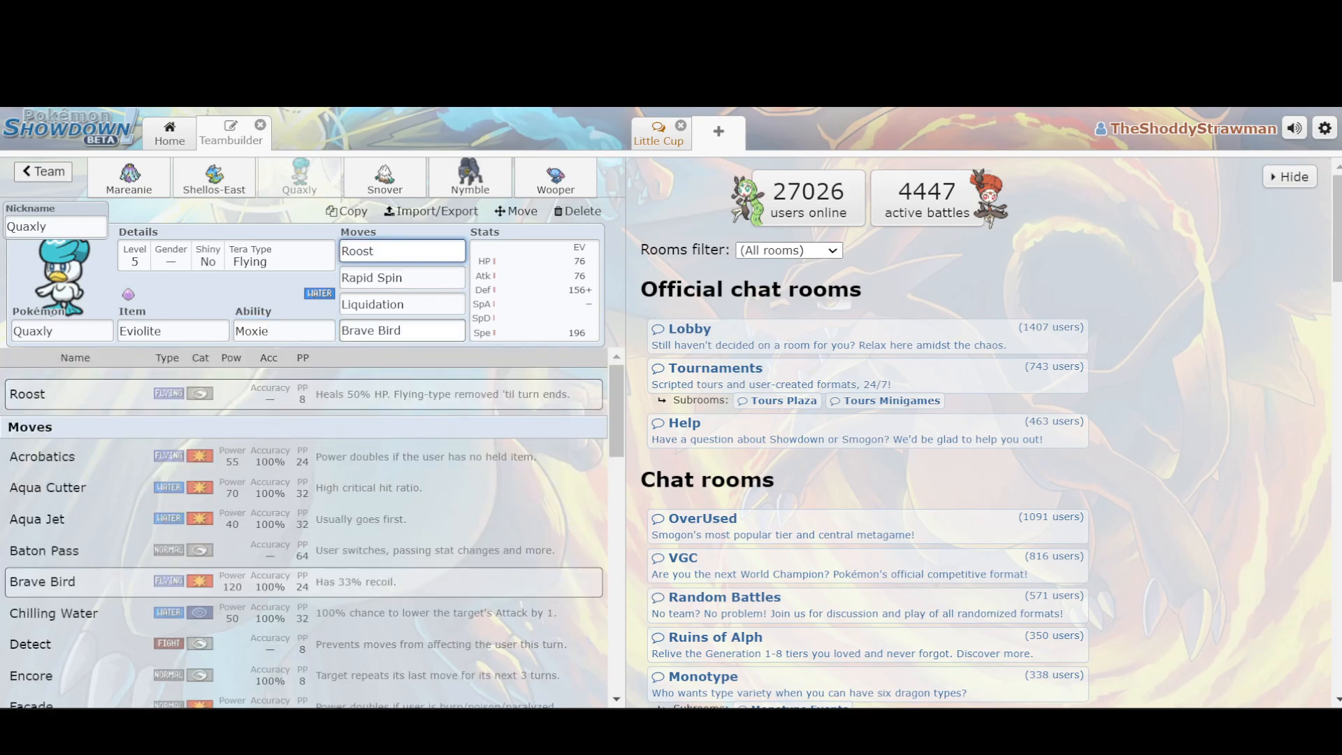
left_click(401, 330)
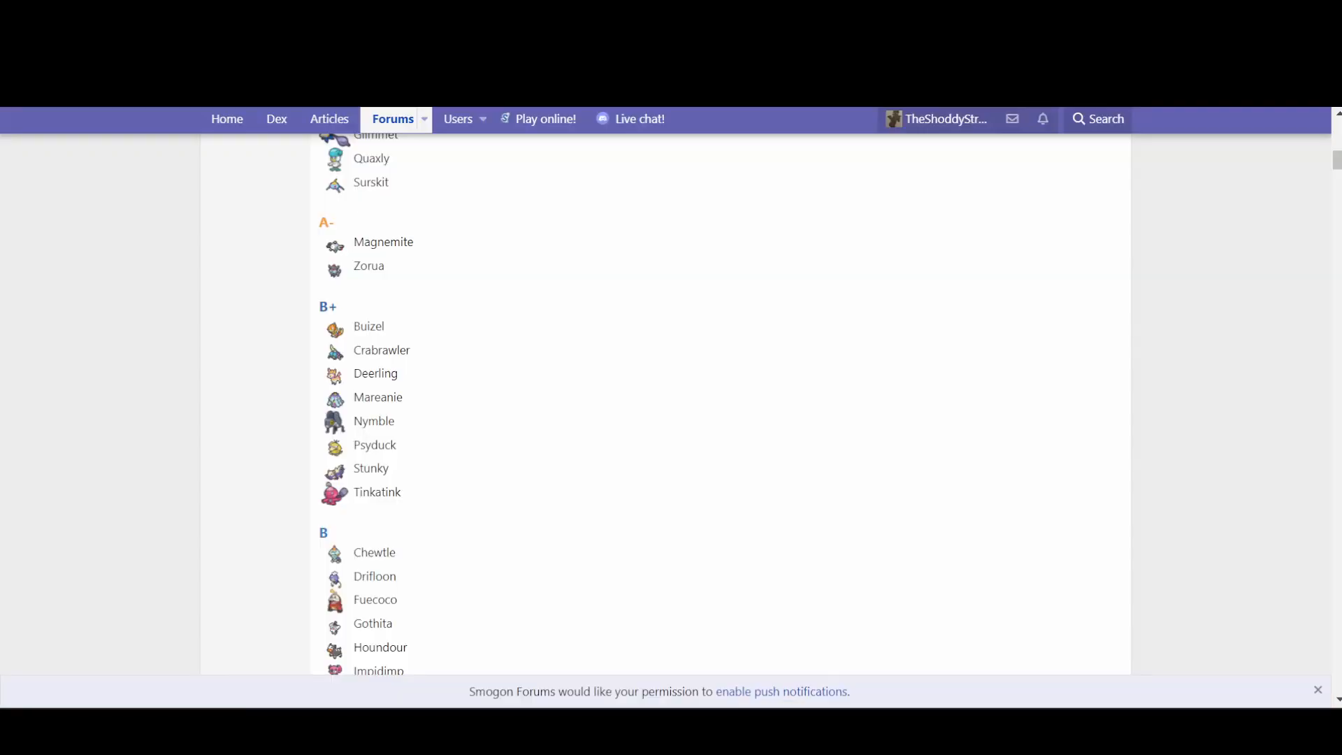
Scroll the viability rankings from S Rank down past A and B+ to the B tier
scroll("up", 3)
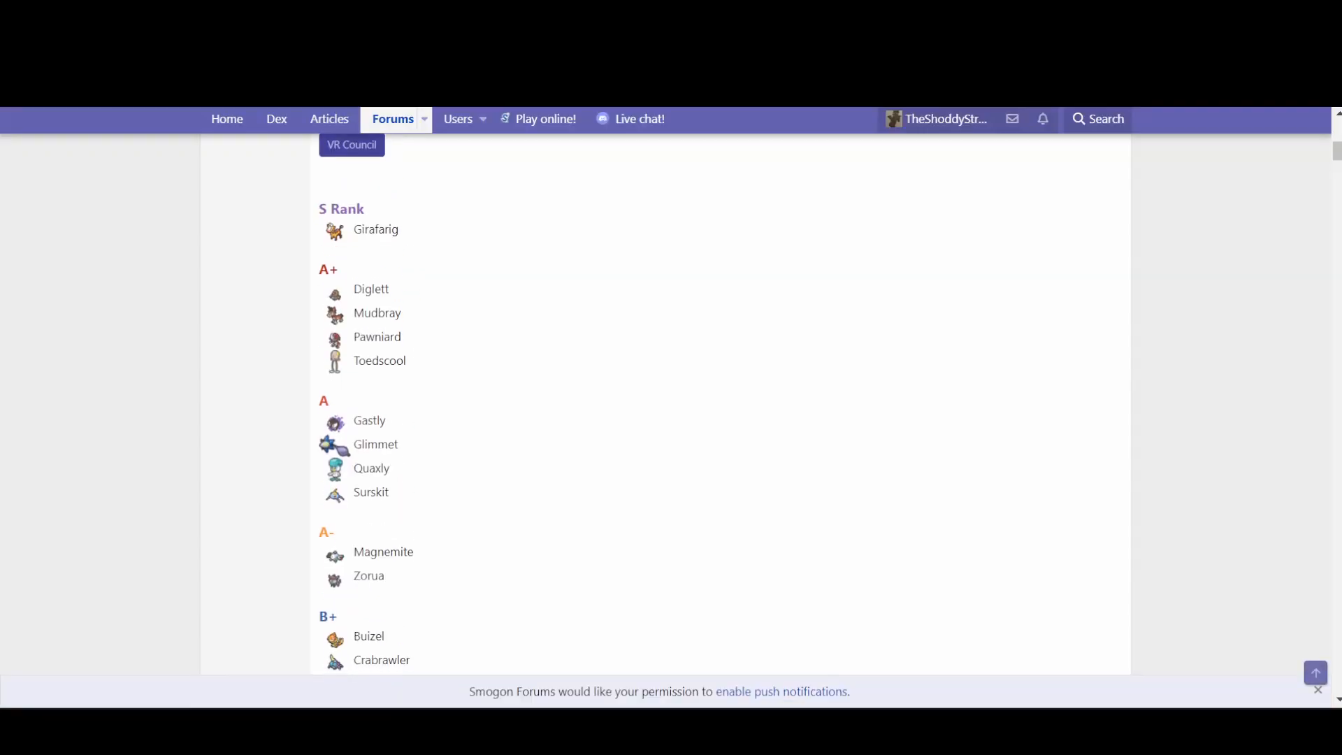
scroll("down", 3)
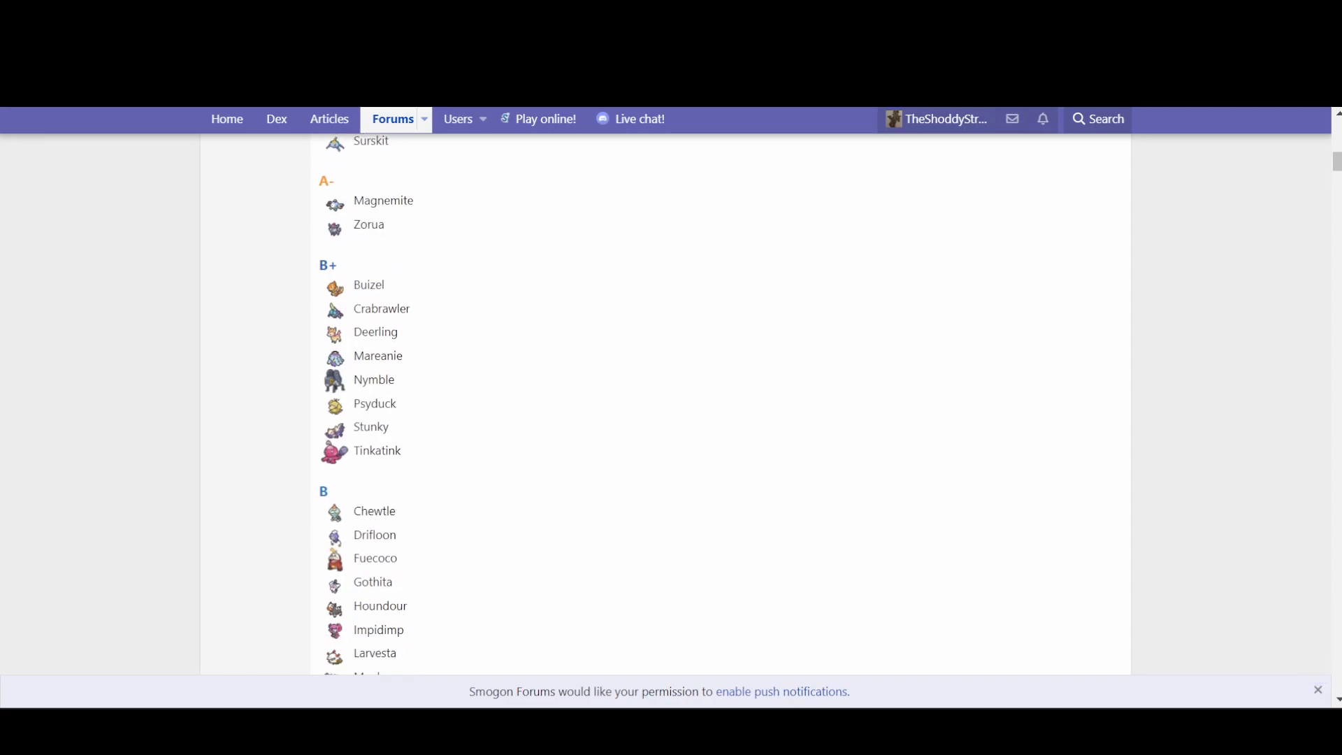
scroll("down", 3)
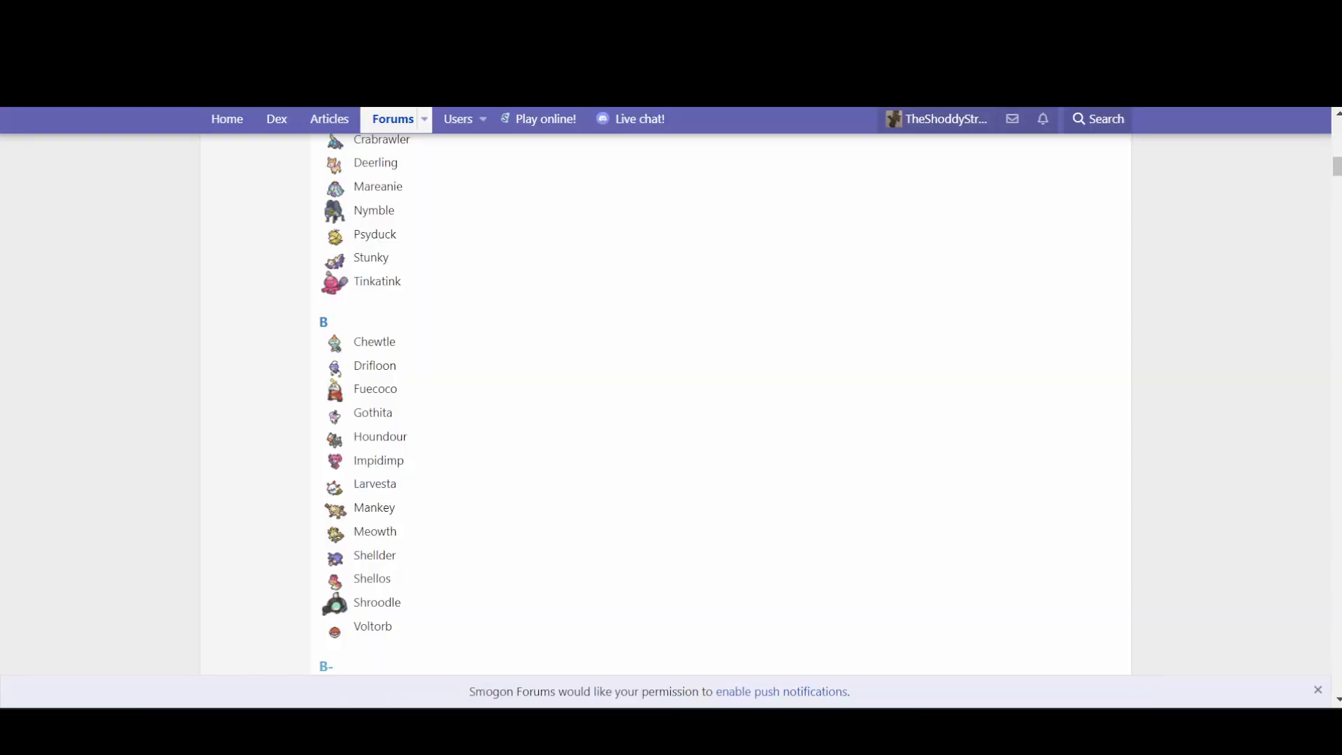
scroll("down", 3)
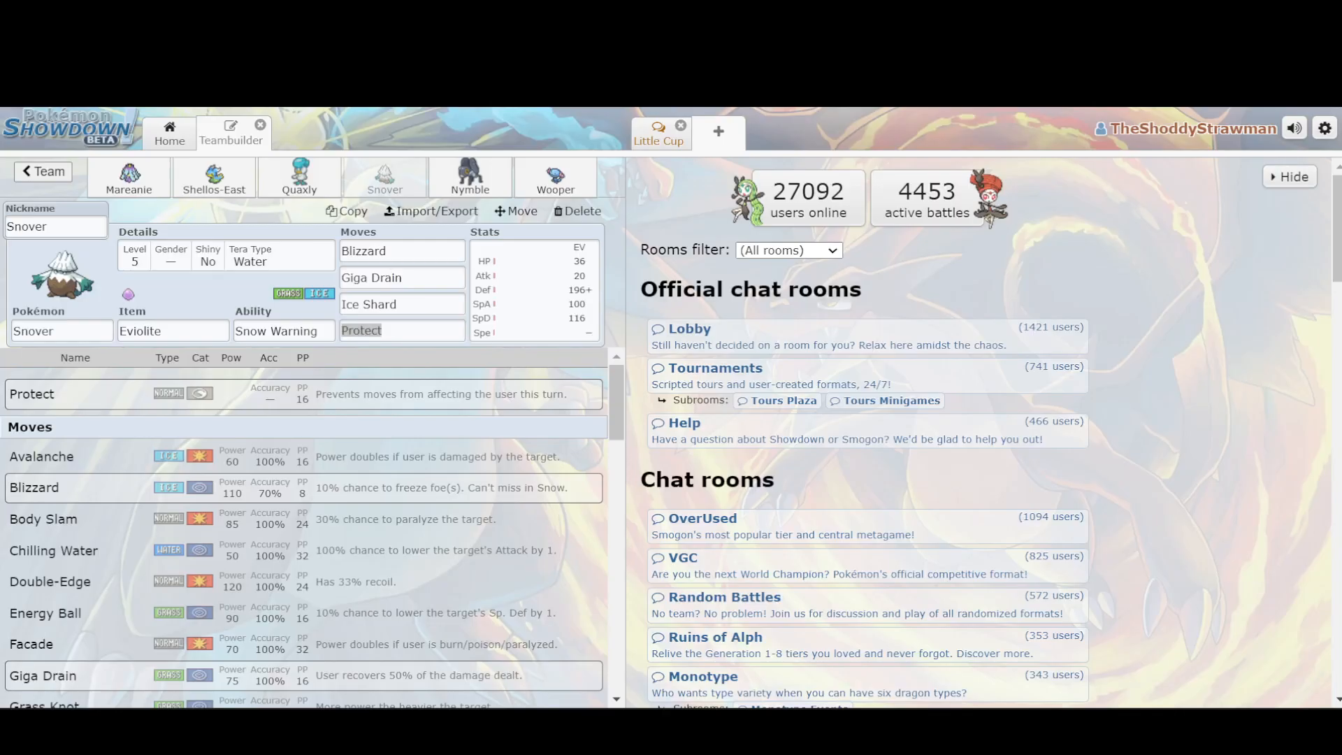
Review Snover's Snow Warning, EV spread and Blizzard, Giga Drain, Ice Shard, Protect, then move to Nymble
left_click(284, 330)
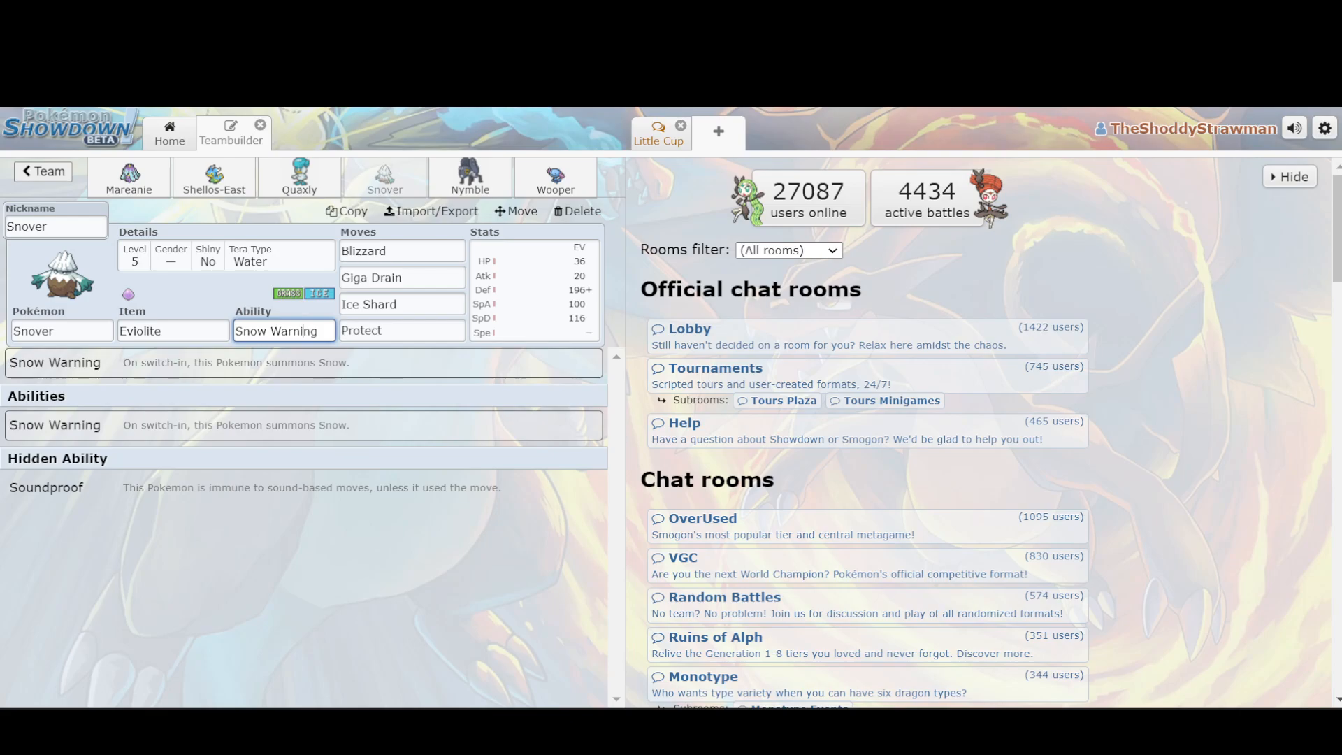
left_click(533, 289)
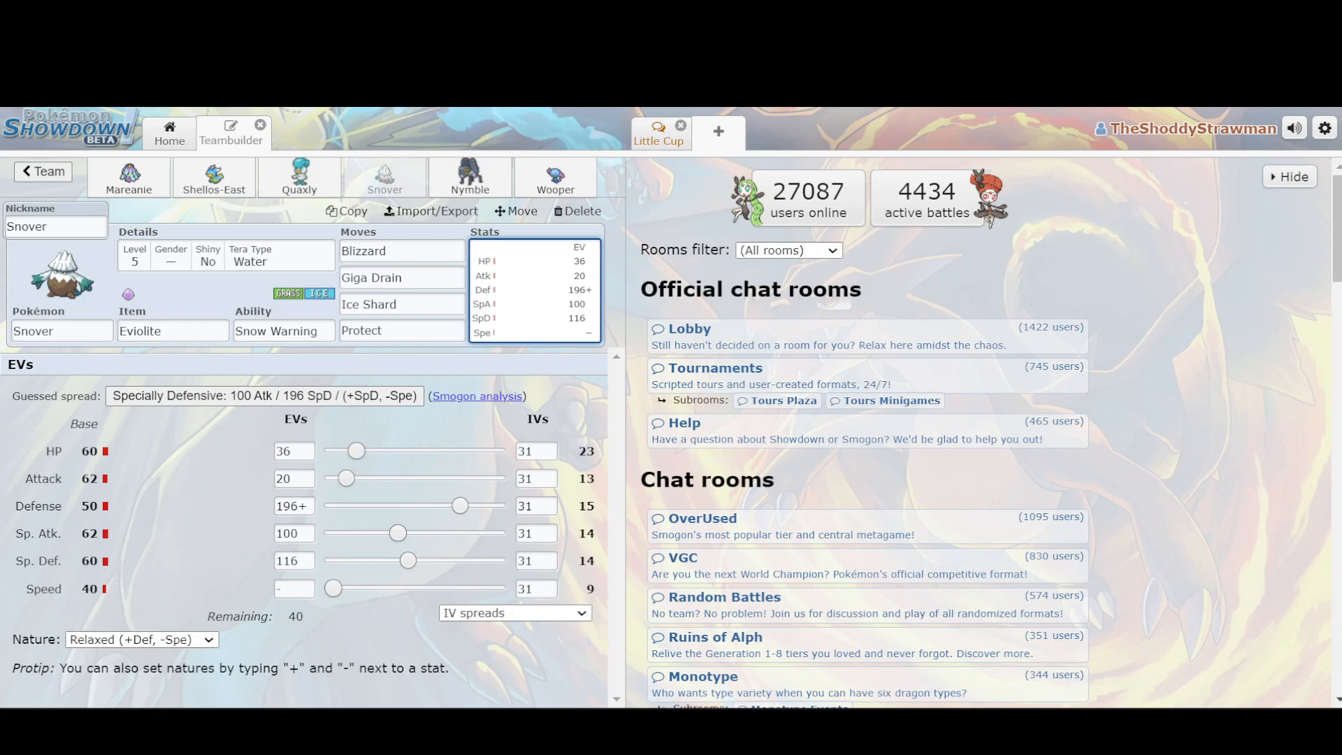
left_click(402, 250)
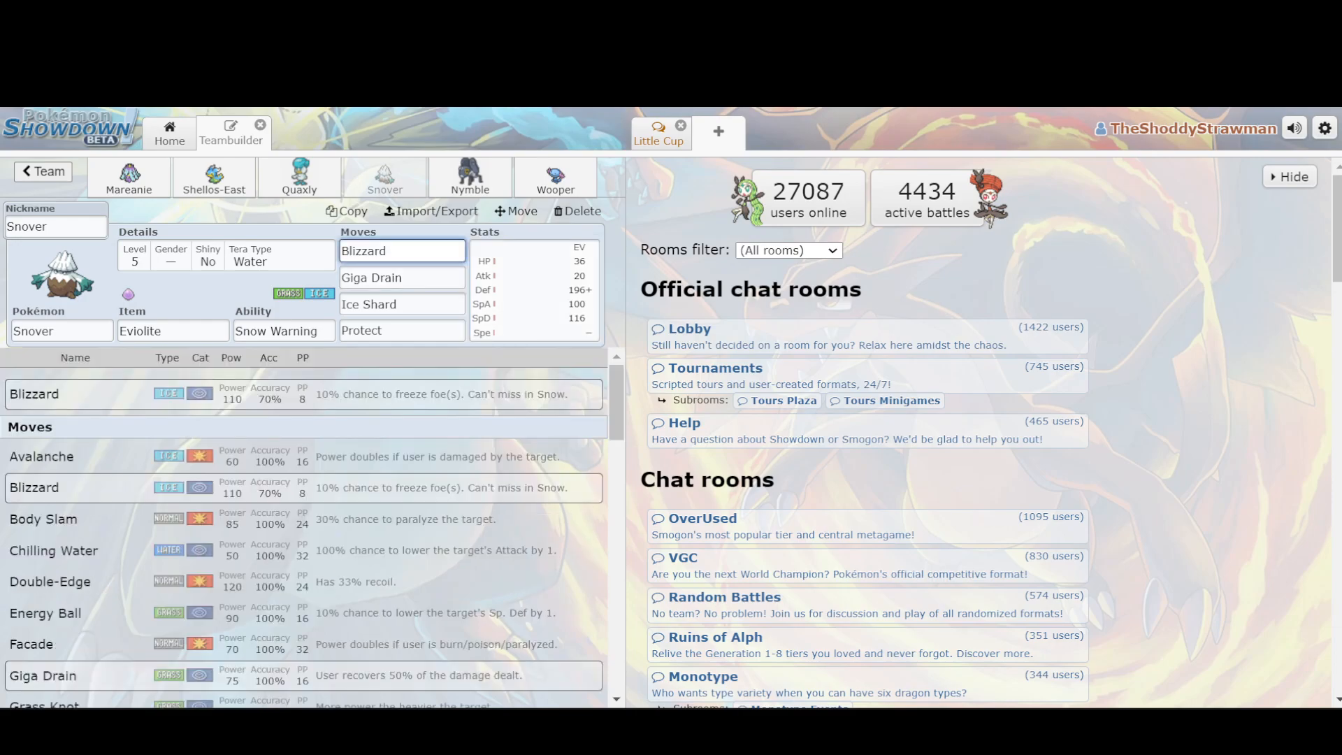
left_click(402, 277)
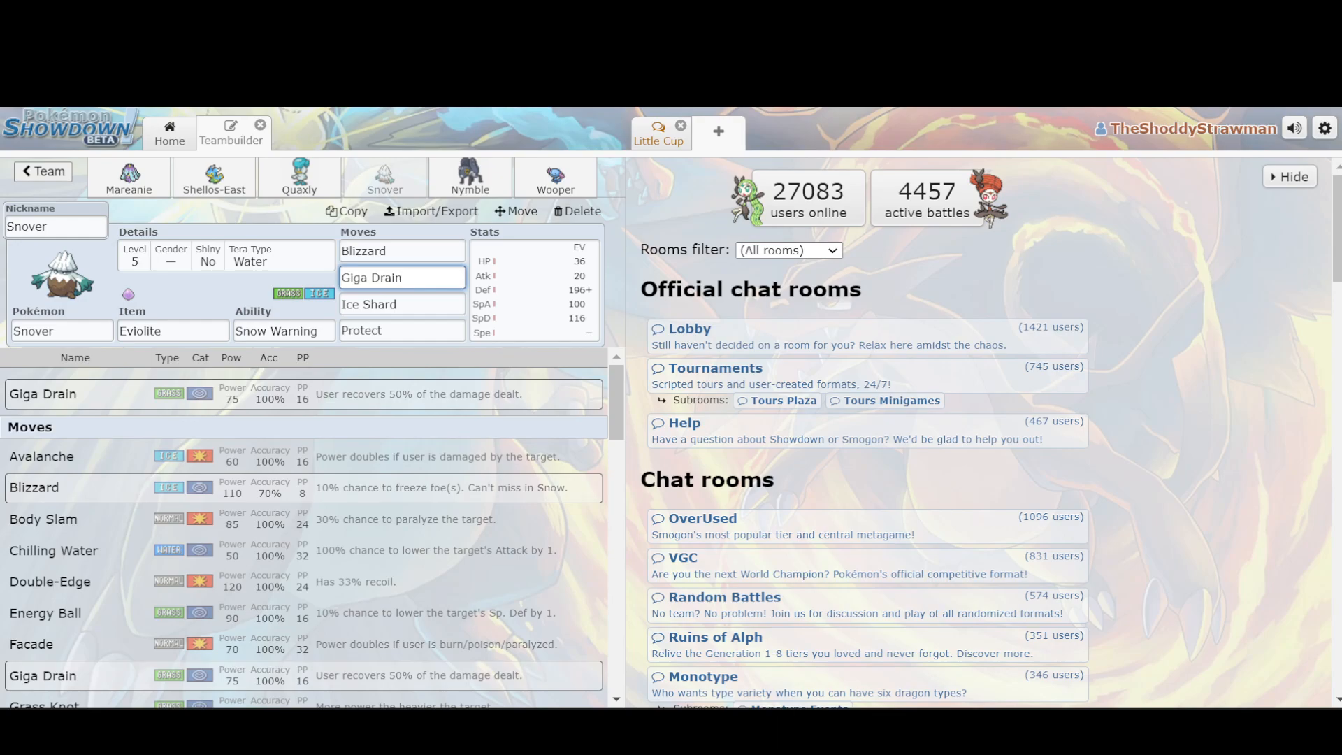
left_click(402, 250)
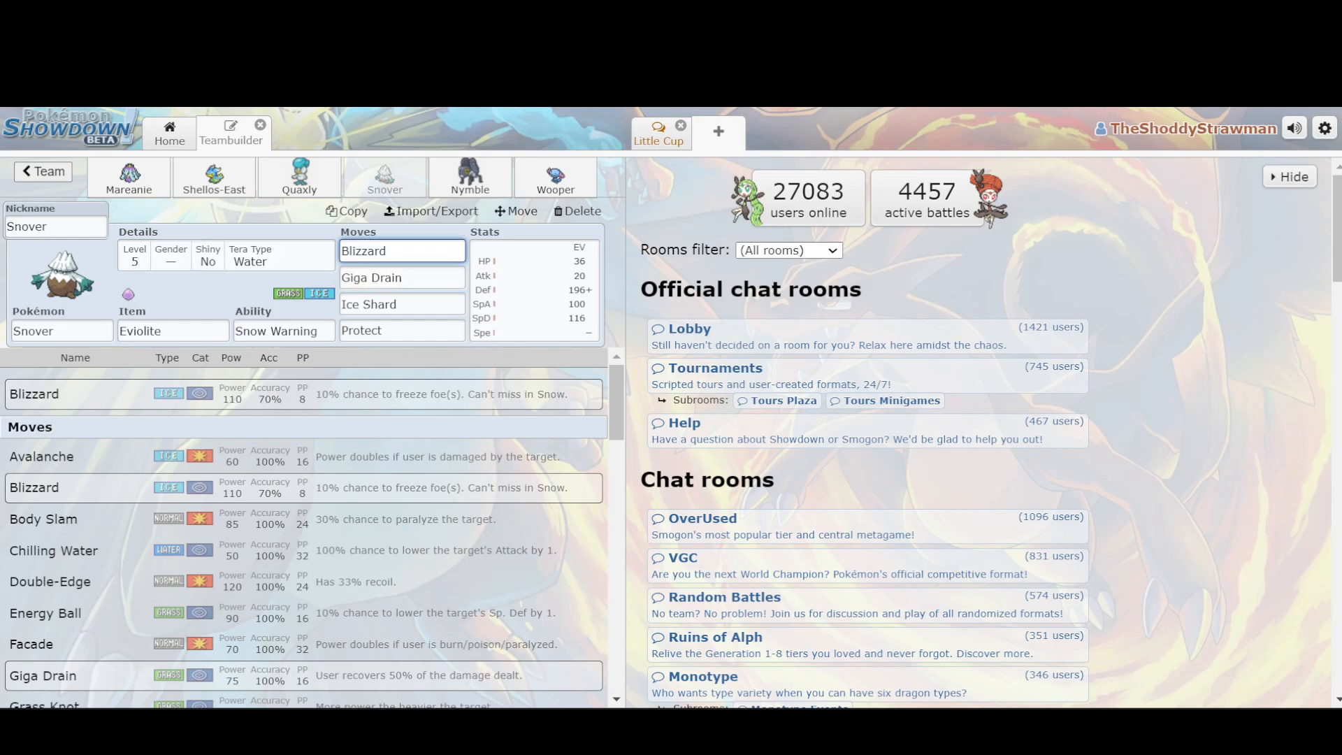
left_click(401, 303)
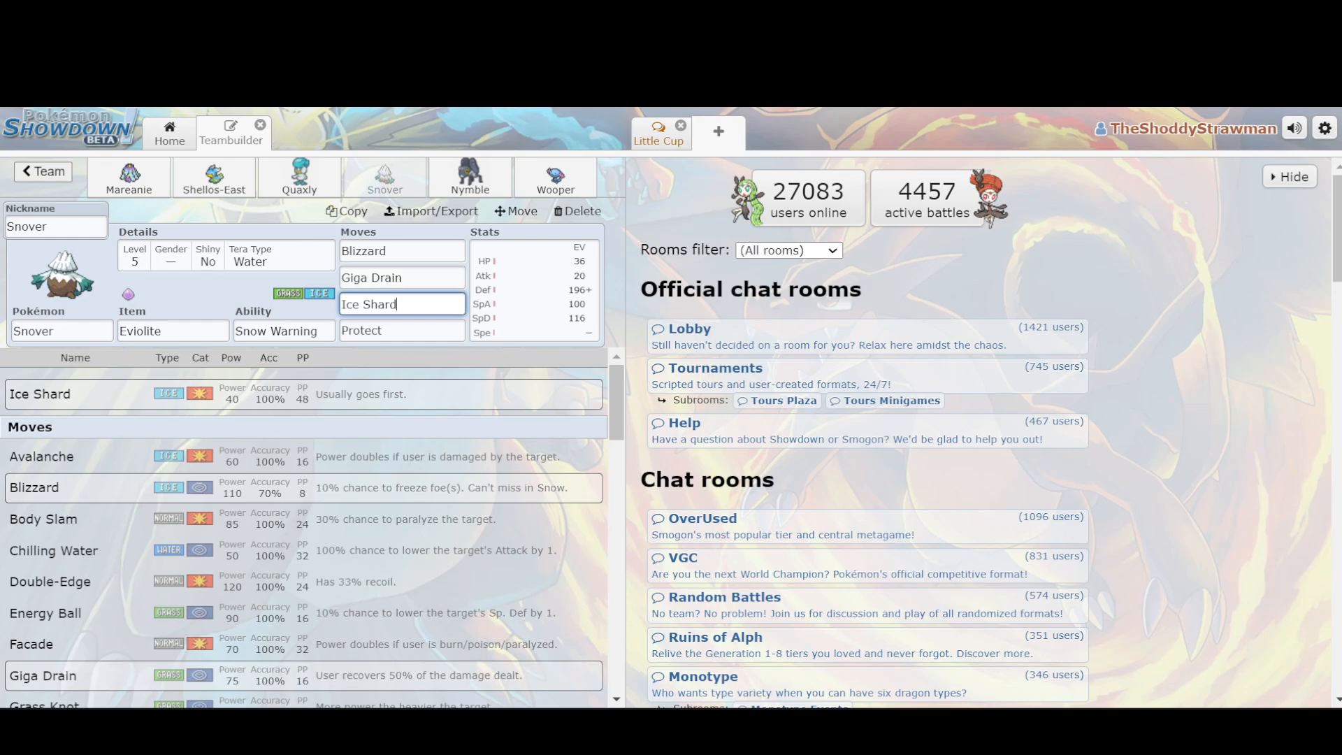
left_click(401, 330)
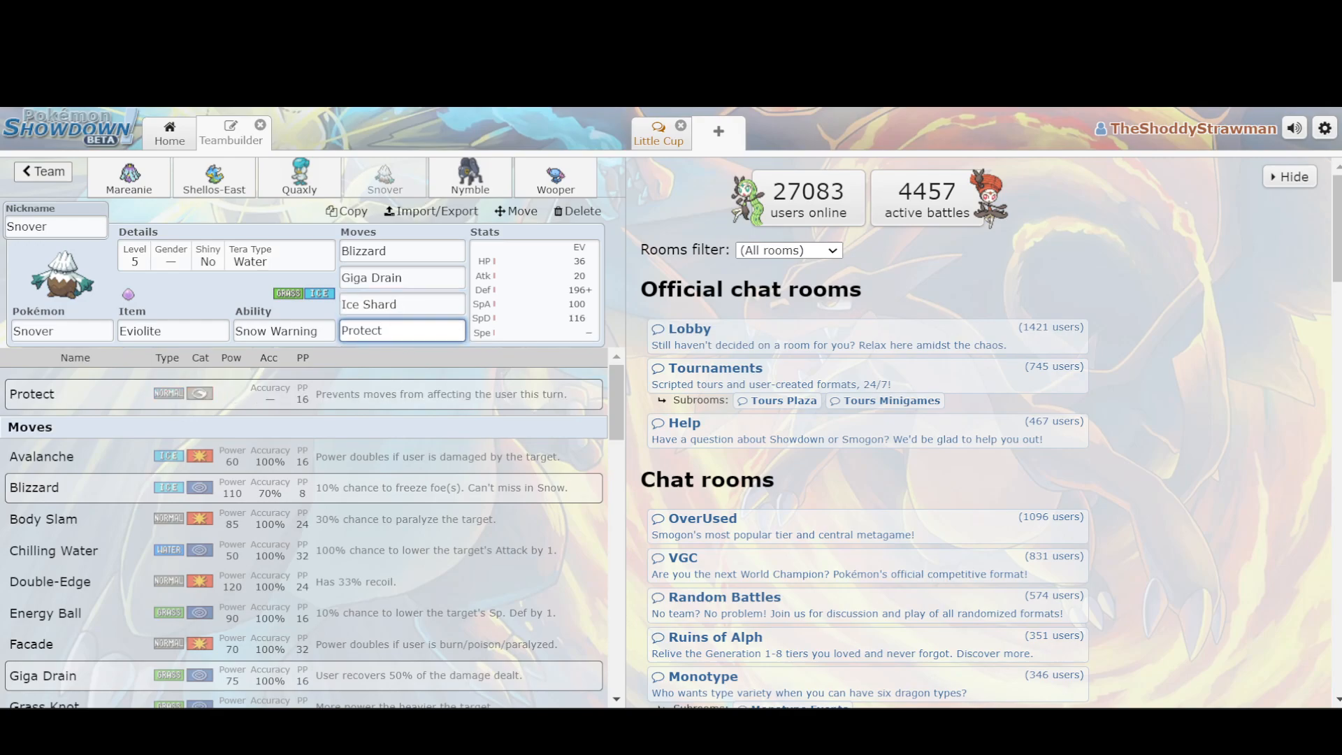
left_click(470, 178)
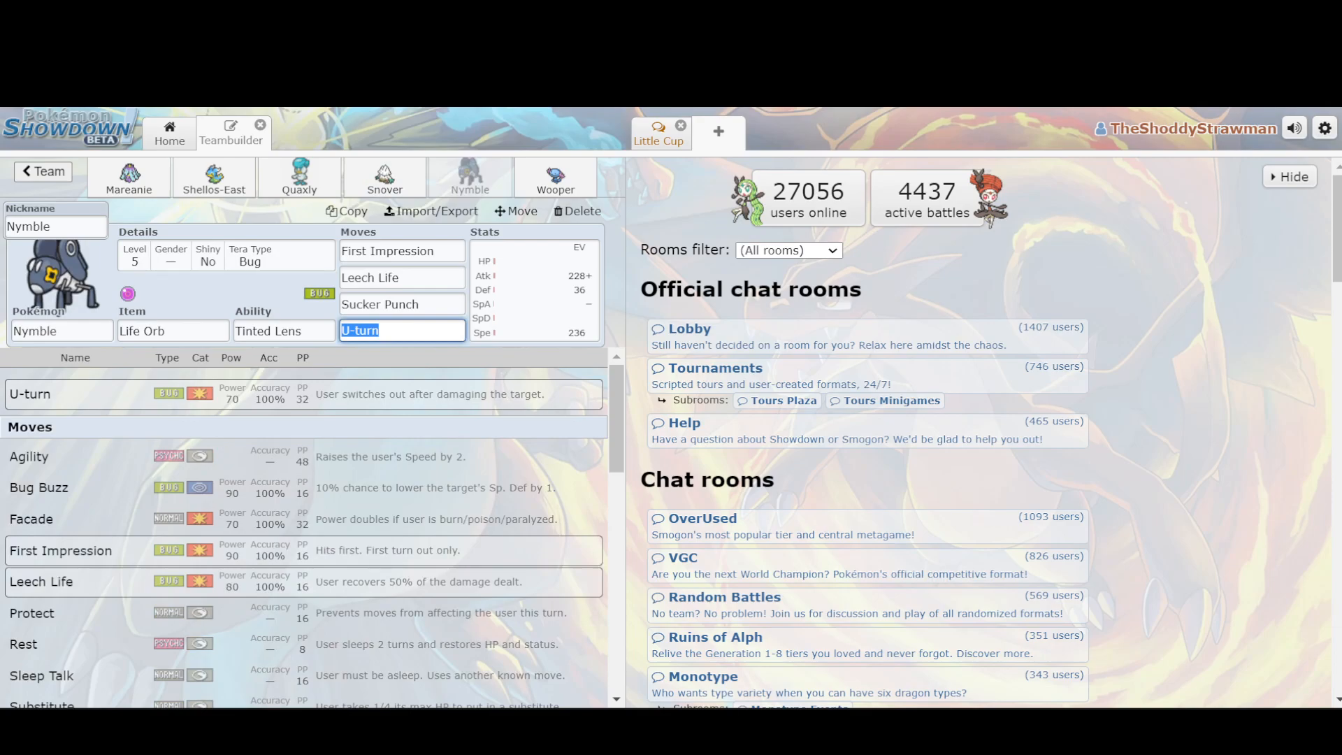
Check Nymble's First Impression and U-turn slots, then go to the forum tier list
left_click(401, 251)
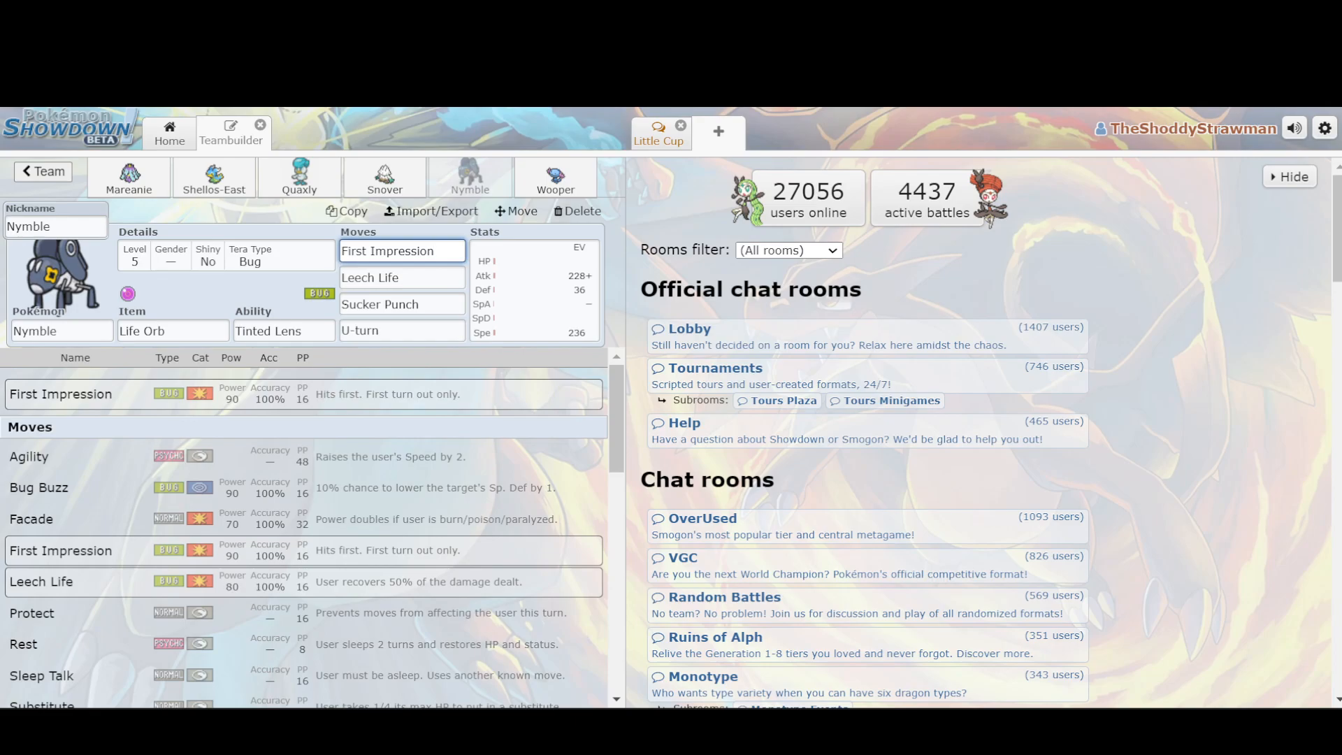
left_click(402, 250)
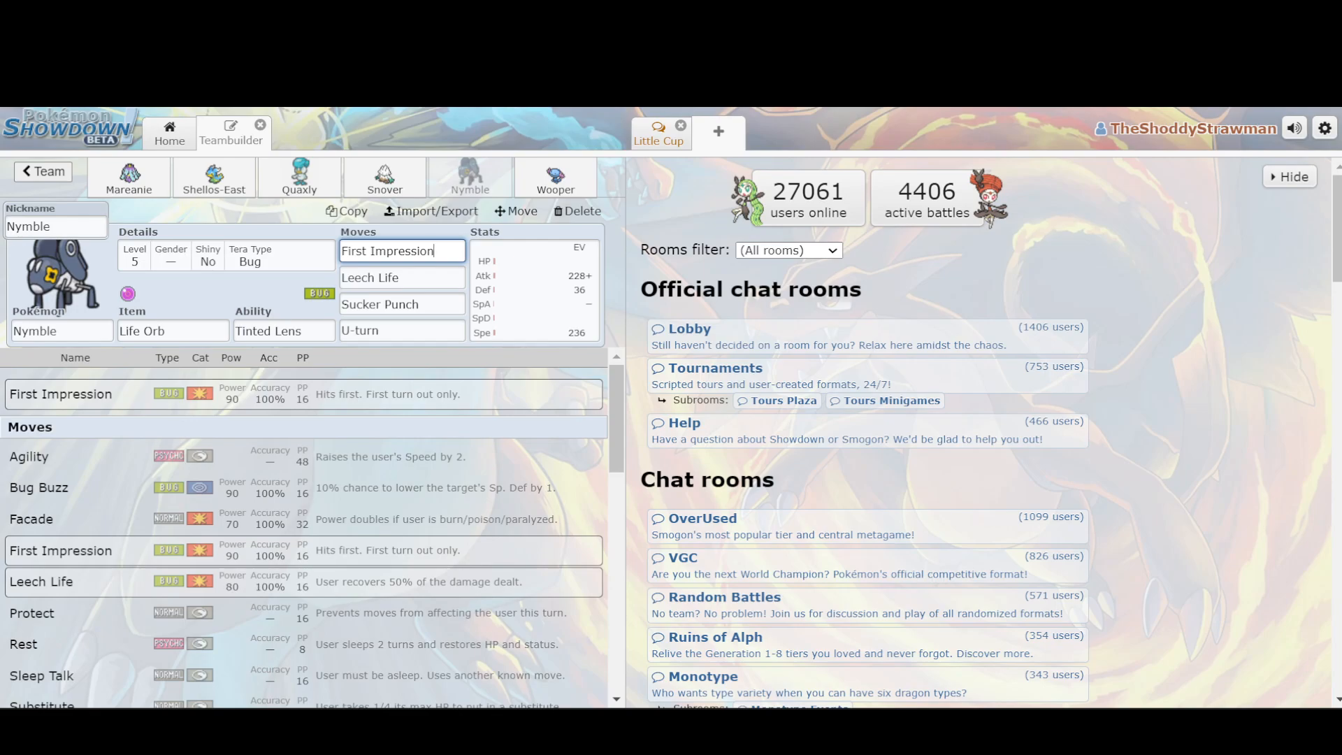
left_click(401, 330)
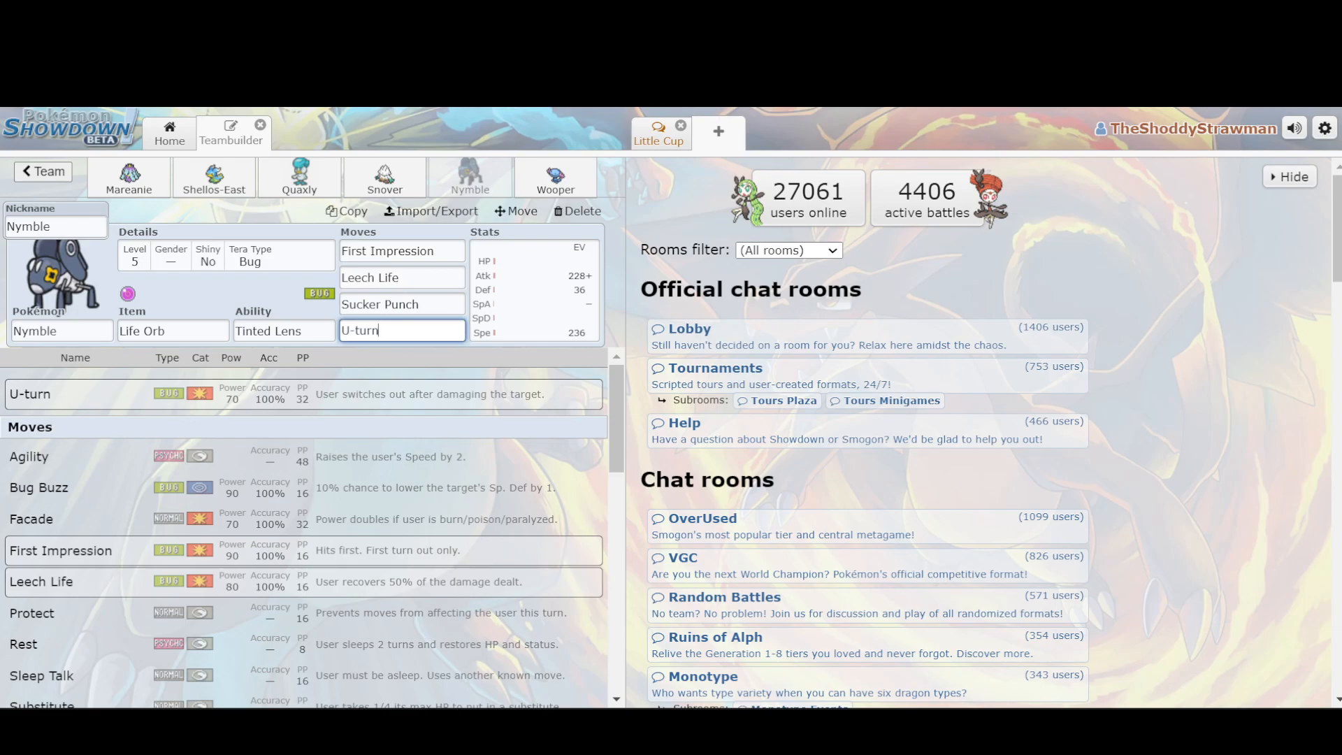
left_click(402, 303)
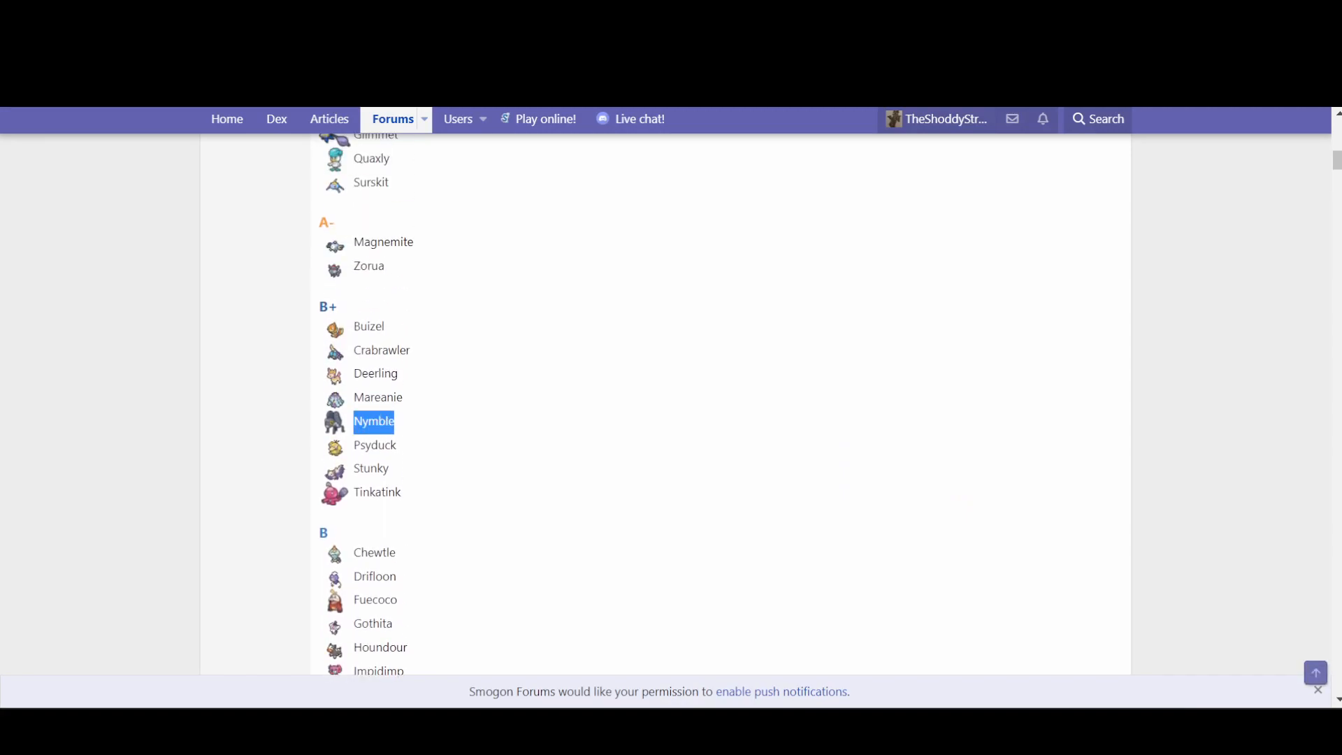
Scroll to Nymble's B+ placement in the tier list
scroll("up", 3)
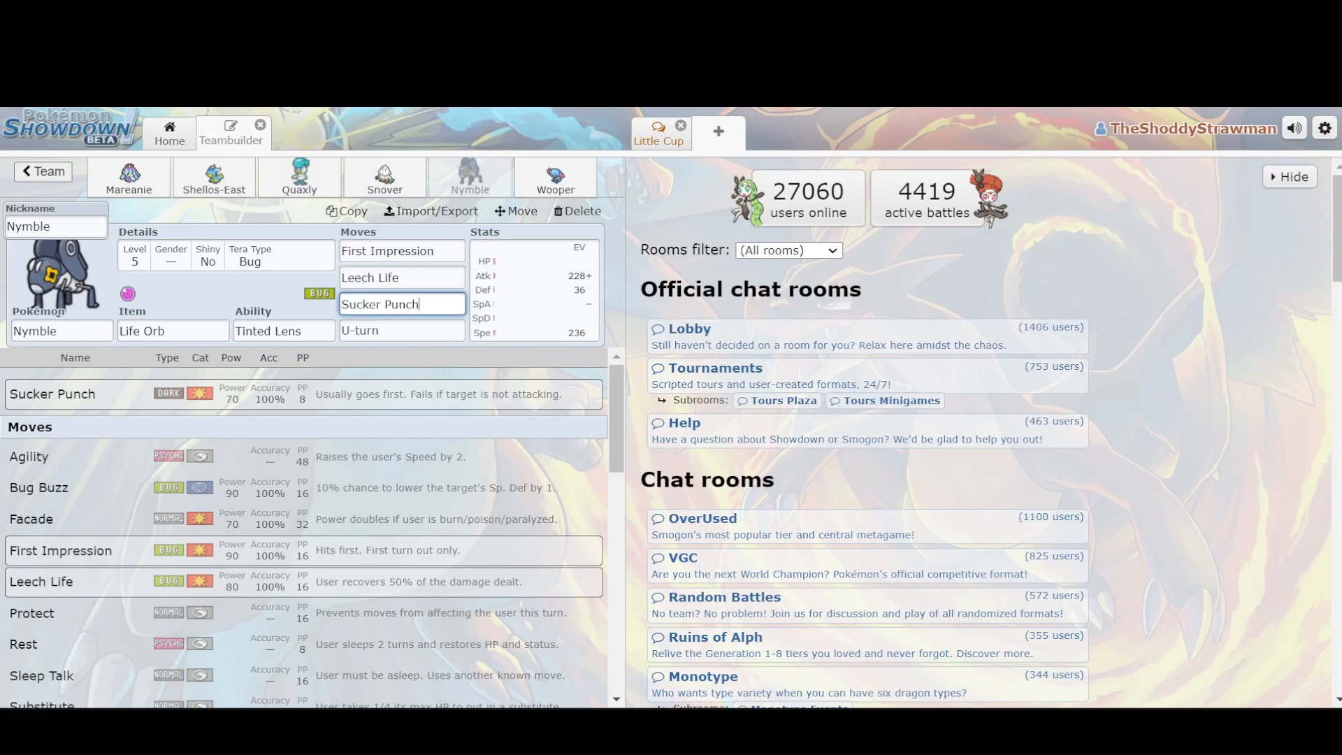
Review Wooper's Stealth Rock, Recover and EV spread, then open the rain battle replay
left_click(555, 178)
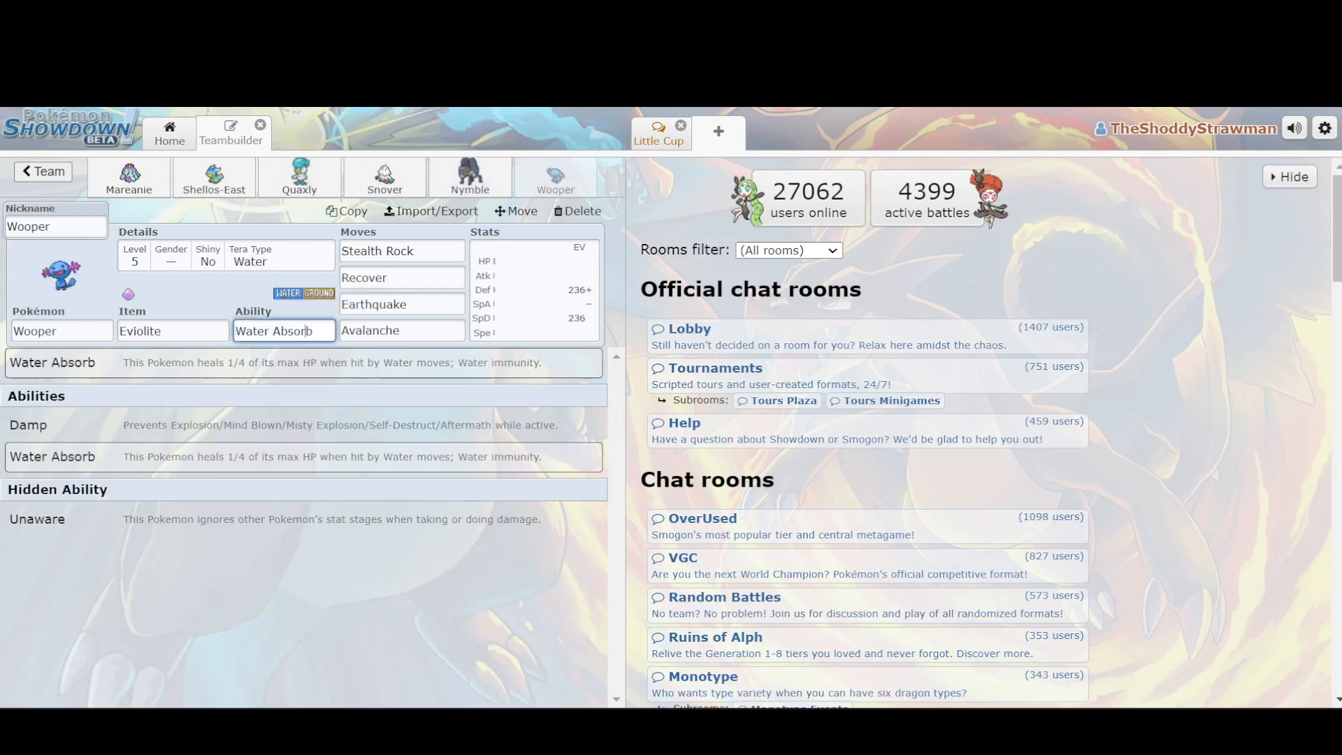
left_click(402, 250)
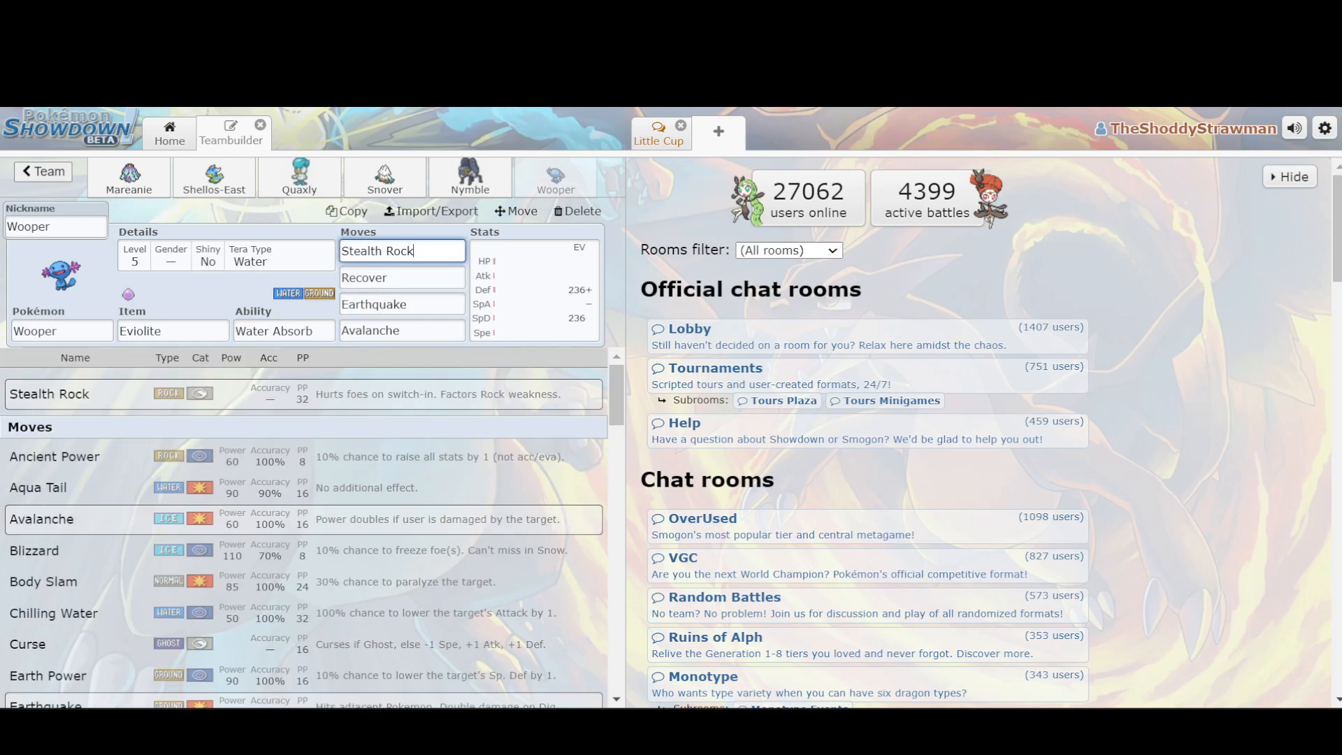
left_click(401, 277)
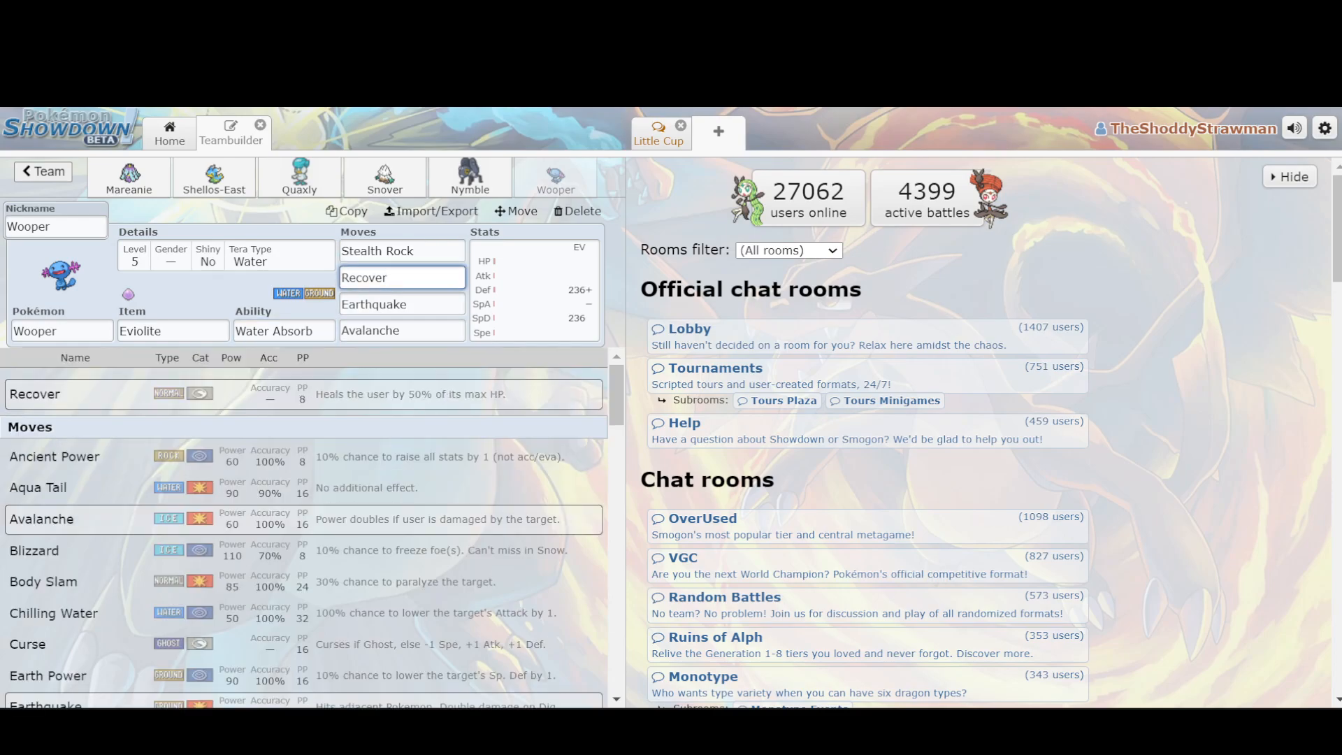
left_click(535, 289)
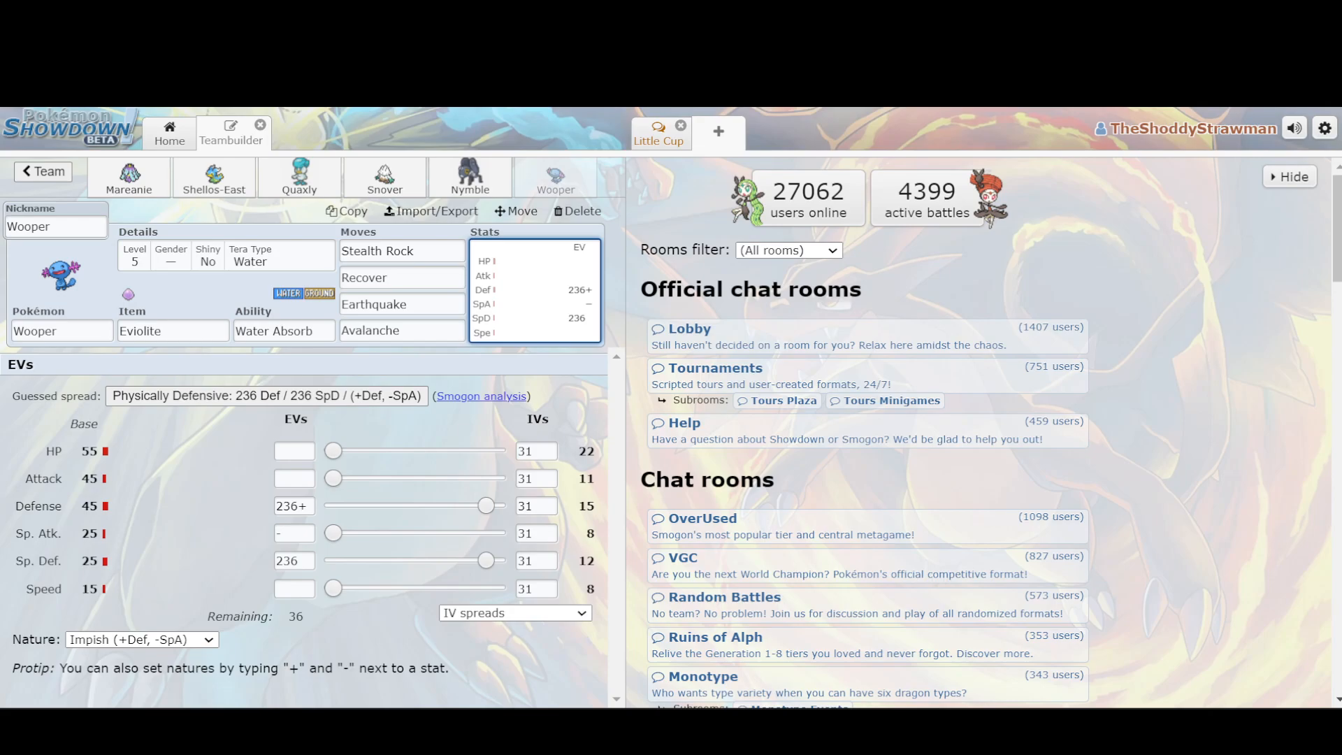
left_click(401, 330)
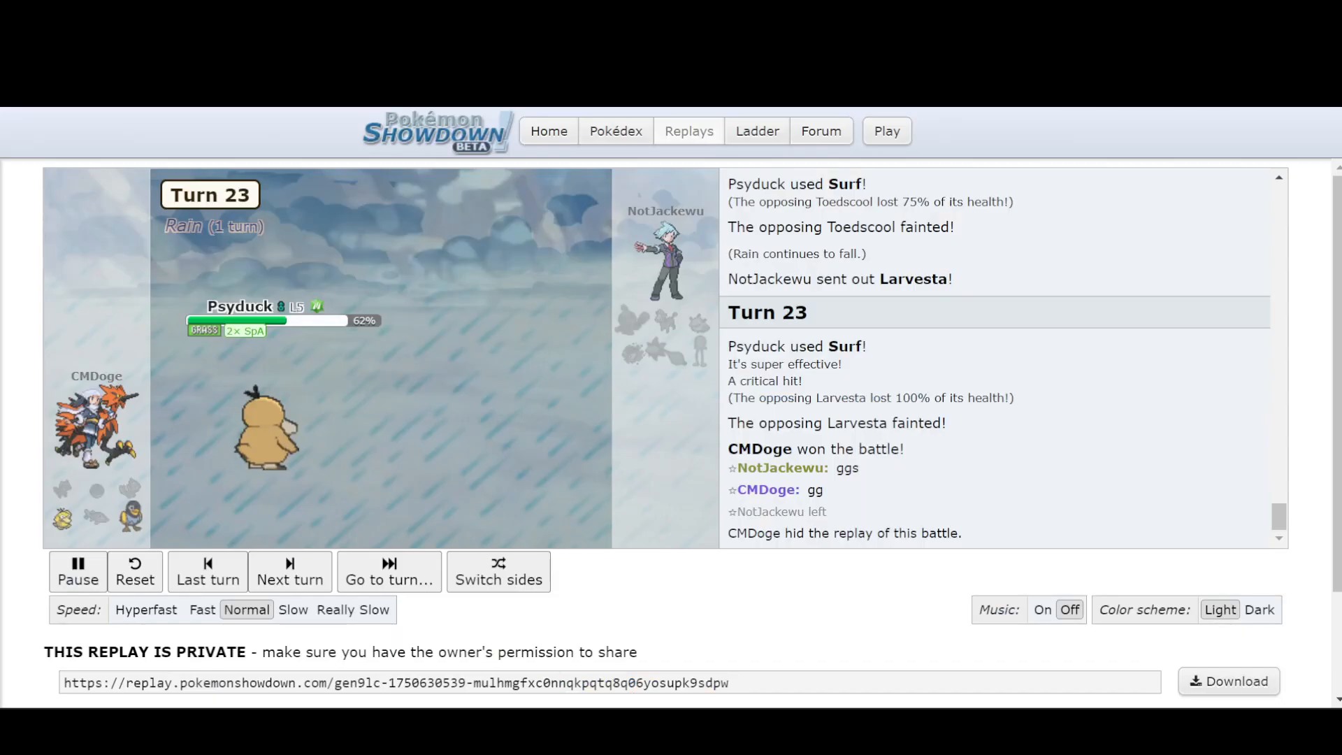
Restart the rain replay from the beginning and step it forward to turn 3
left_click(134, 570)
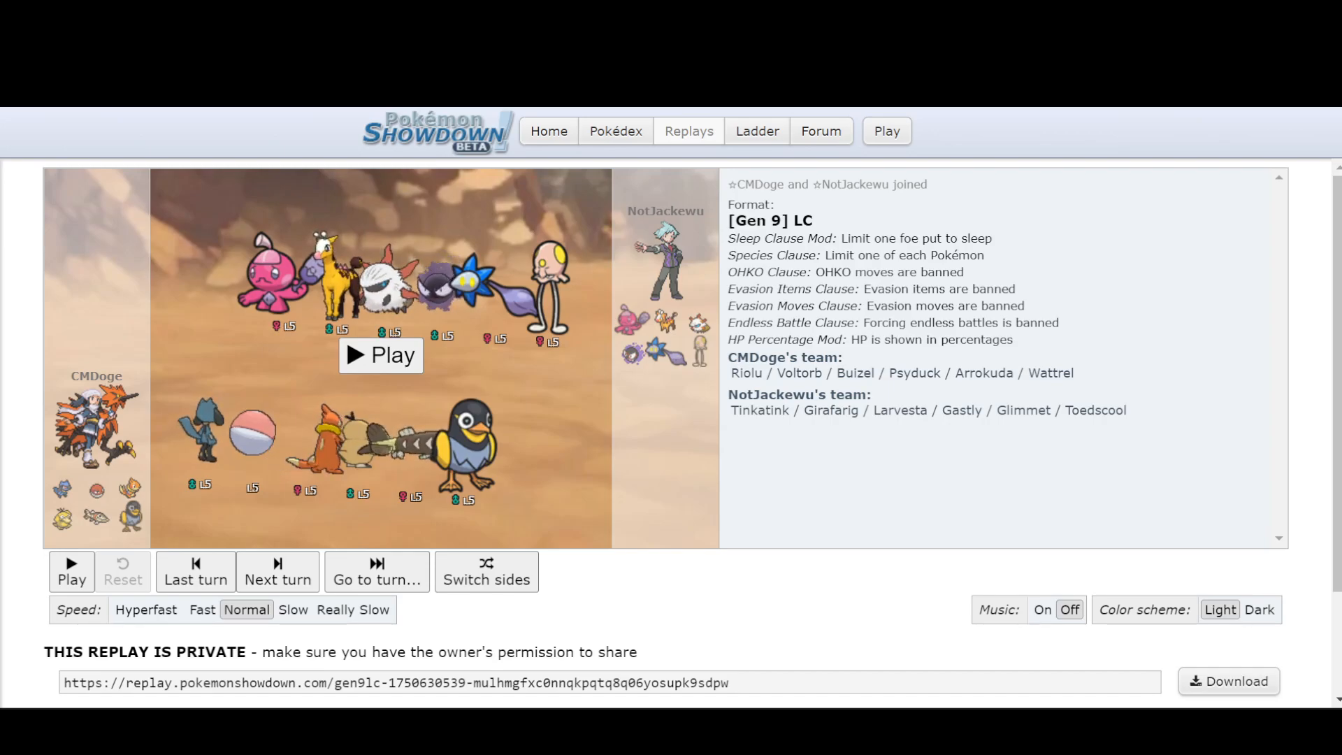
left_click(380, 357)
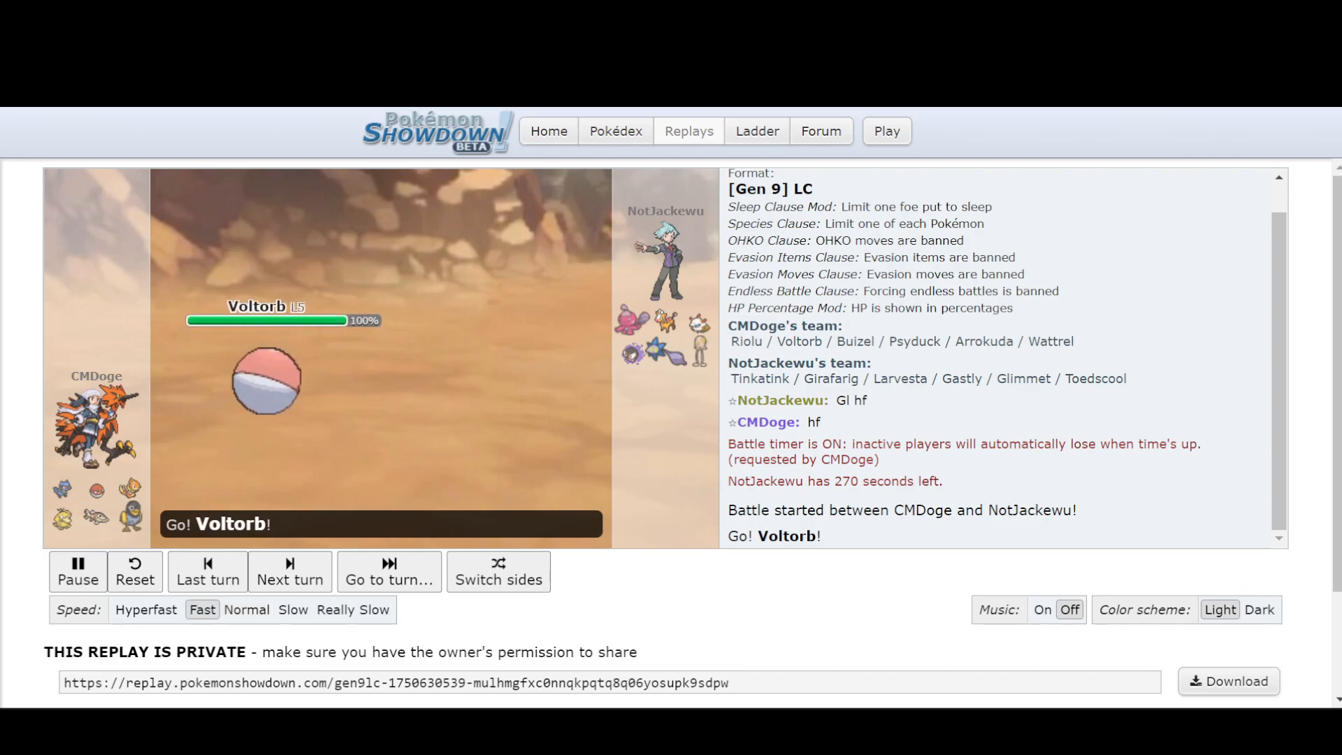
left_click(289, 572)
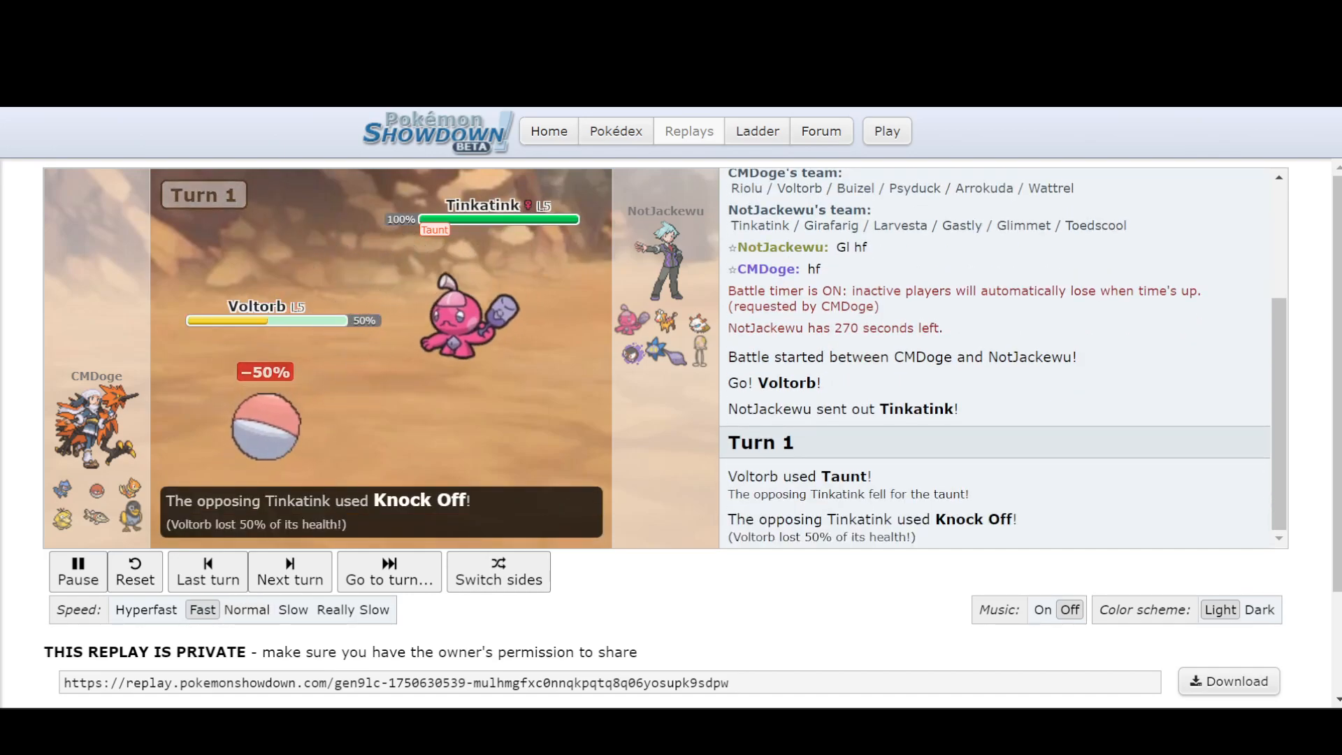
left_click(290, 572)
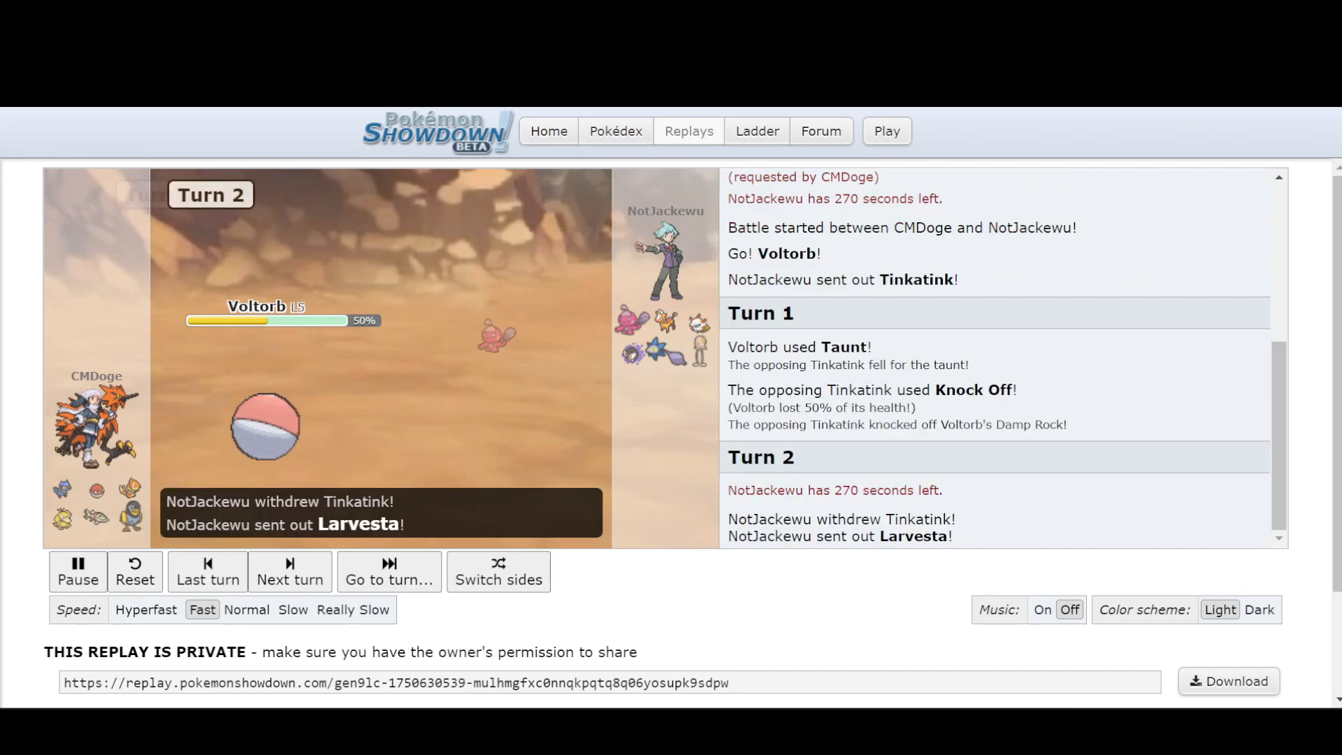
left_click(289, 570)
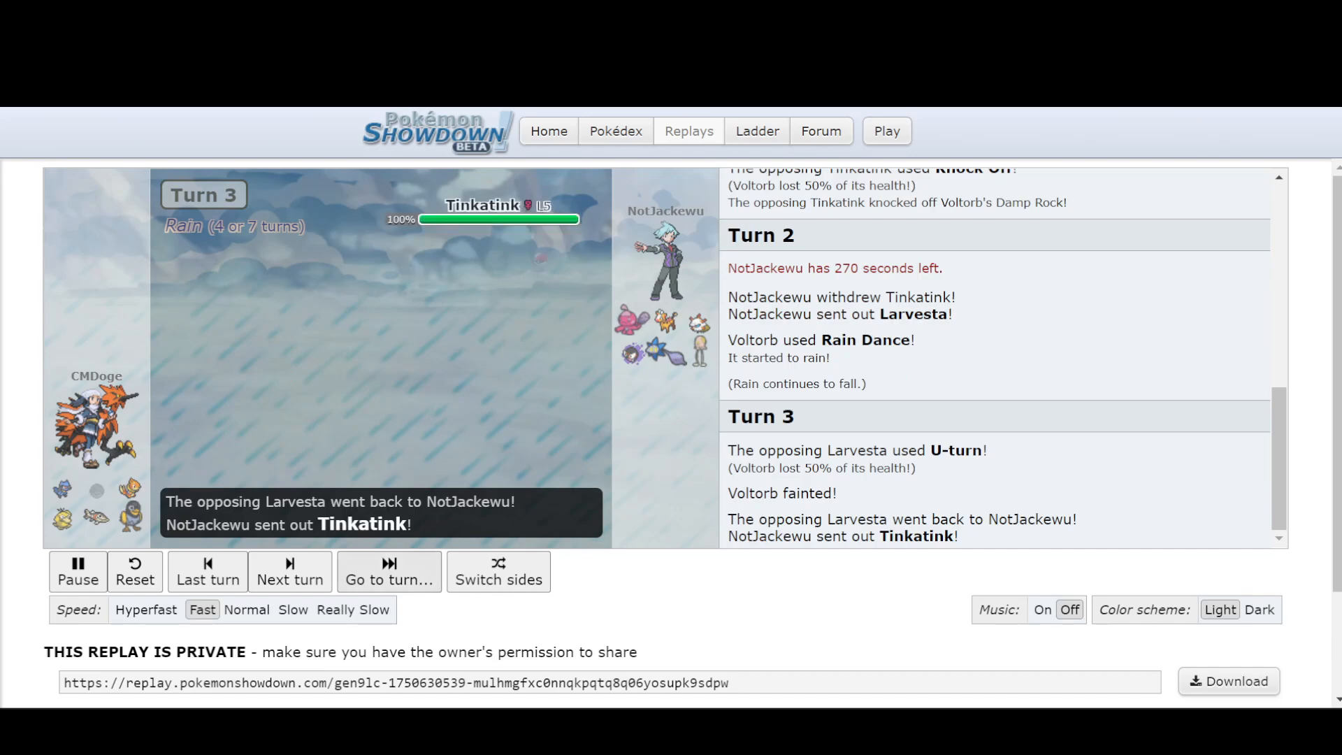
Continue stepping the replay through turns 4 and 5 to turn 6, where Gastly's Thunderbolt hits Arrokuda
left_click(290, 572)
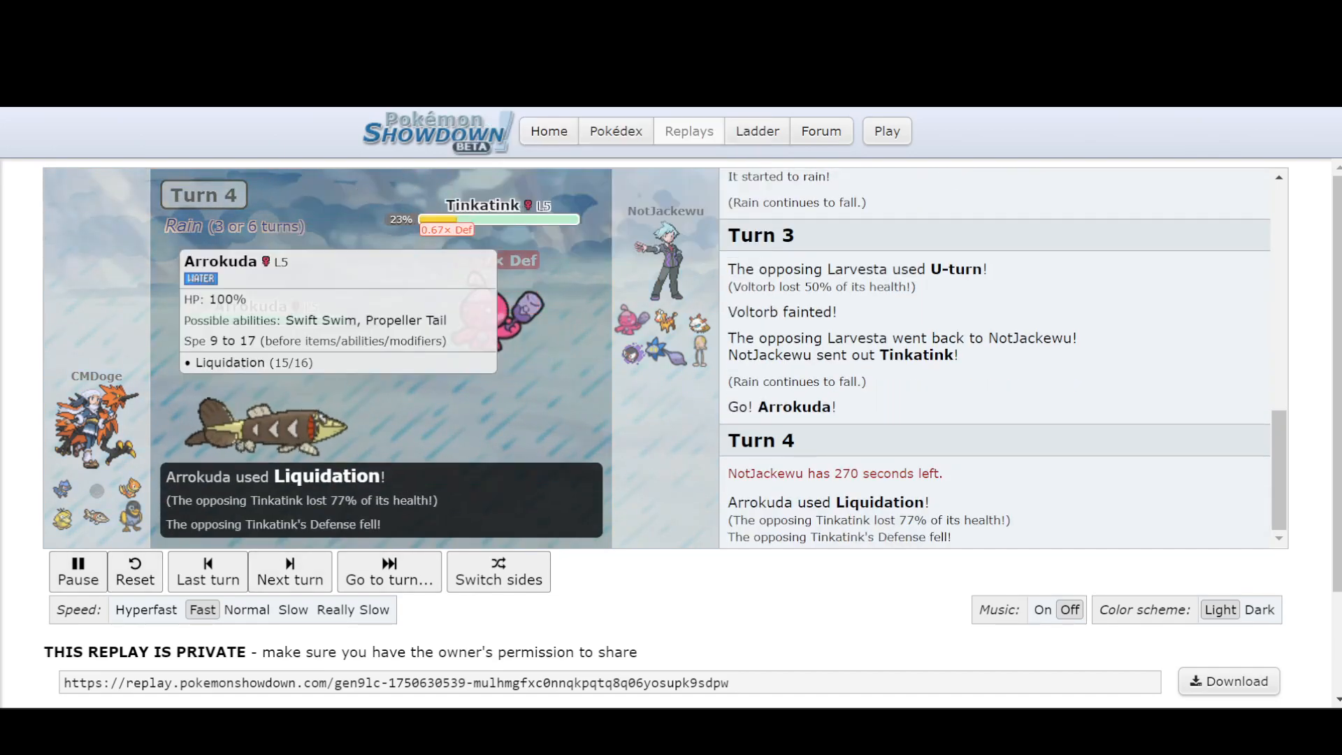
left_click(289, 570)
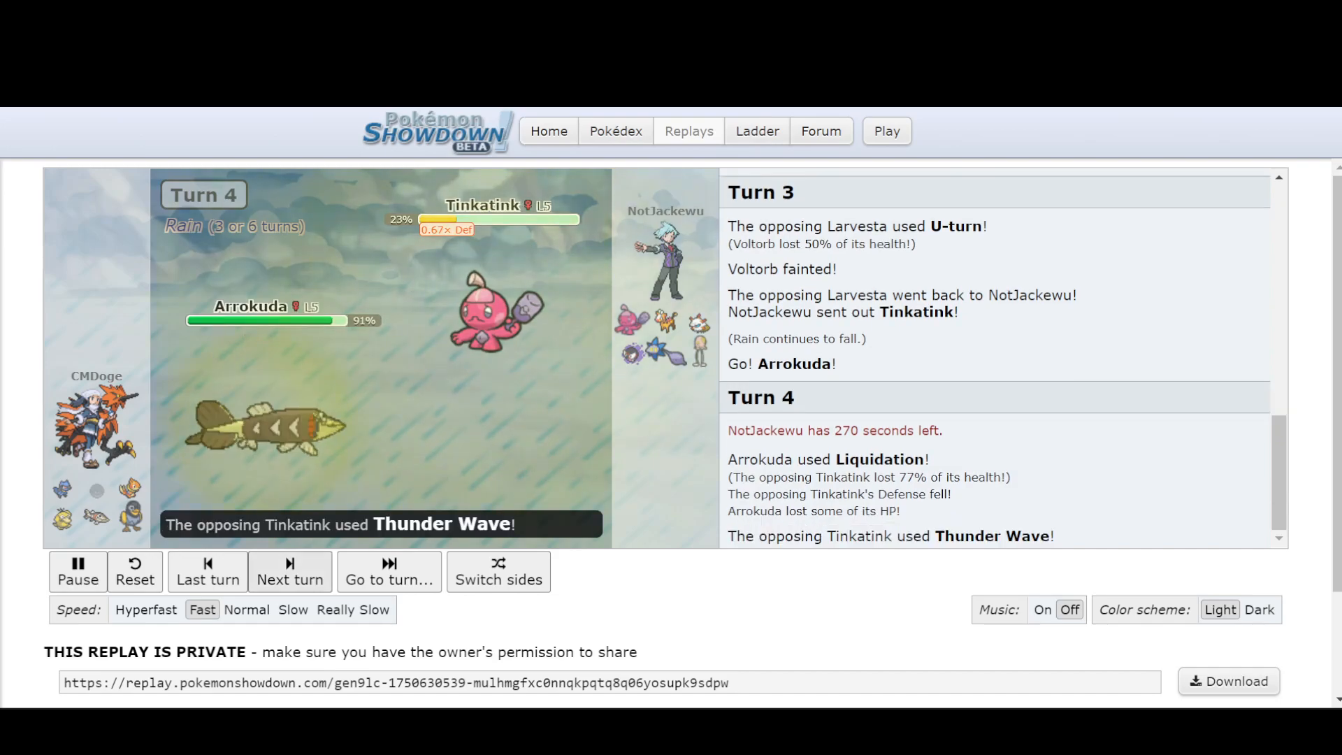
left_click(289, 572)
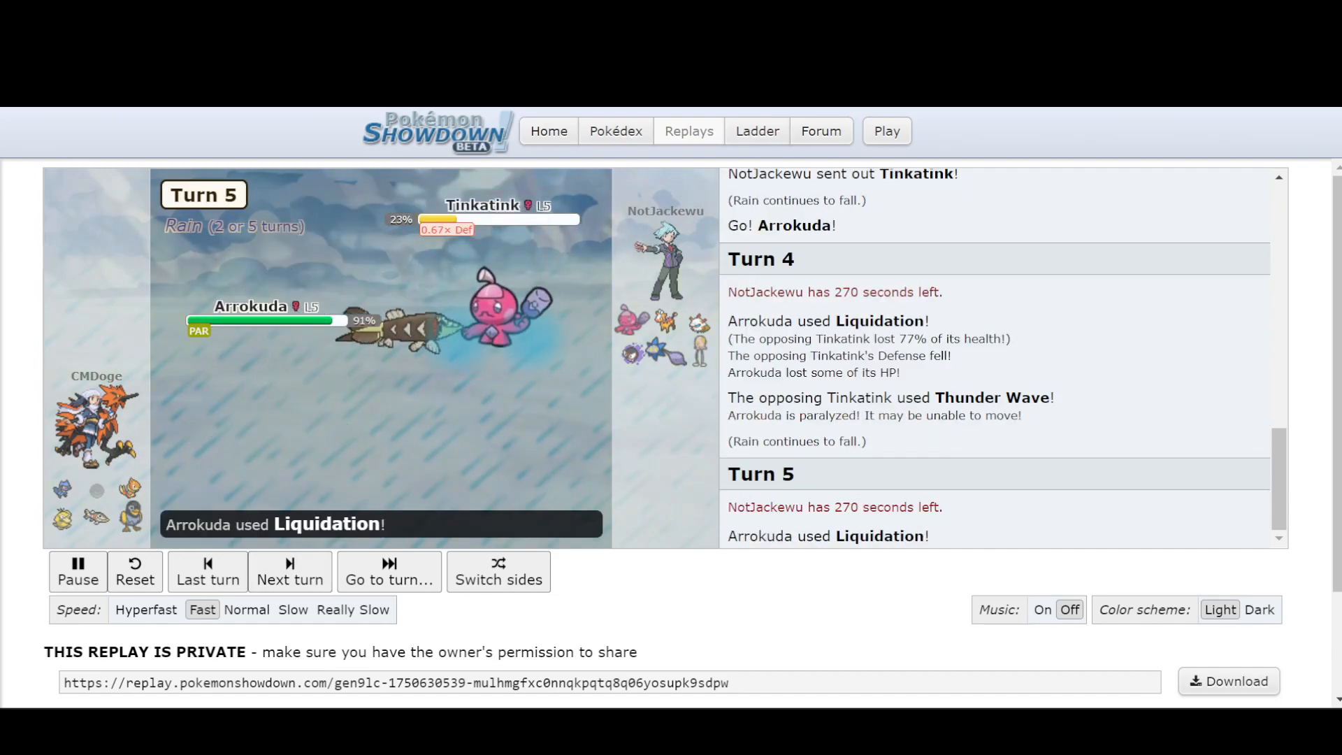
left_click(289, 571)
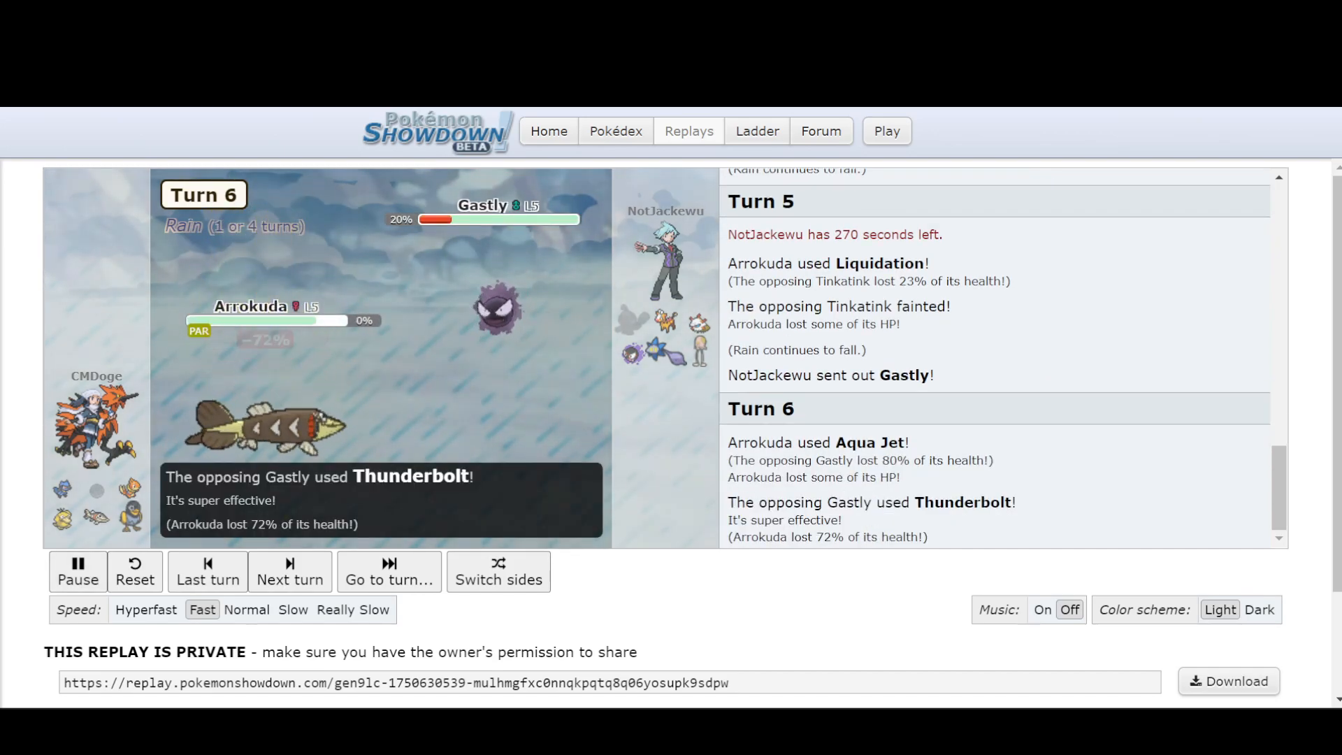
Step the replay to turn 7, pause and resume it, then move on to turn 8
left_click(290, 571)
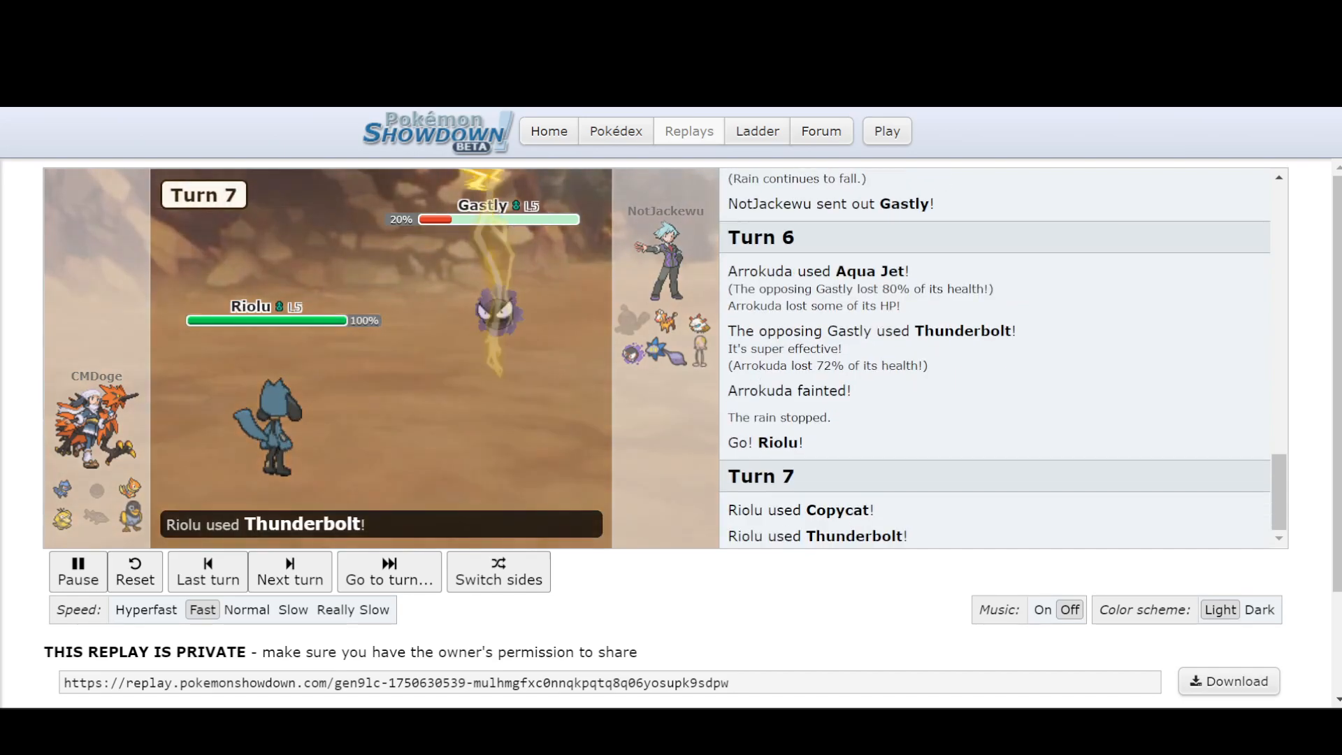
left_click(78, 572)
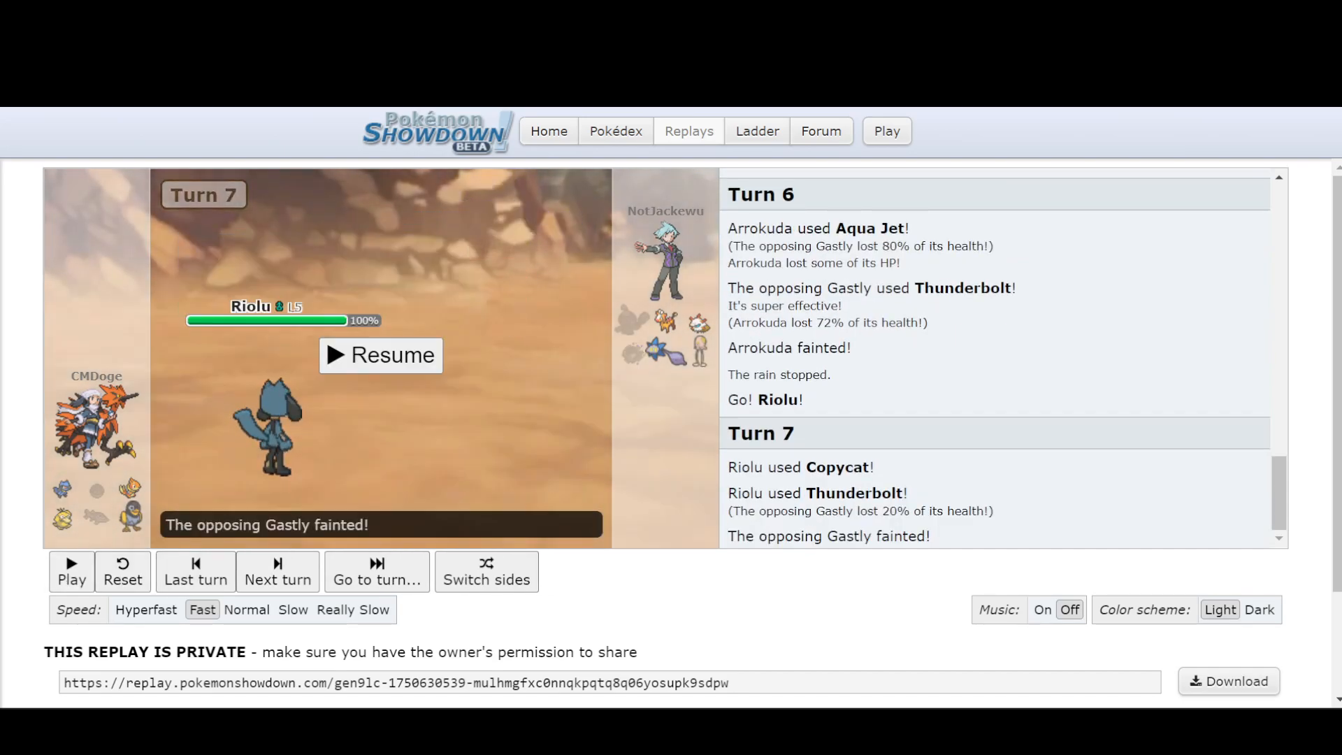
double_click(840, 467)
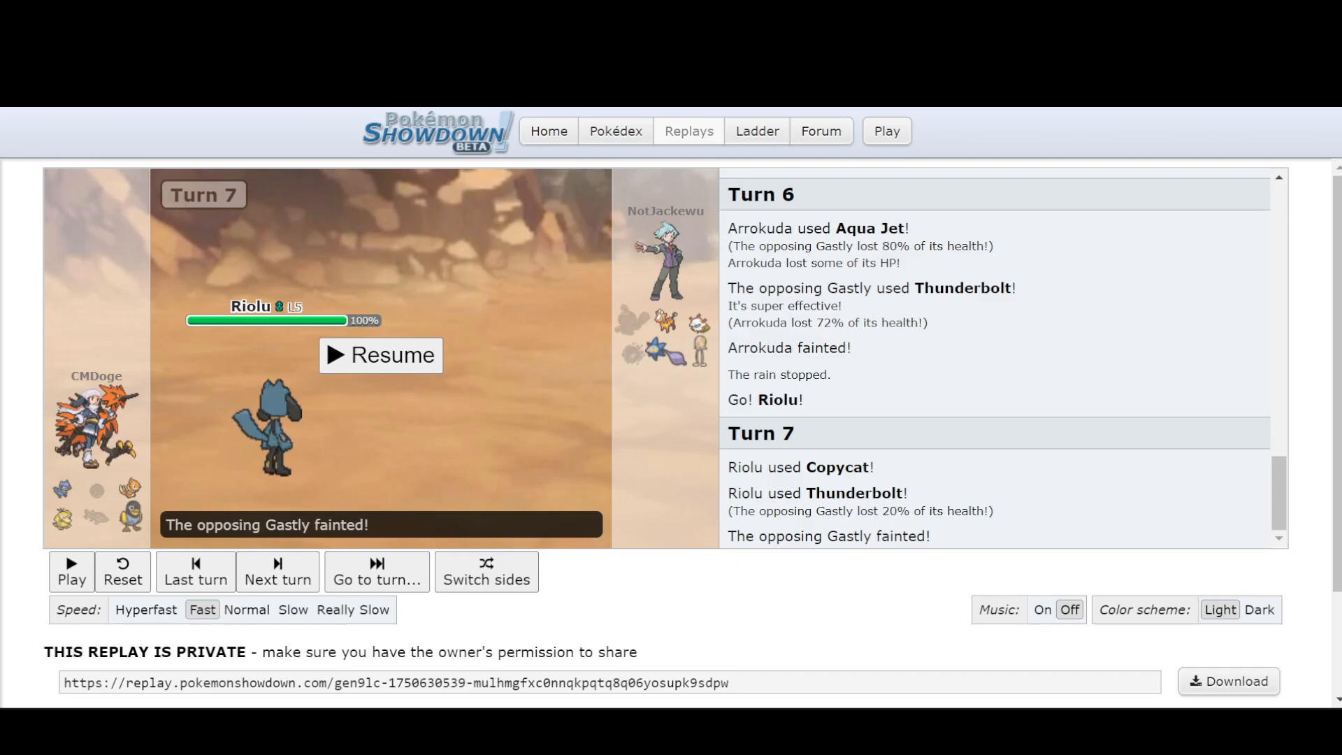
left_click(380, 355)
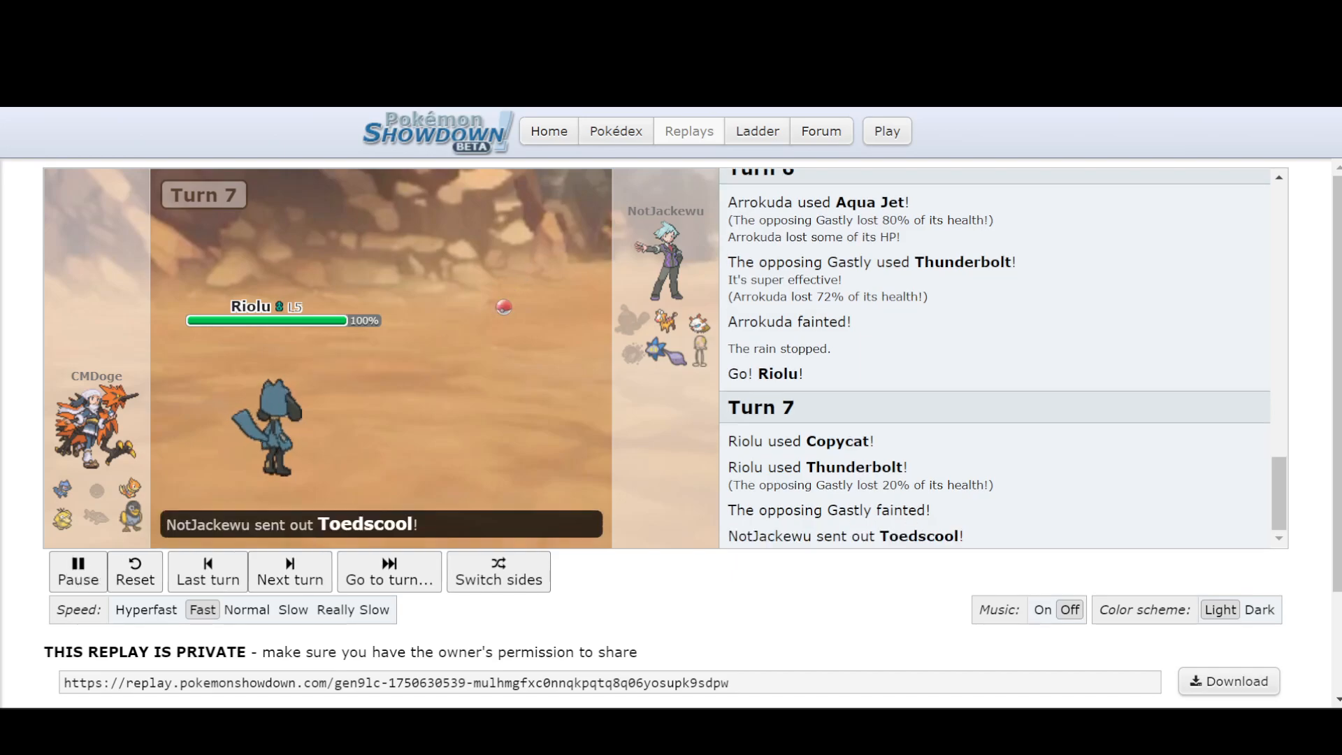
left_click(289, 572)
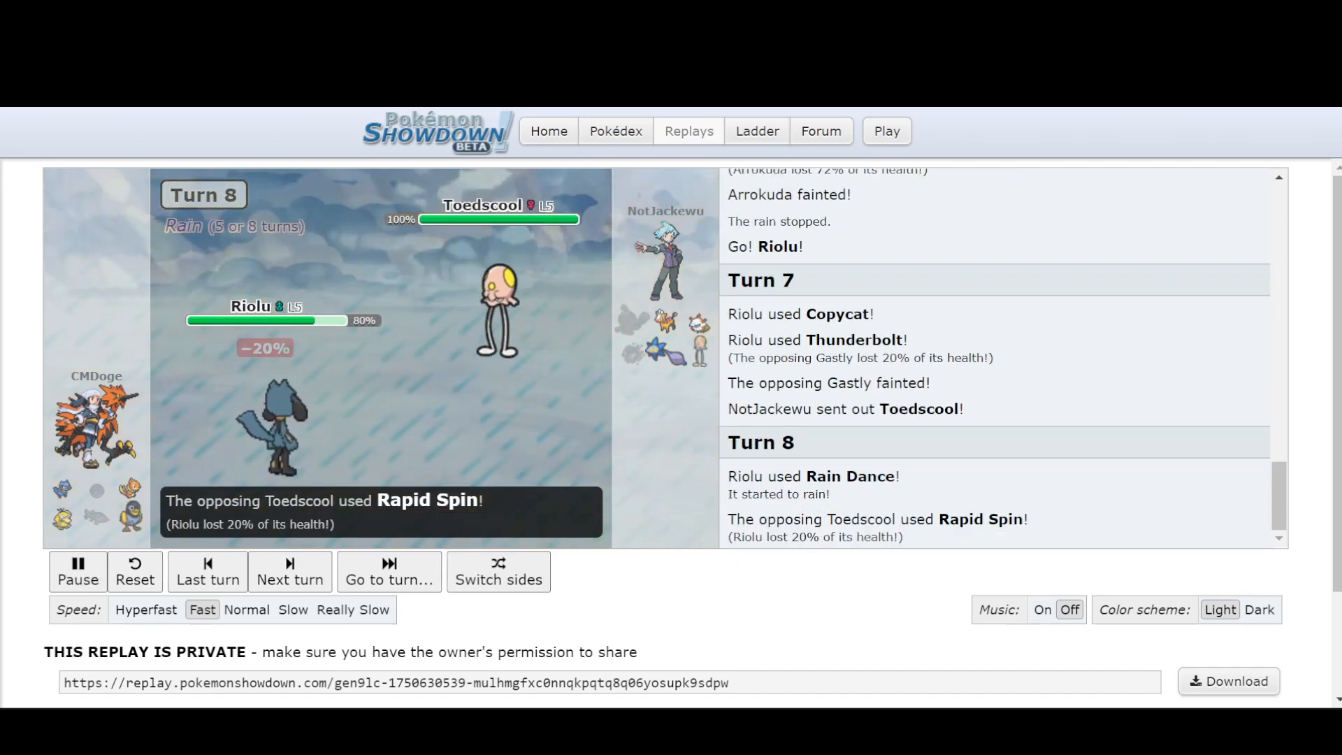
Set playback to Normal speed and advance to turn 11, after Glimmet faints and Girafarig comes in
left_click(78, 572)
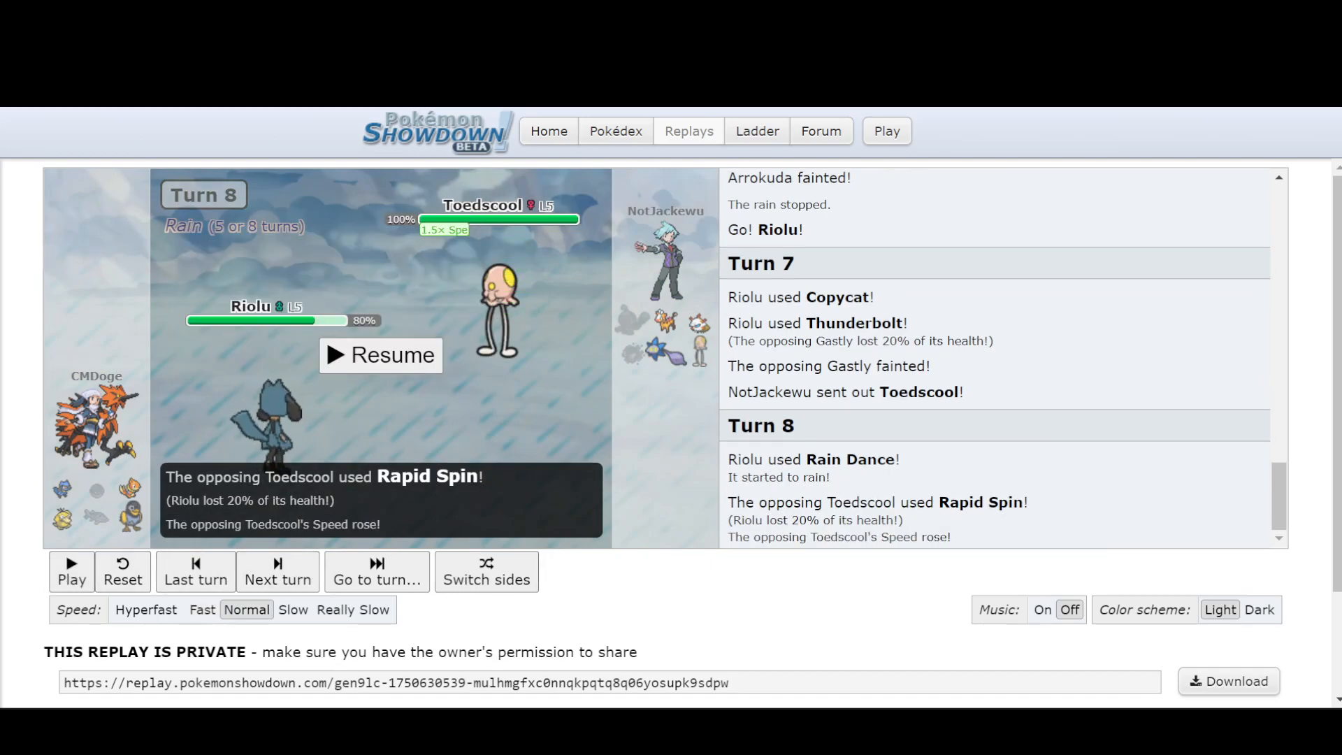
left_click(381, 356)
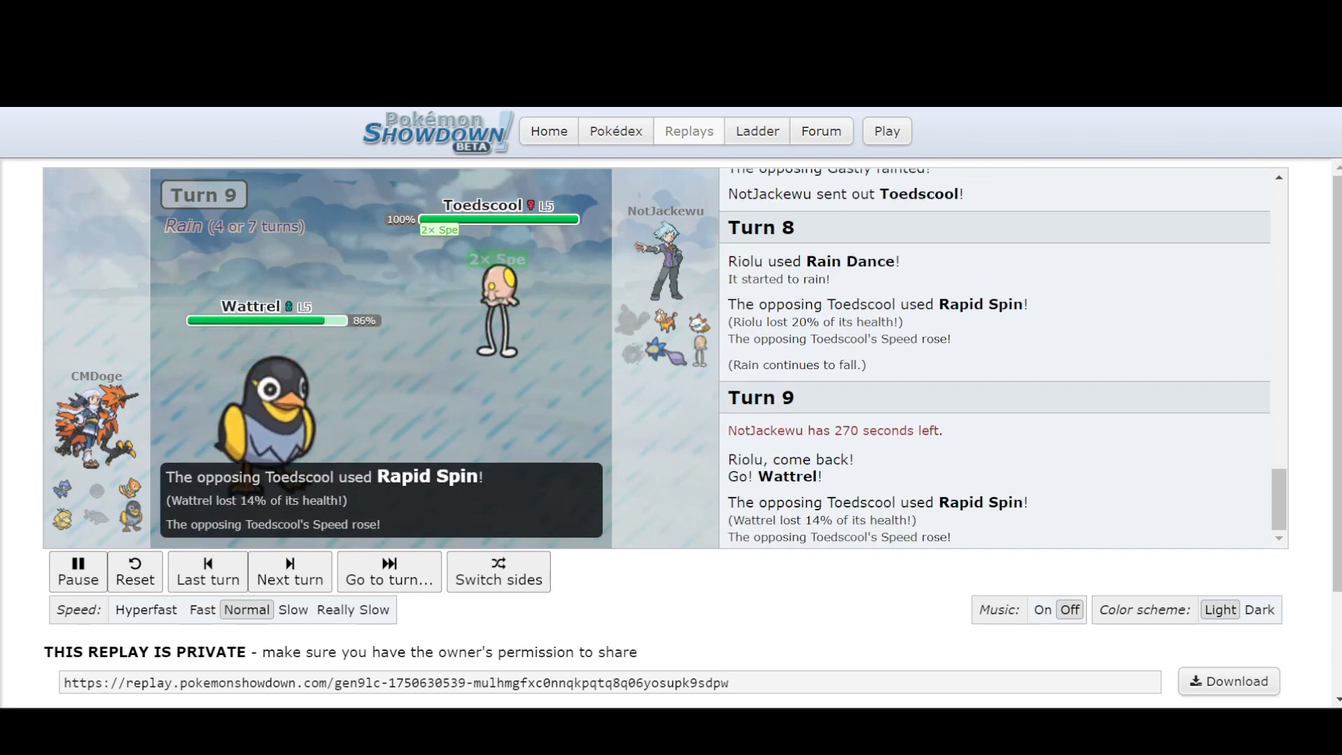
left_click(290, 570)
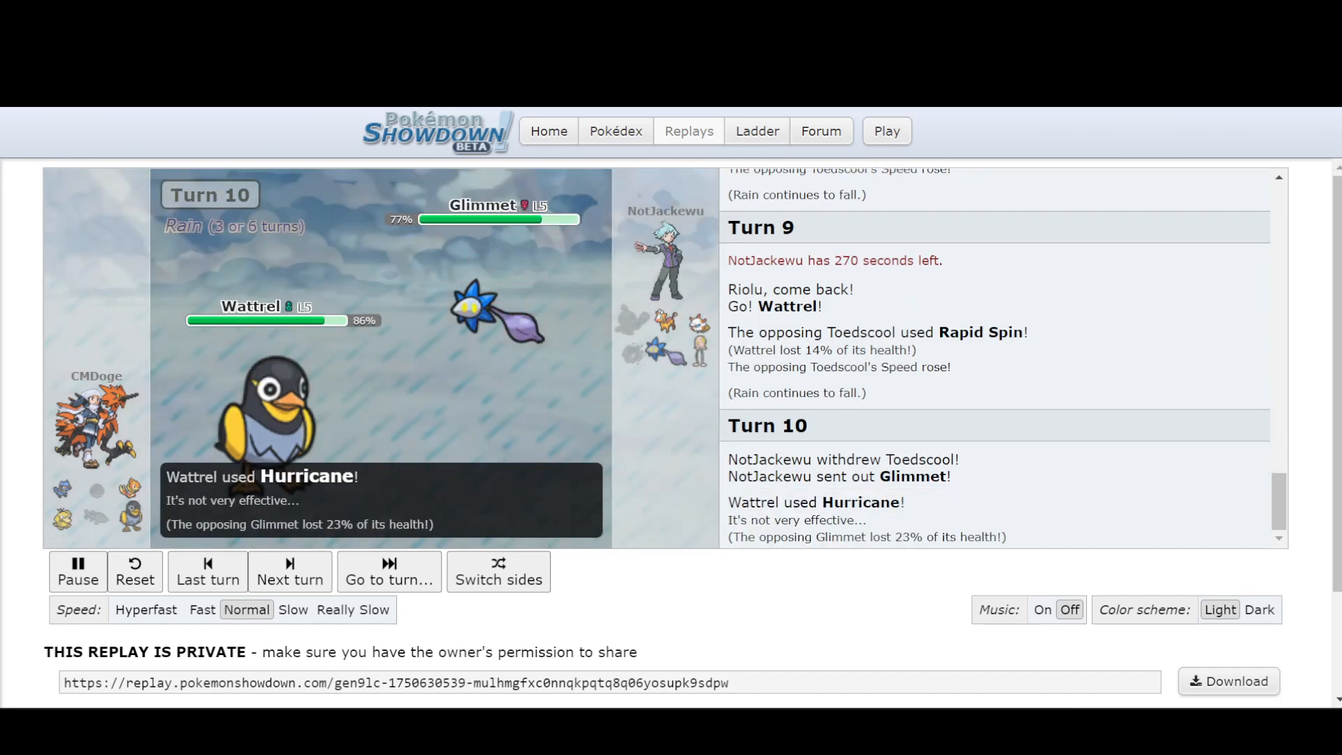
left_click(290, 570)
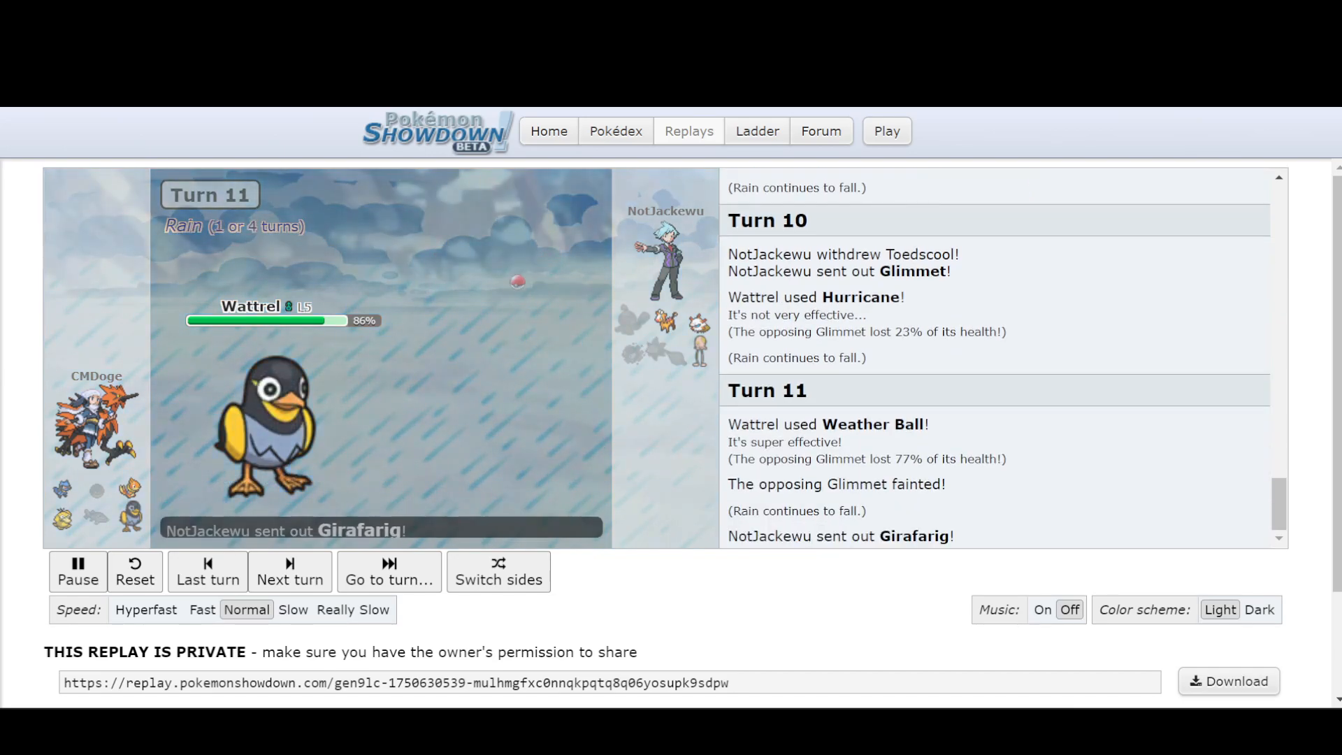
Advance the replay from turn 11 through turns 15 and 16 to turn 17
left_click(289, 571)
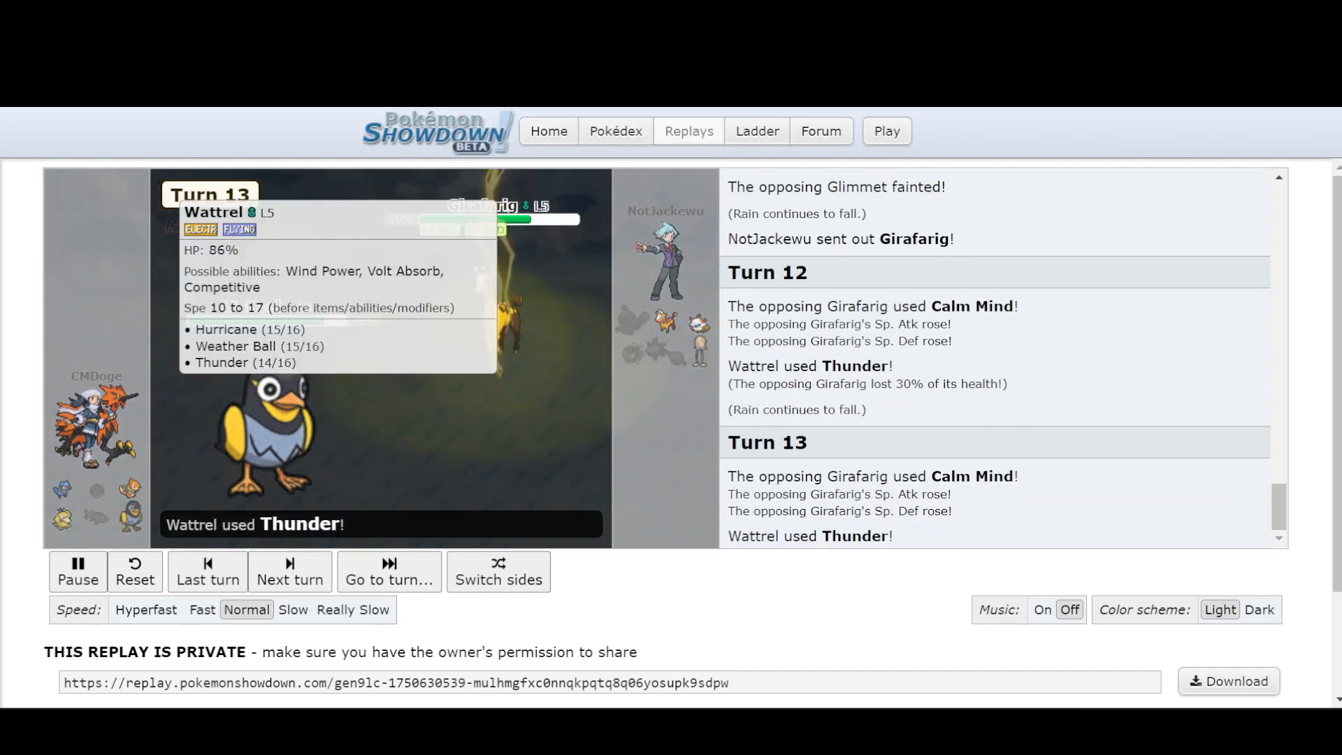
left_click(289, 571)
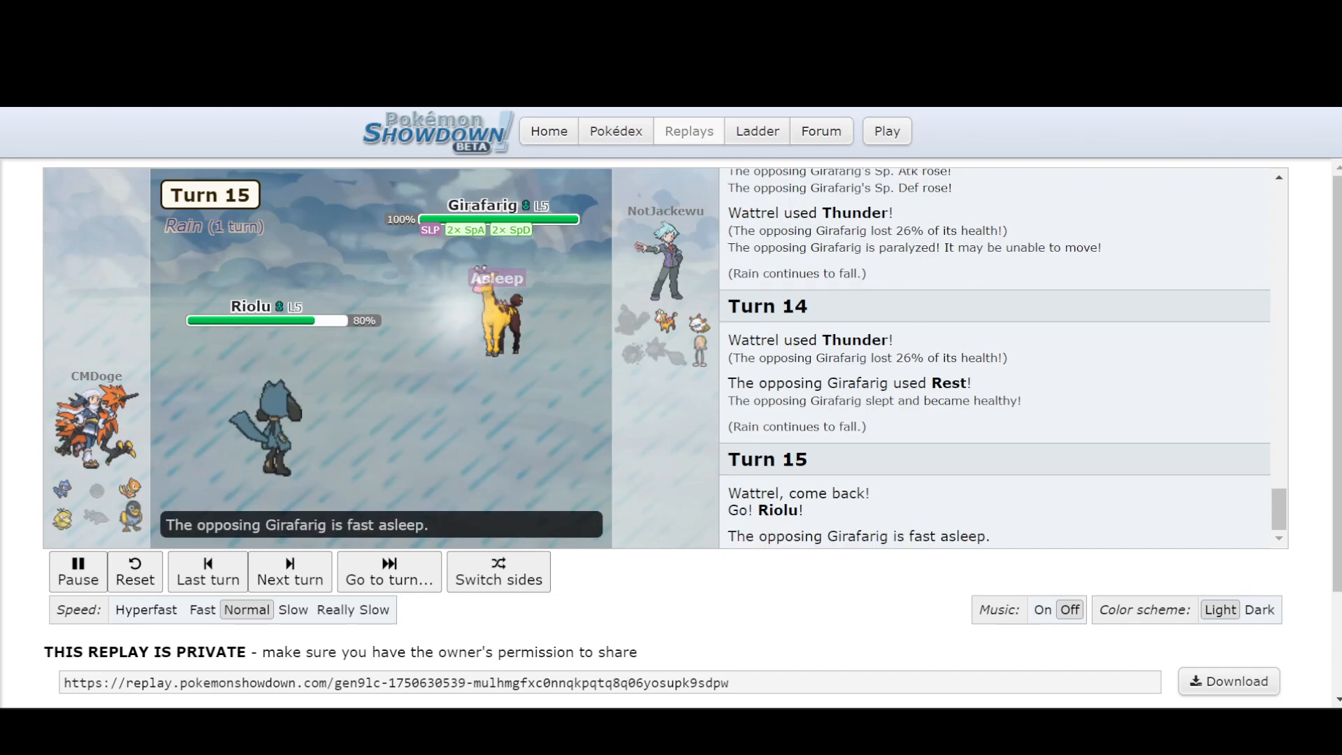
left_click(289, 572)
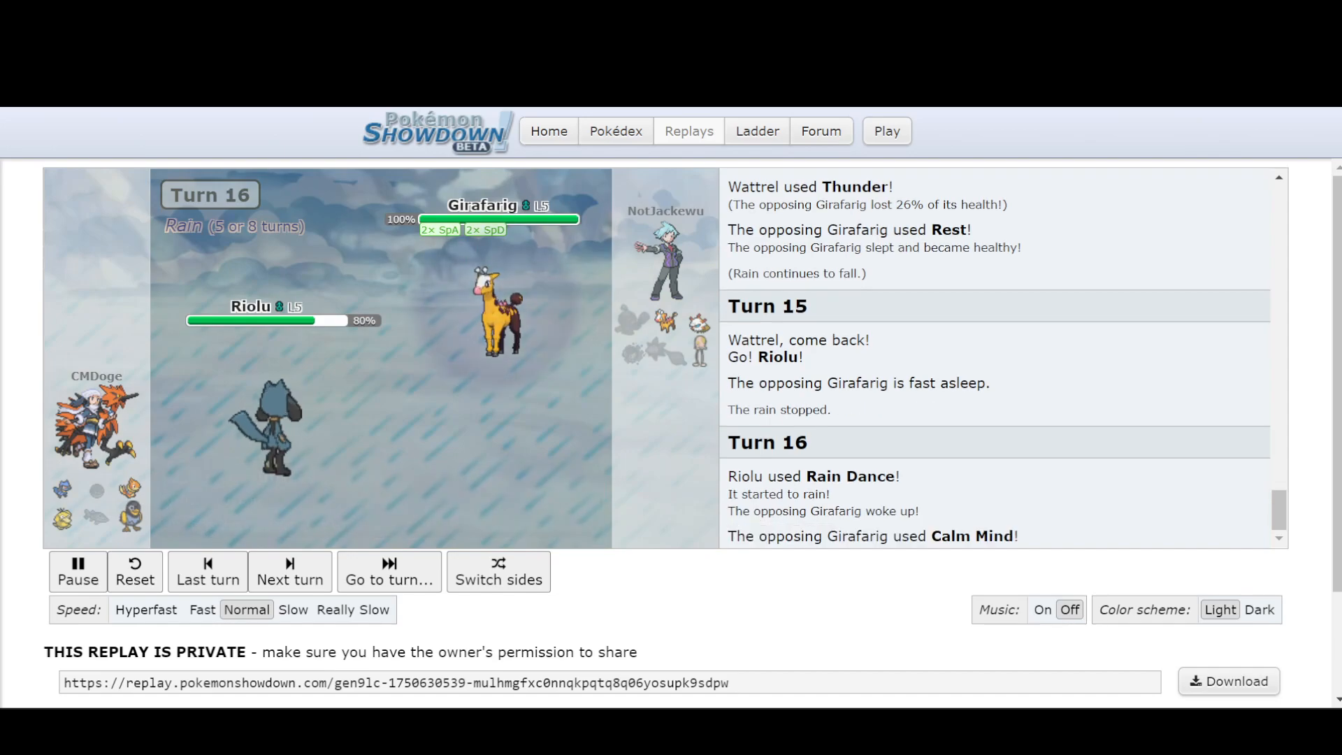
left_click(289, 570)
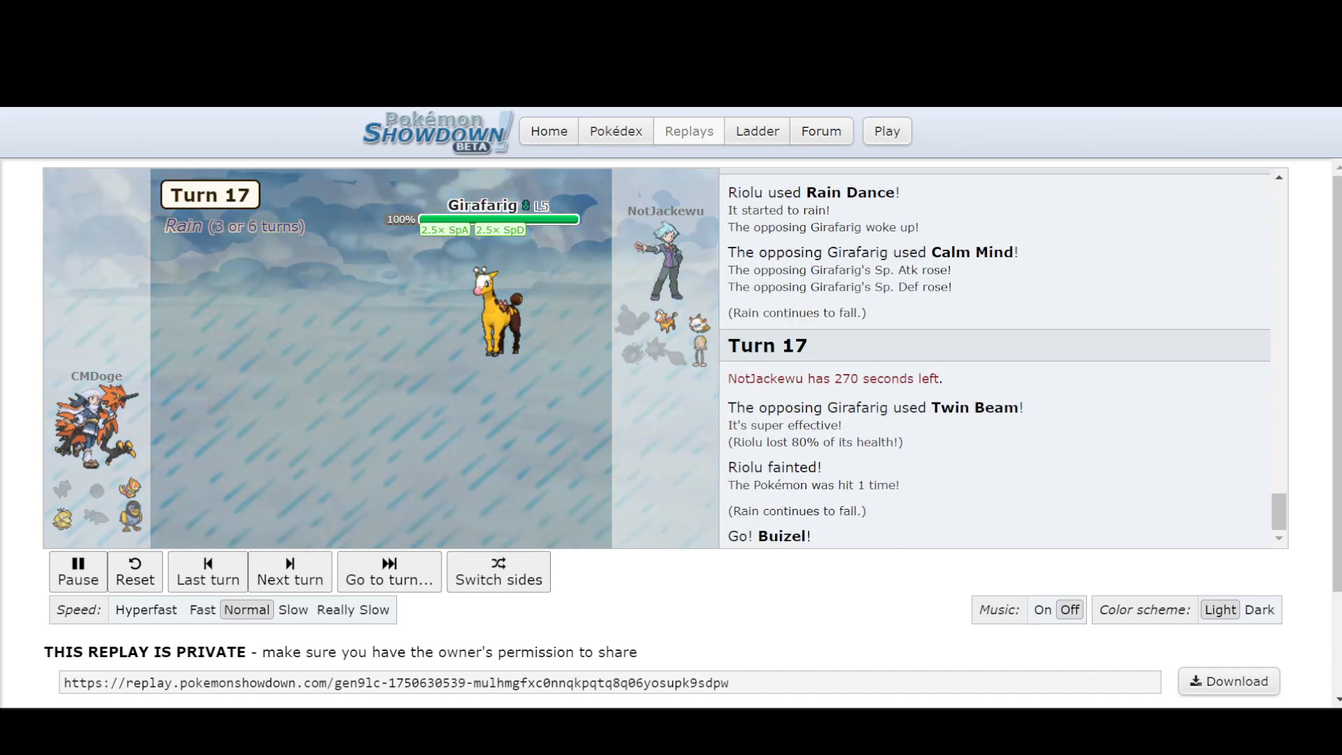
Continue to turn 19, where Psyduck comes in after Buizel faints
left_click(290, 571)
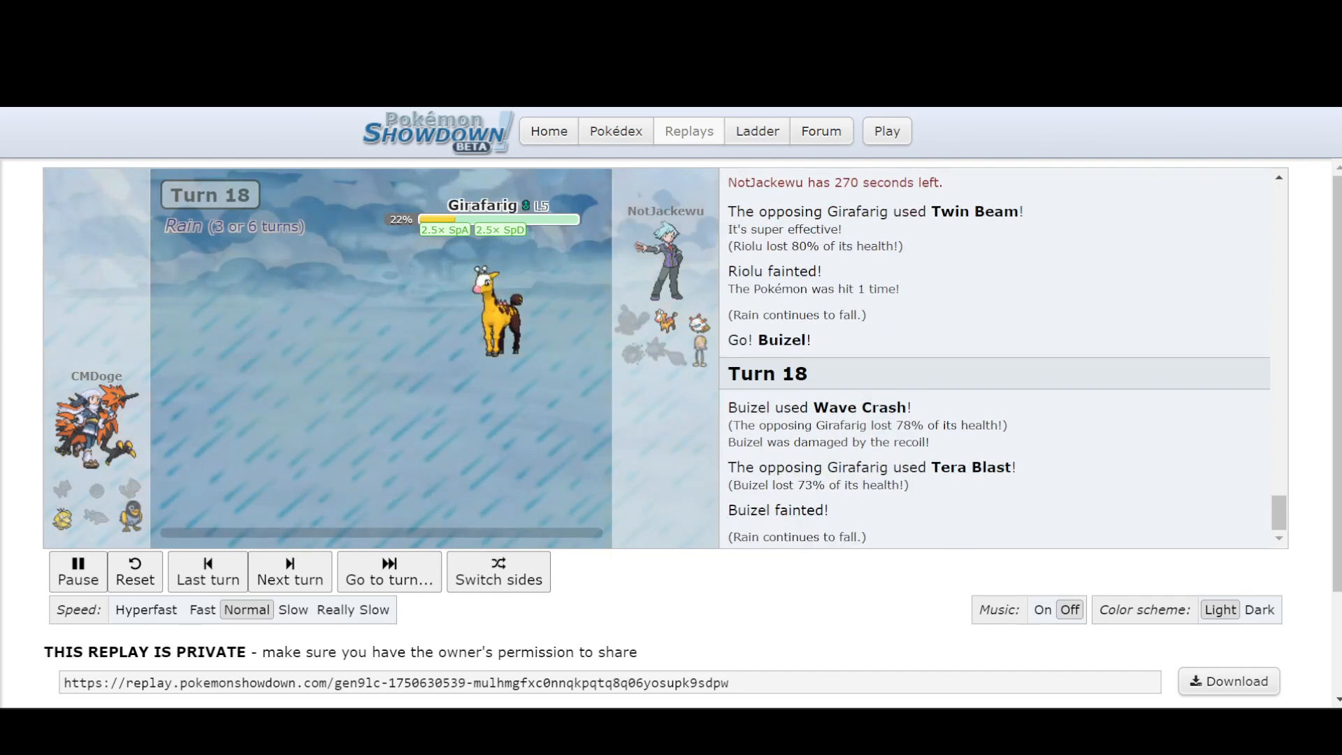
left_click(290, 572)
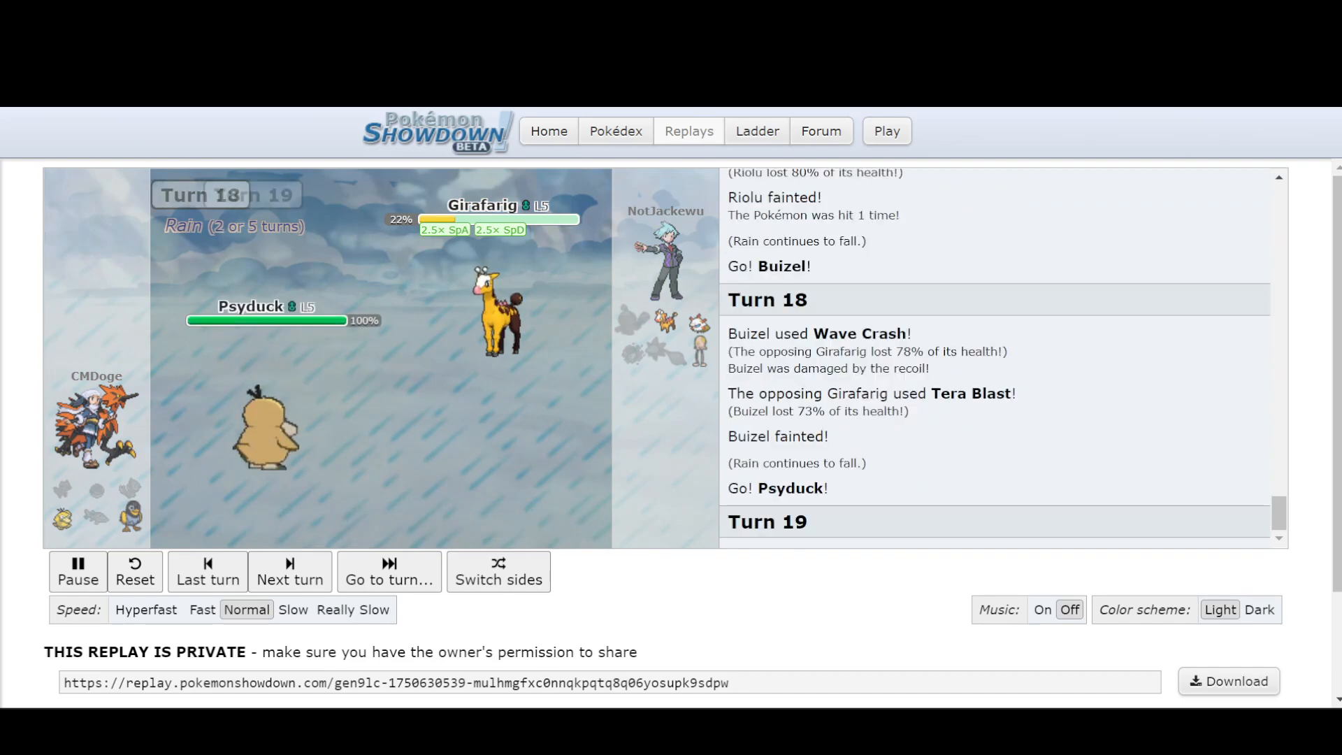
left_click(290, 571)
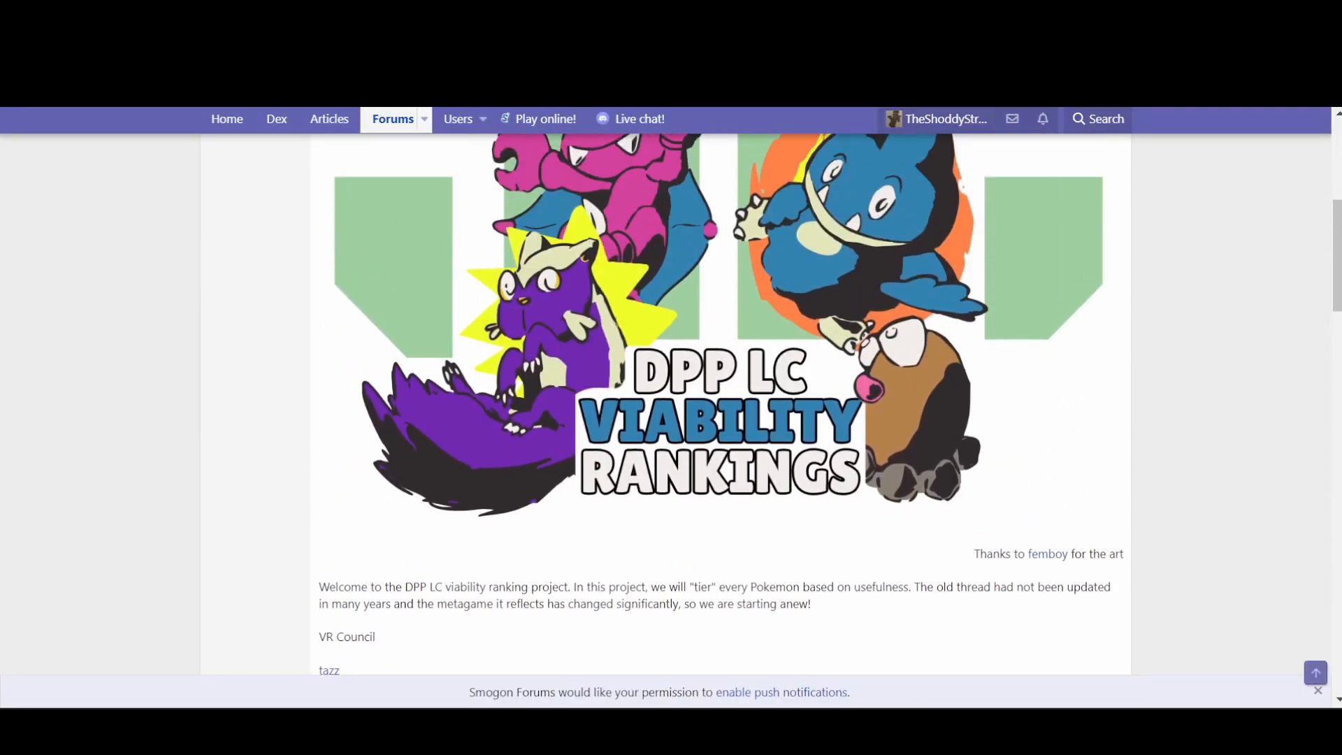
Return to the full Rain Sweepers Gen 9 LC team with Buizel, Psyduck and Wattrel
scroll("down", 3)
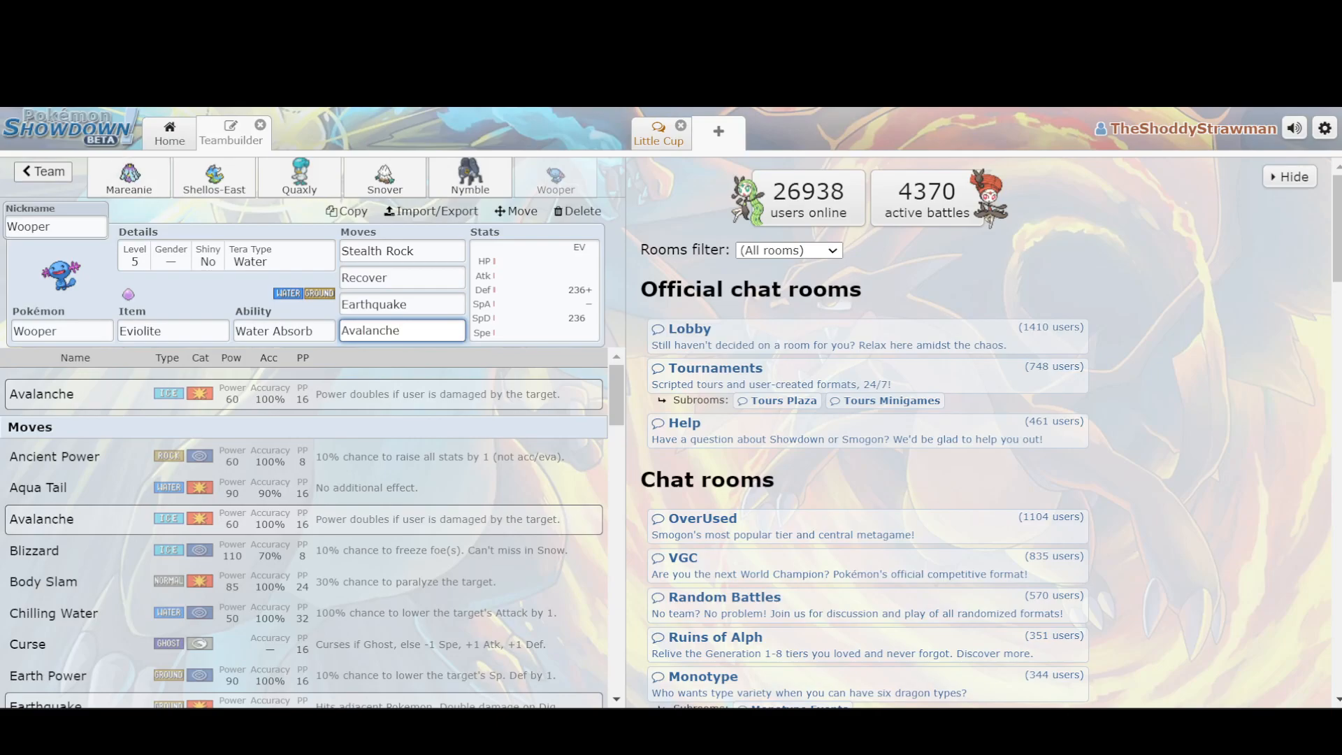
left_click(42, 171)
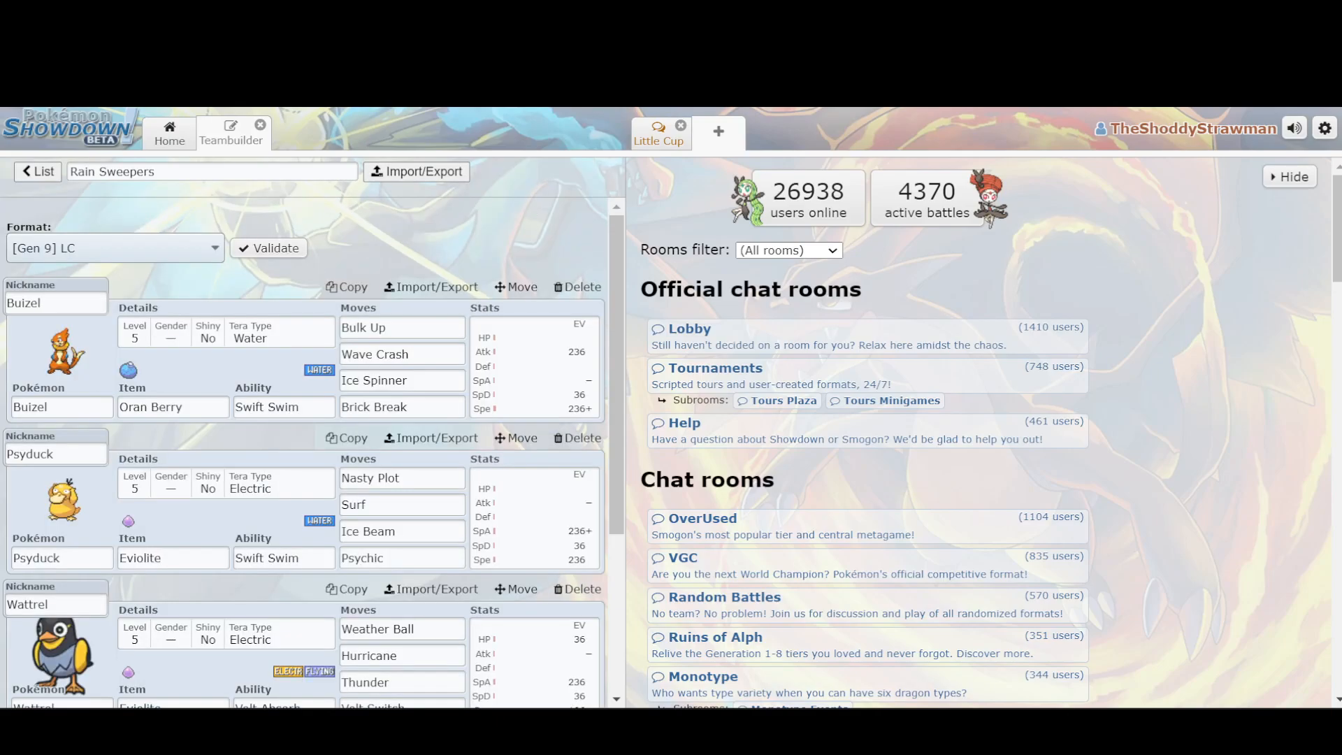